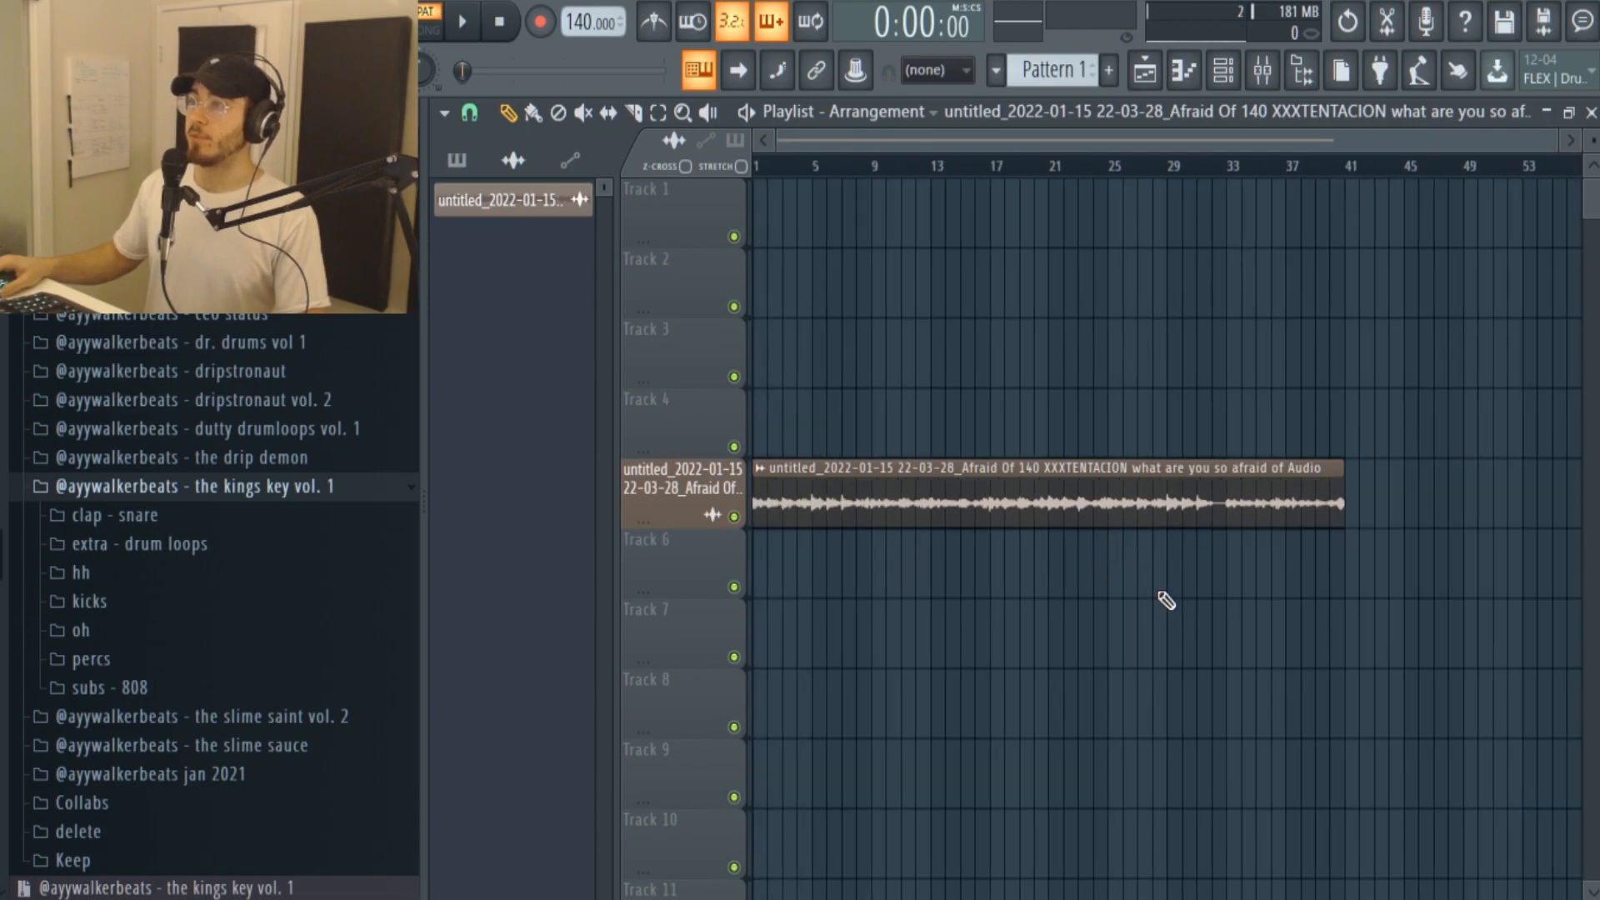
mouse_move(1009, 620)
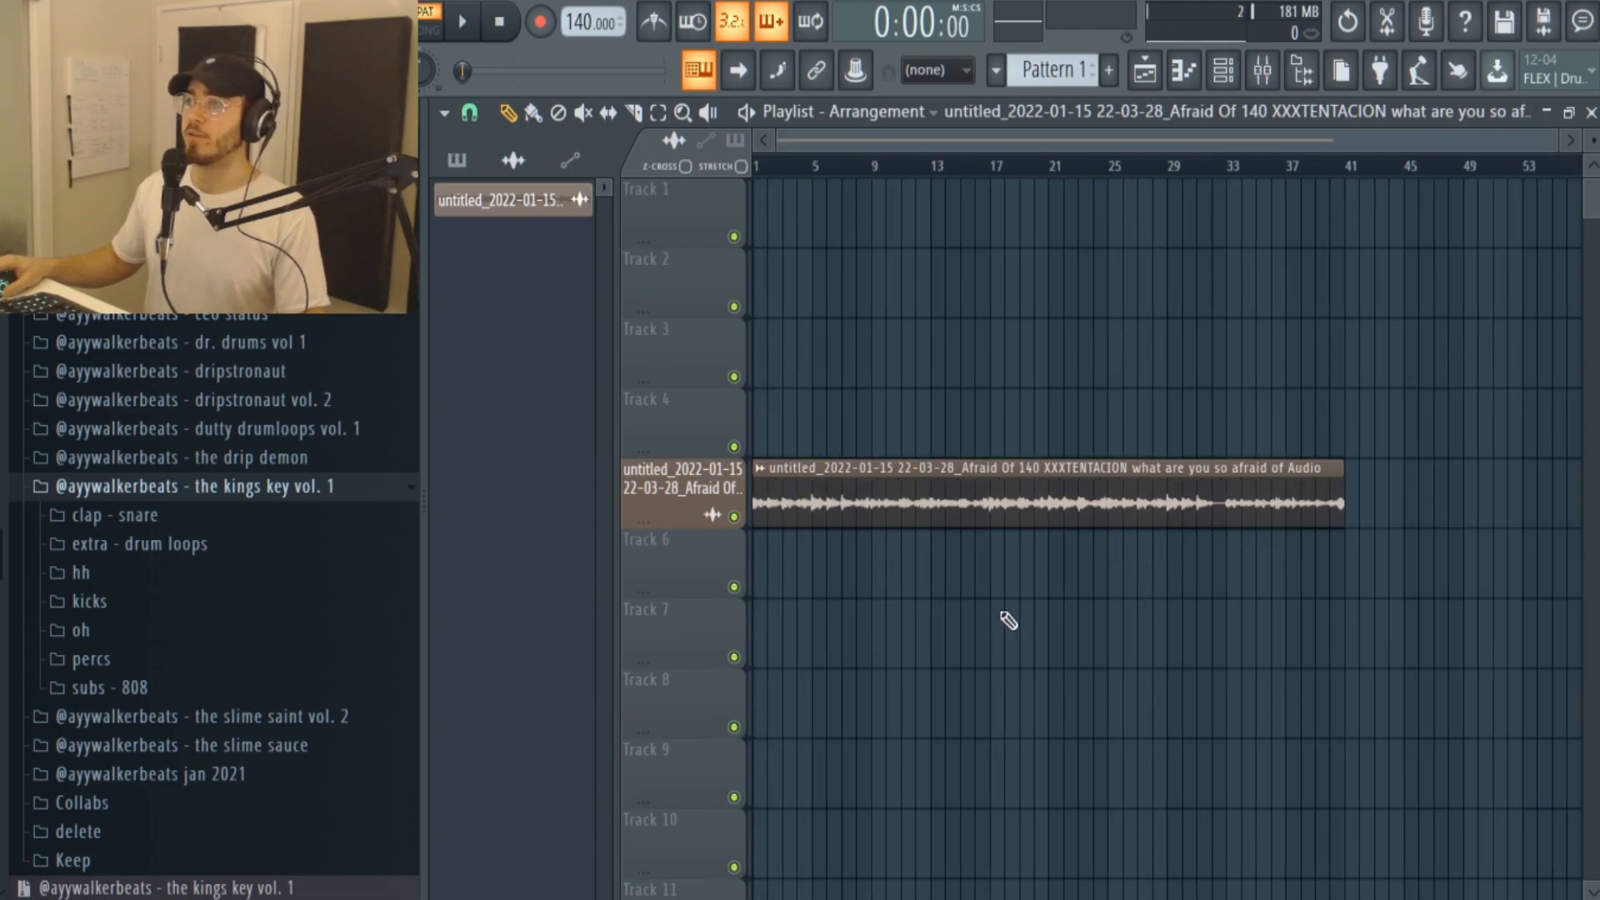
mouse_move(1087, 647)
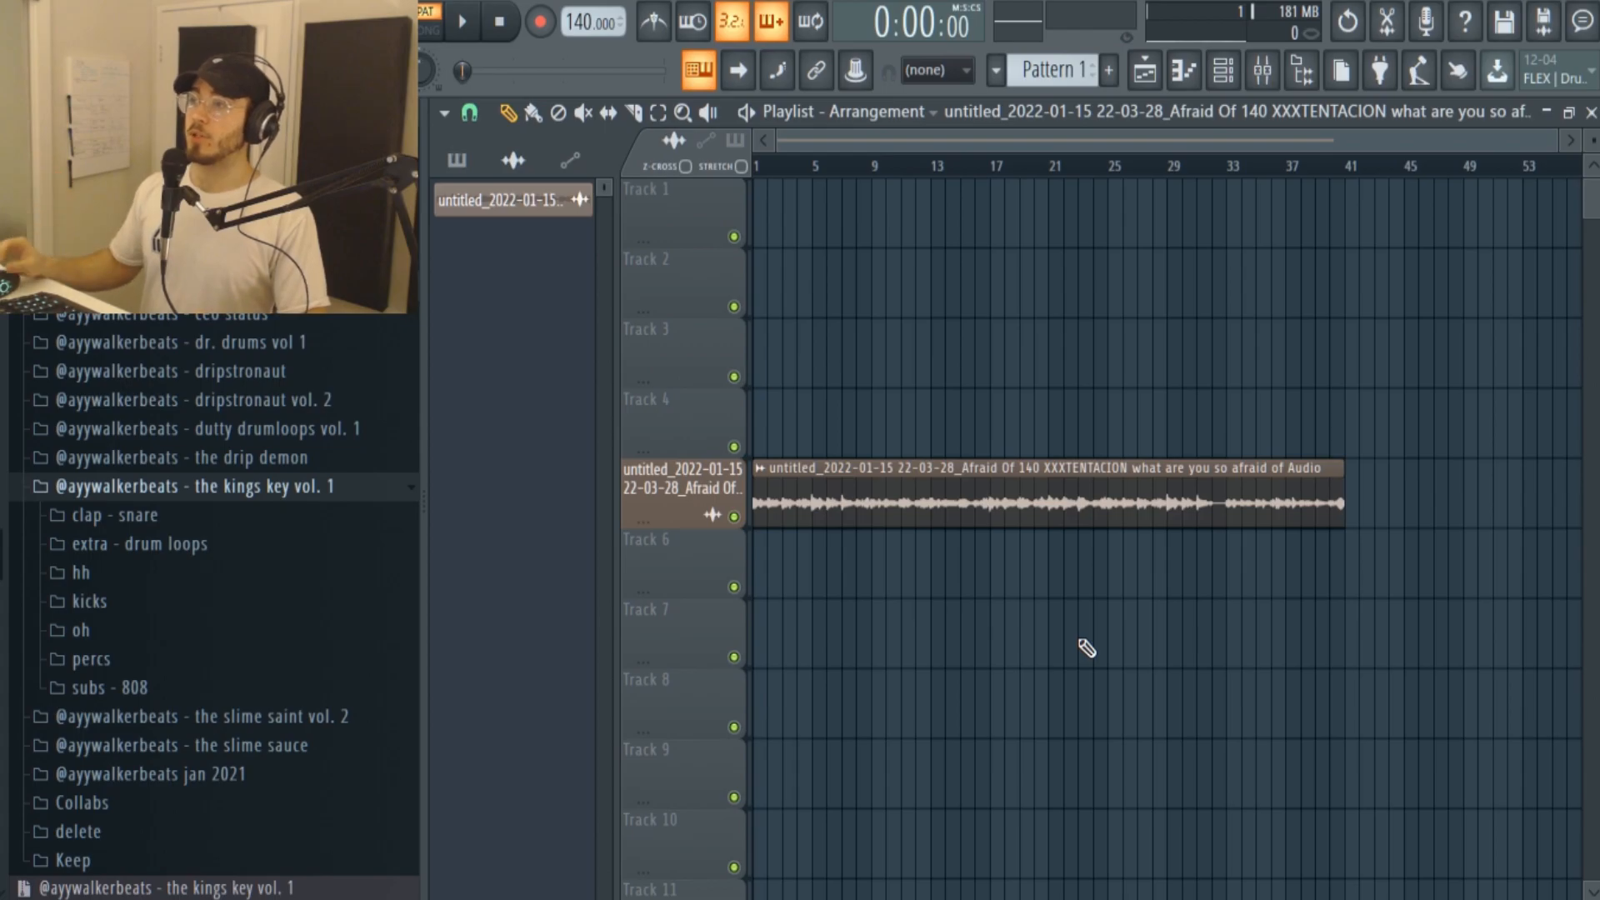
mouse_move(949, 638)
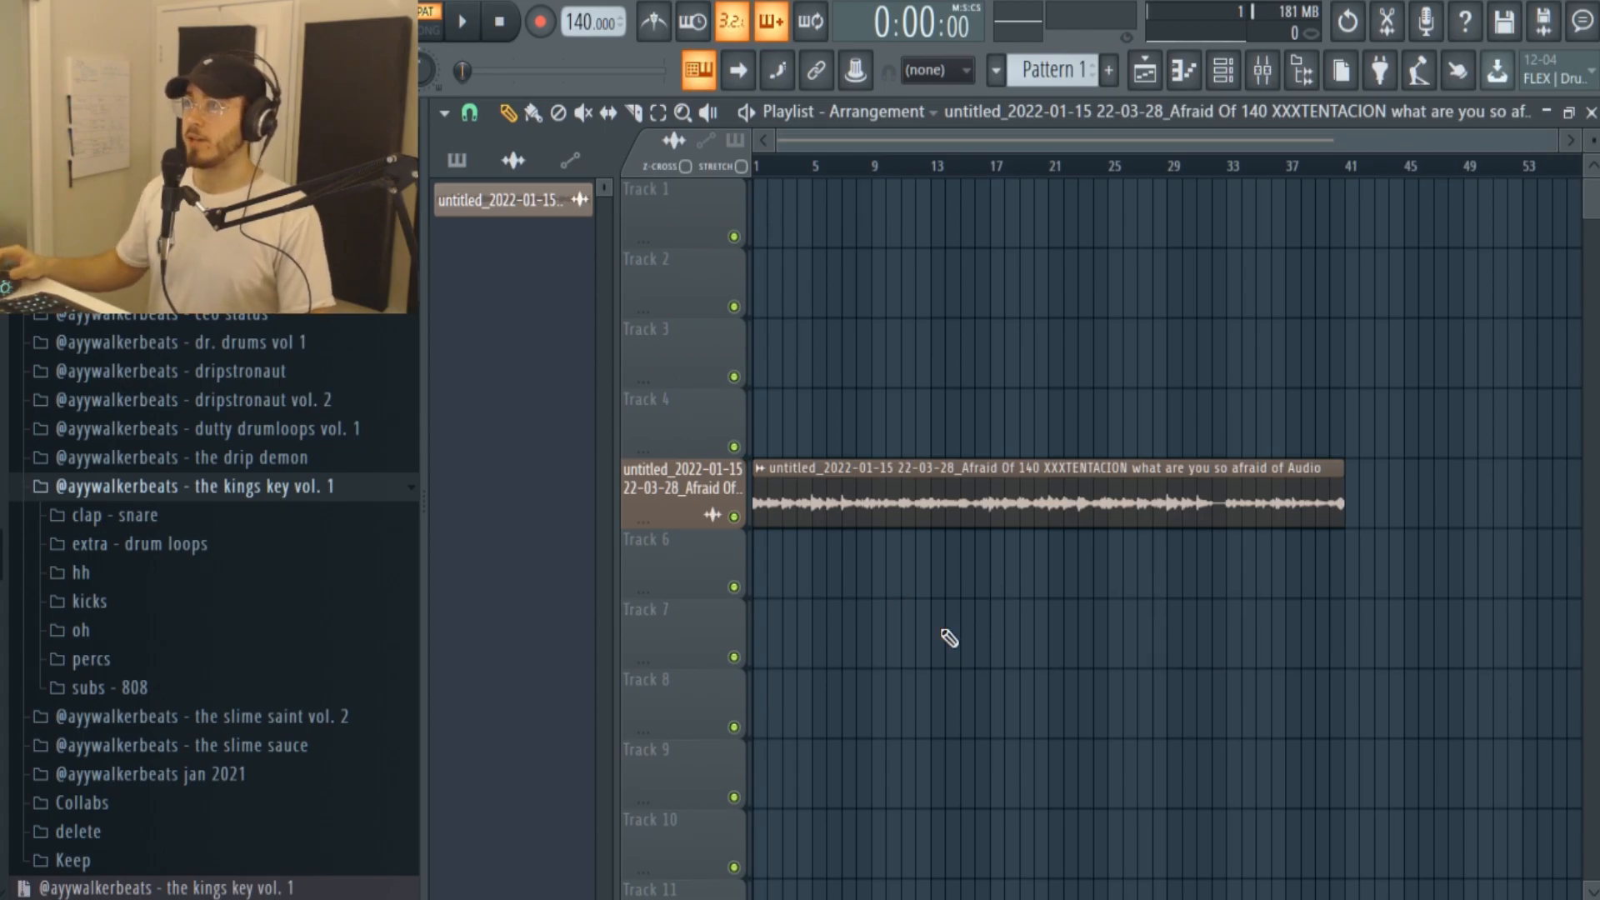
Play back the playlist with the sampled vocal clip at 140 BPM.
click(462, 22)
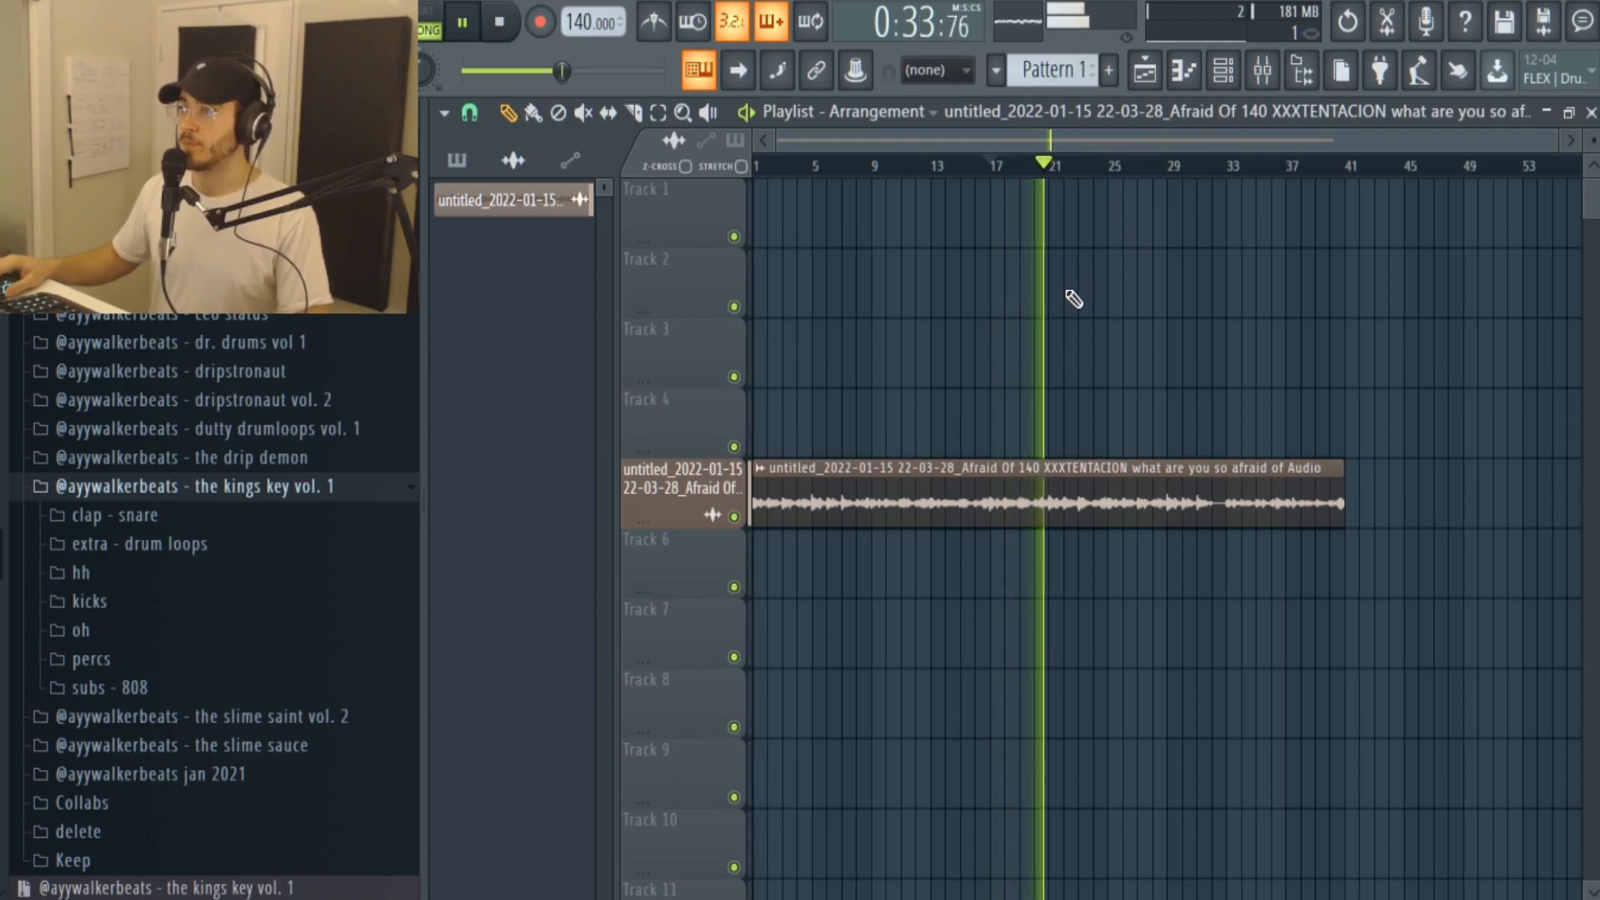
Halt playback and browse down into the drum kit's sample folders.
click(464, 22)
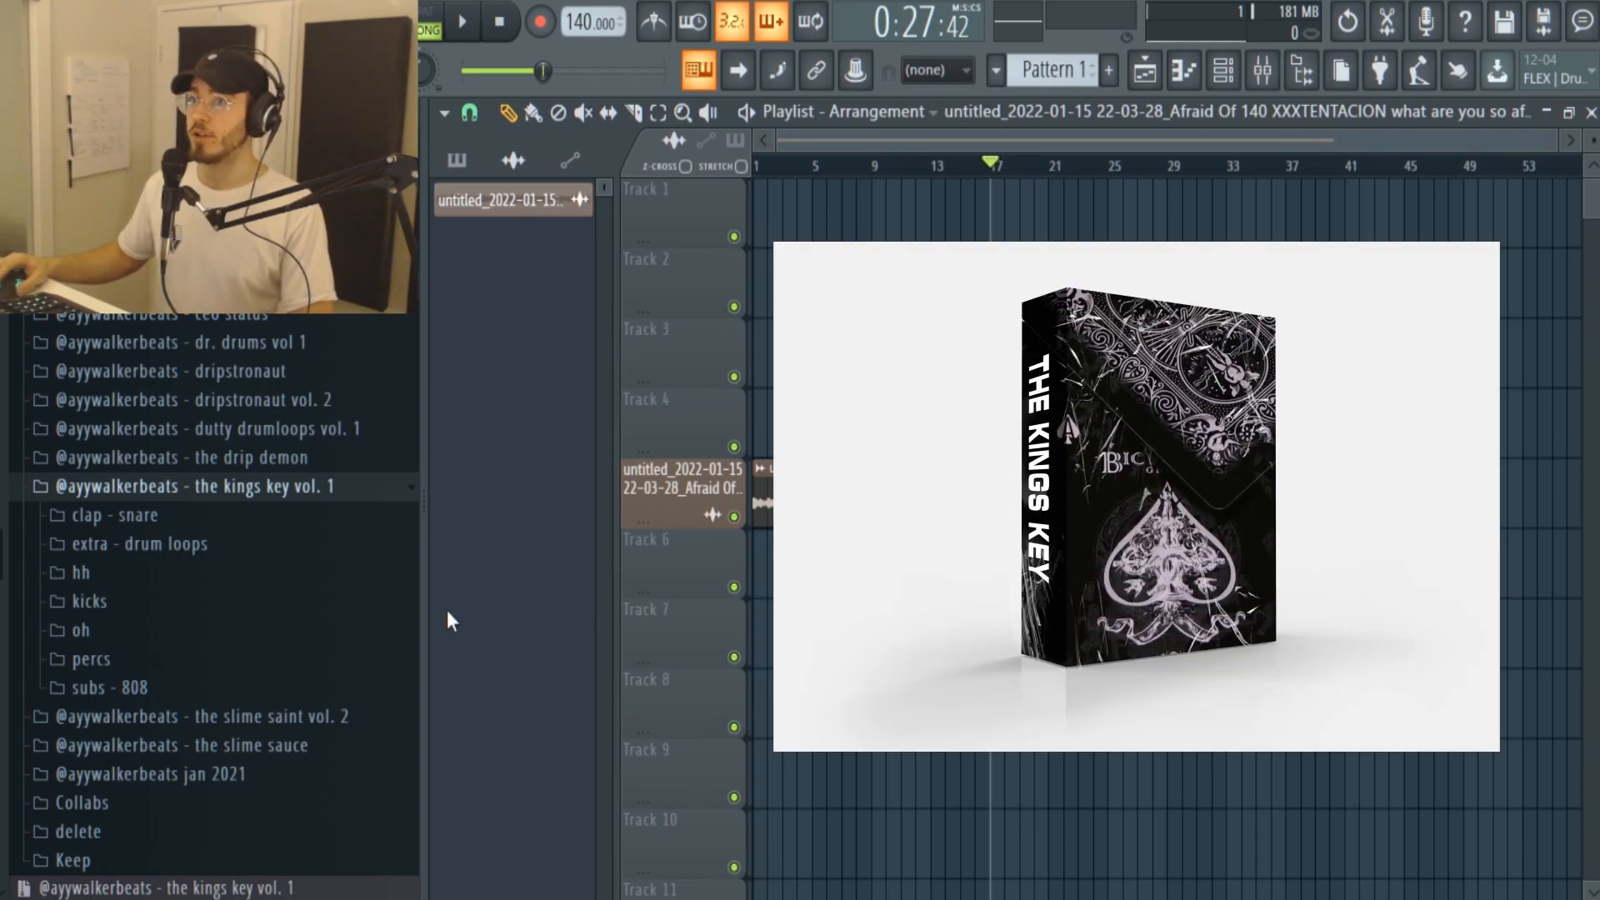
scroll(down, 3)
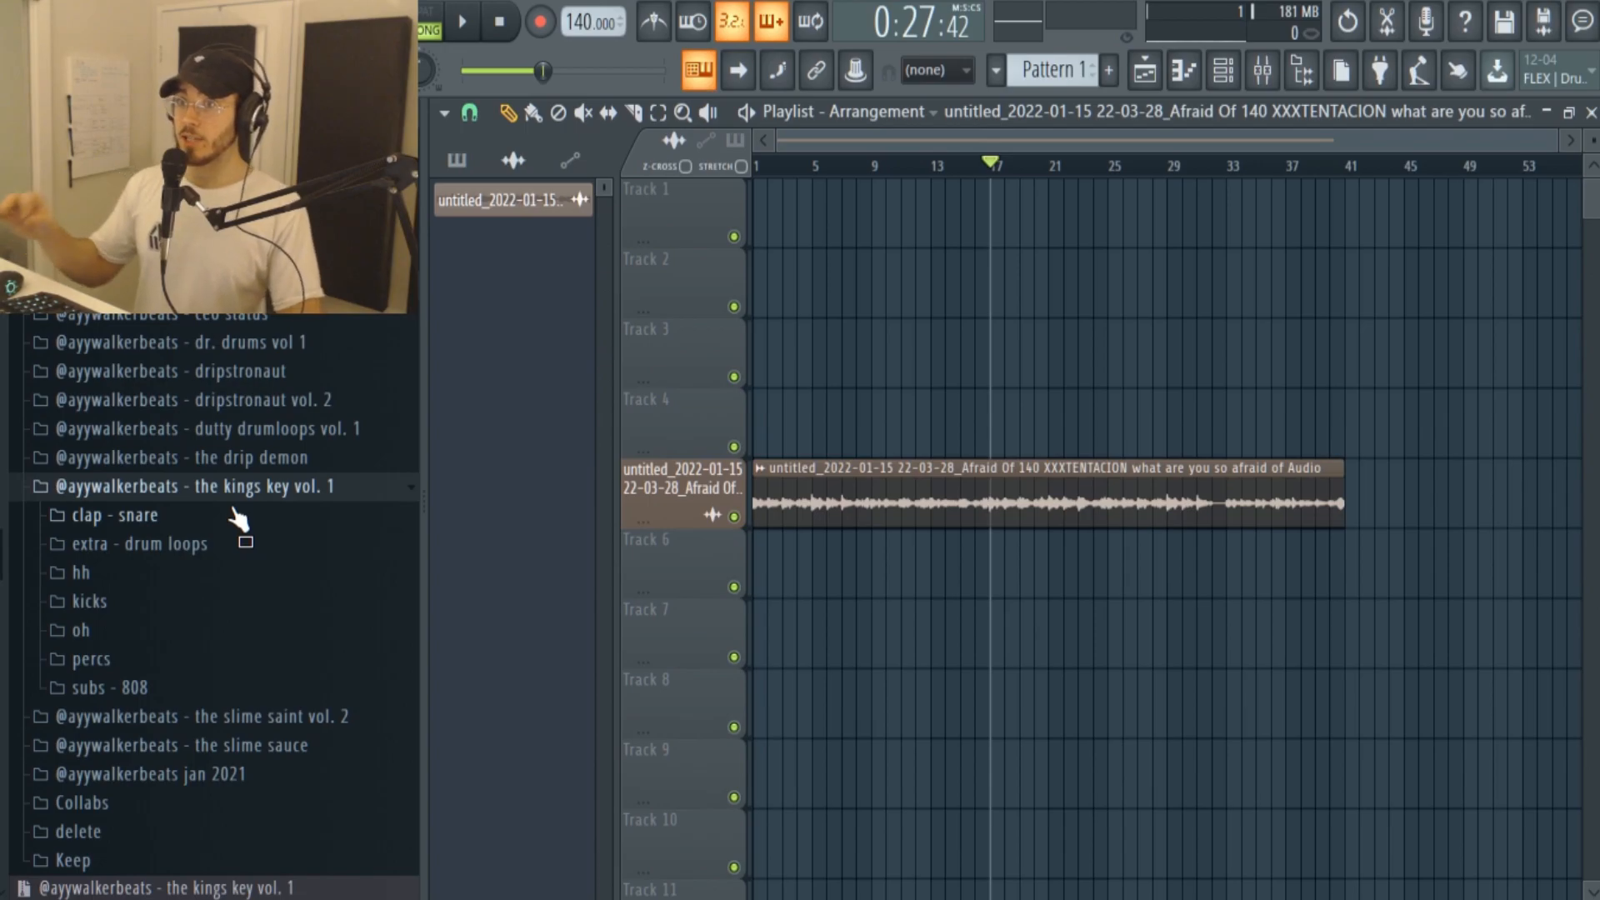
Show the Channel Rack and load a hi-hat and the crunk kick as channels.
scroll(down, 3)
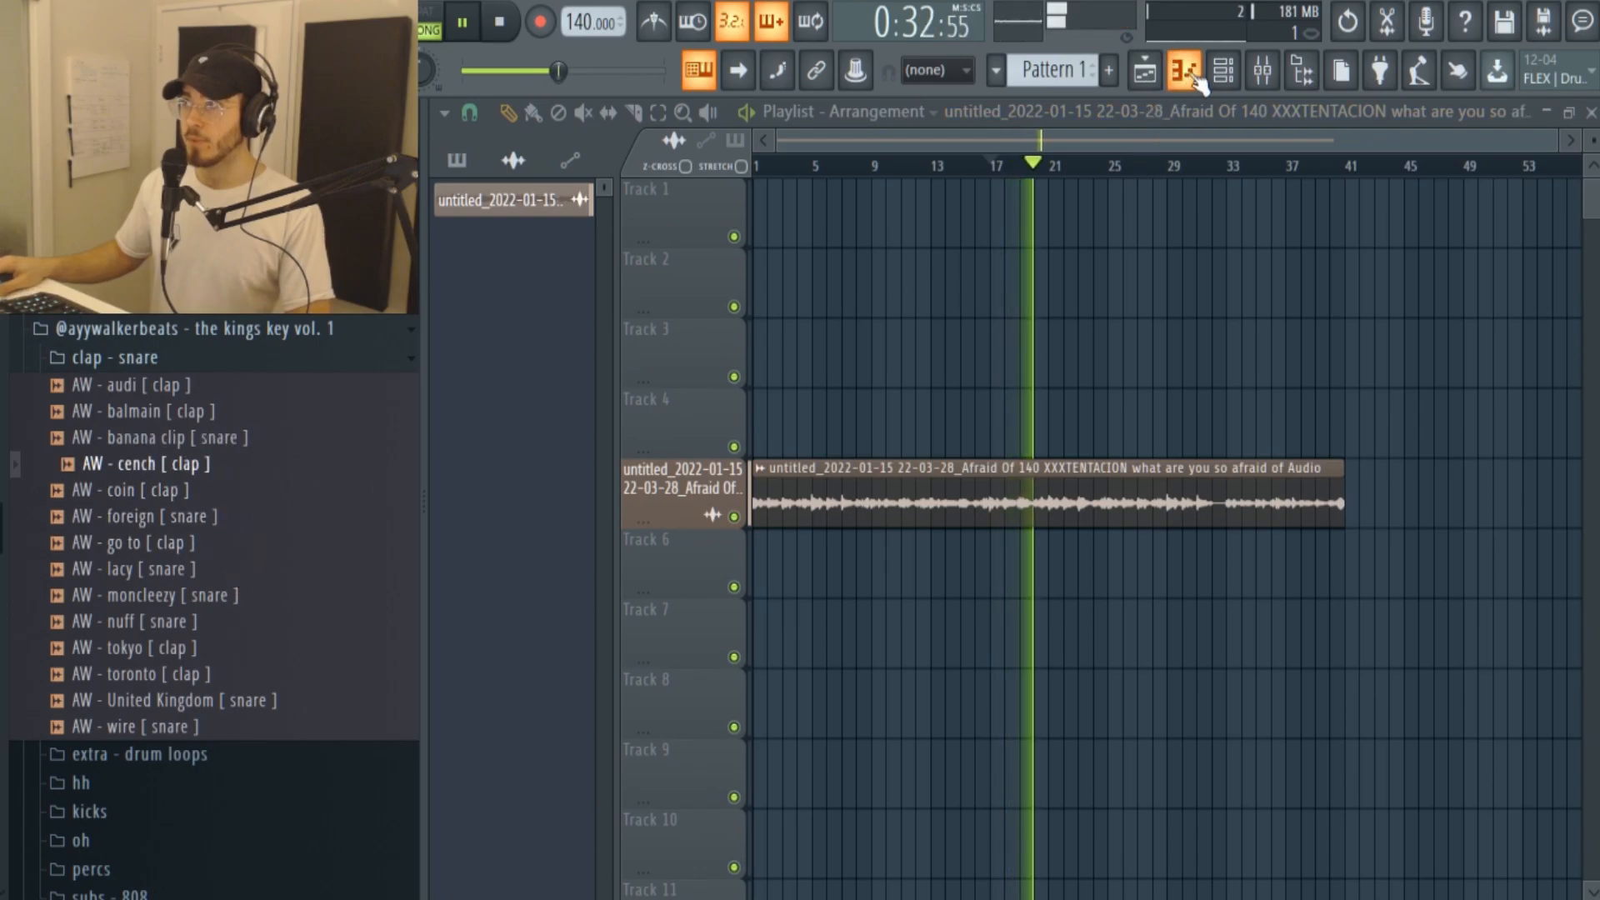
click(1183, 70)
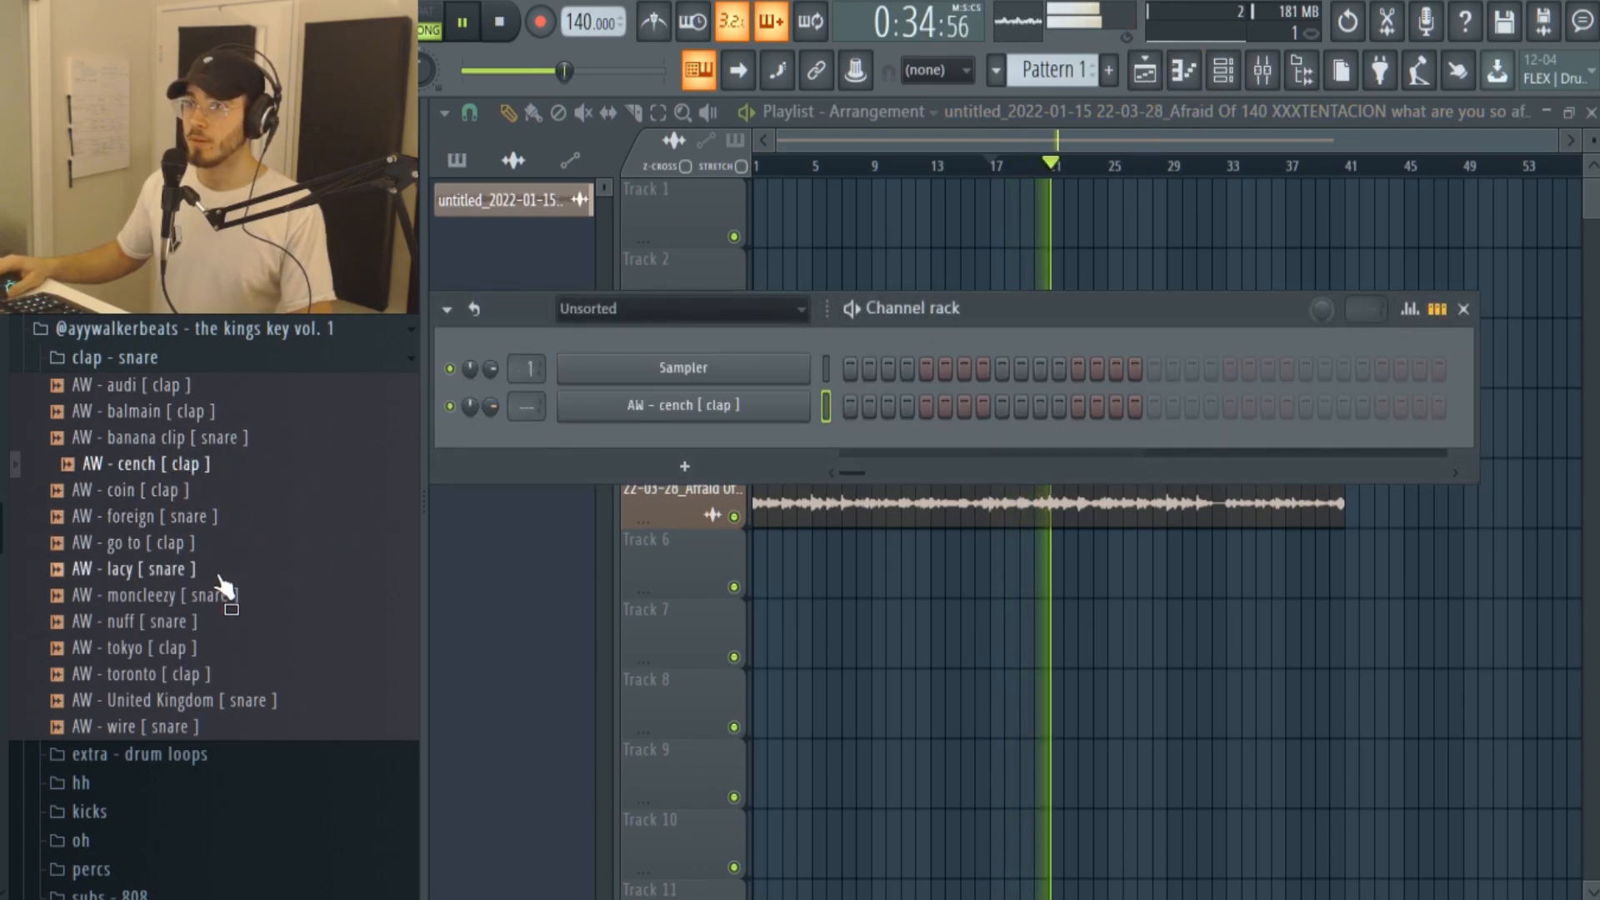
scroll(down, 3)
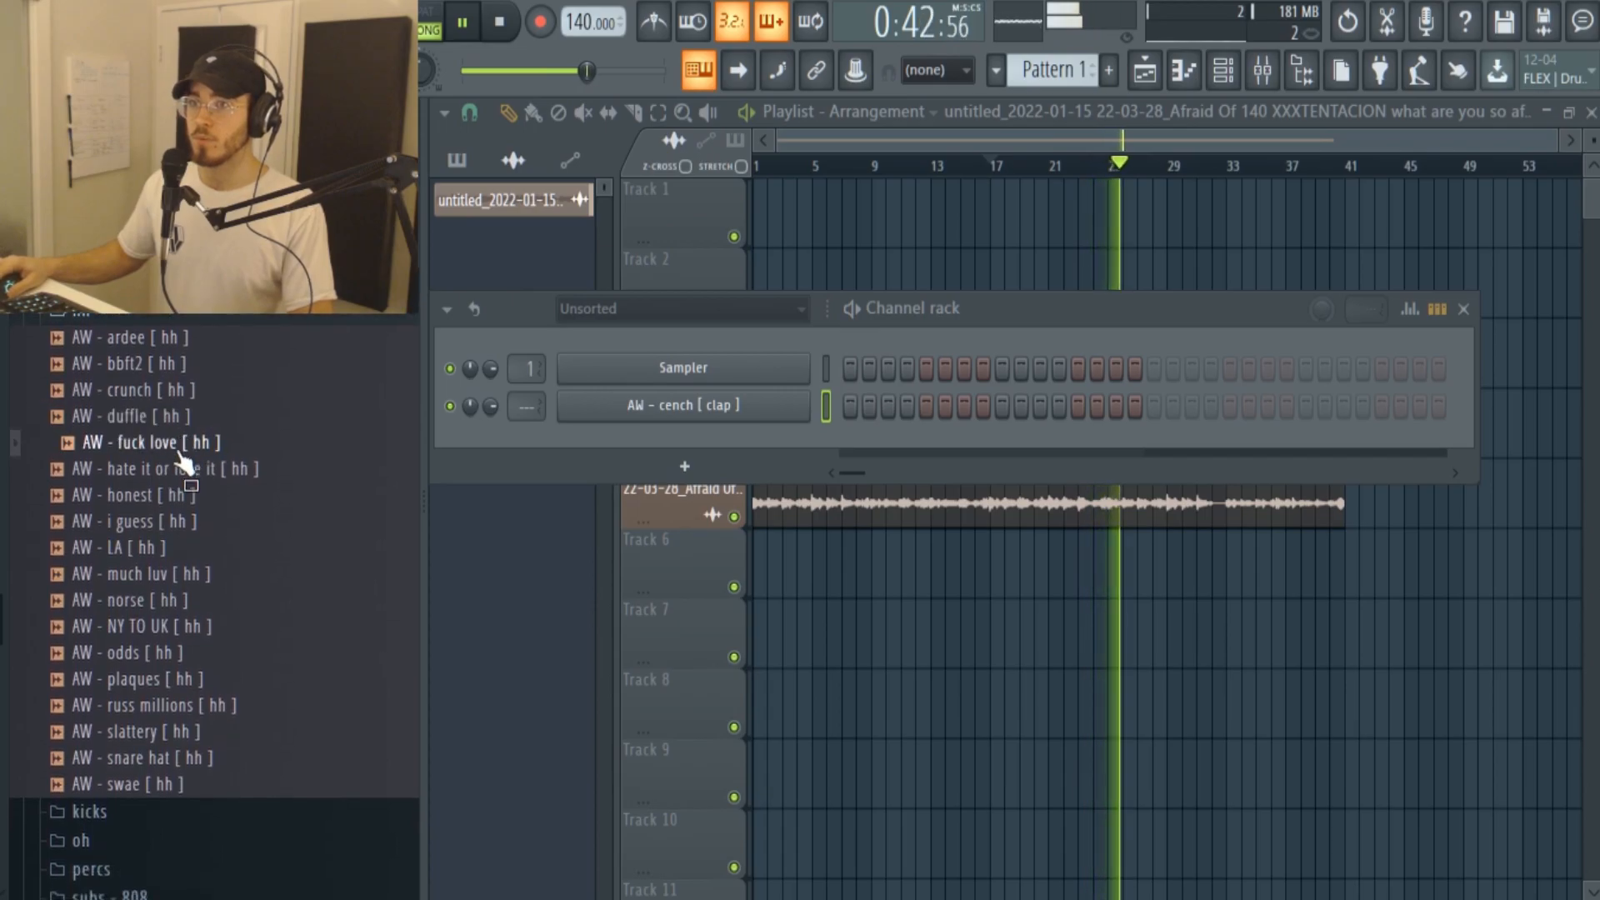
double_click(147, 442)
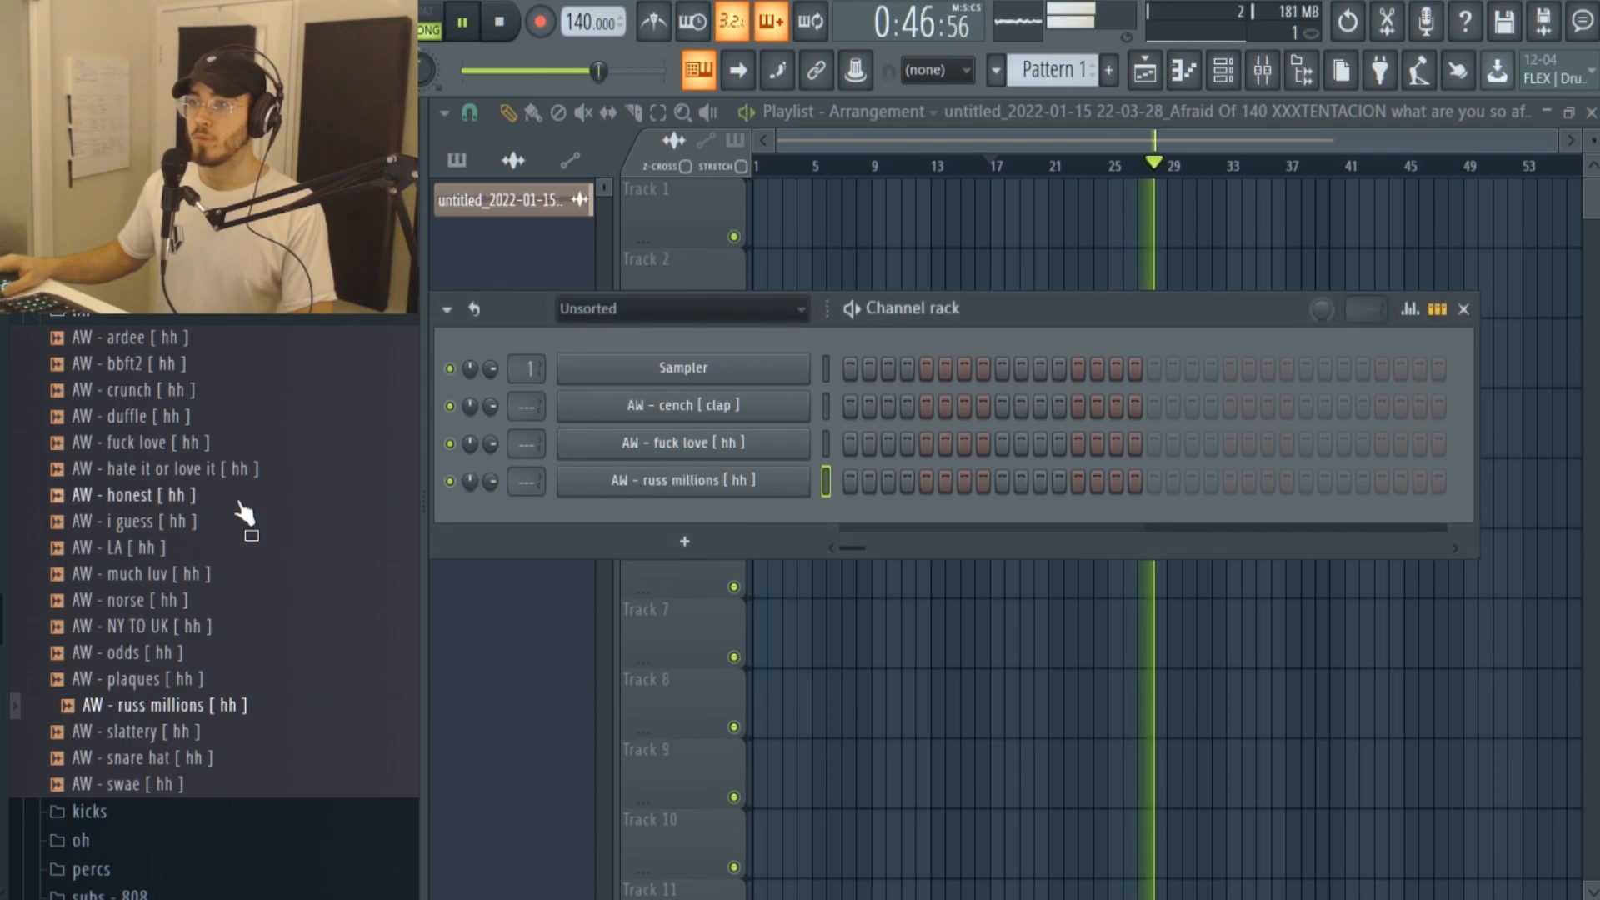
scroll(down, 3)
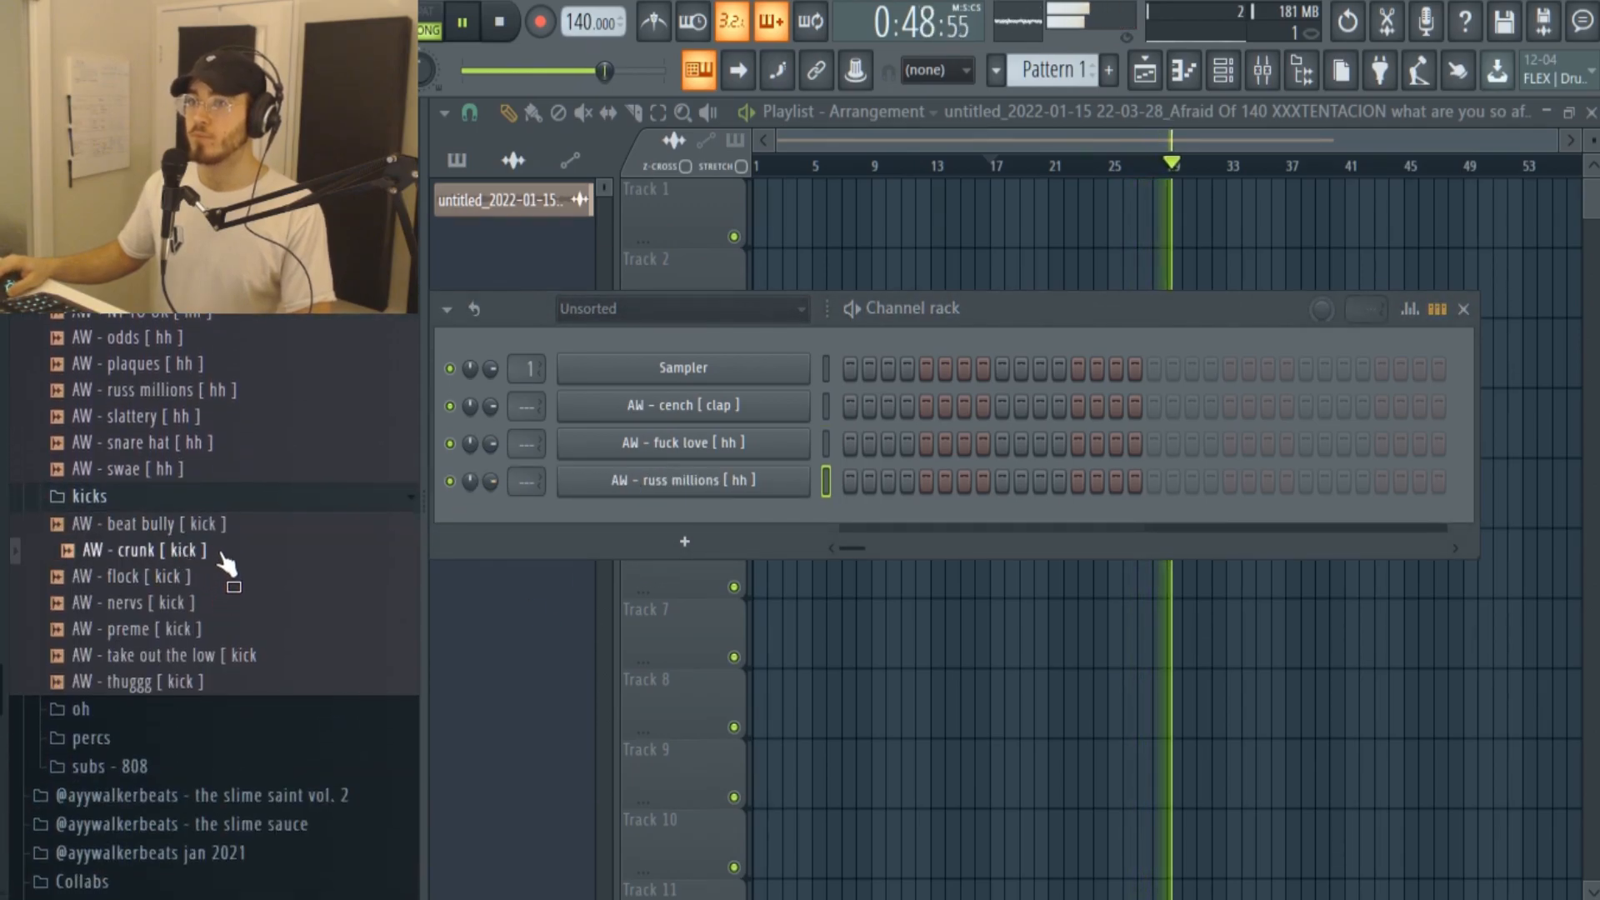
double_click(143, 550)
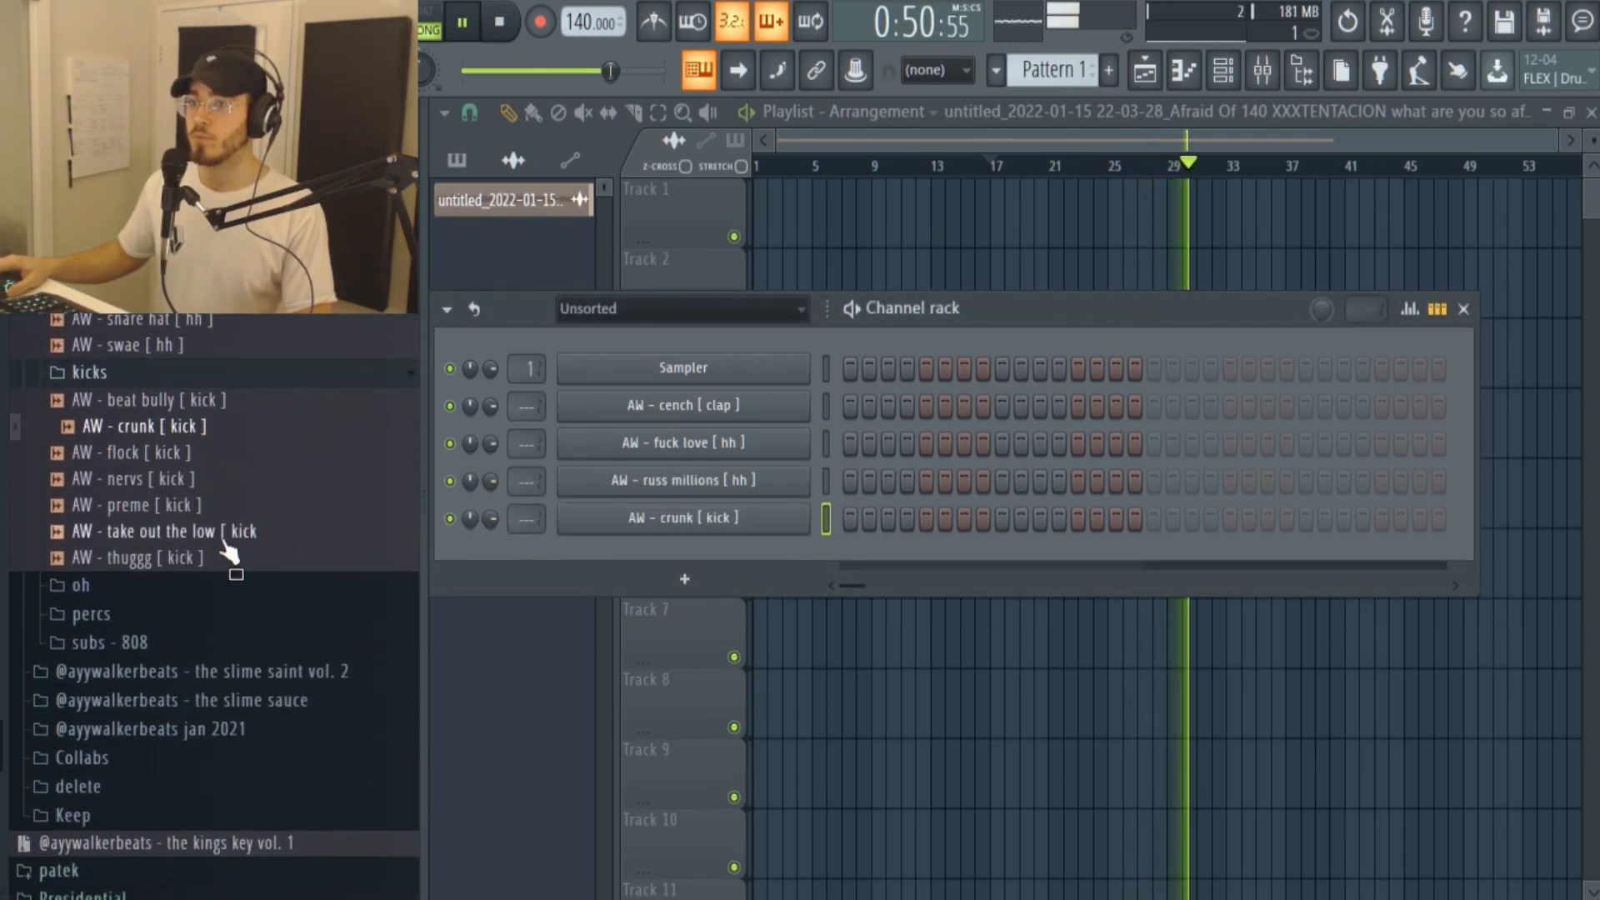
From the oh and percs folders, load the blip and spank percussion samples as channels.
click(80, 583)
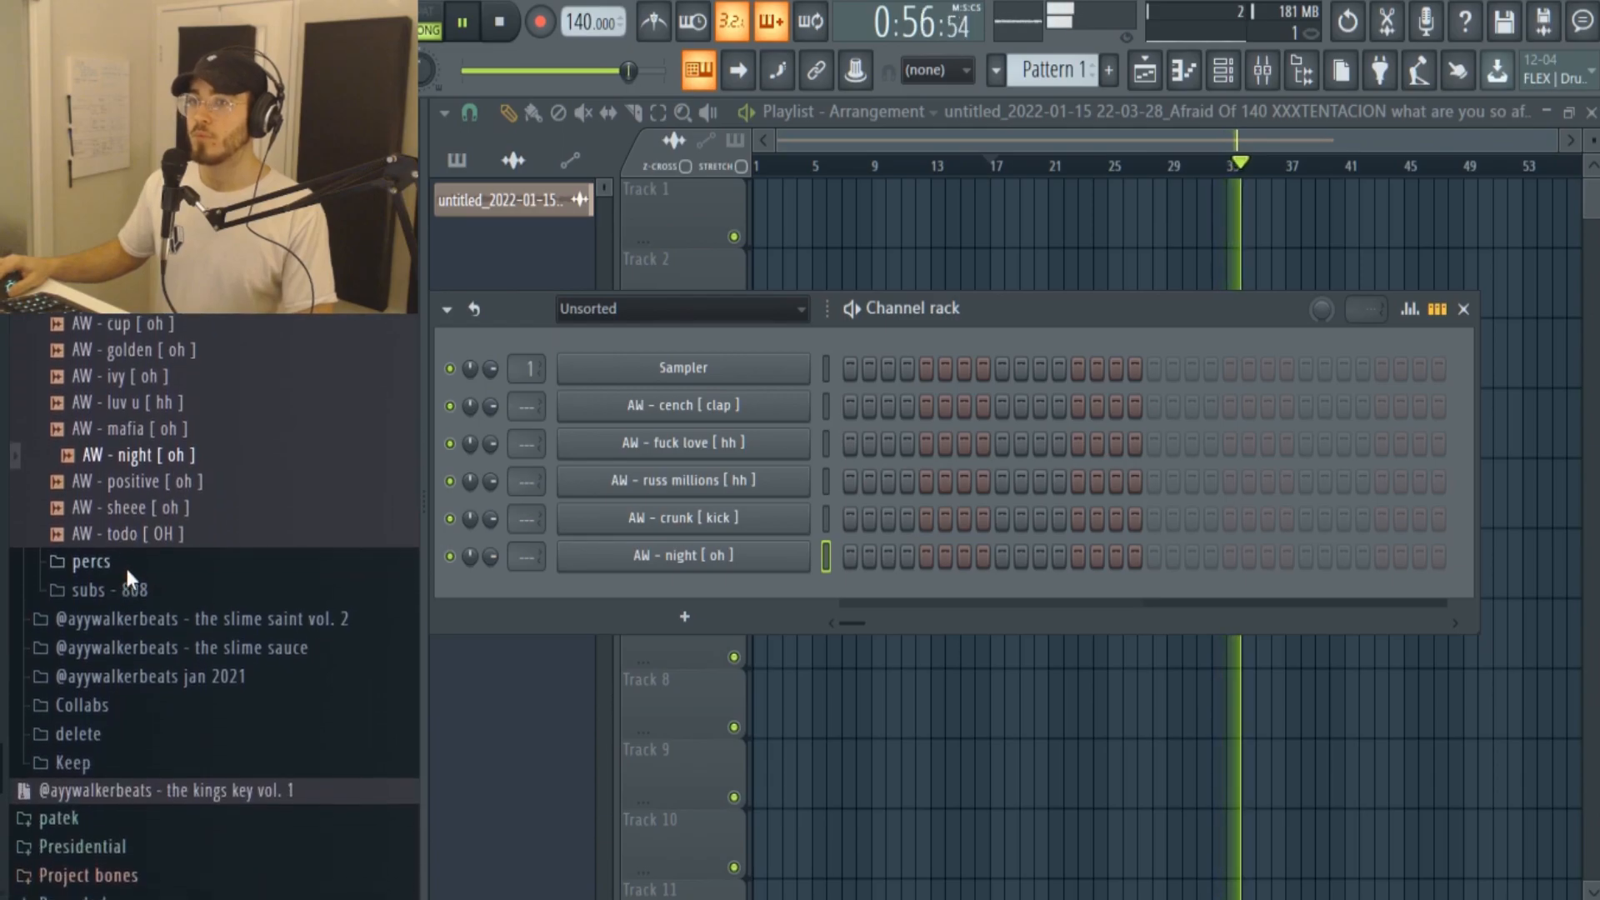
click(90, 560)
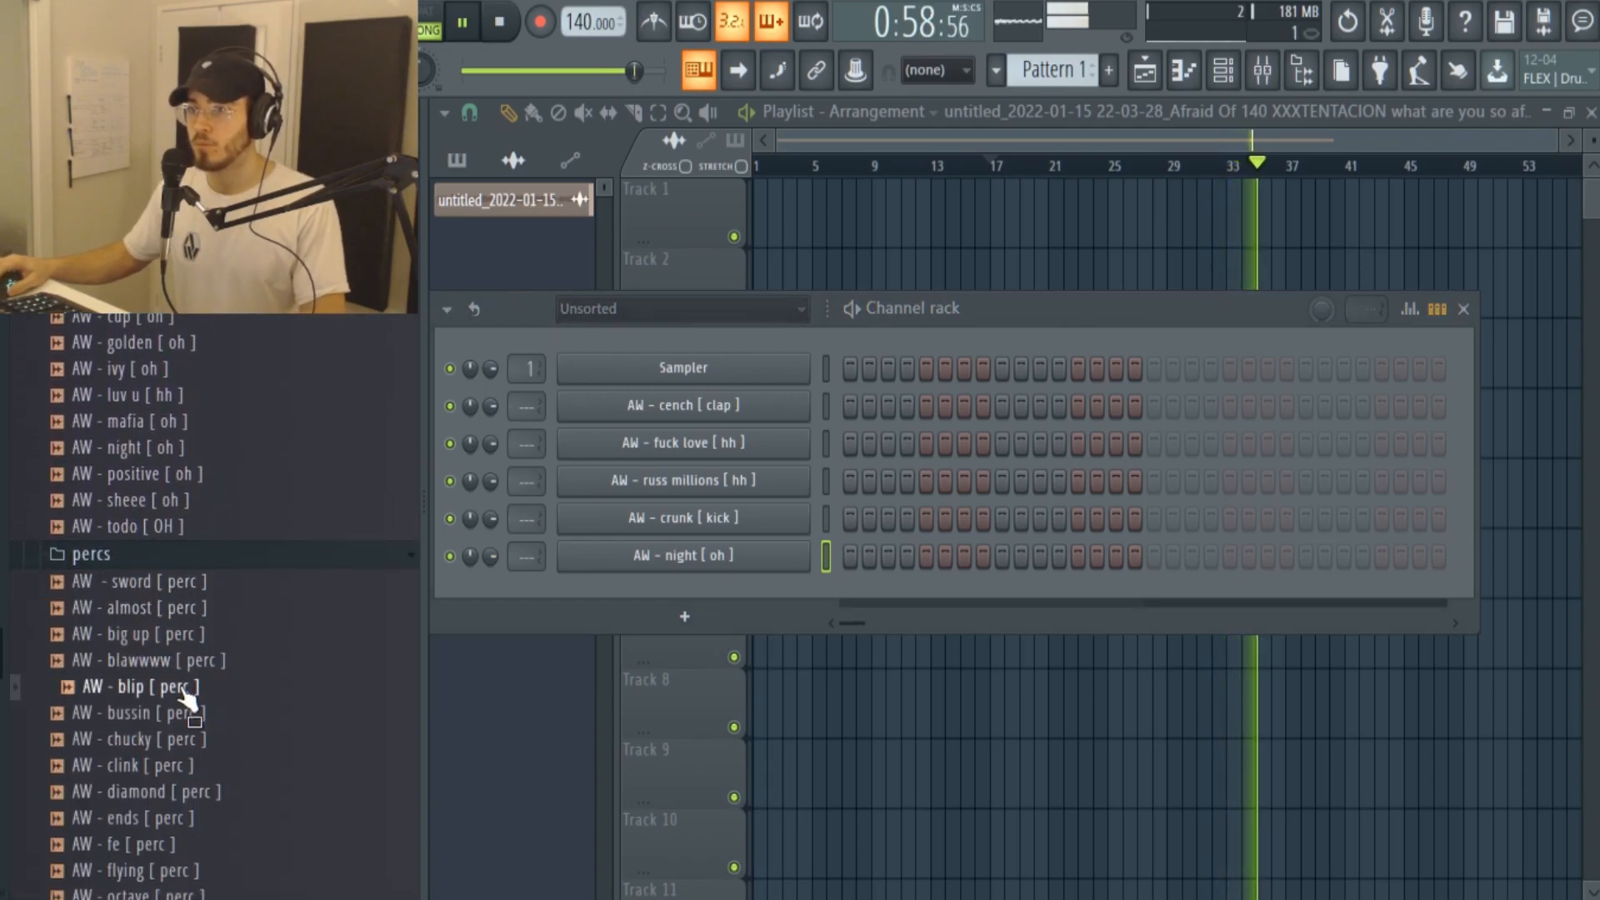
double_click(132, 685)
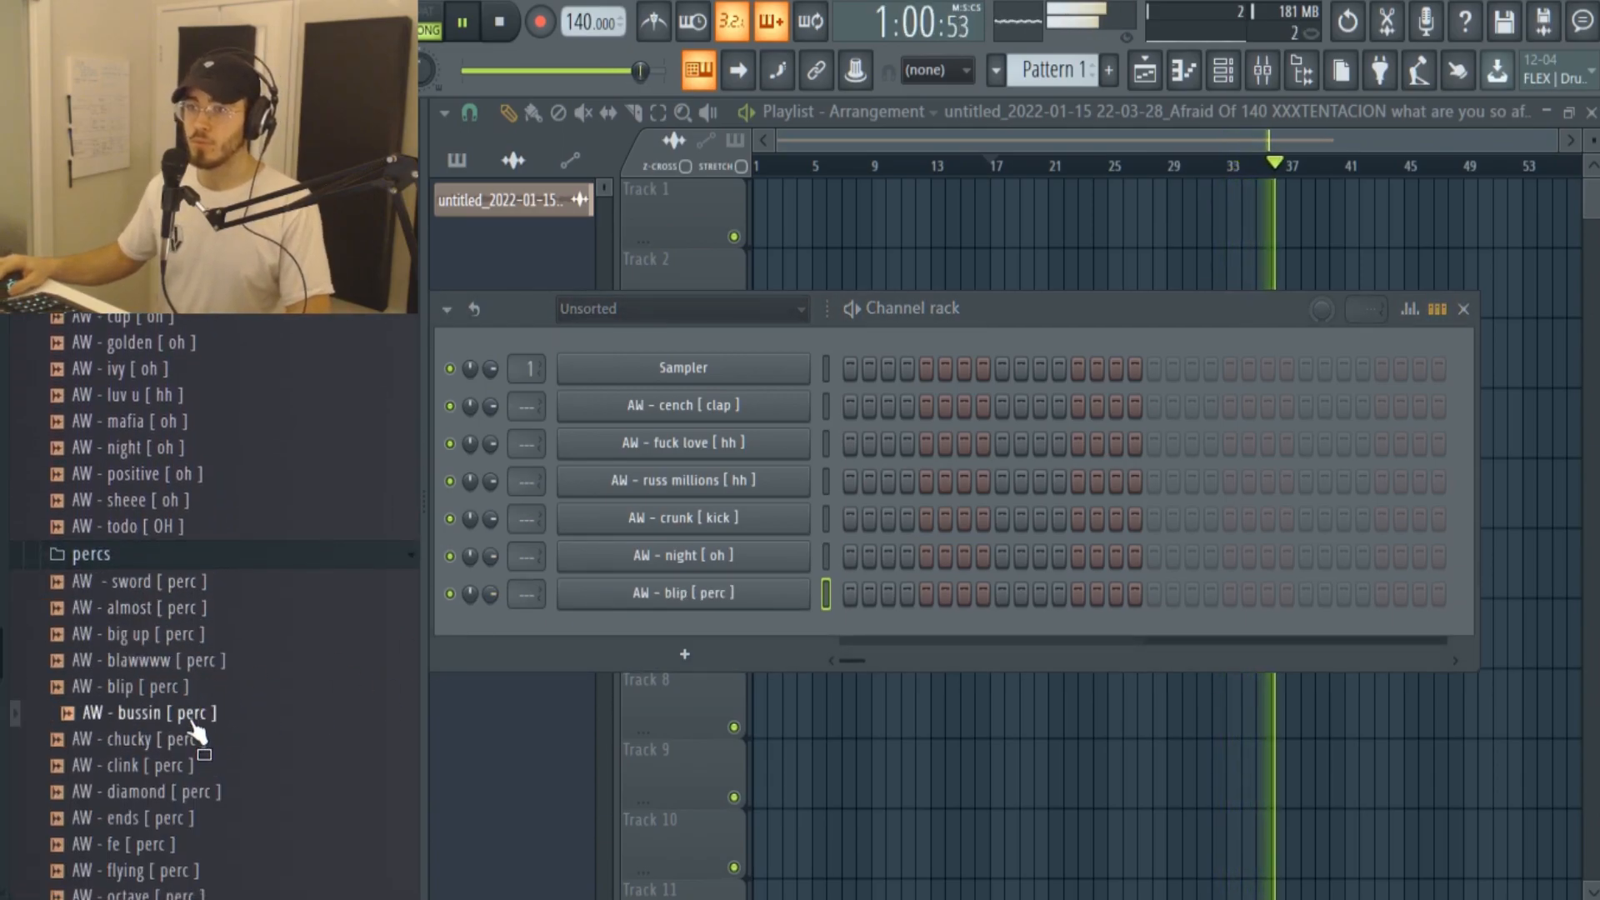
scroll(down, 3)
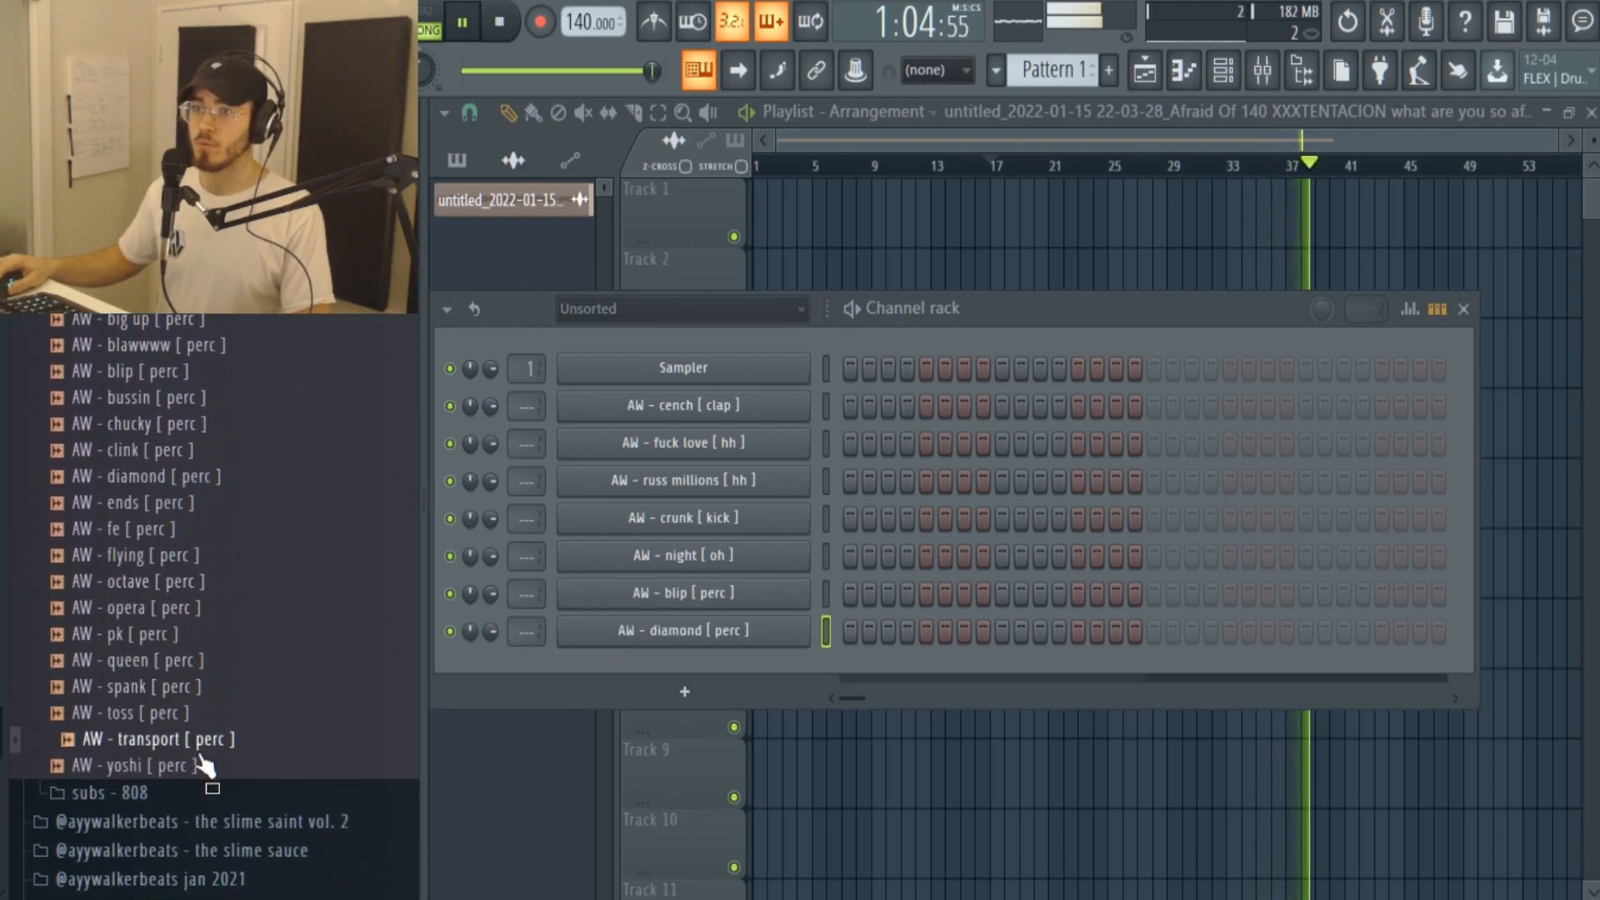
double_click(144, 687)
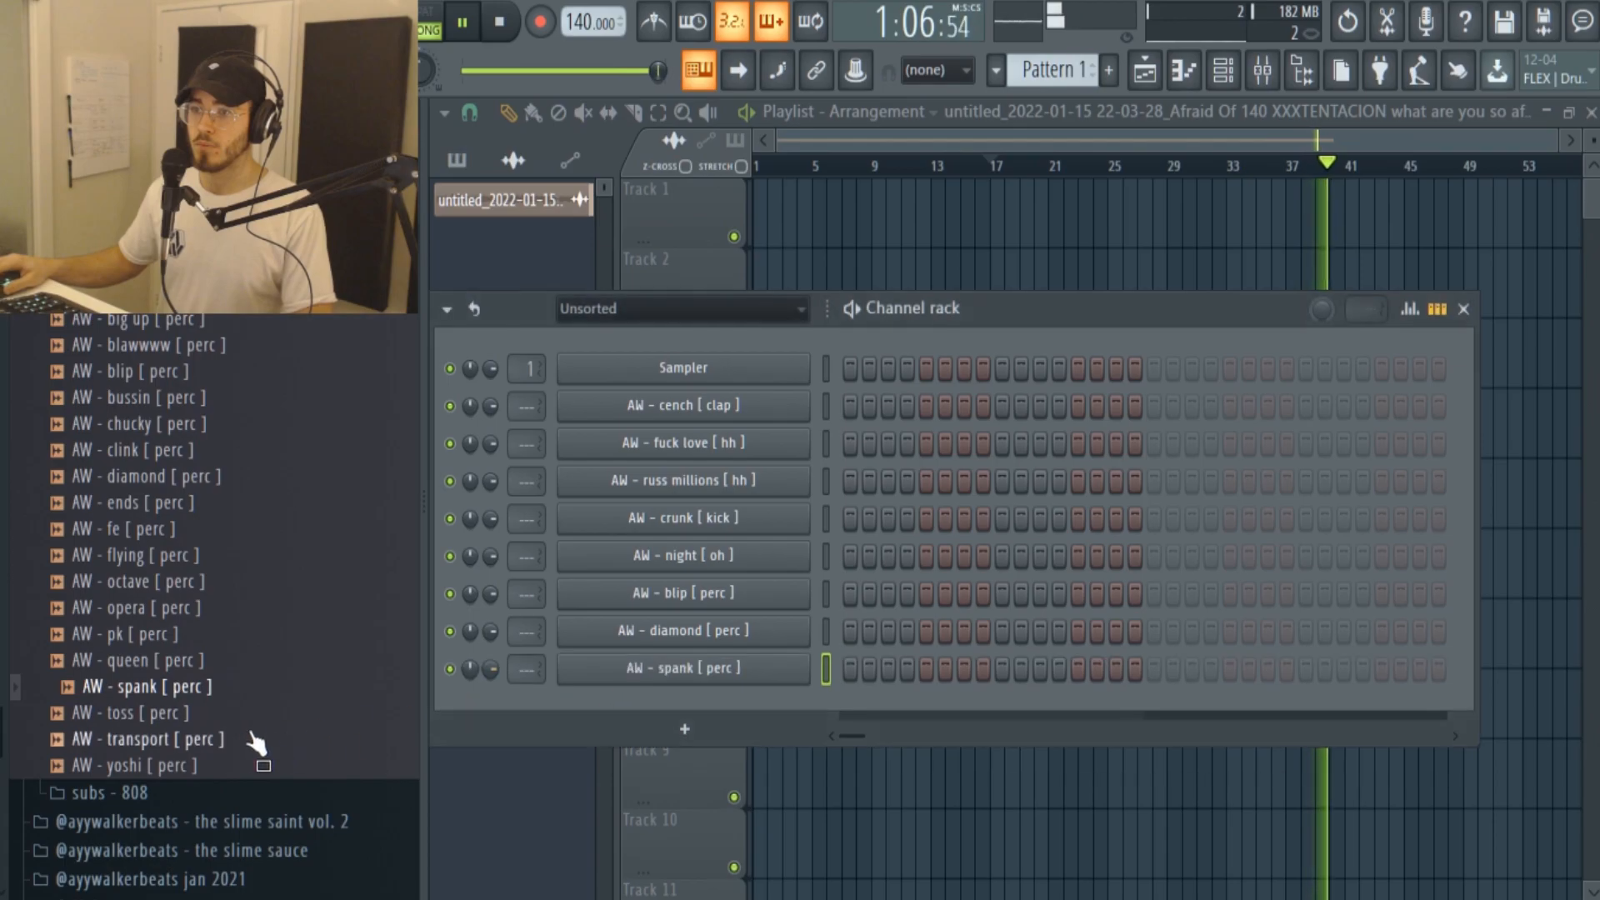
scroll(down, 3)
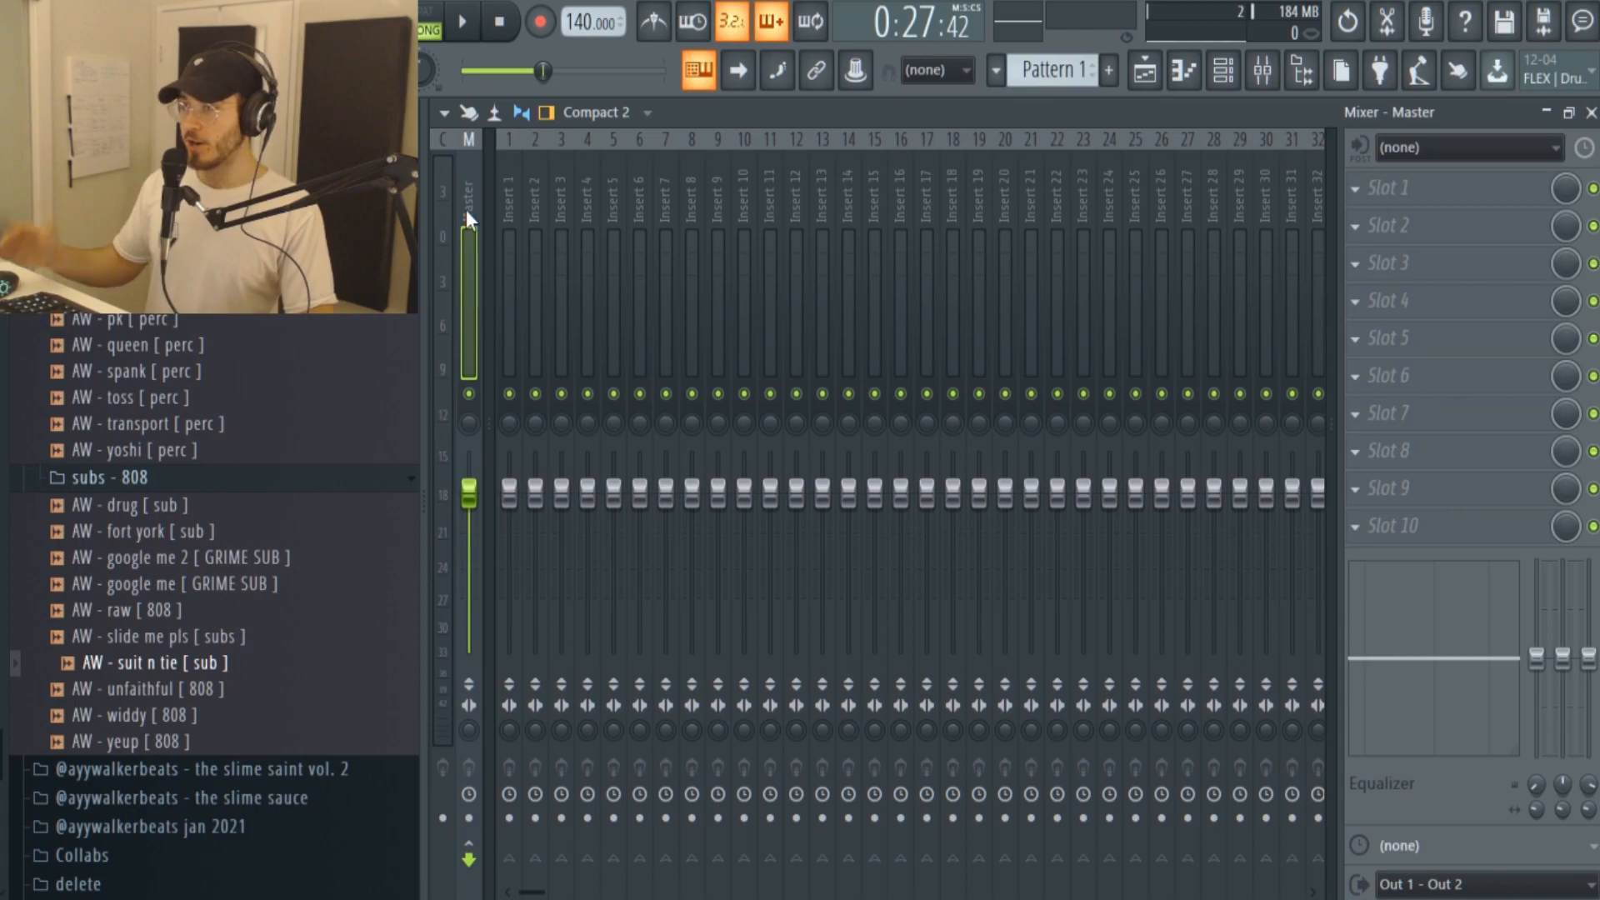
mouse_move(901, 681)
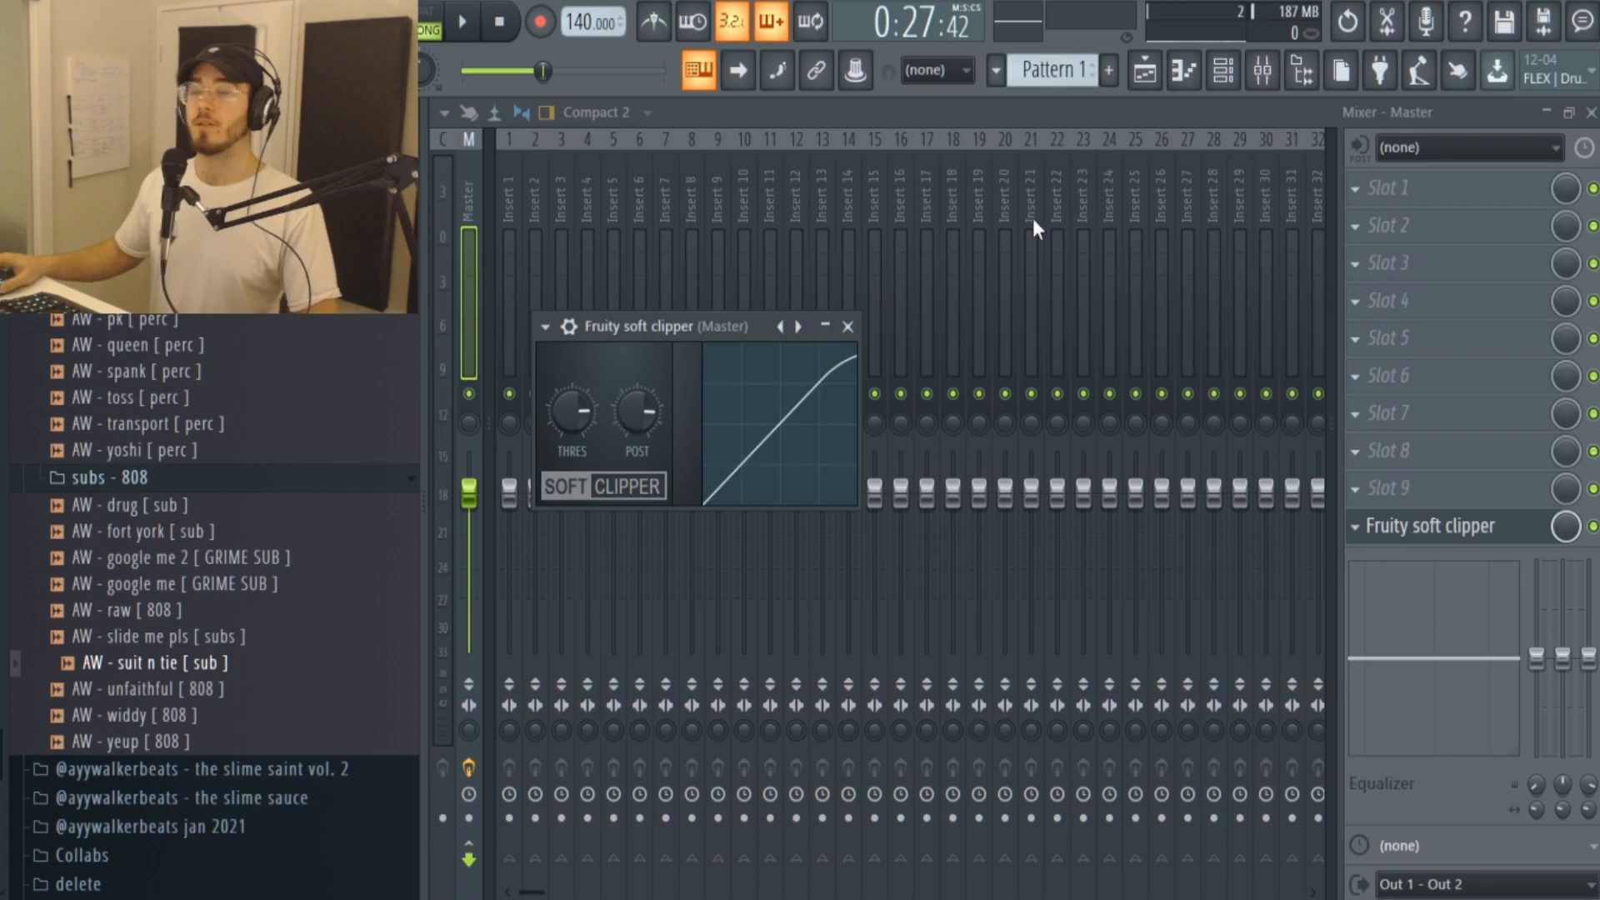
Leave the Mixer with the soft clipper on the master and return to the Playlist.
click(1184, 70)
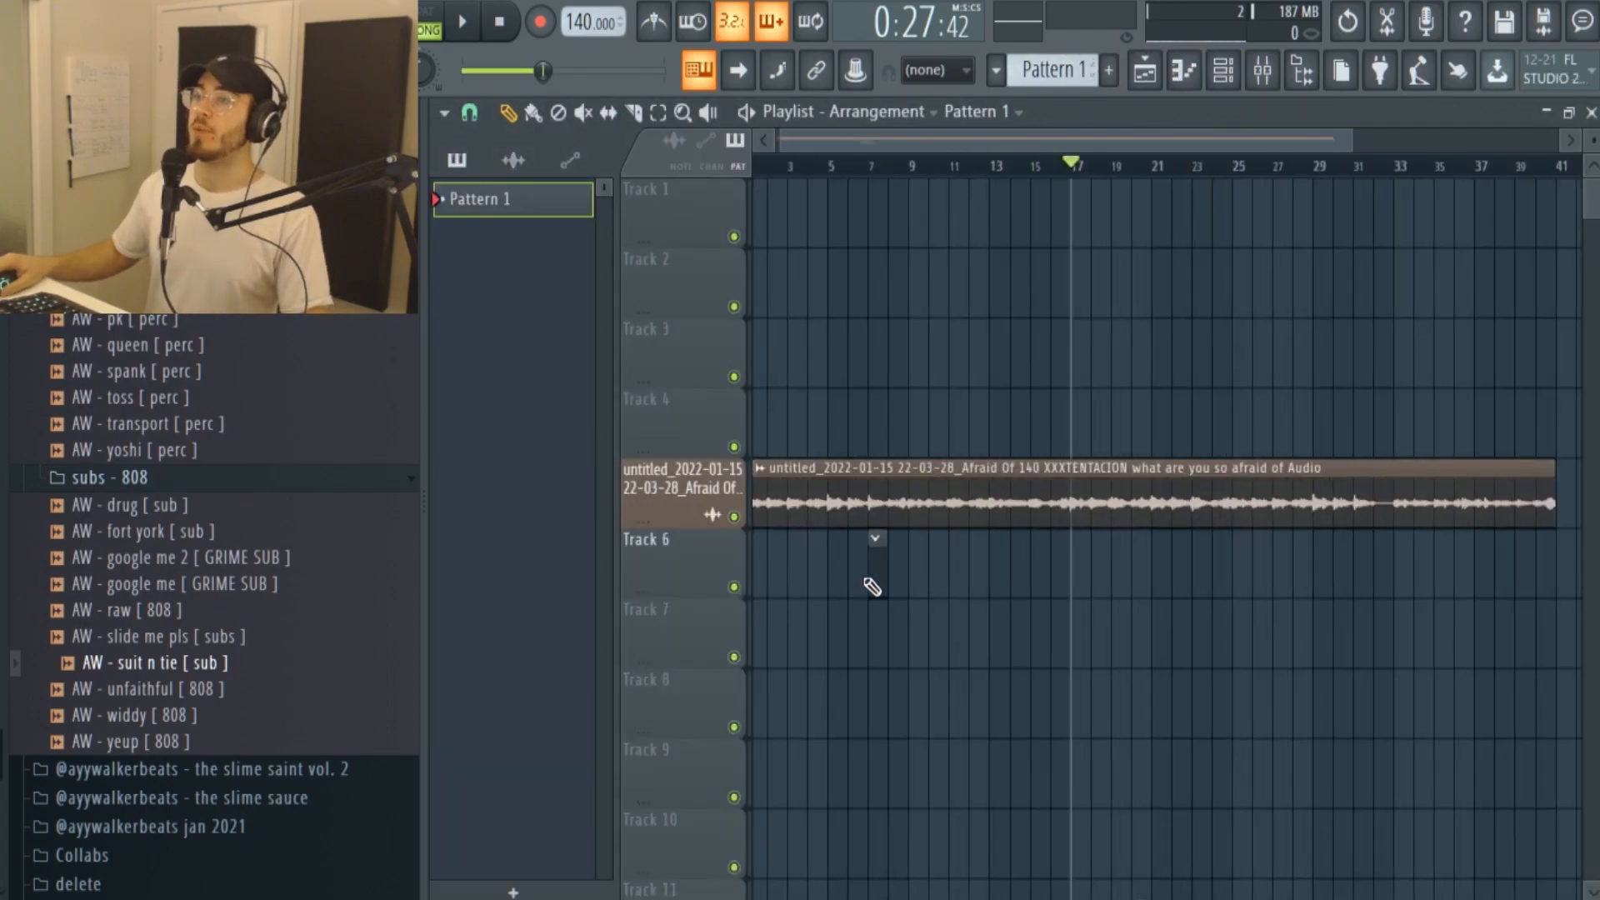
Place a clip at the start of track 6, add a russ millions hi-hat hit and make it unique as Pattern 2.
click(837, 562)
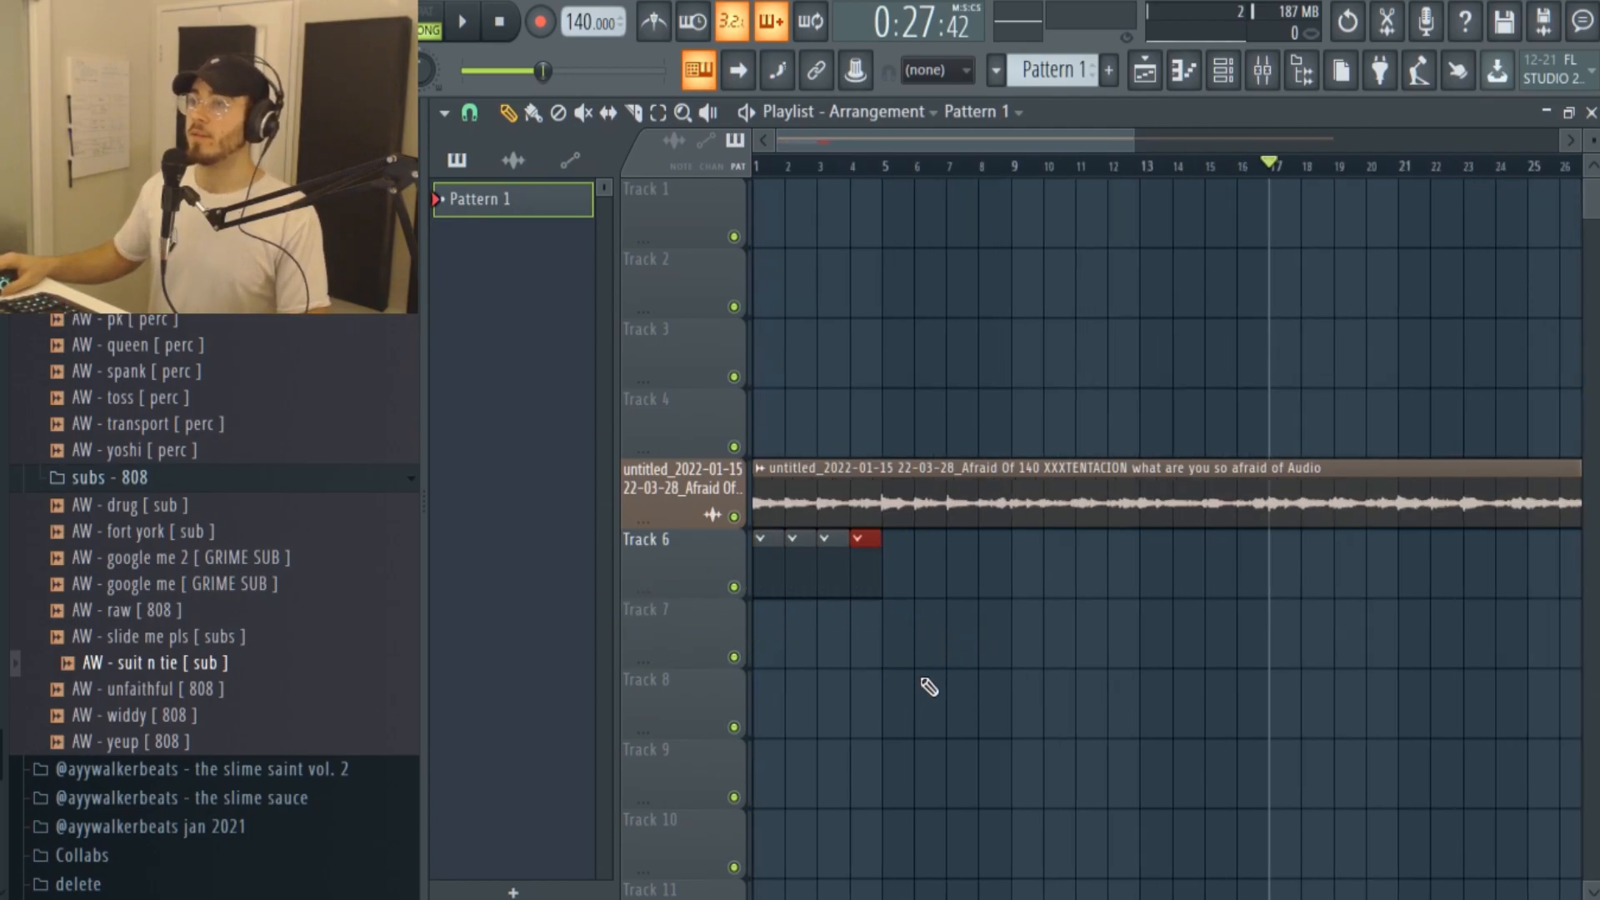
click(499, 20)
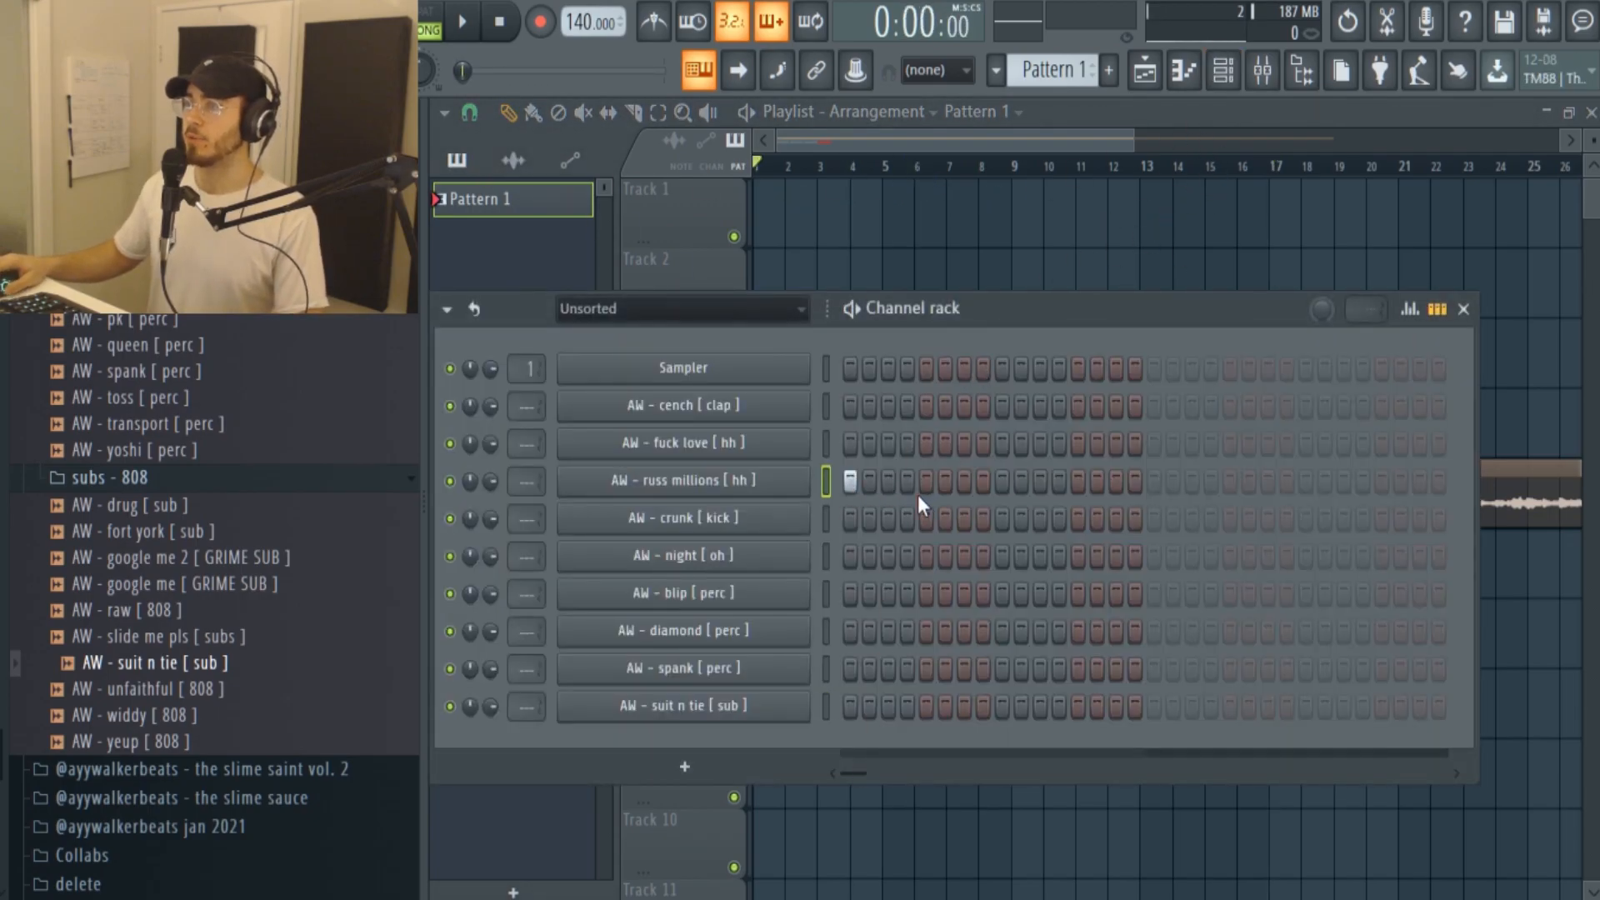
click(905, 480)
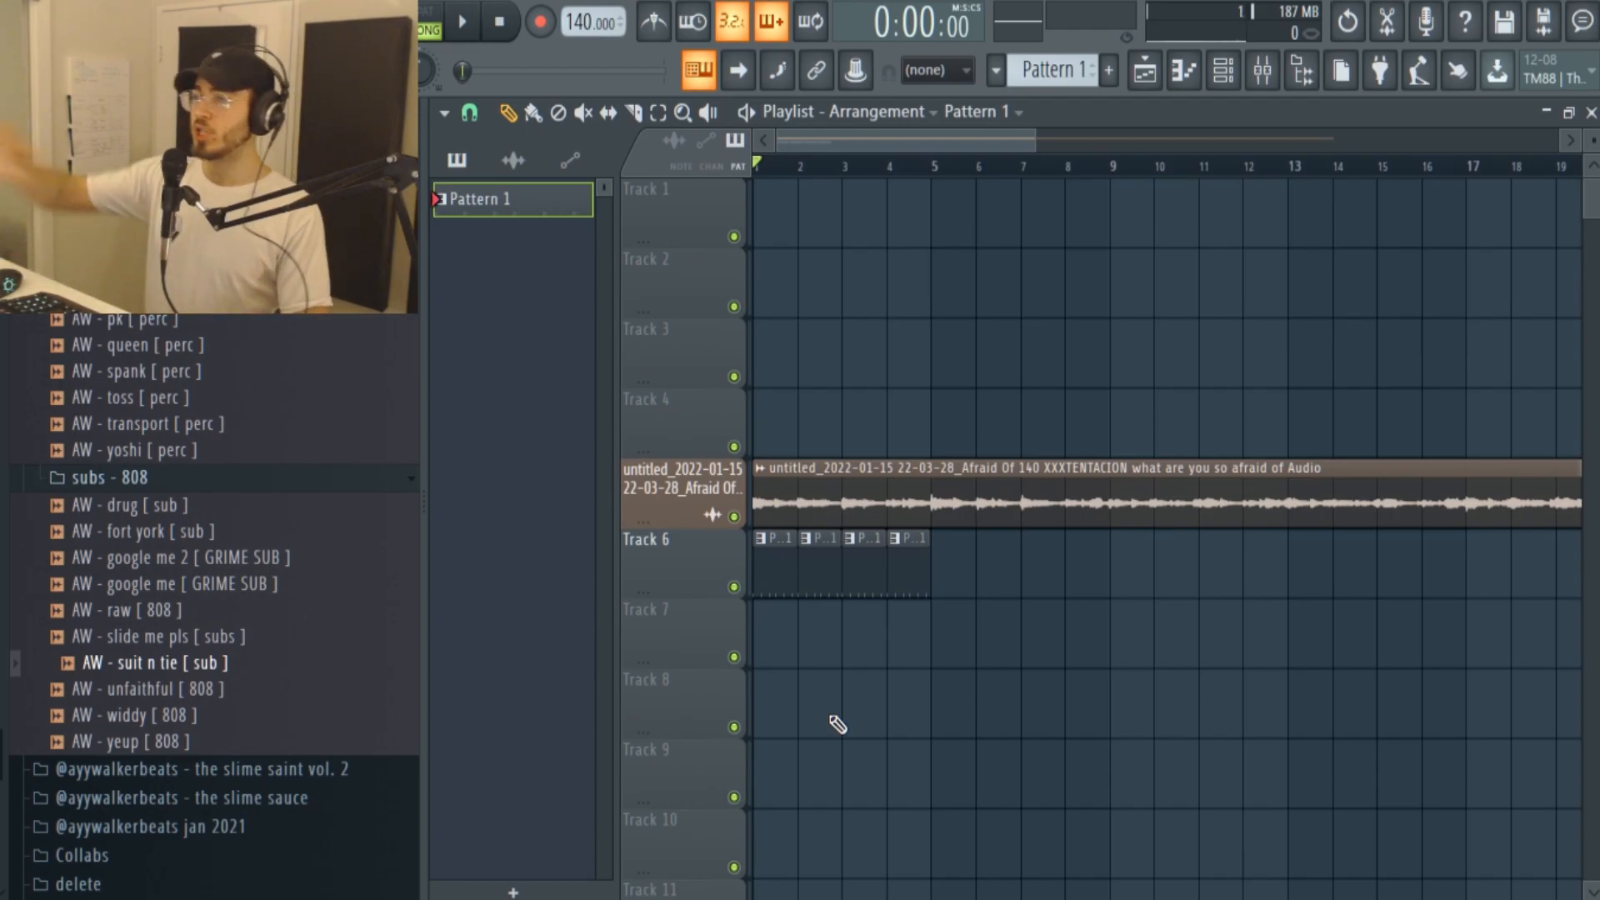
click(908, 678)
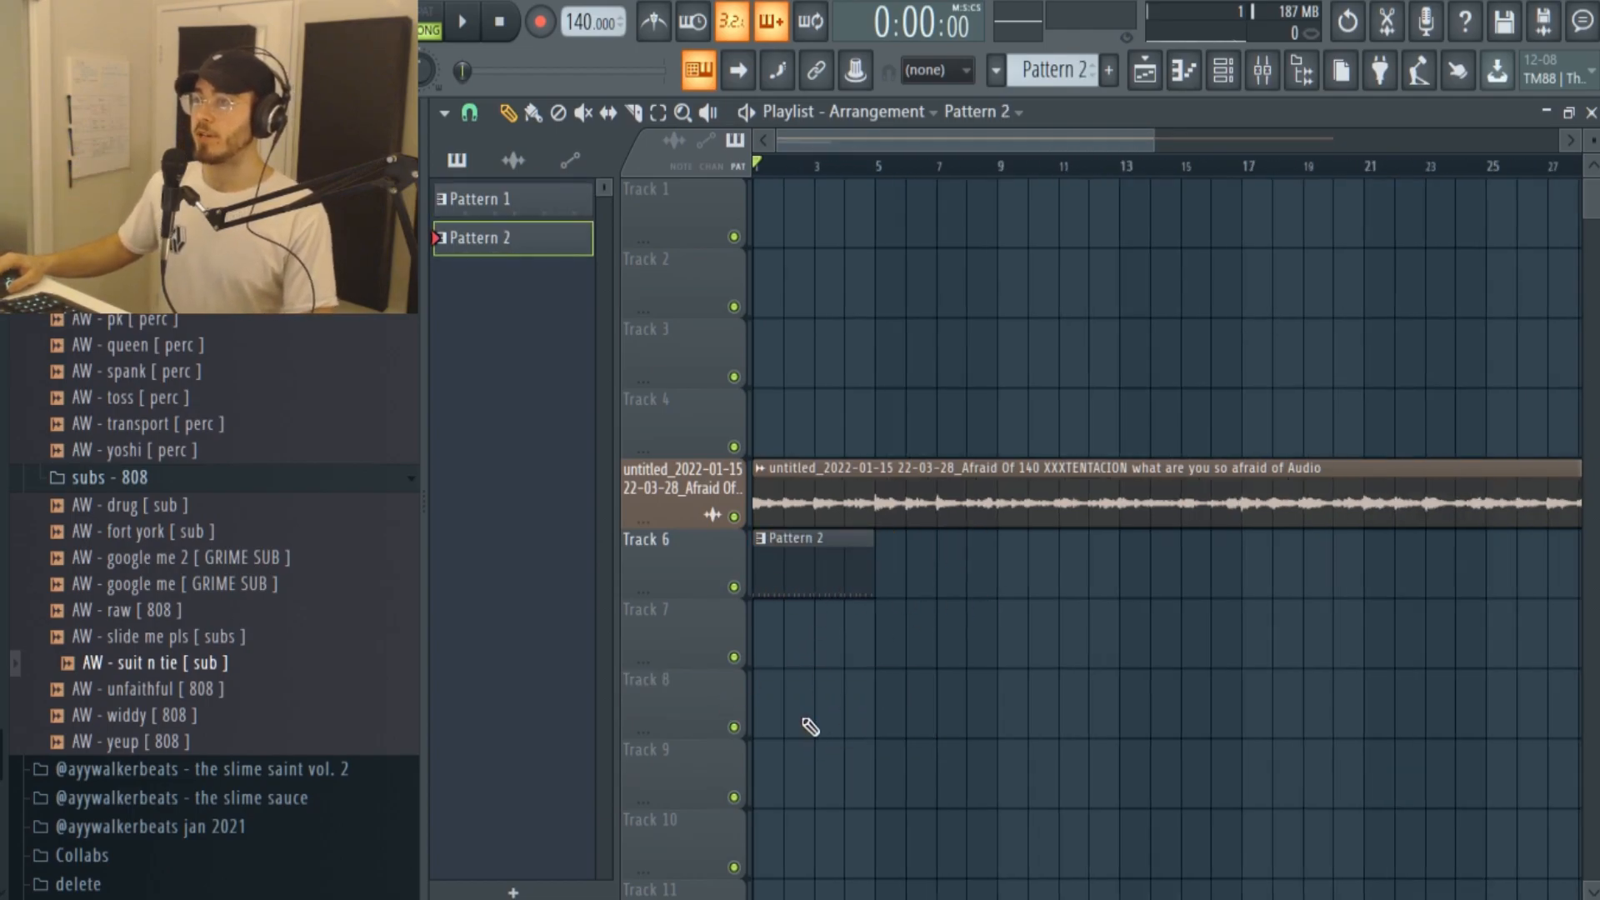
mouse_move(773, 685)
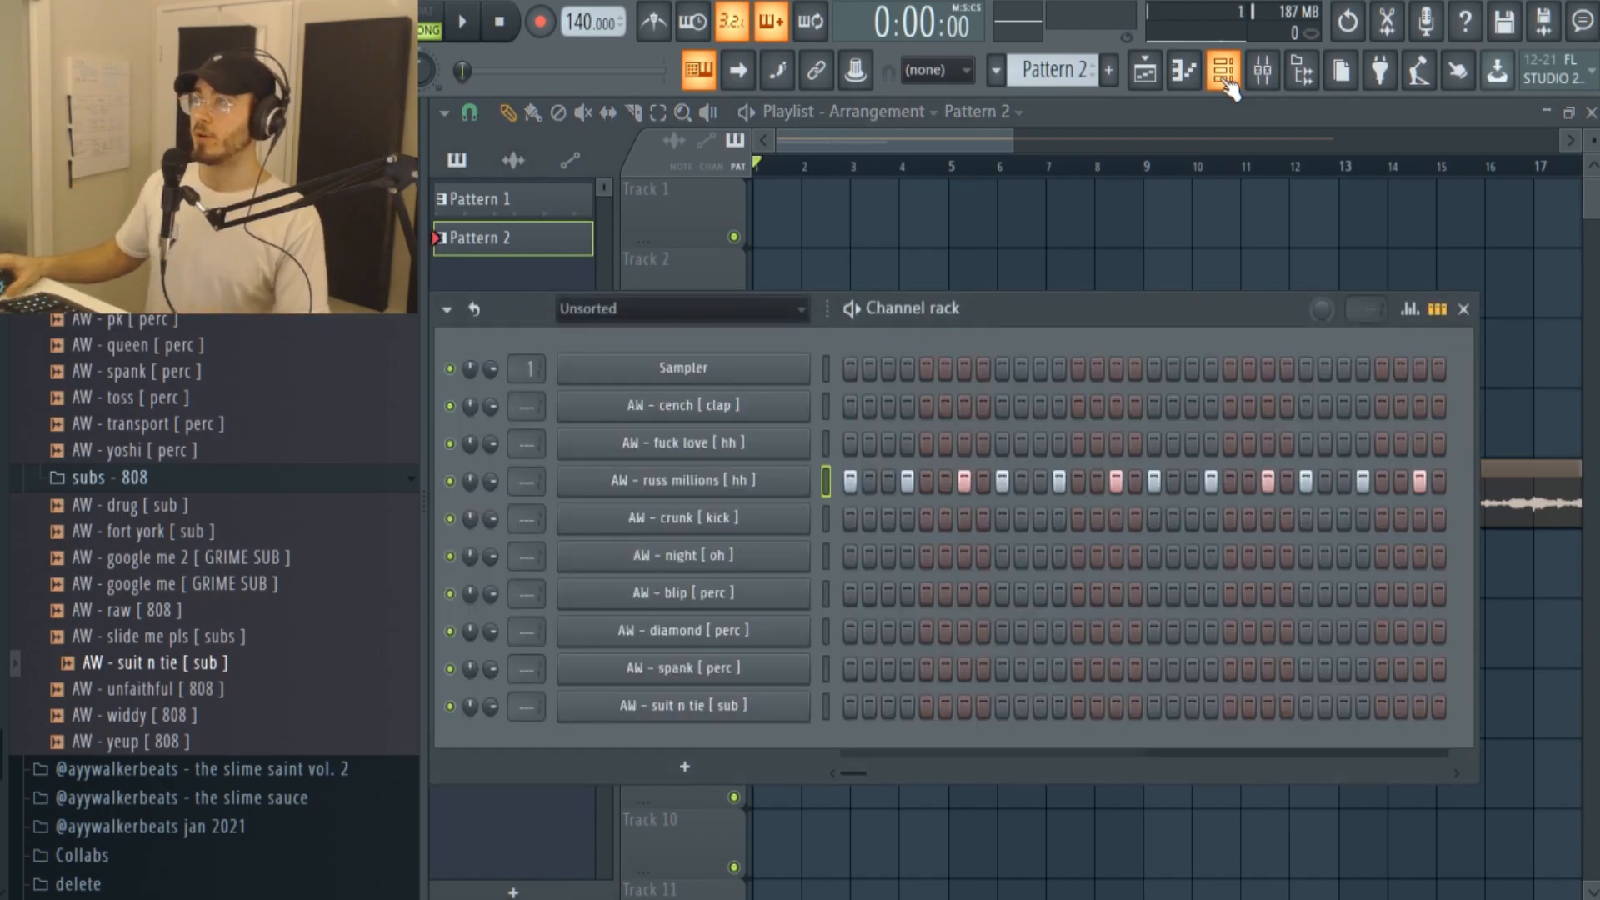
Edit the russ millions hi-hat rolls in the Piano roll, then bring the Channel Rack back into view.
click(461, 21)
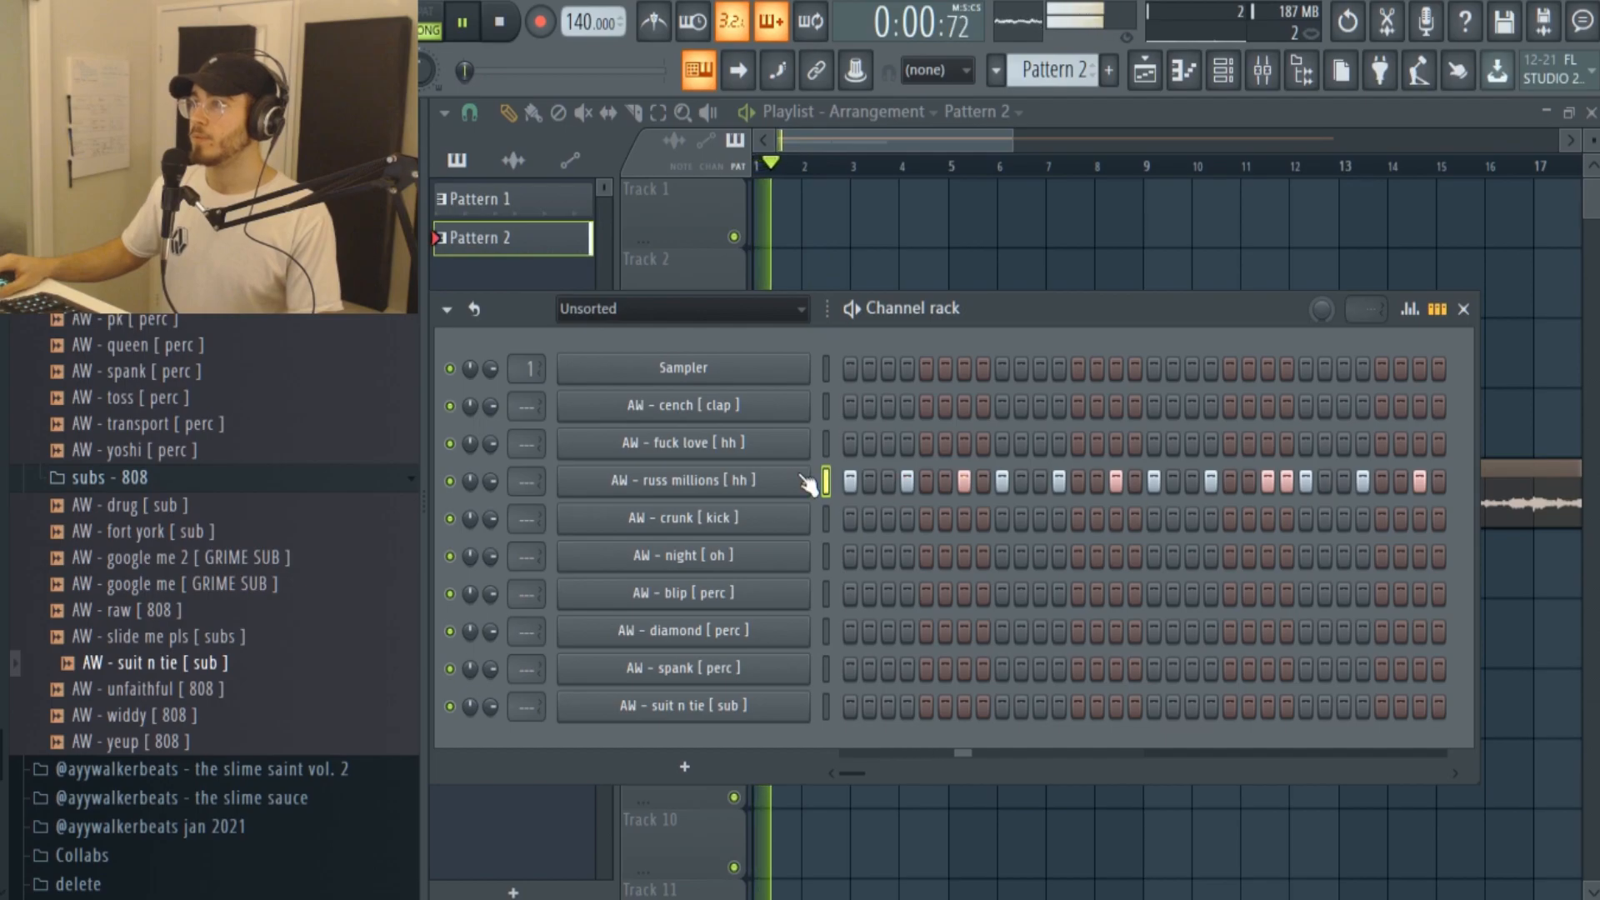
double_click(682, 480)
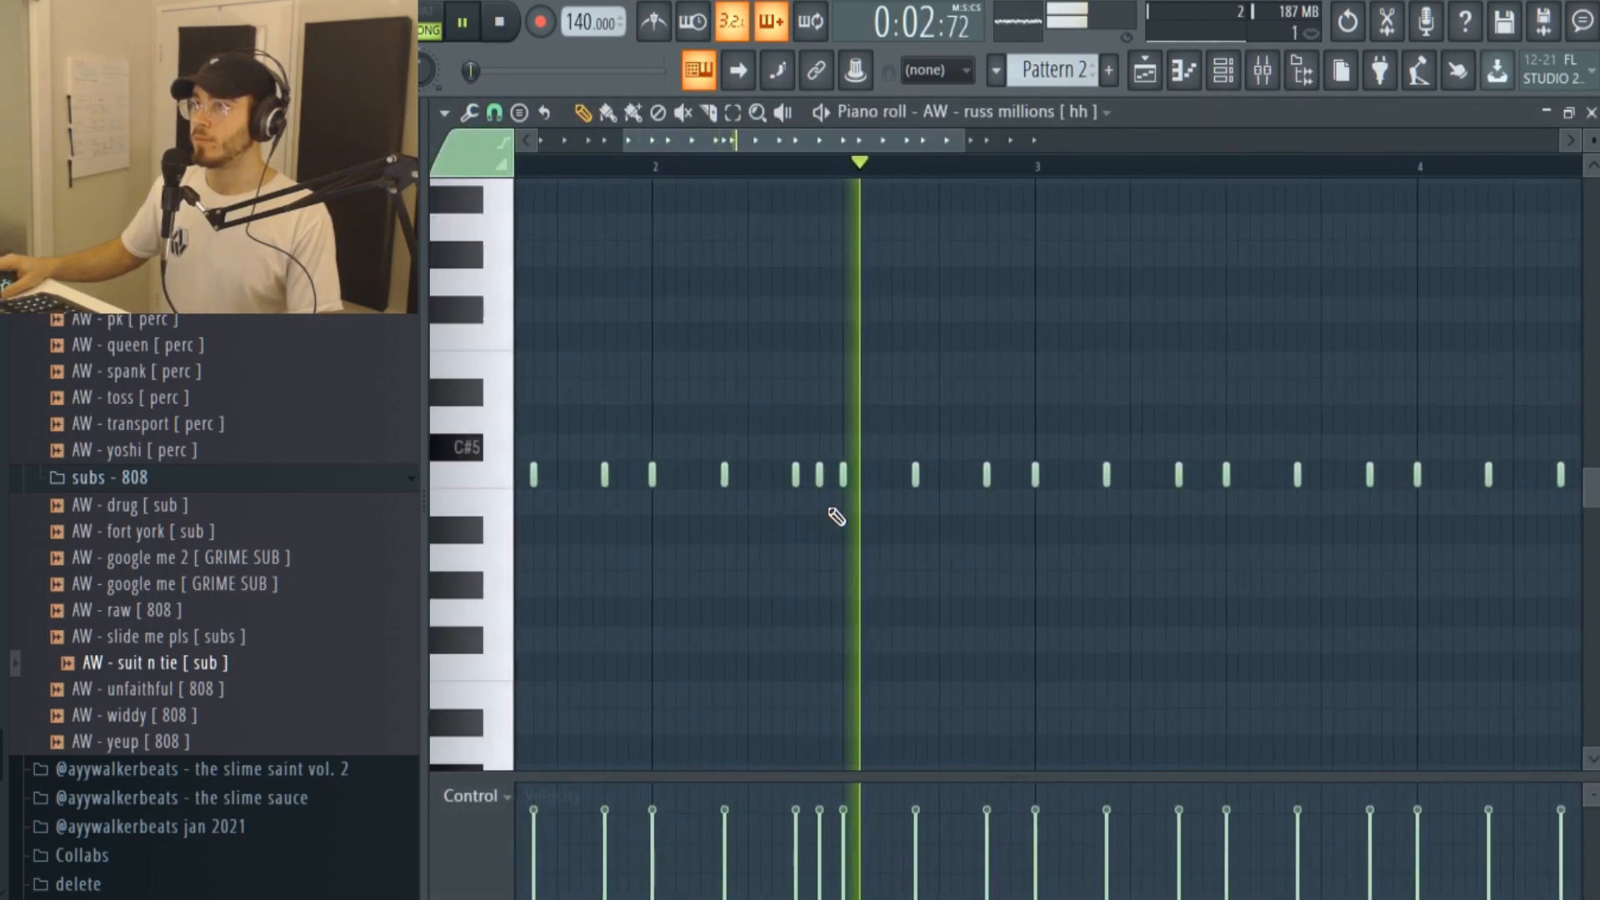
click(1222, 71)
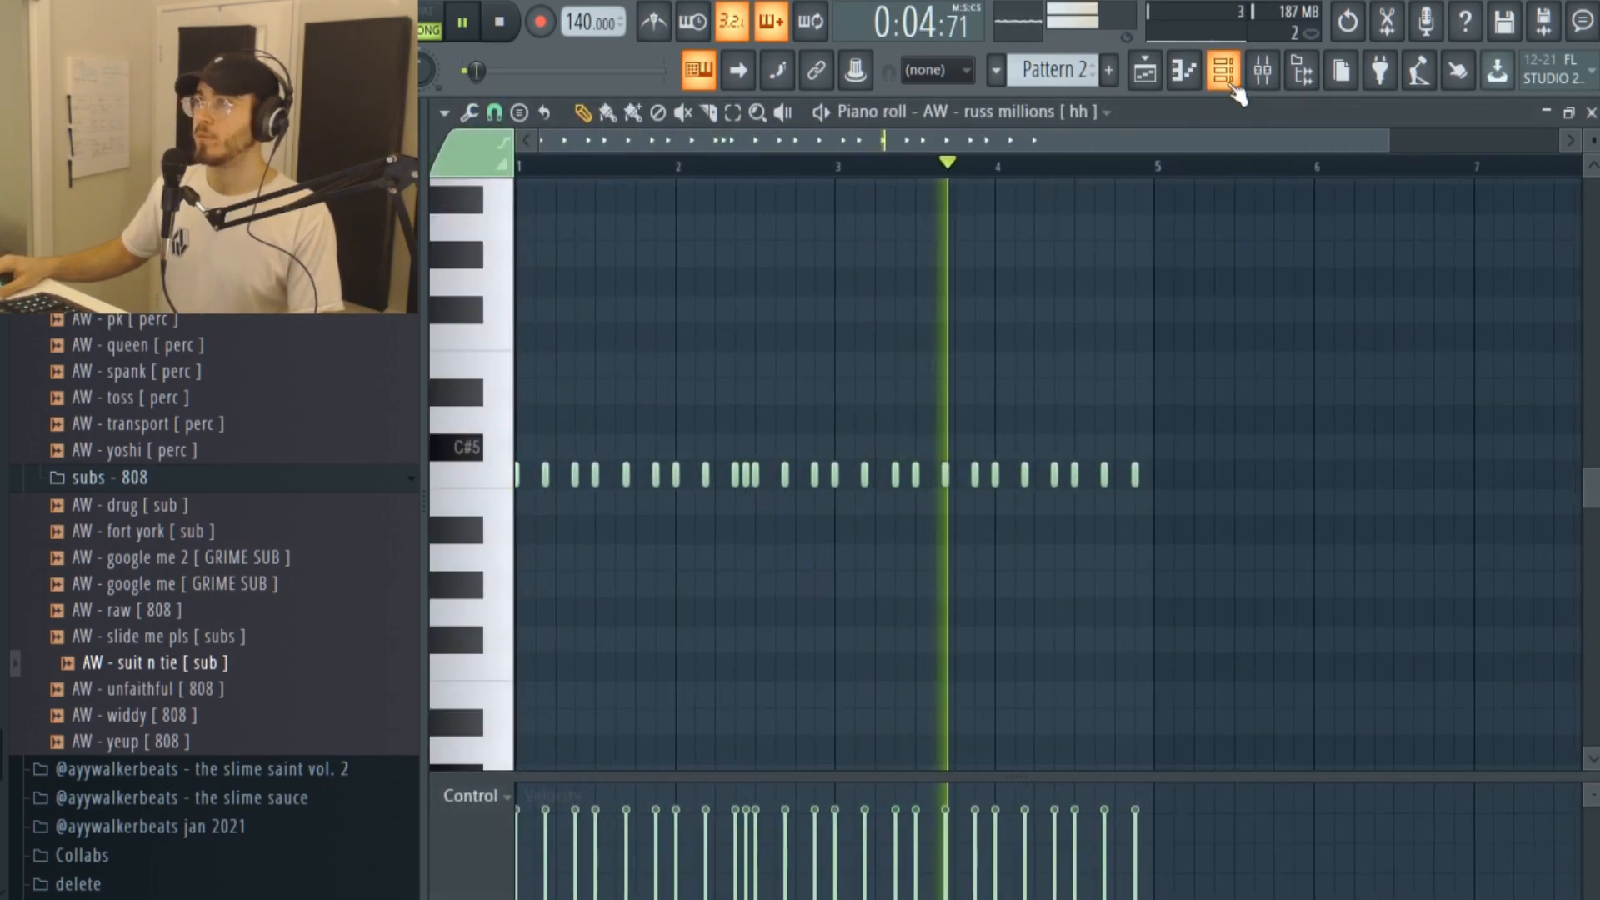
click(1222, 70)
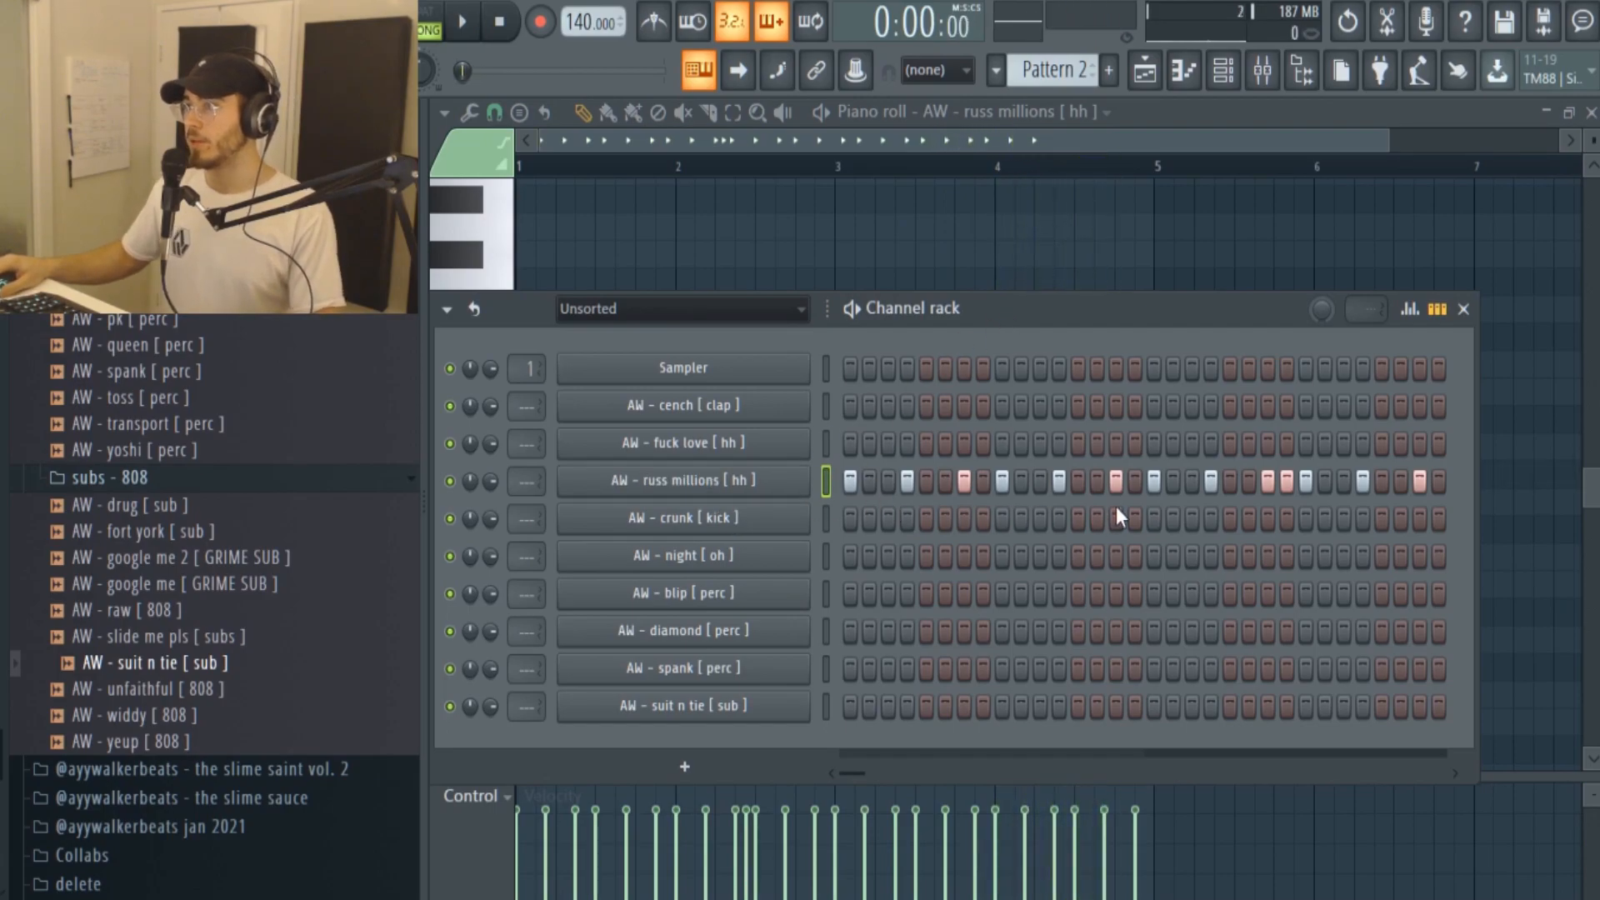
click(683, 444)
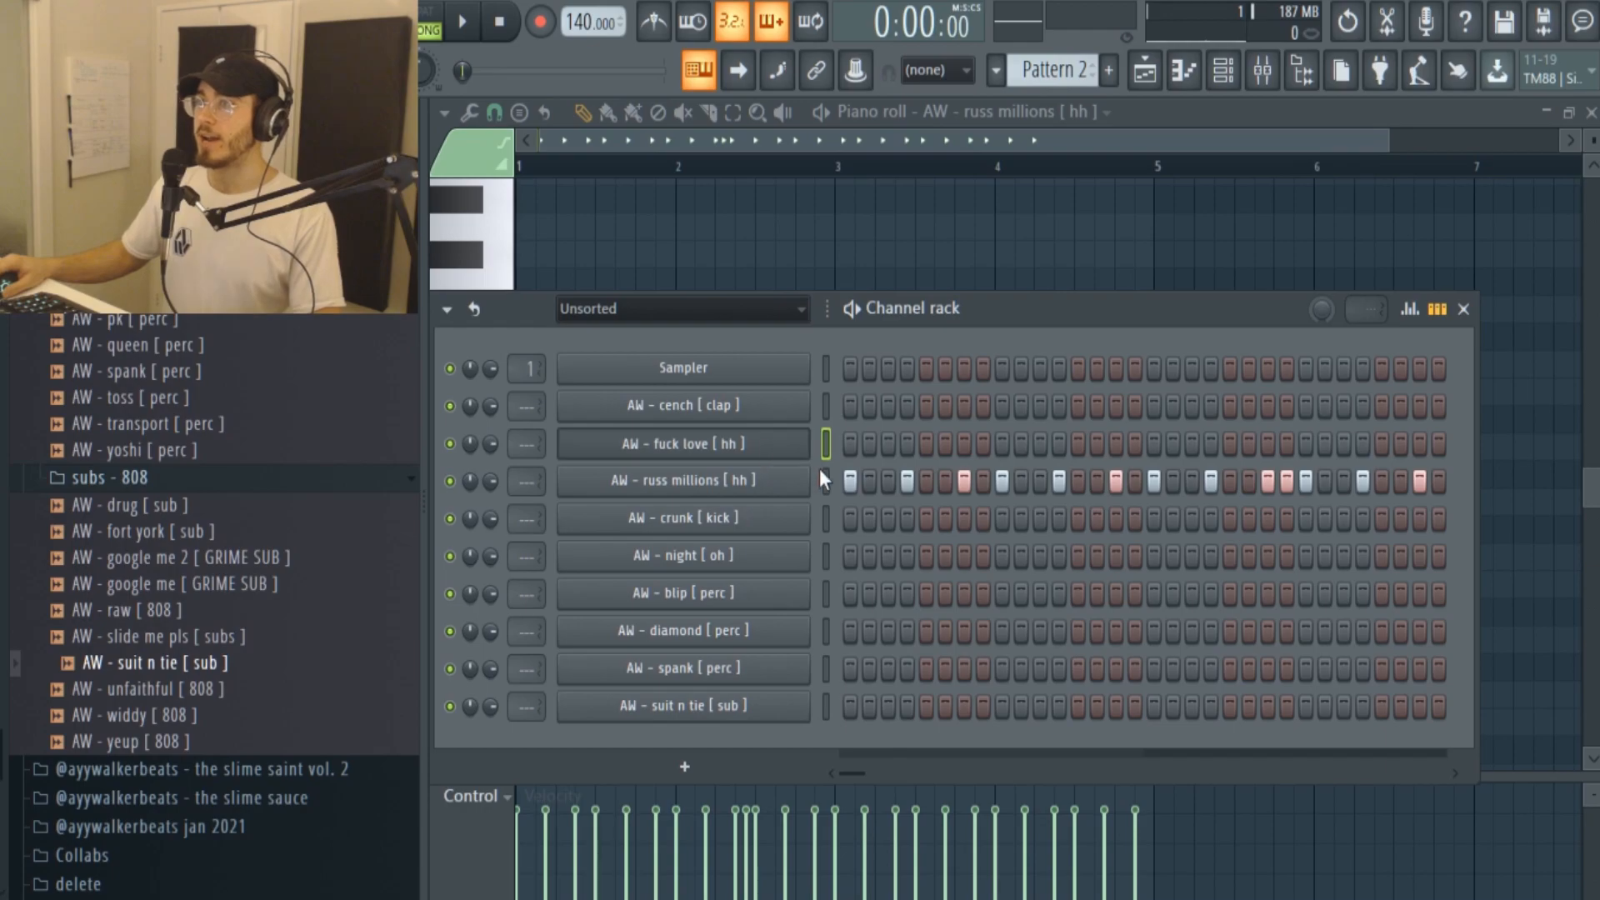
Draw C#5 hi-hat stutter rolls and a short pitched-up burst, auditioning the pattern as it builds.
click(462, 21)
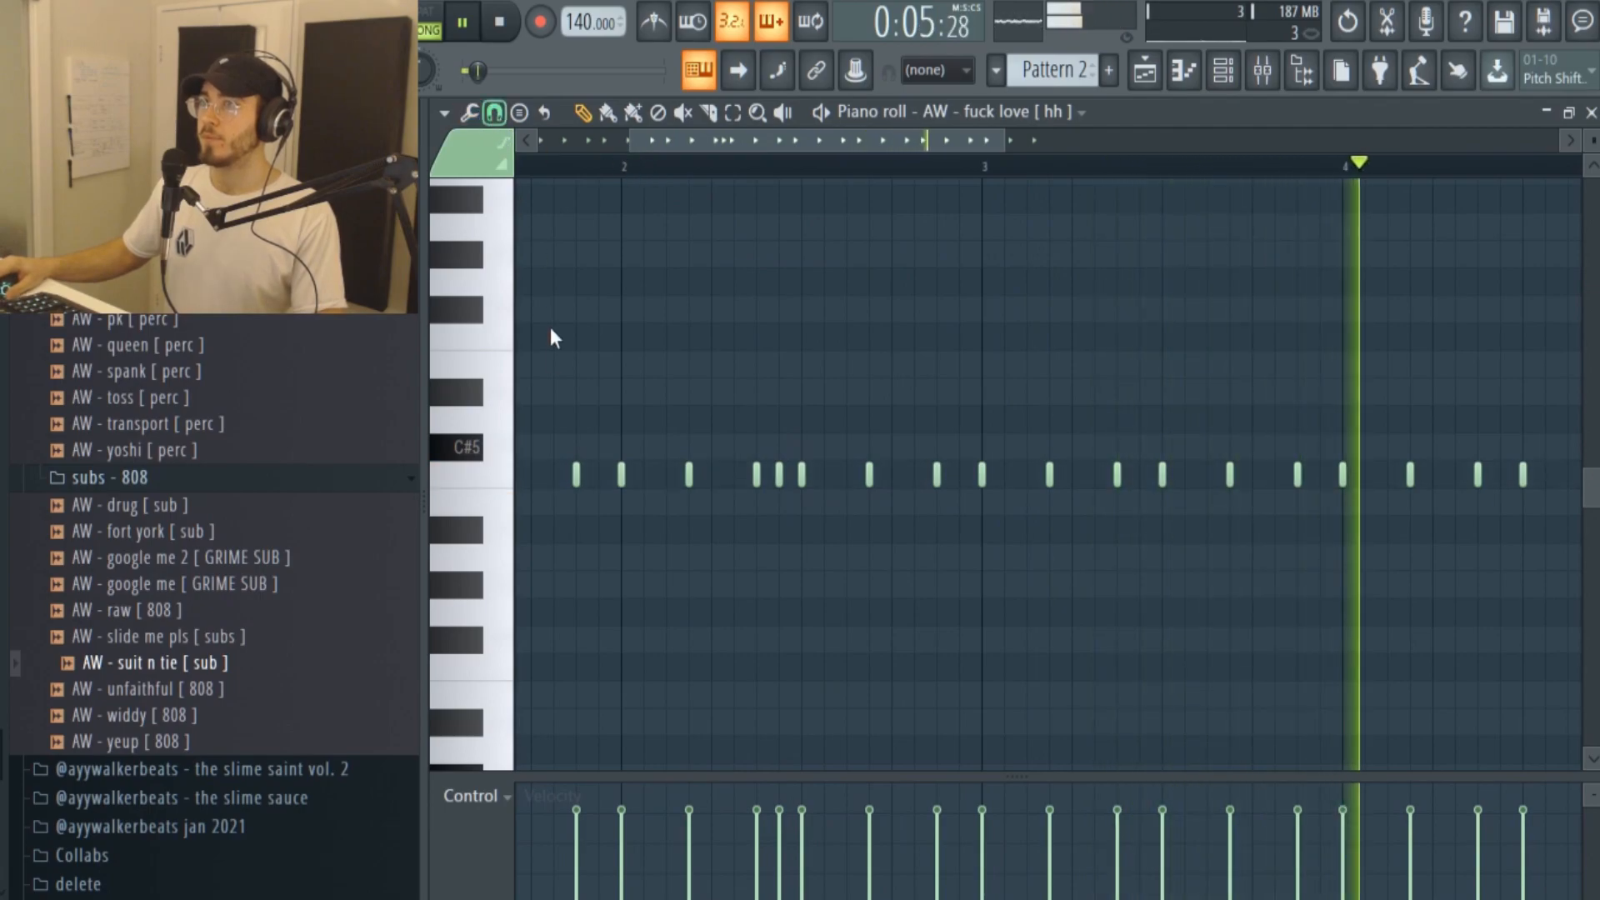
click(462, 22)
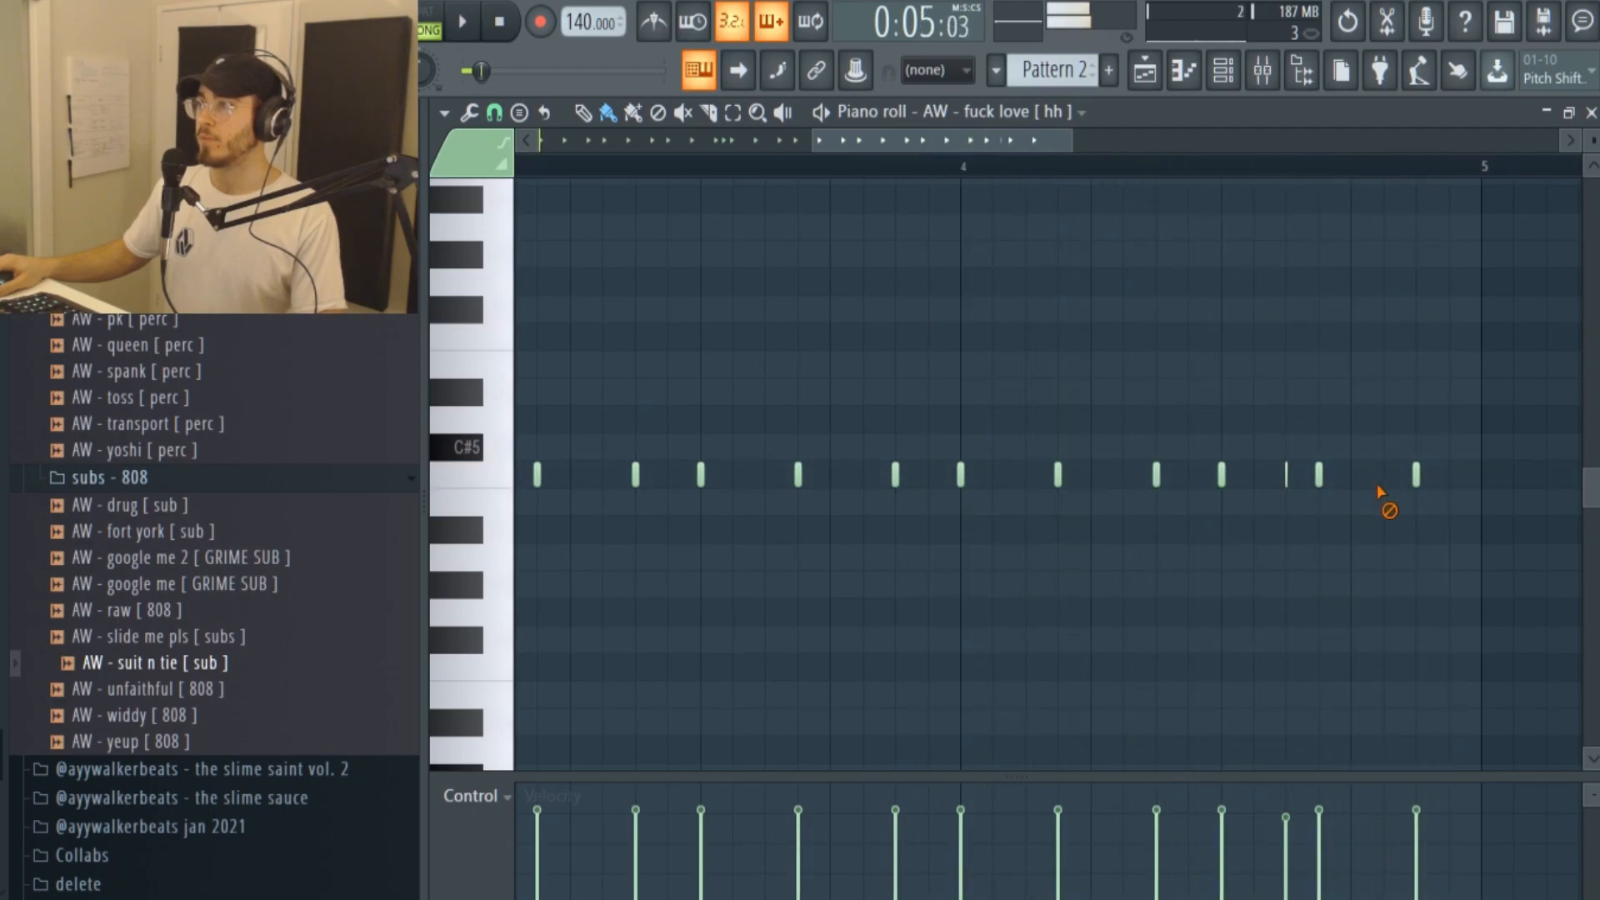
click(461, 22)
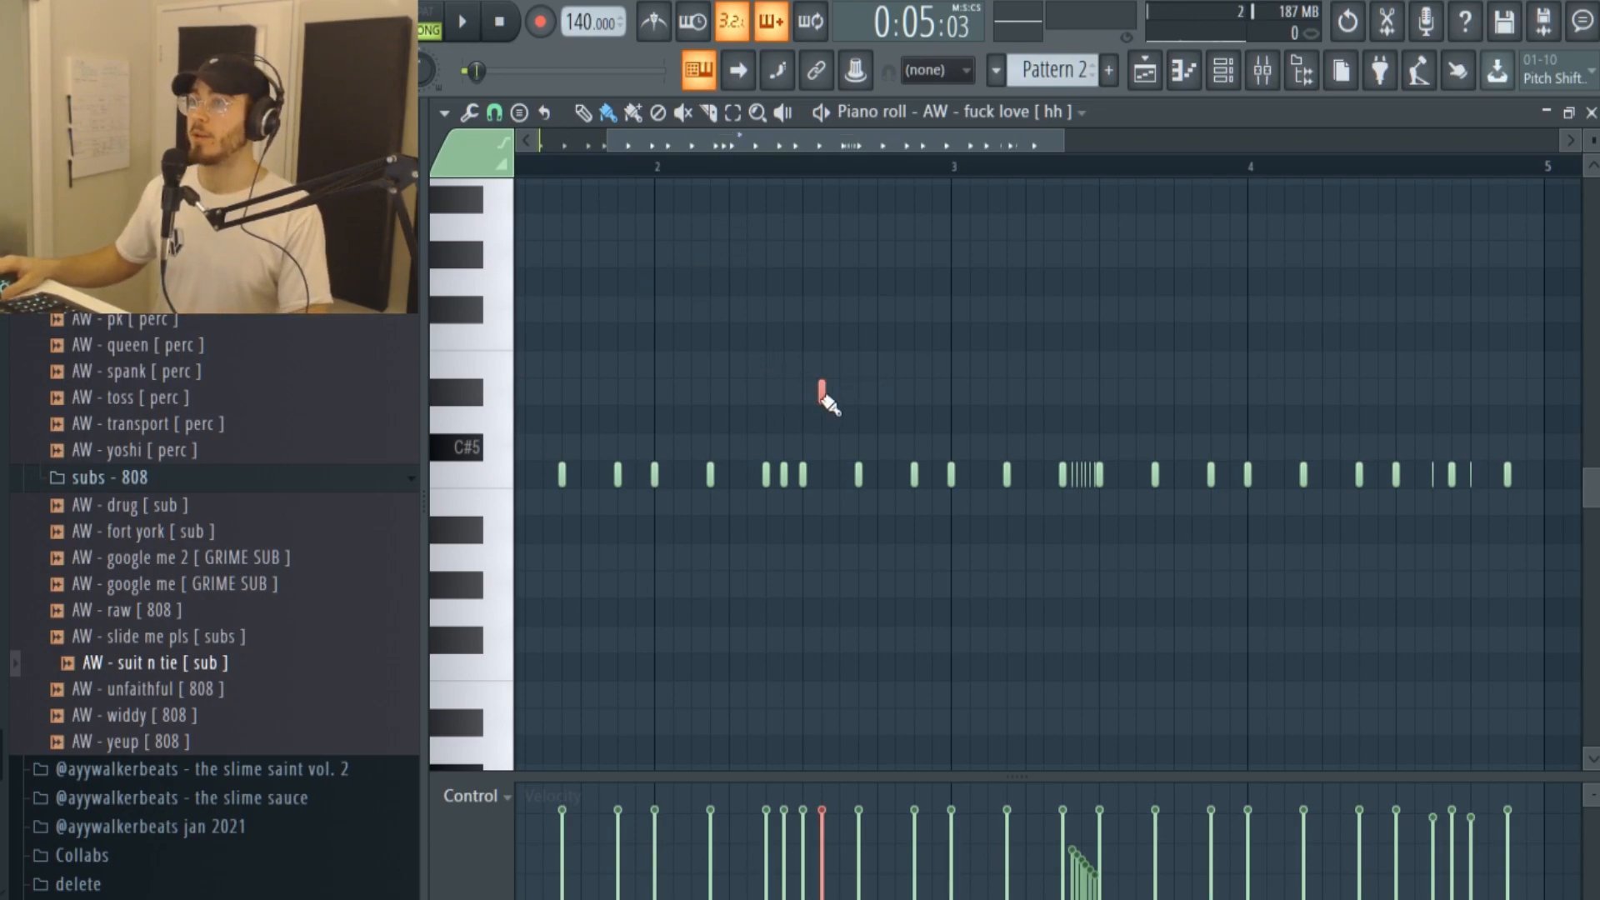
scroll(right, 3)
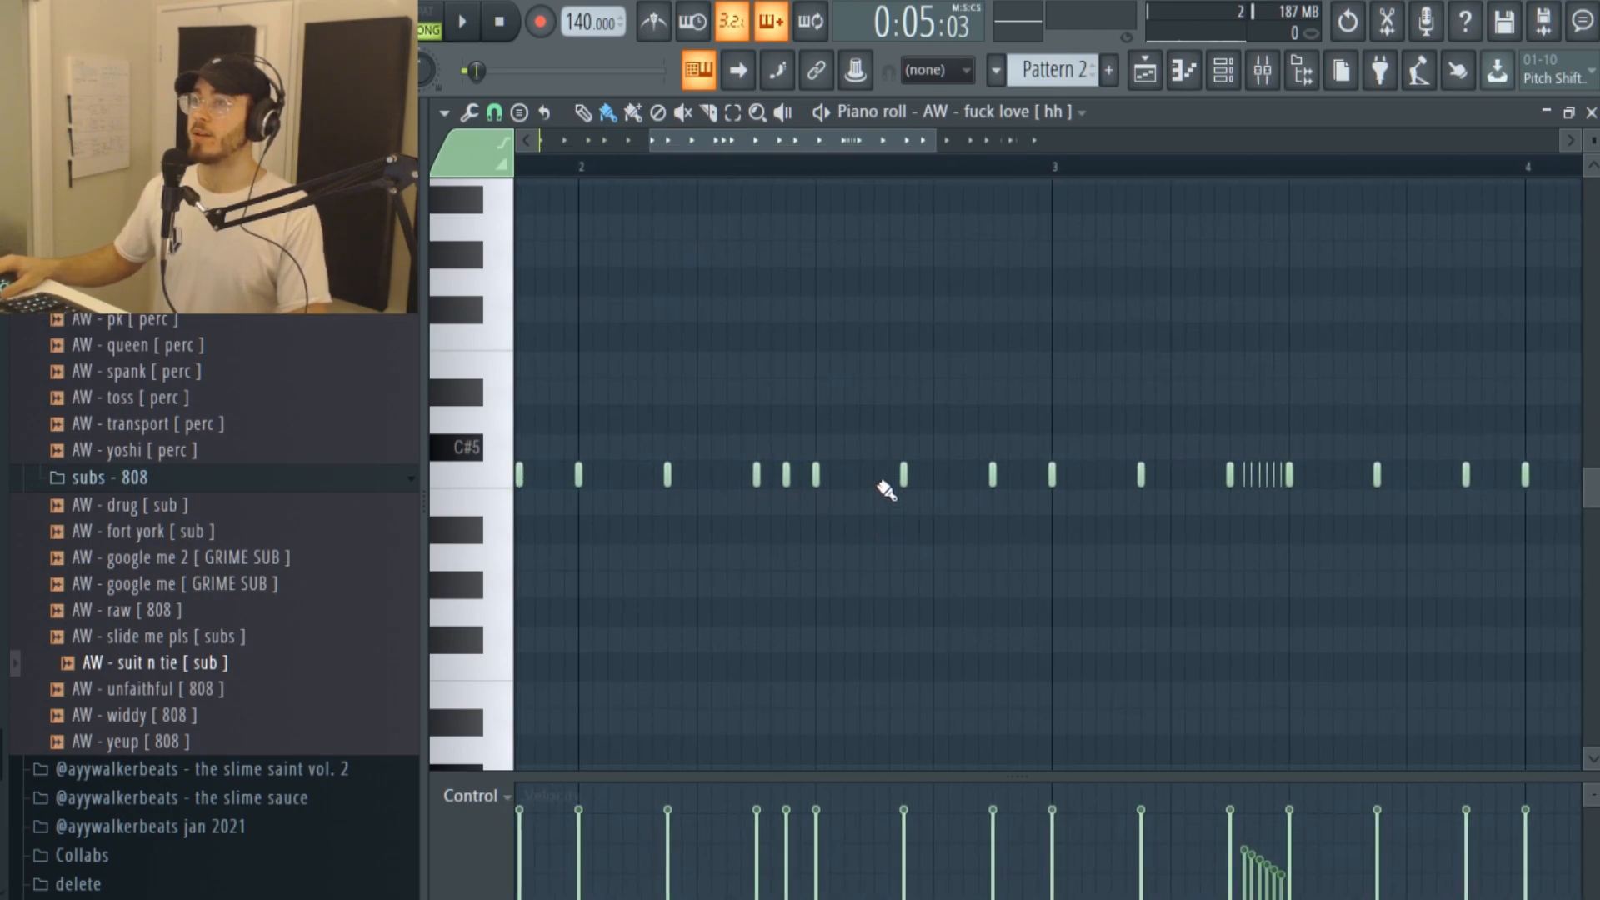
click(461, 22)
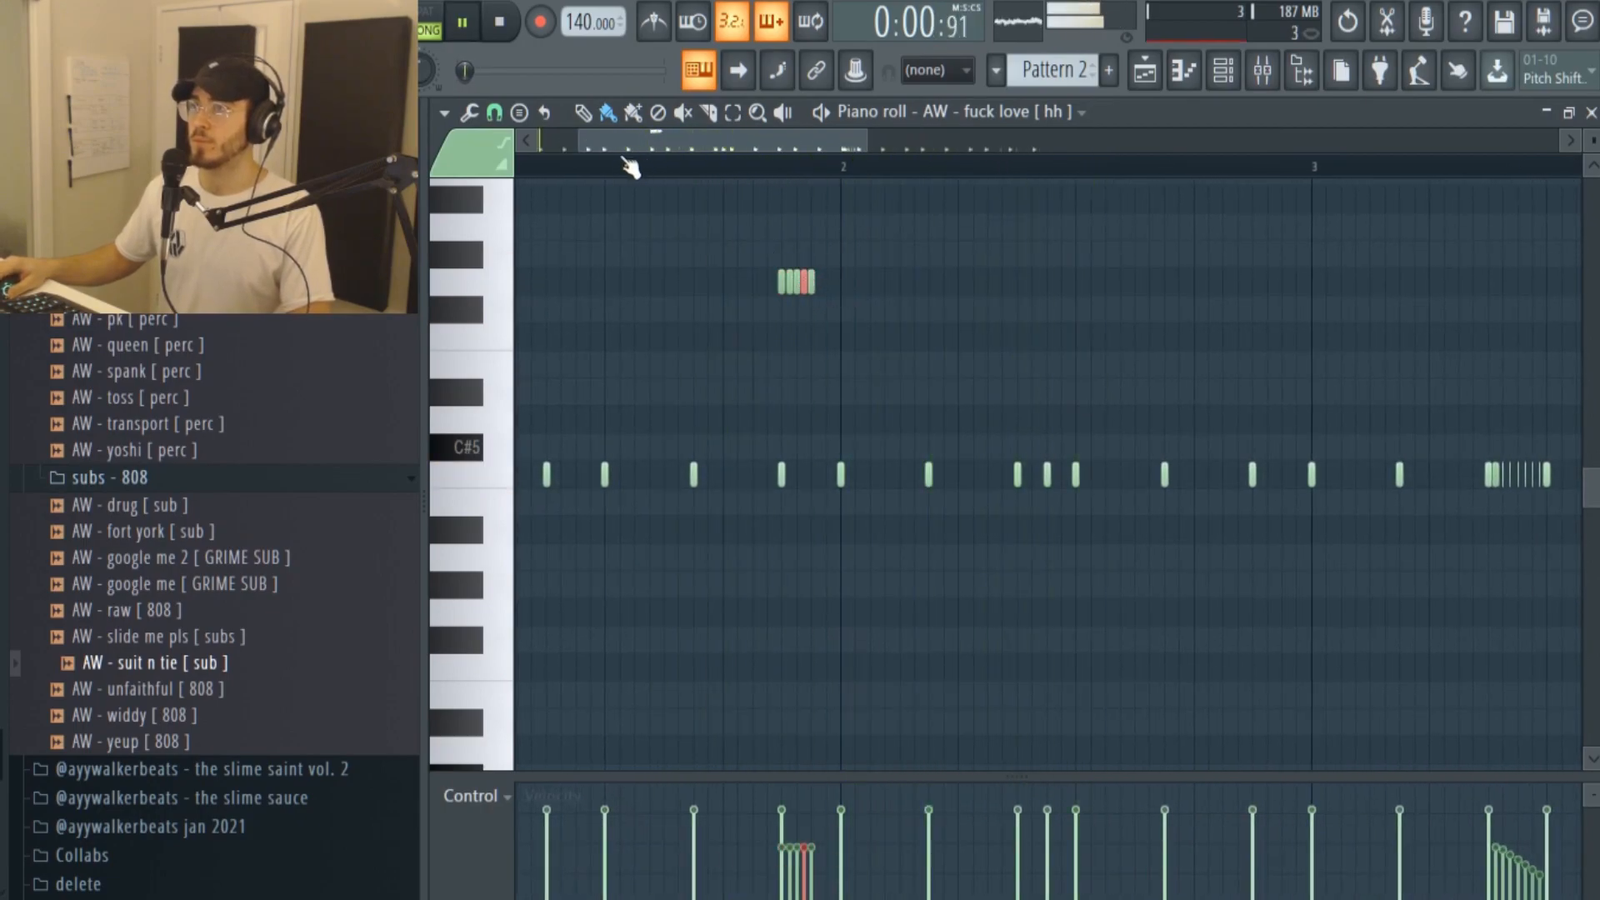
click(462, 22)
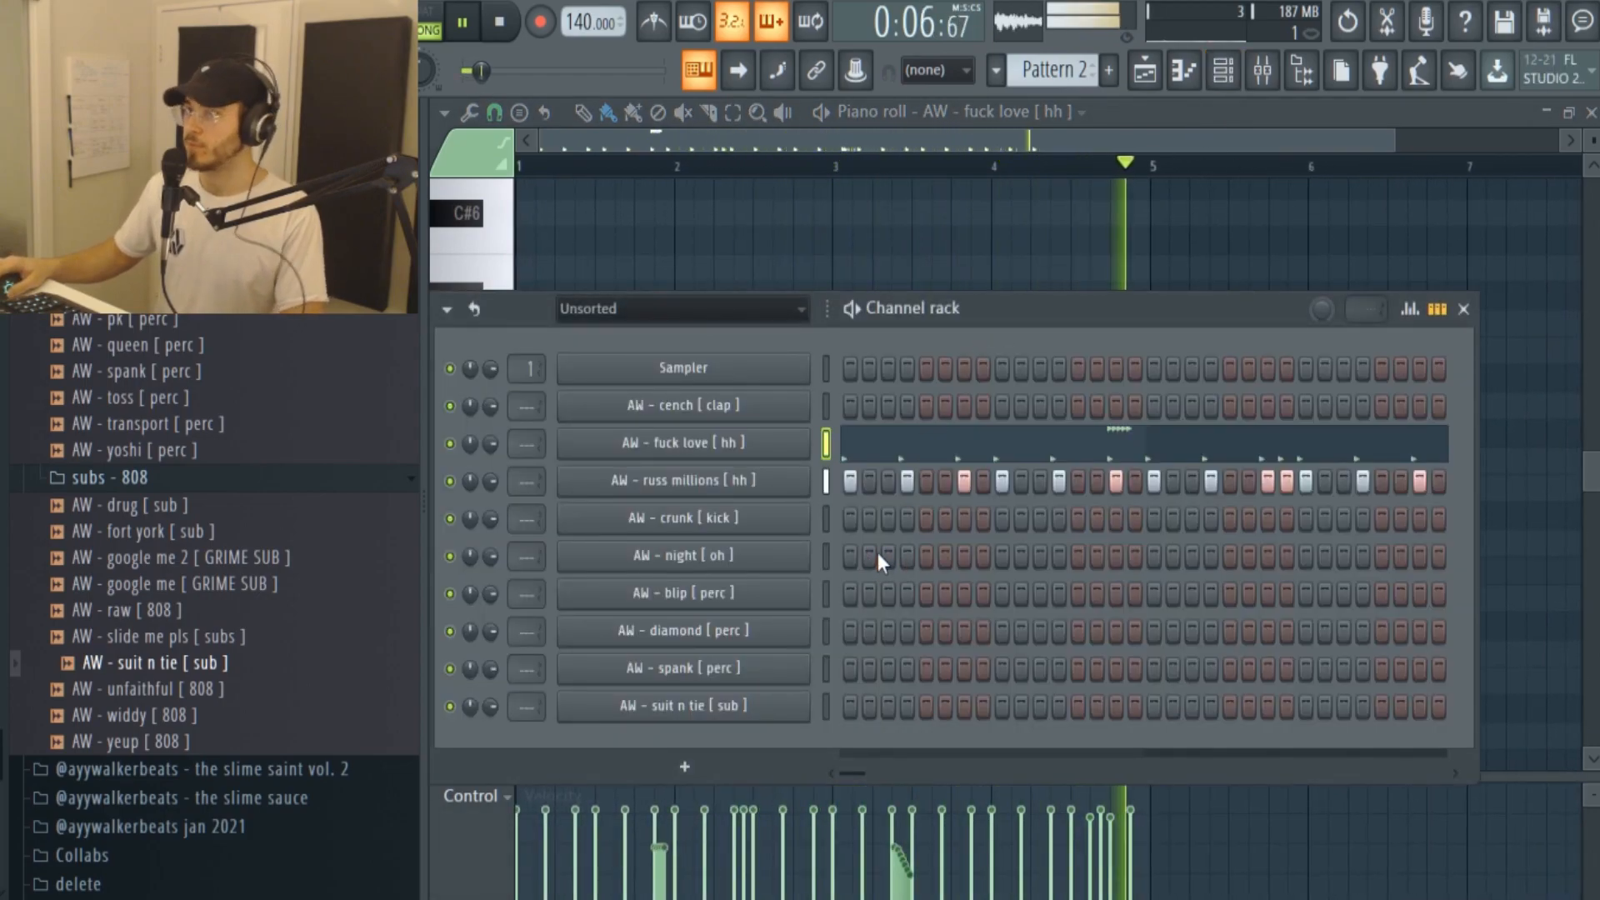
Select the cench clap and give it two hits, the second later in the bar.
click(499, 22)
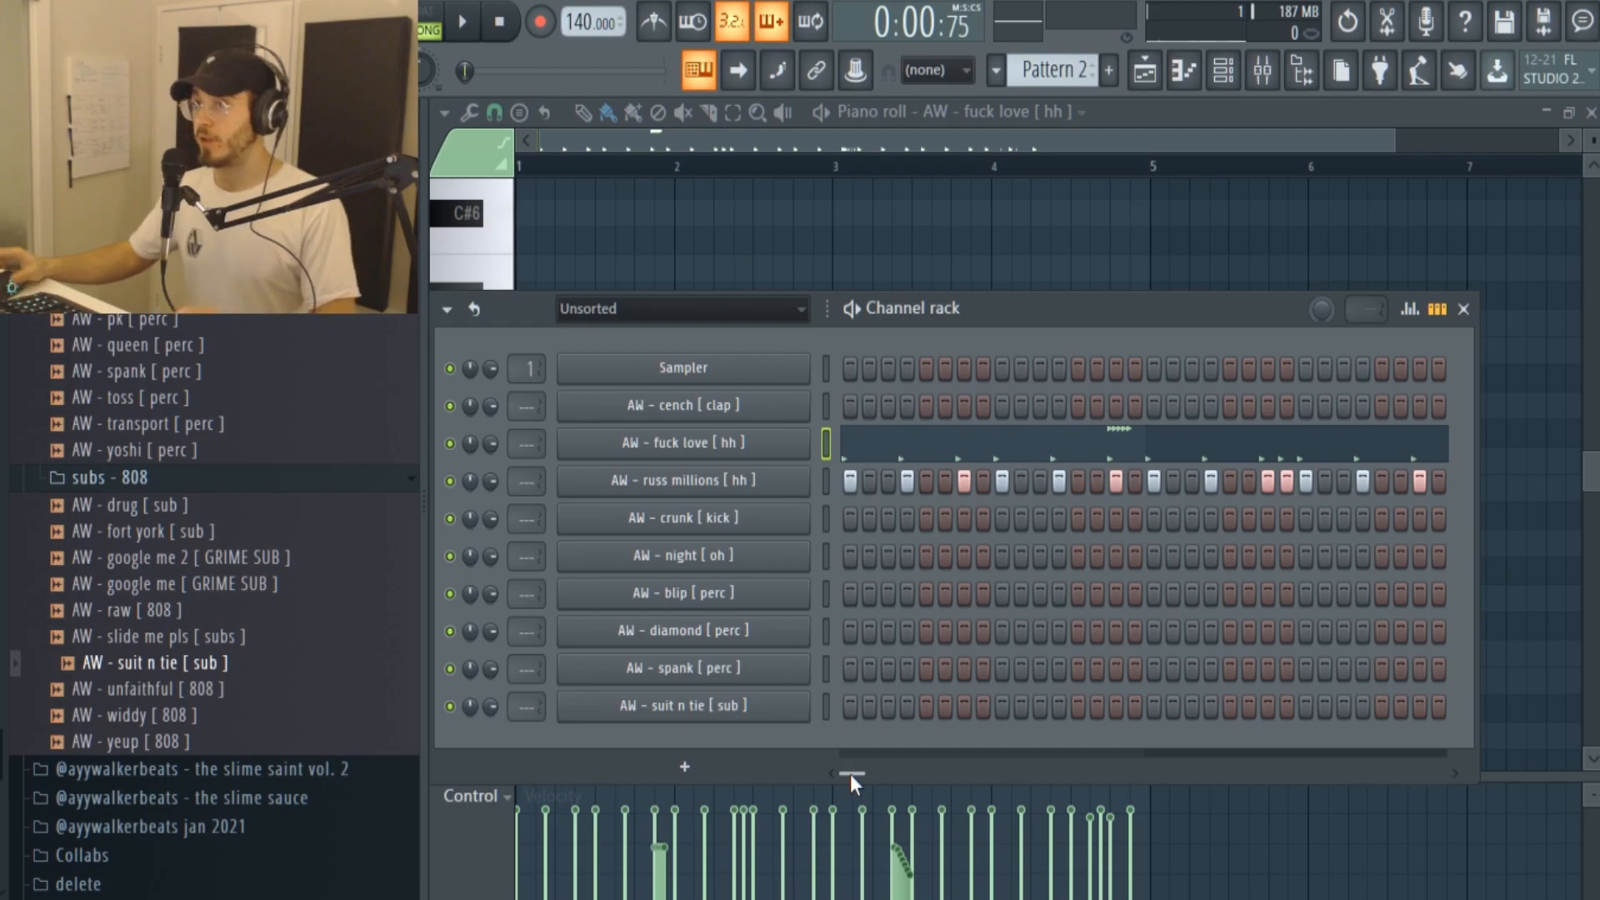
mouse_move(1018, 326)
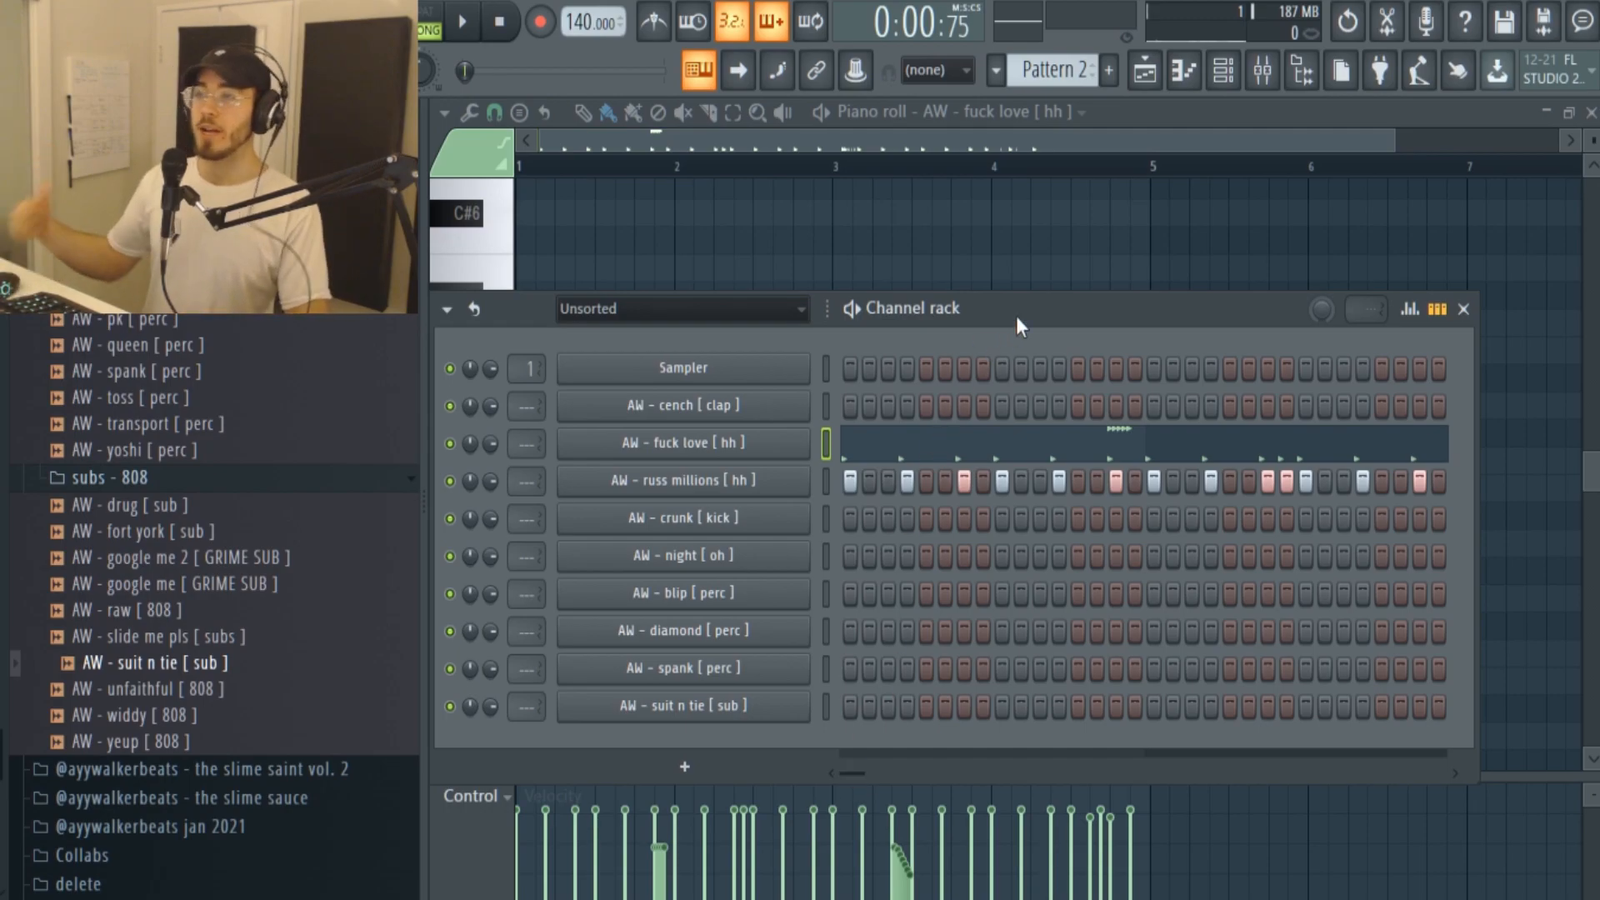
mouse_move(847, 585)
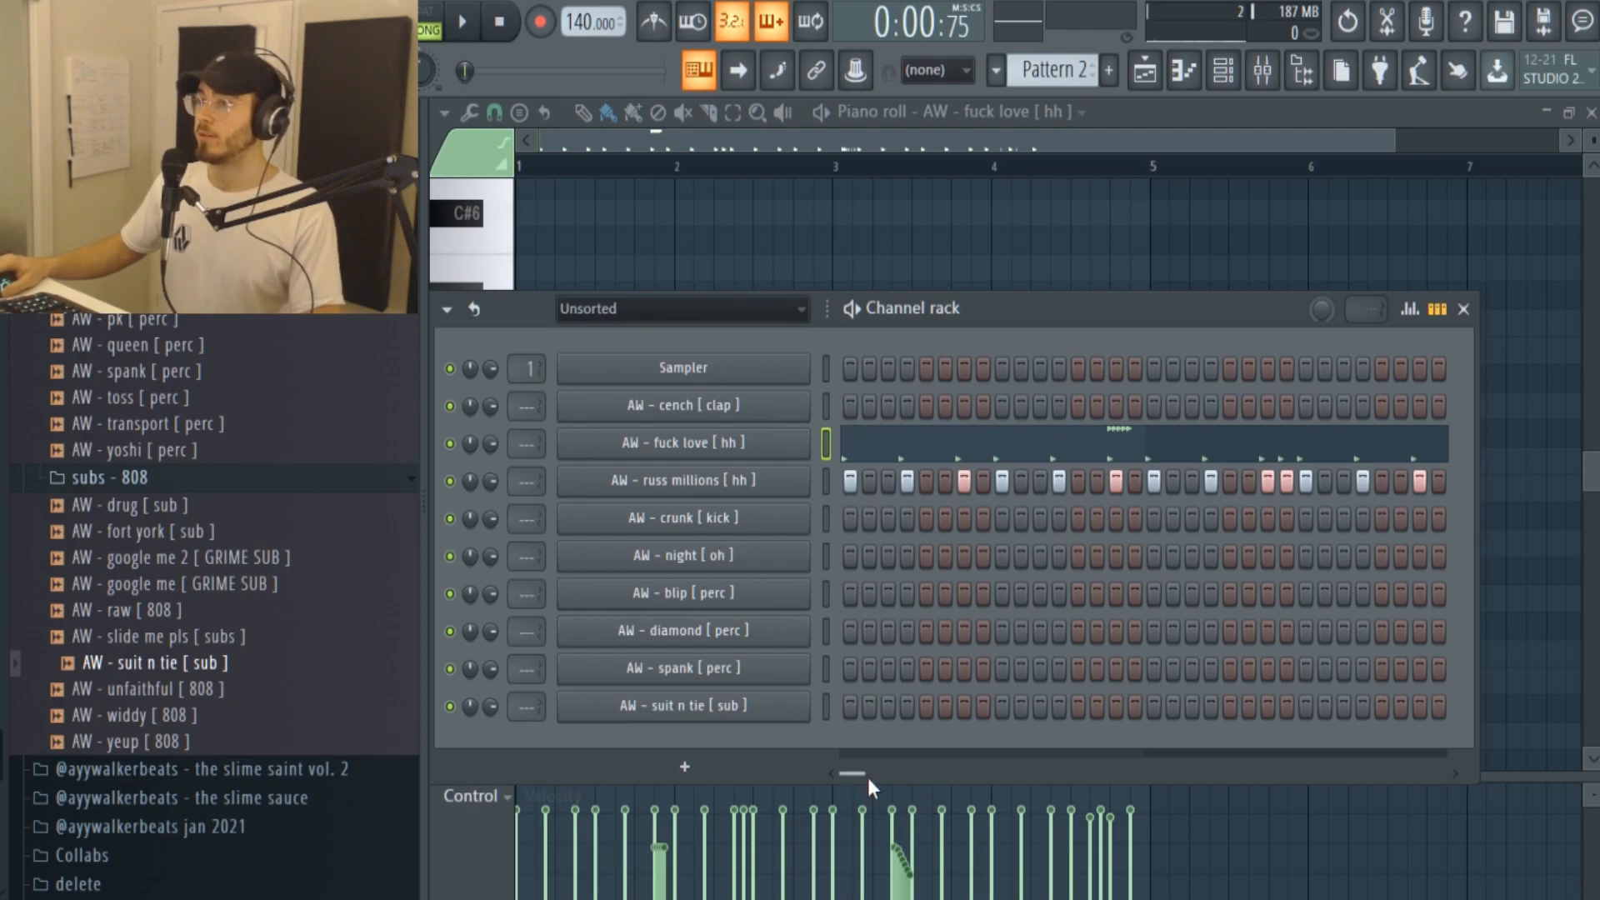
mouse_move(785, 419)
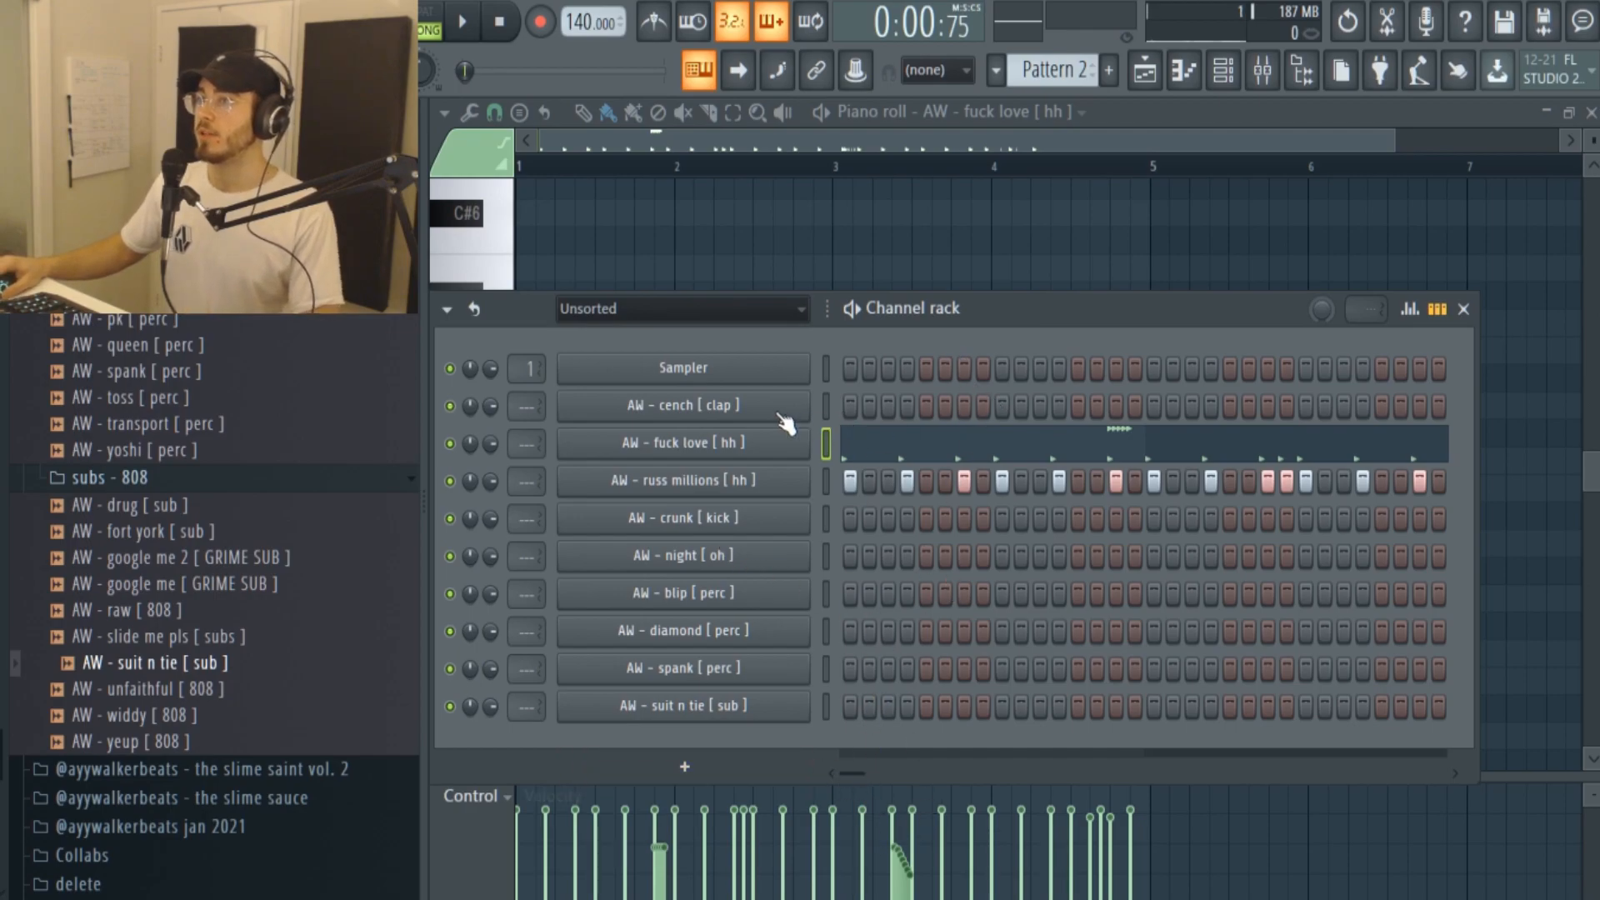
click(682, 405)
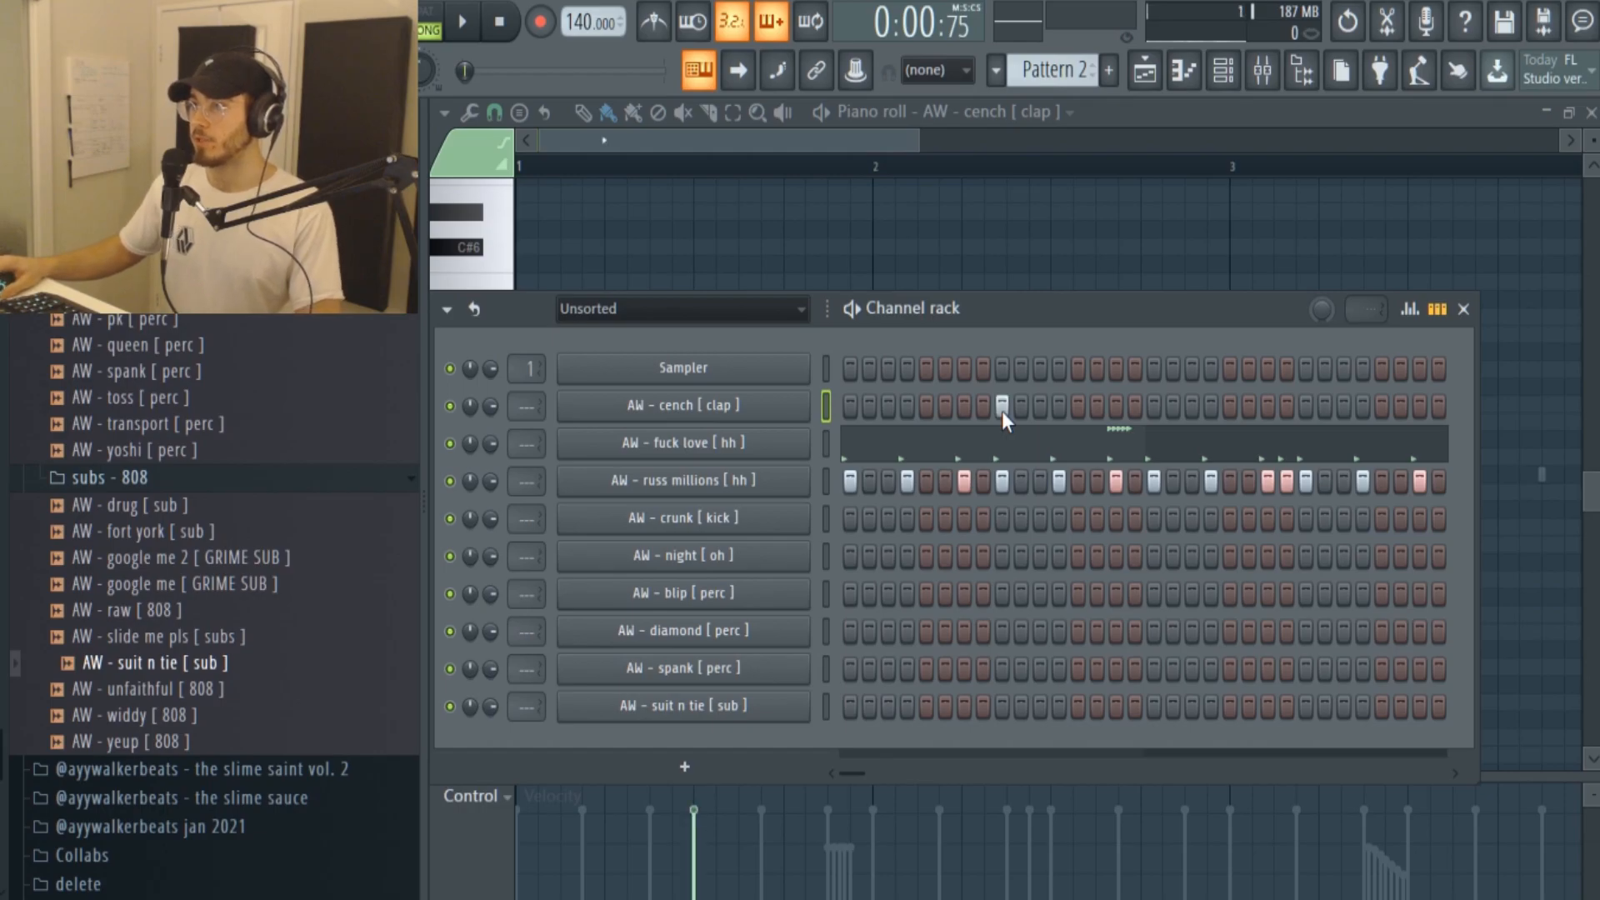
click(461, 20)
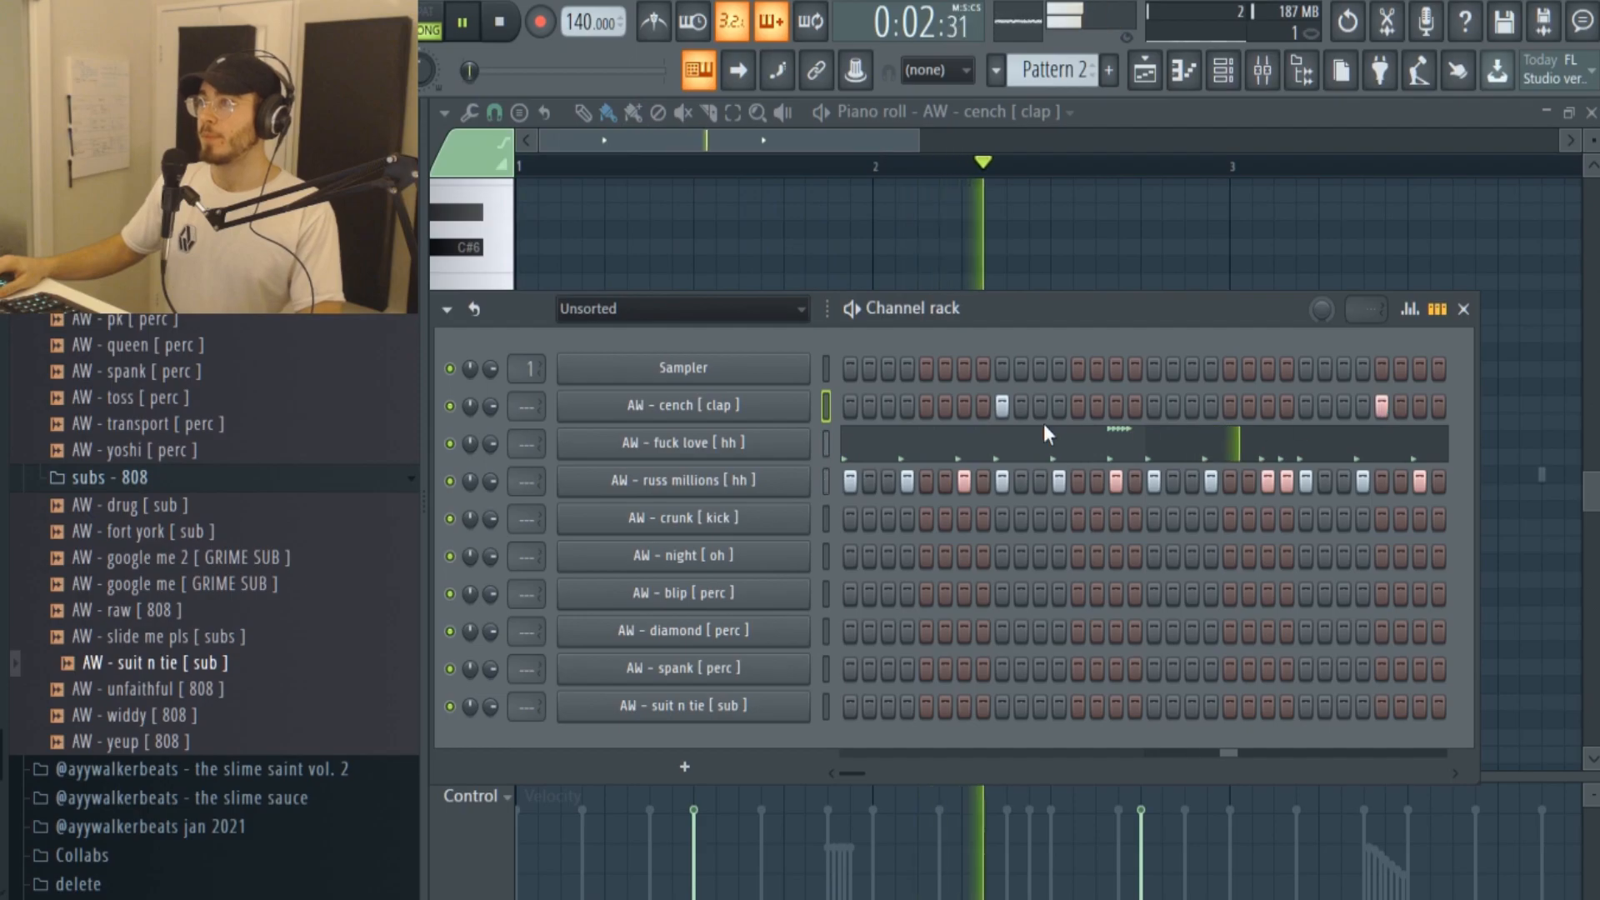
click(1464, 309)
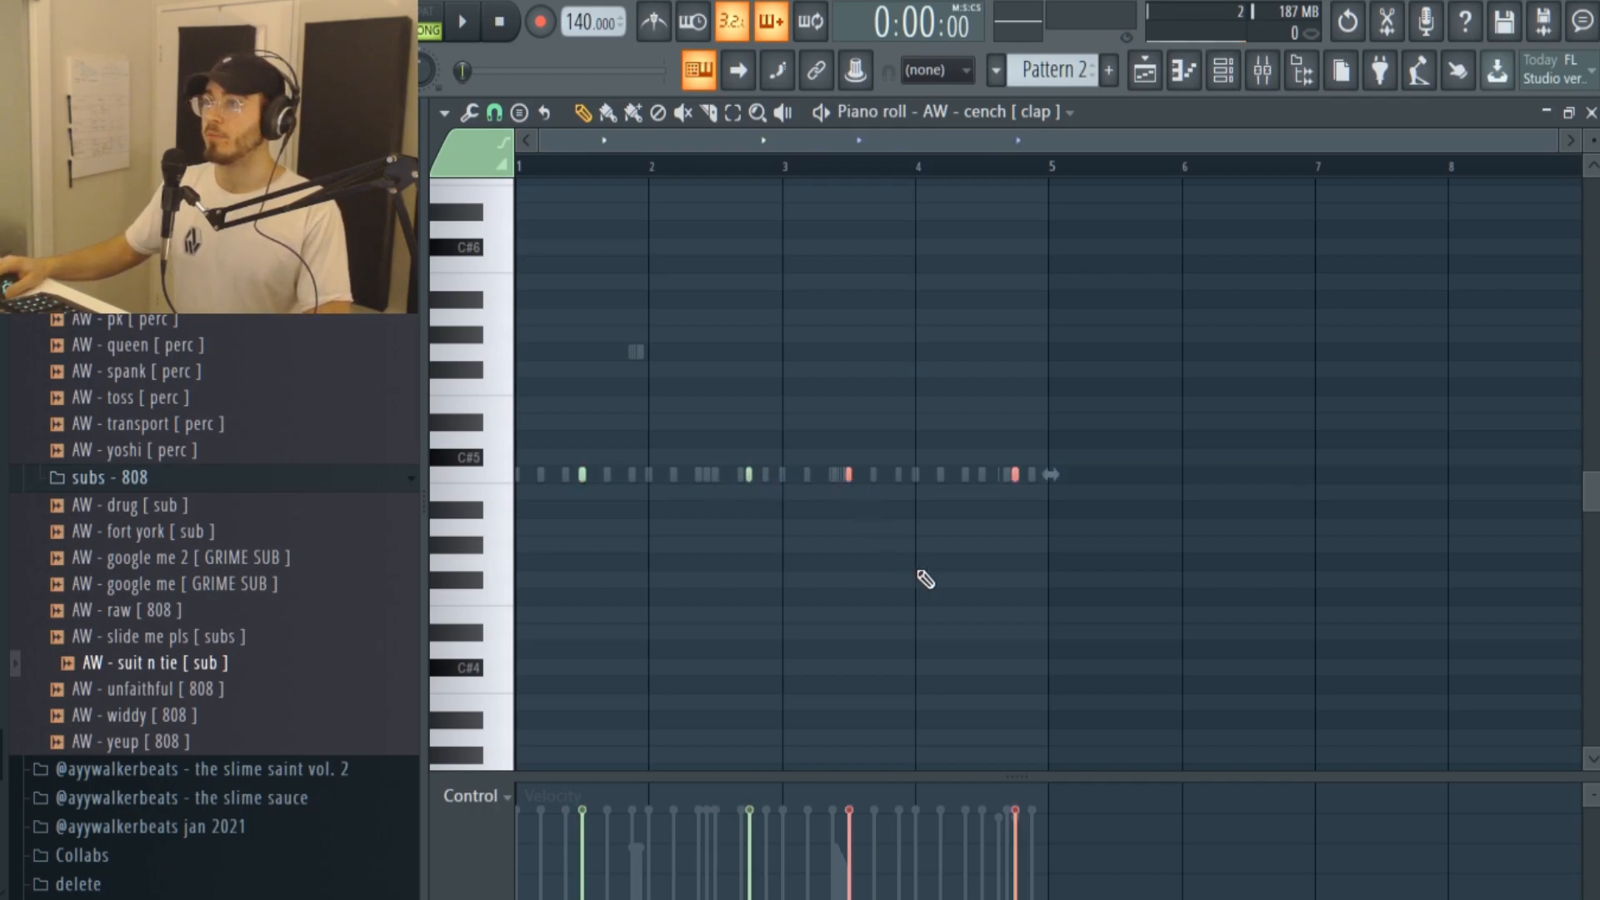
Review the russ millions hi-hat's Instrument settings and close them again.
click(462, 21)
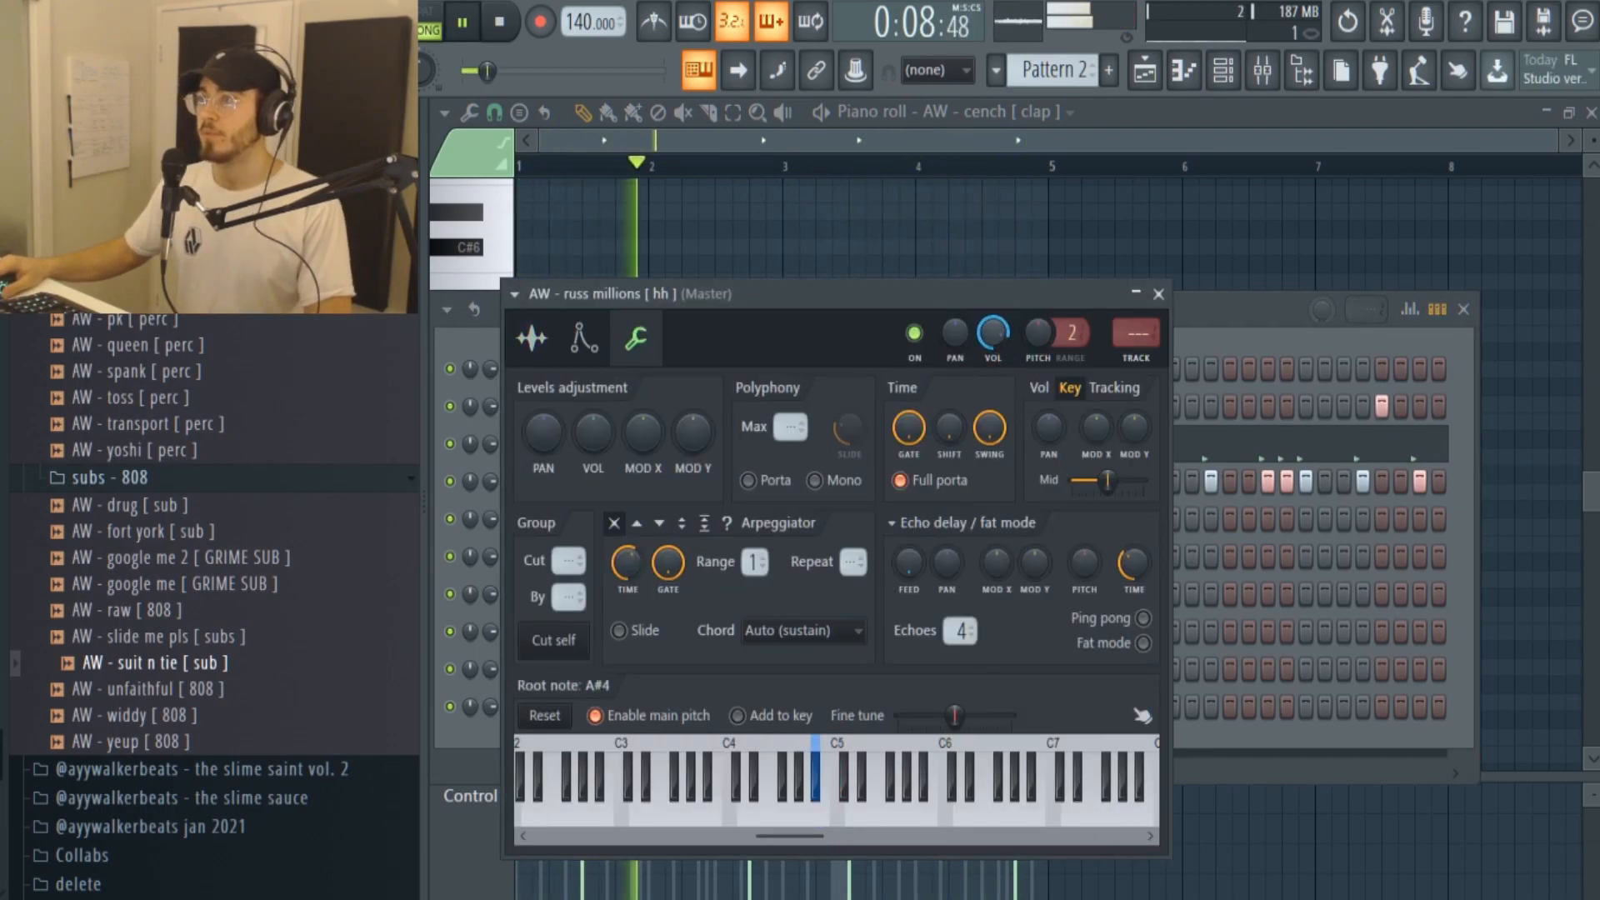
click(1157, 294)
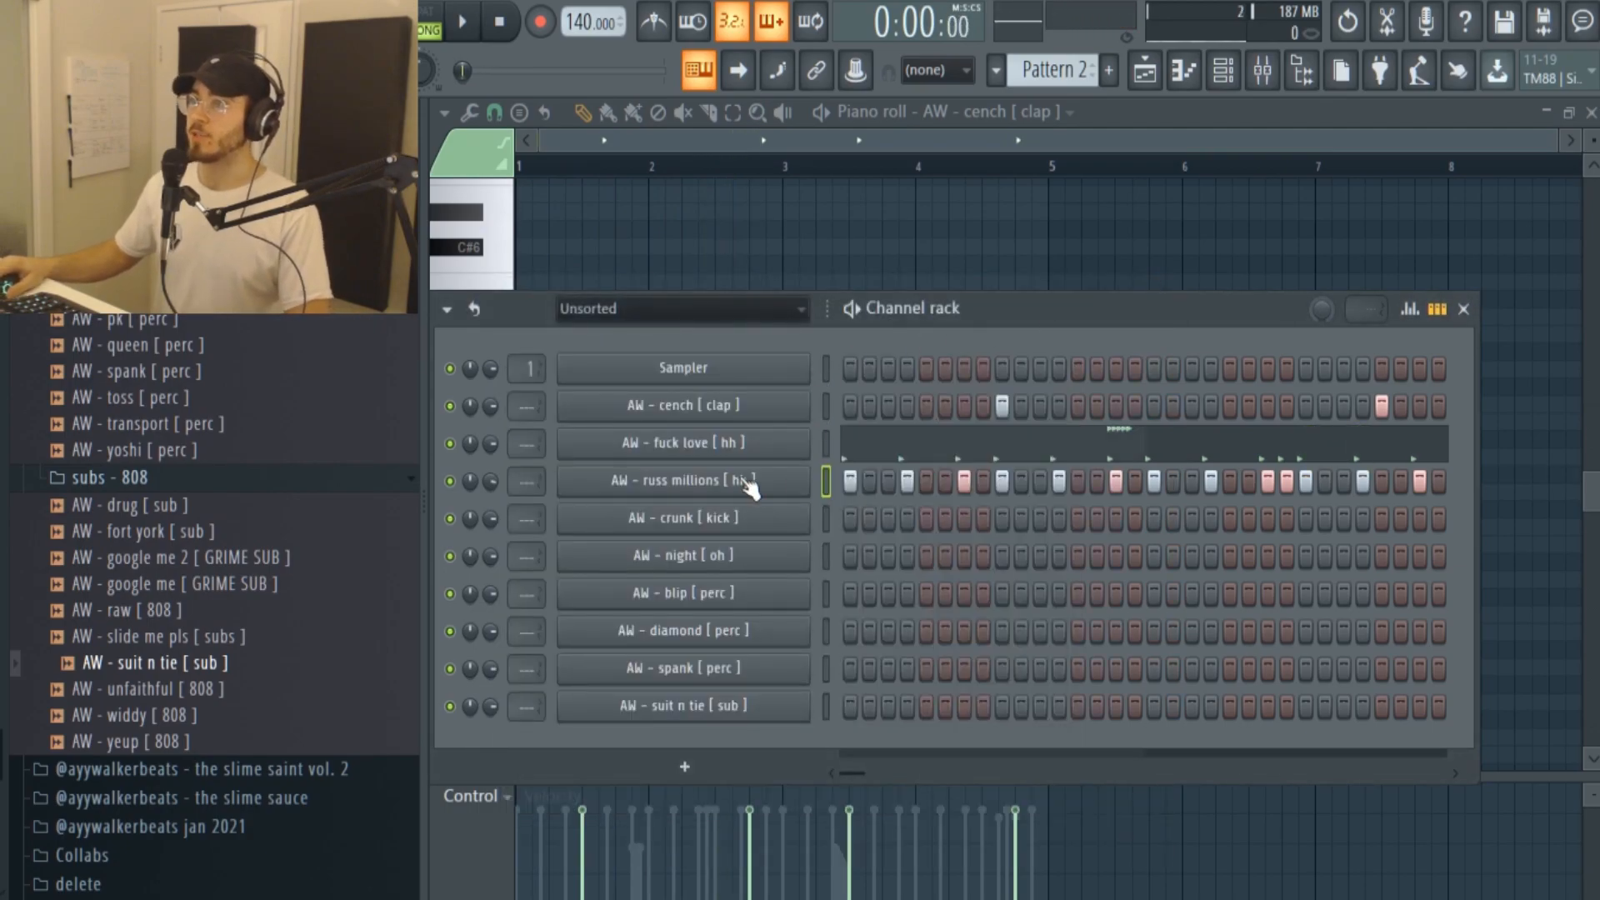
click(682, 480)
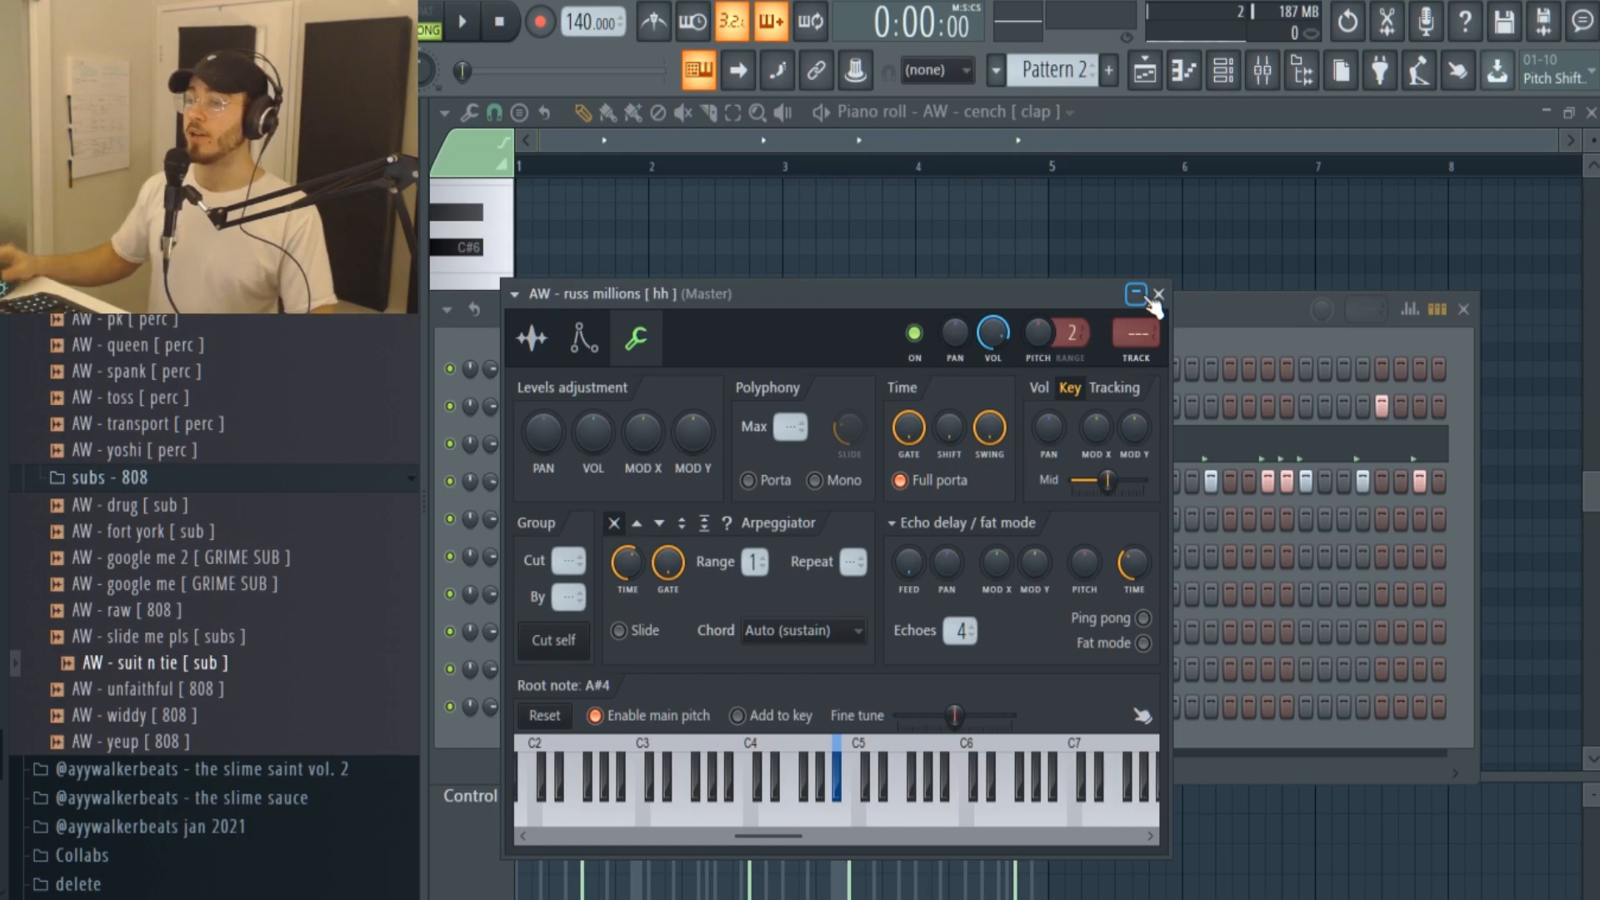
click(1159, 293)
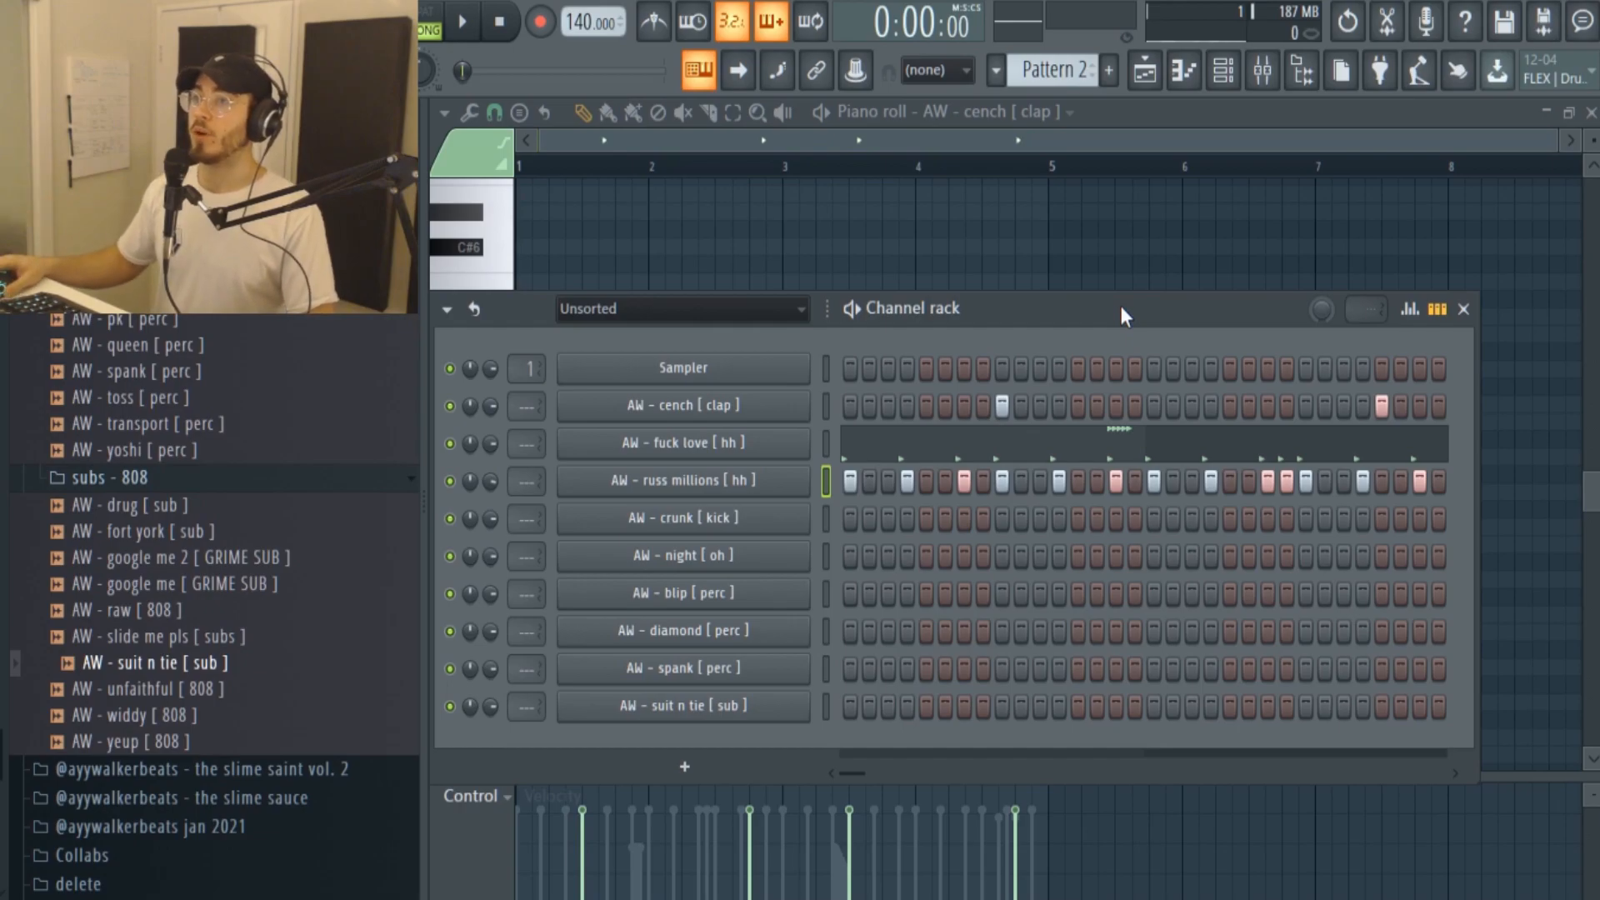
mouse_move(867, 453)
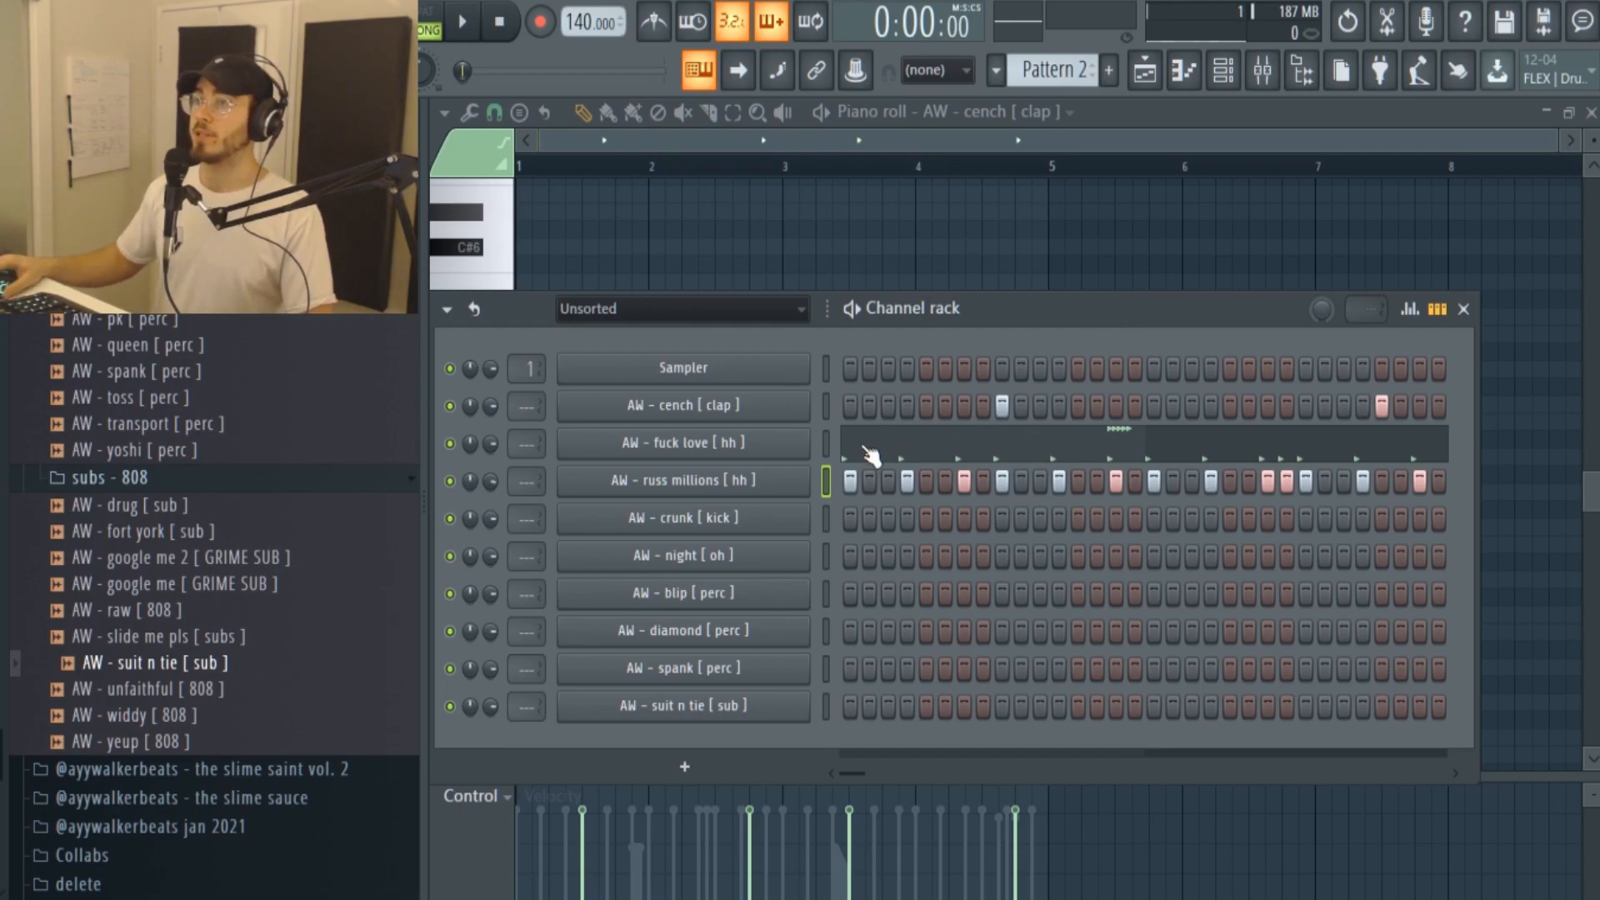
mouse_move(872, 772)
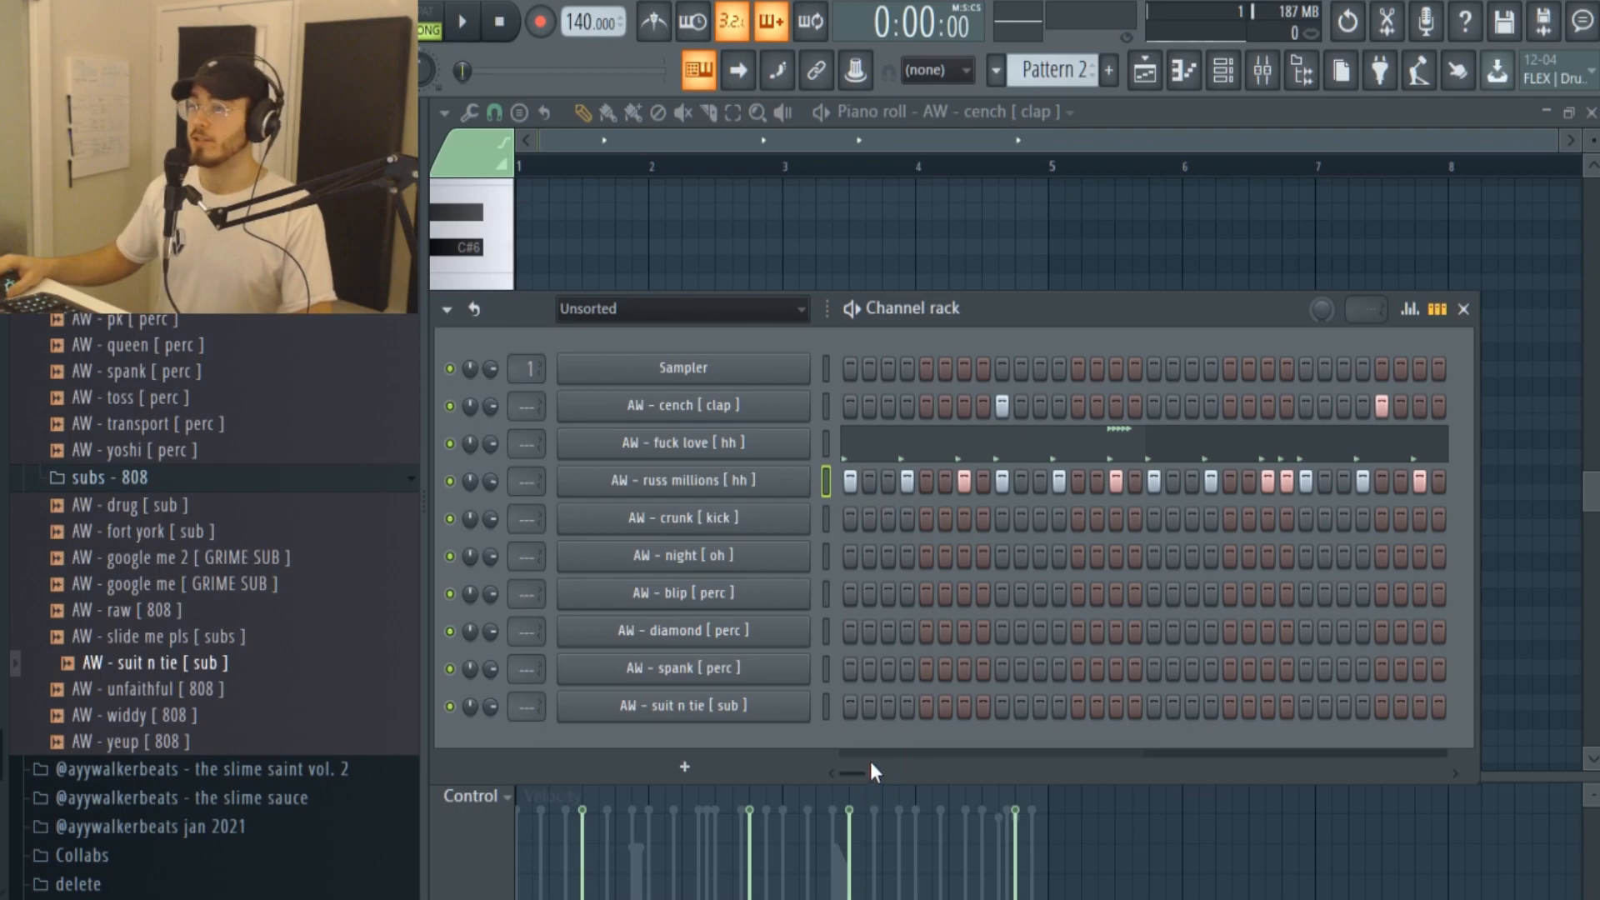
Draw the crunch kick hits in the Piano roll and deselect the notes while playing back.
click(462, 20)
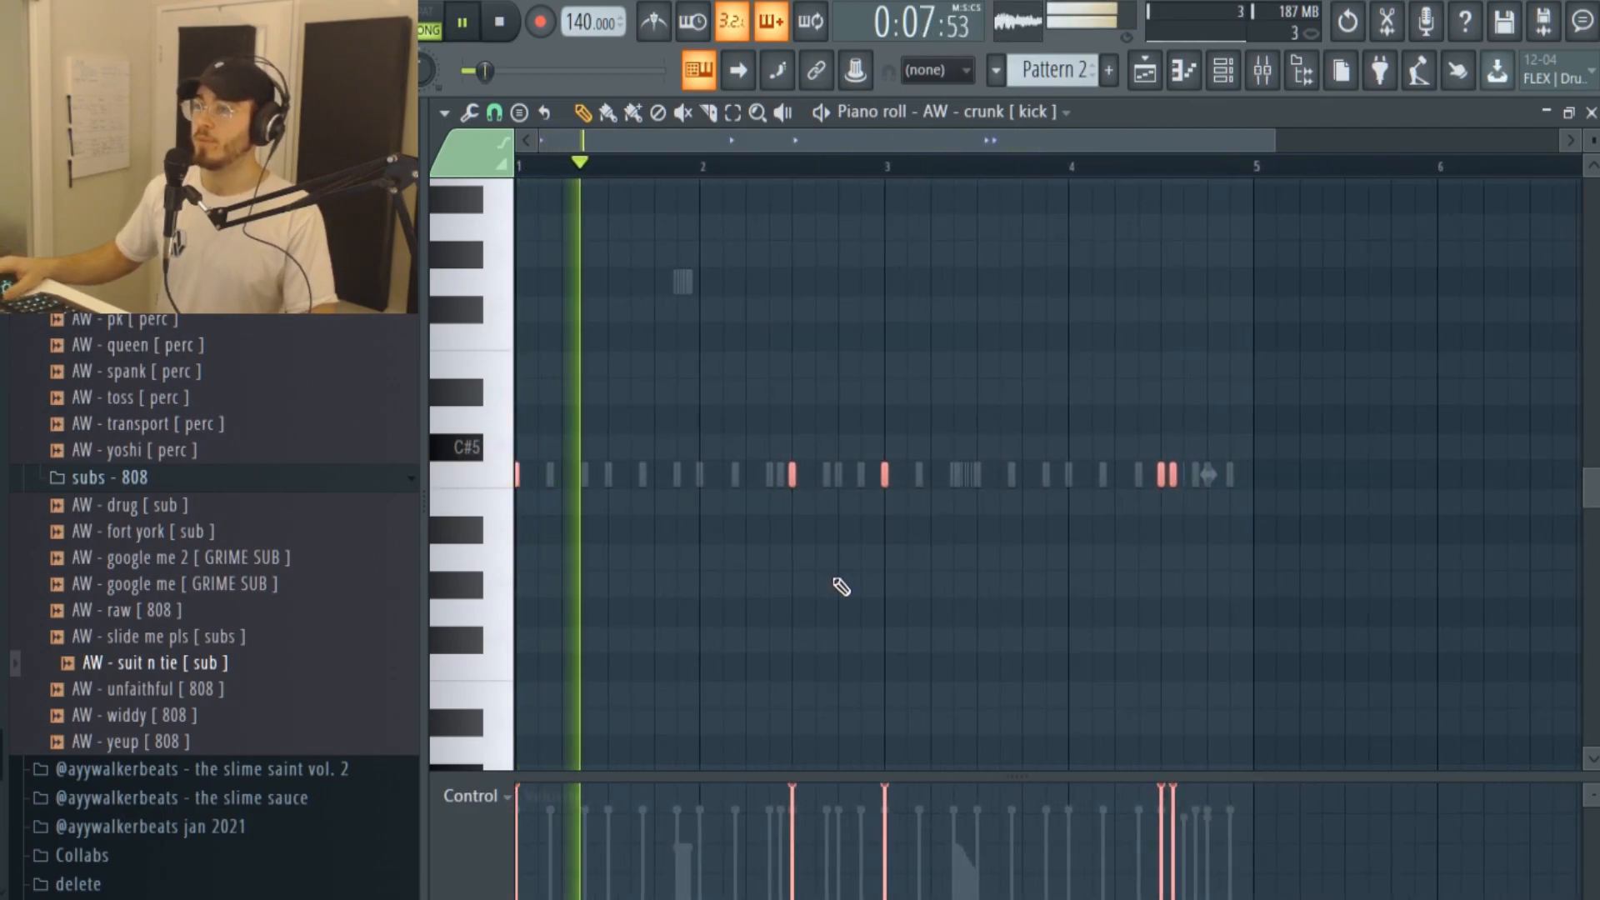
click(461, 22)
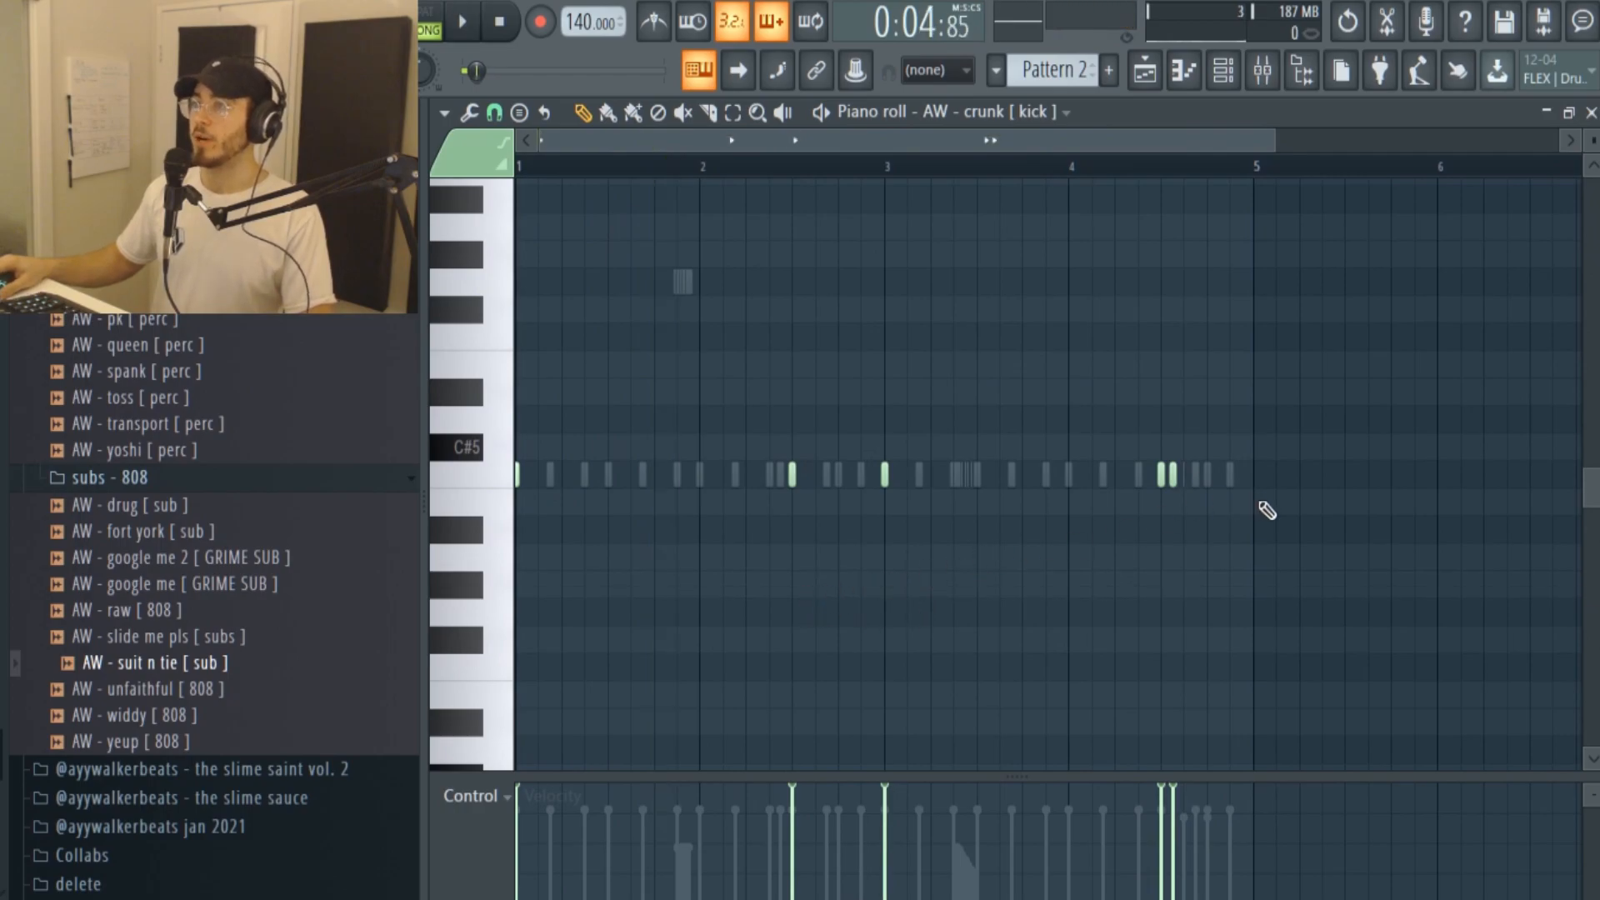
mouse_move(1178, 571)
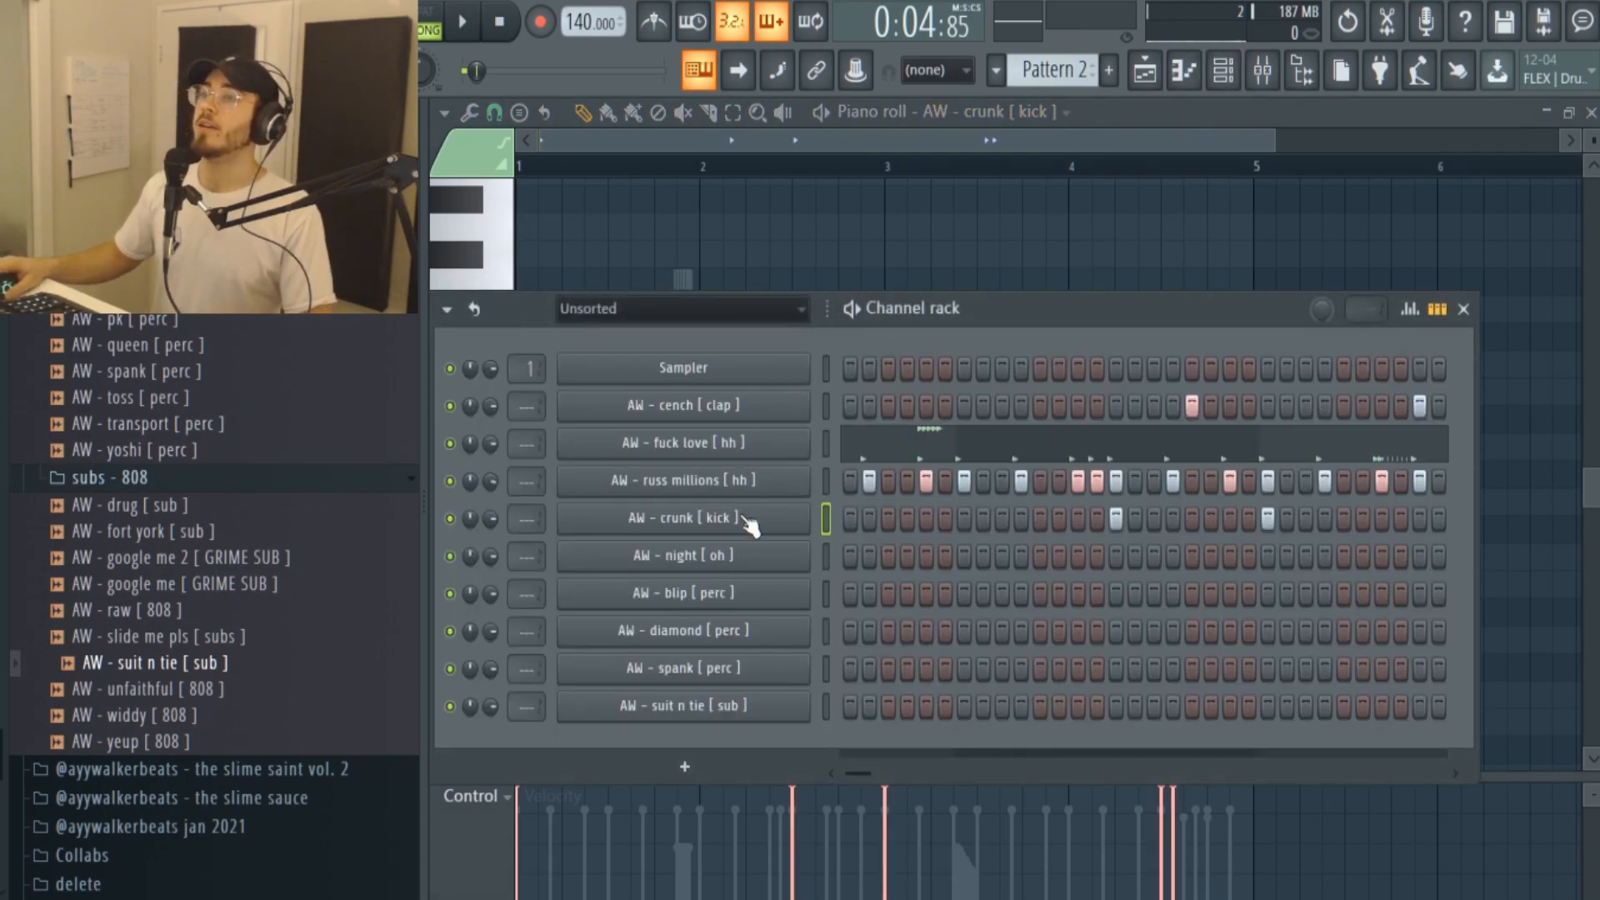
Route the crunch kick to mixer insert 2, lower its fader and EQ a low boost with a slight mid cut.
click(682, 517)
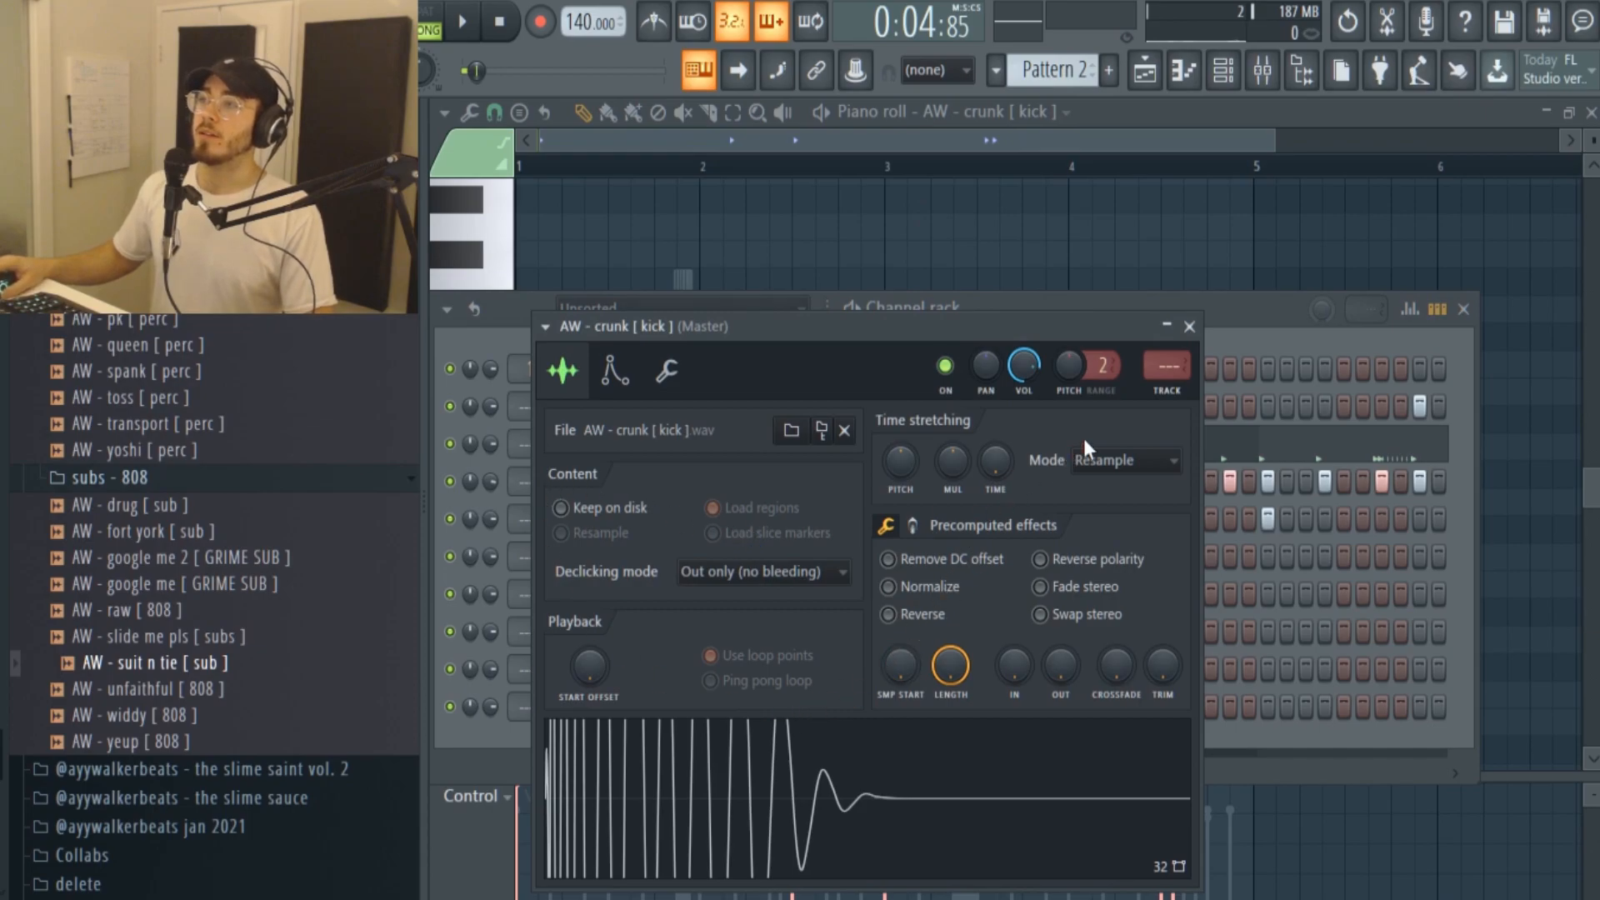
drag(633, 325, 644, 277)
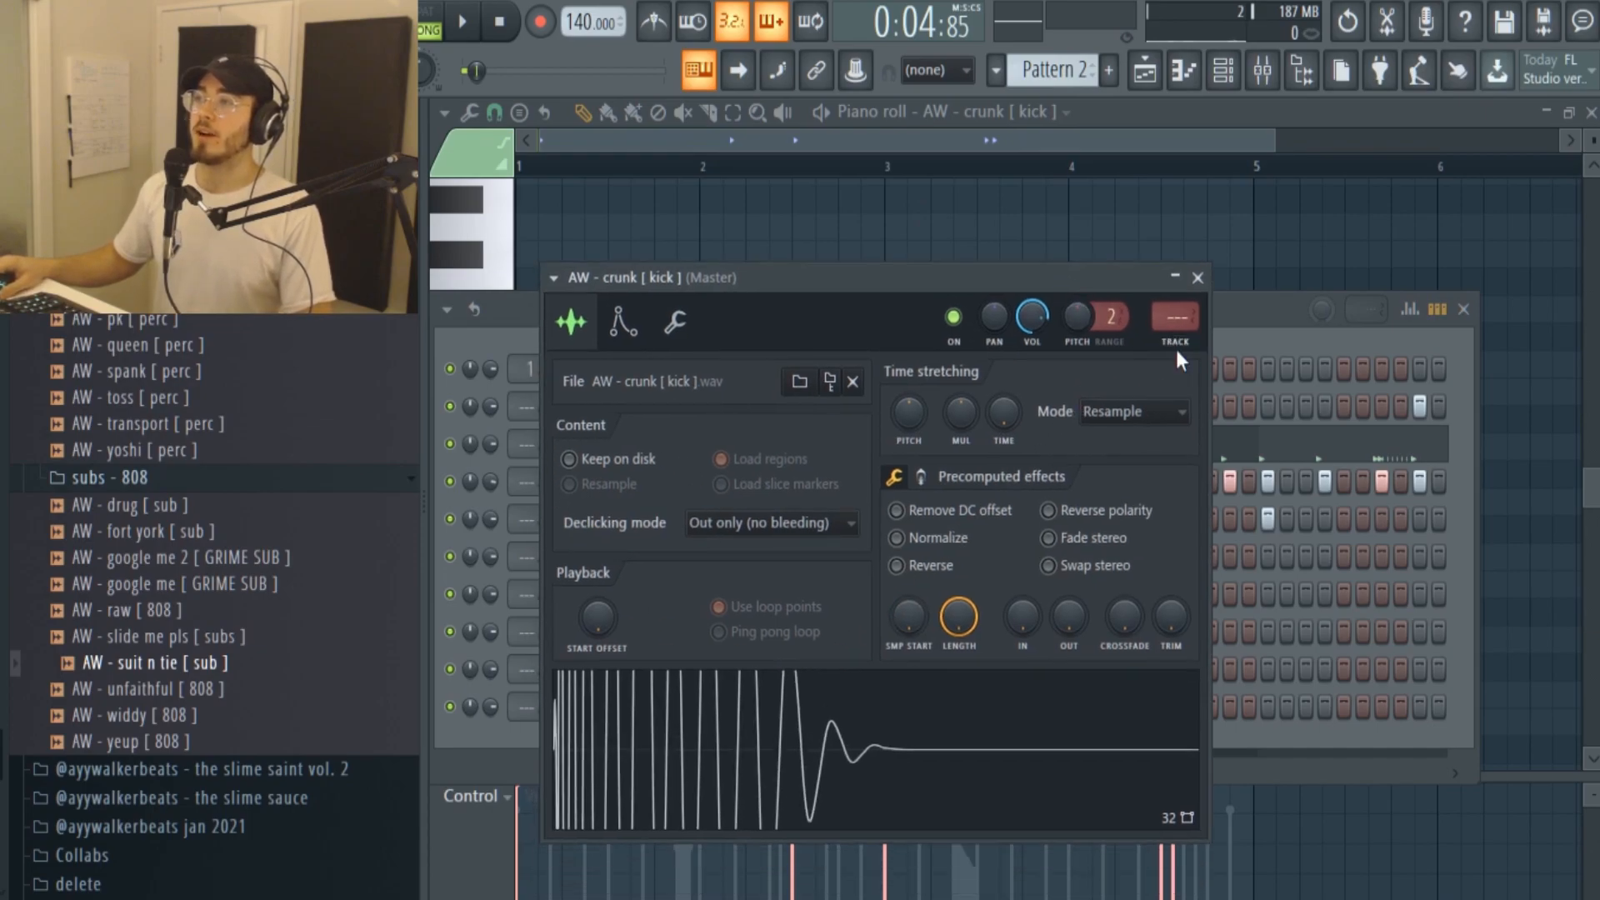
click(1195, 276)
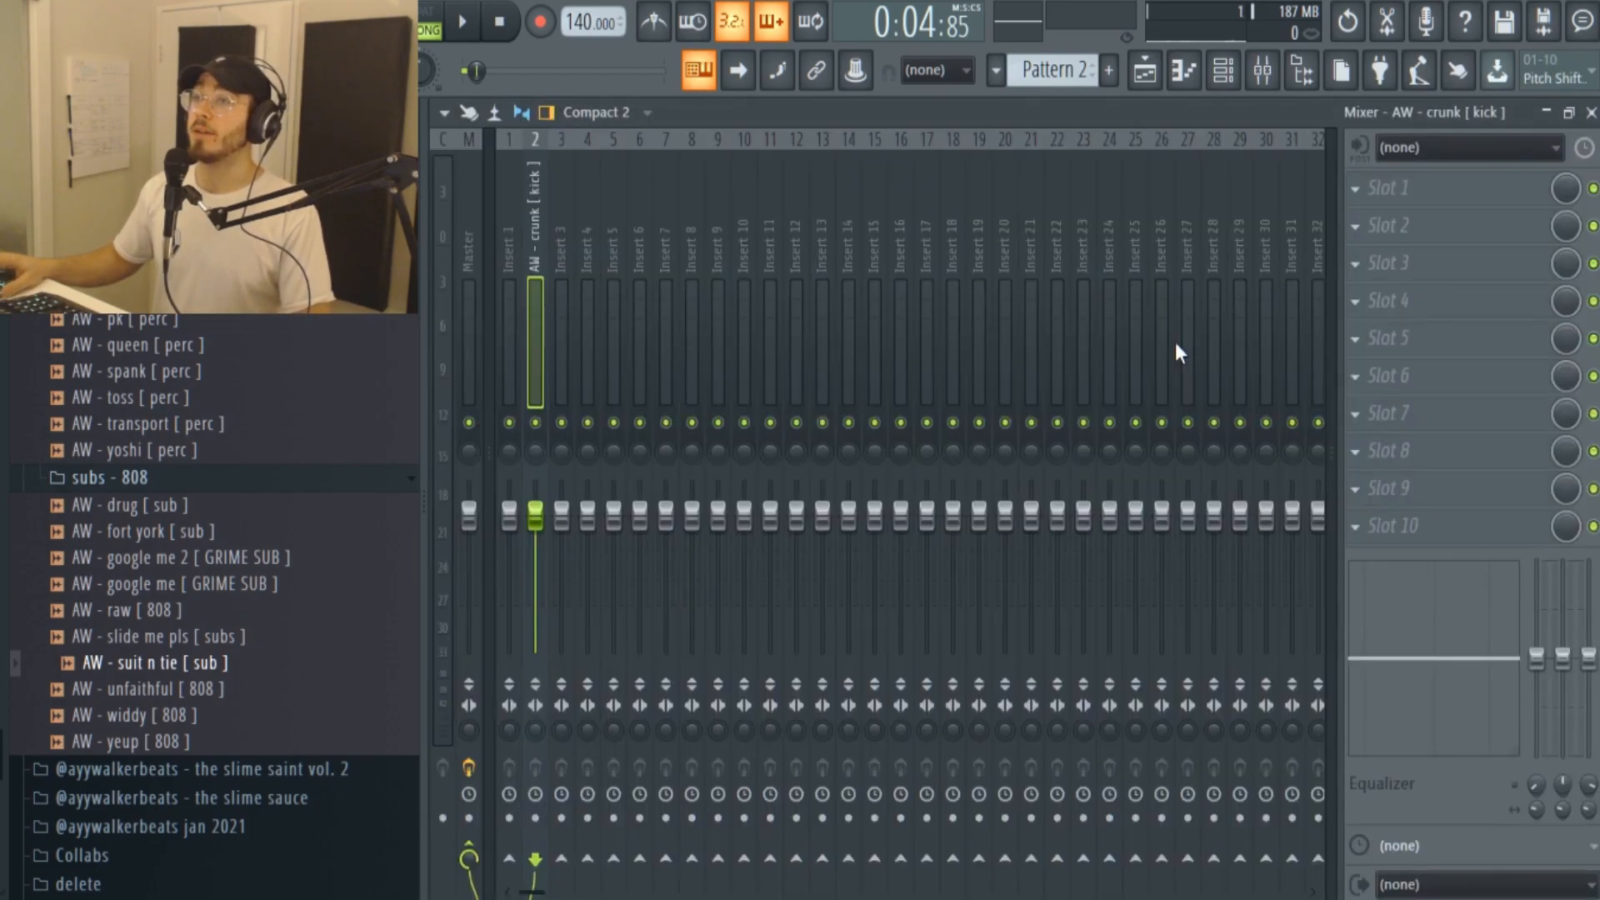
mouse_move(559, 559)
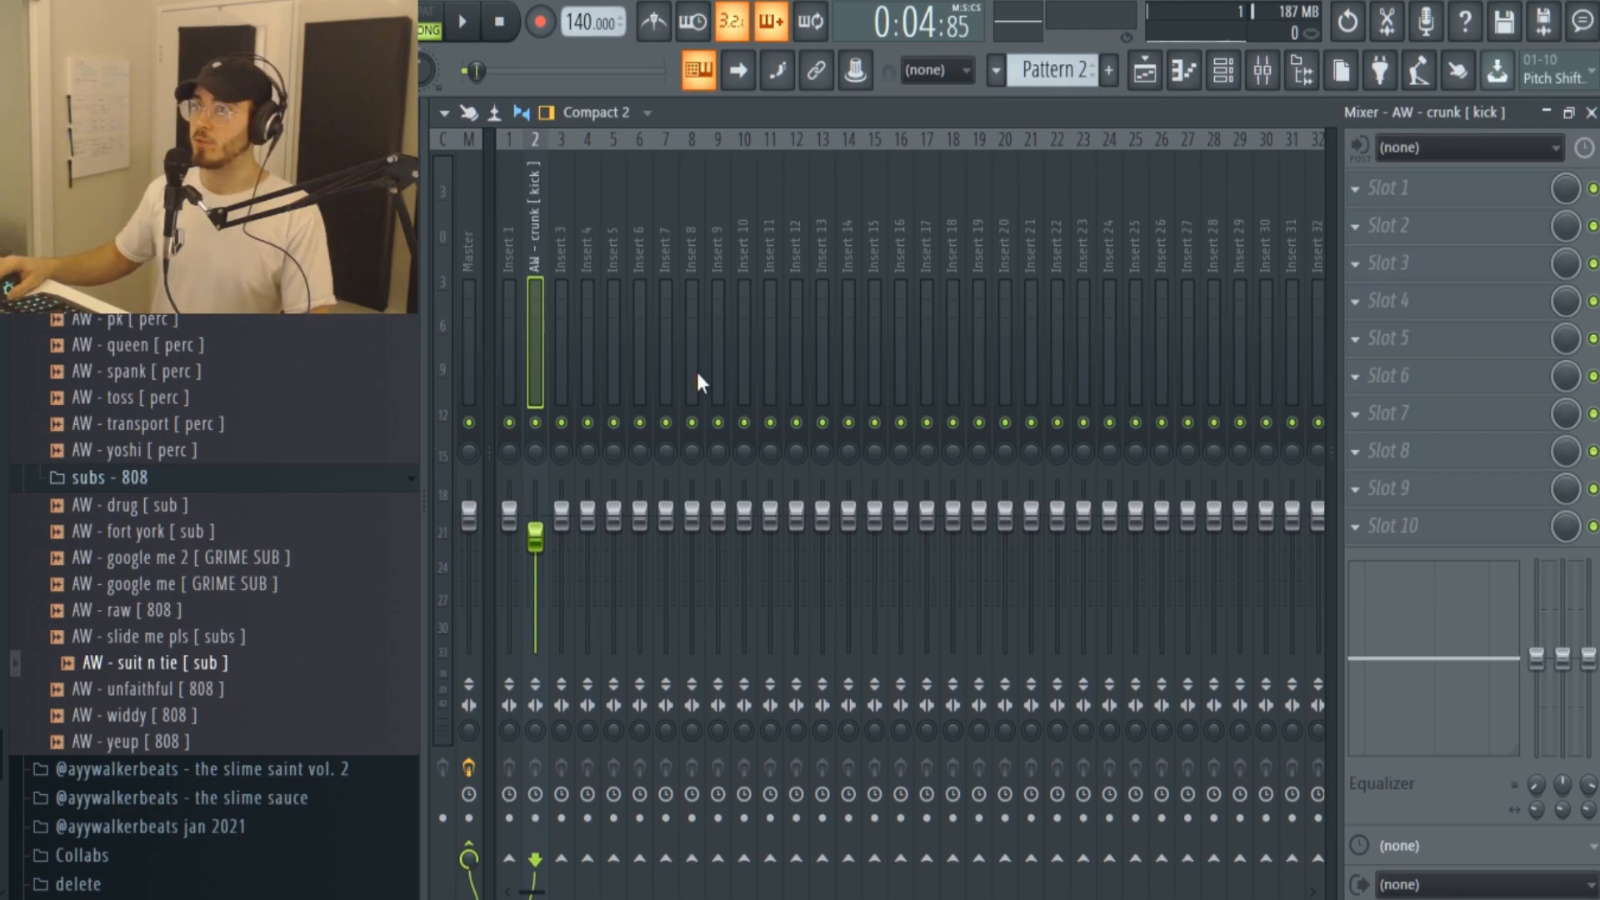
mouse_move(1246, 588)
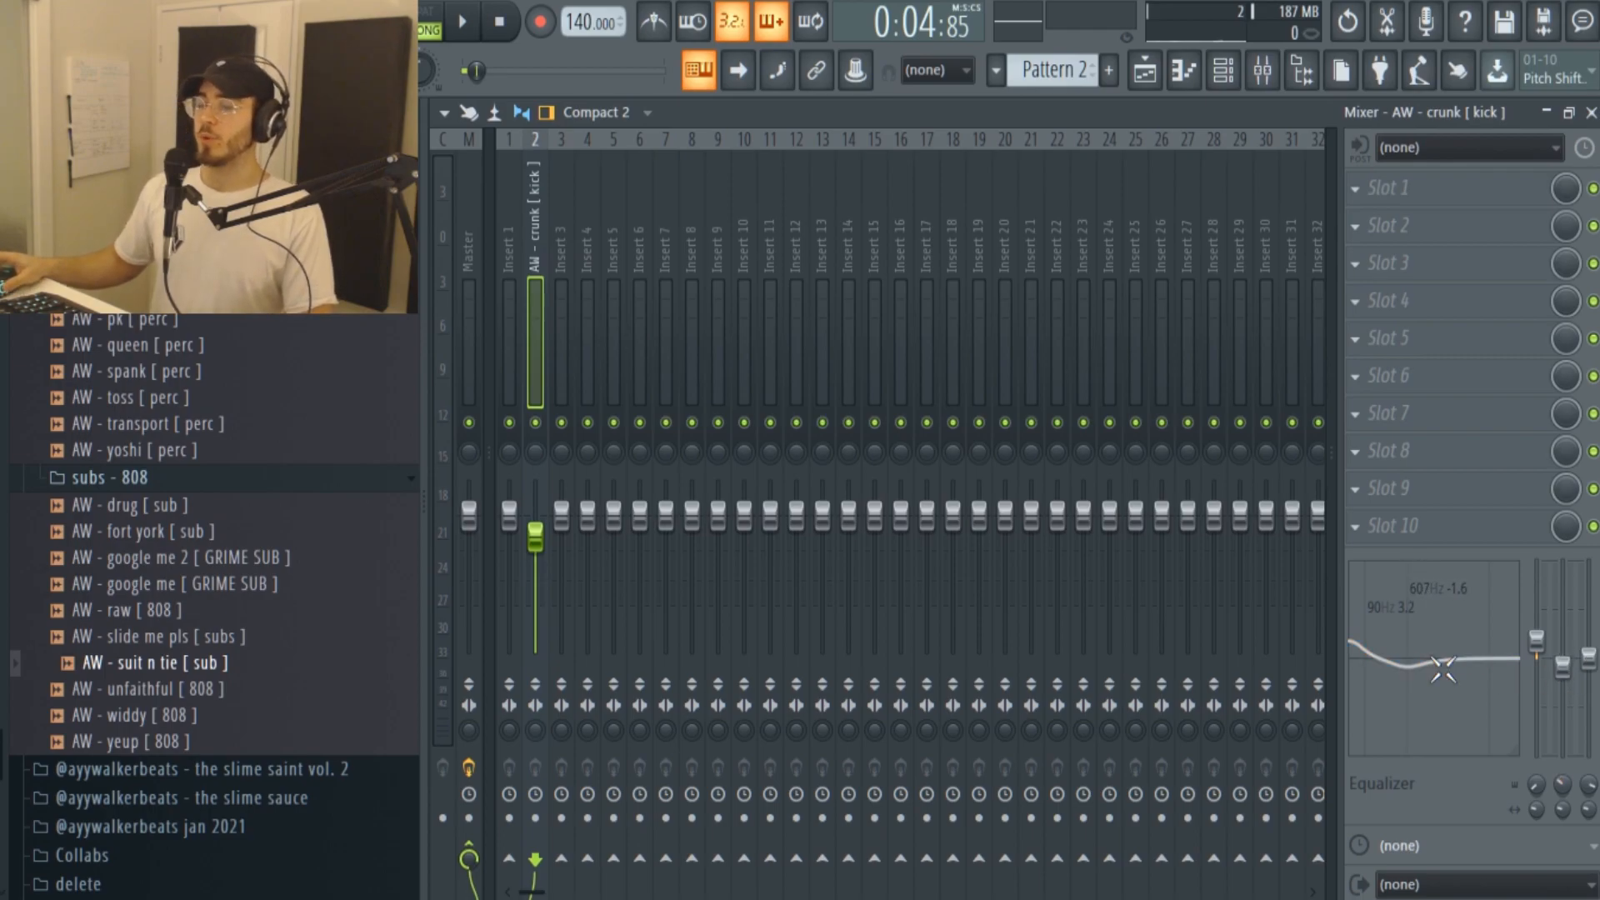
mouse_move(571, 548)
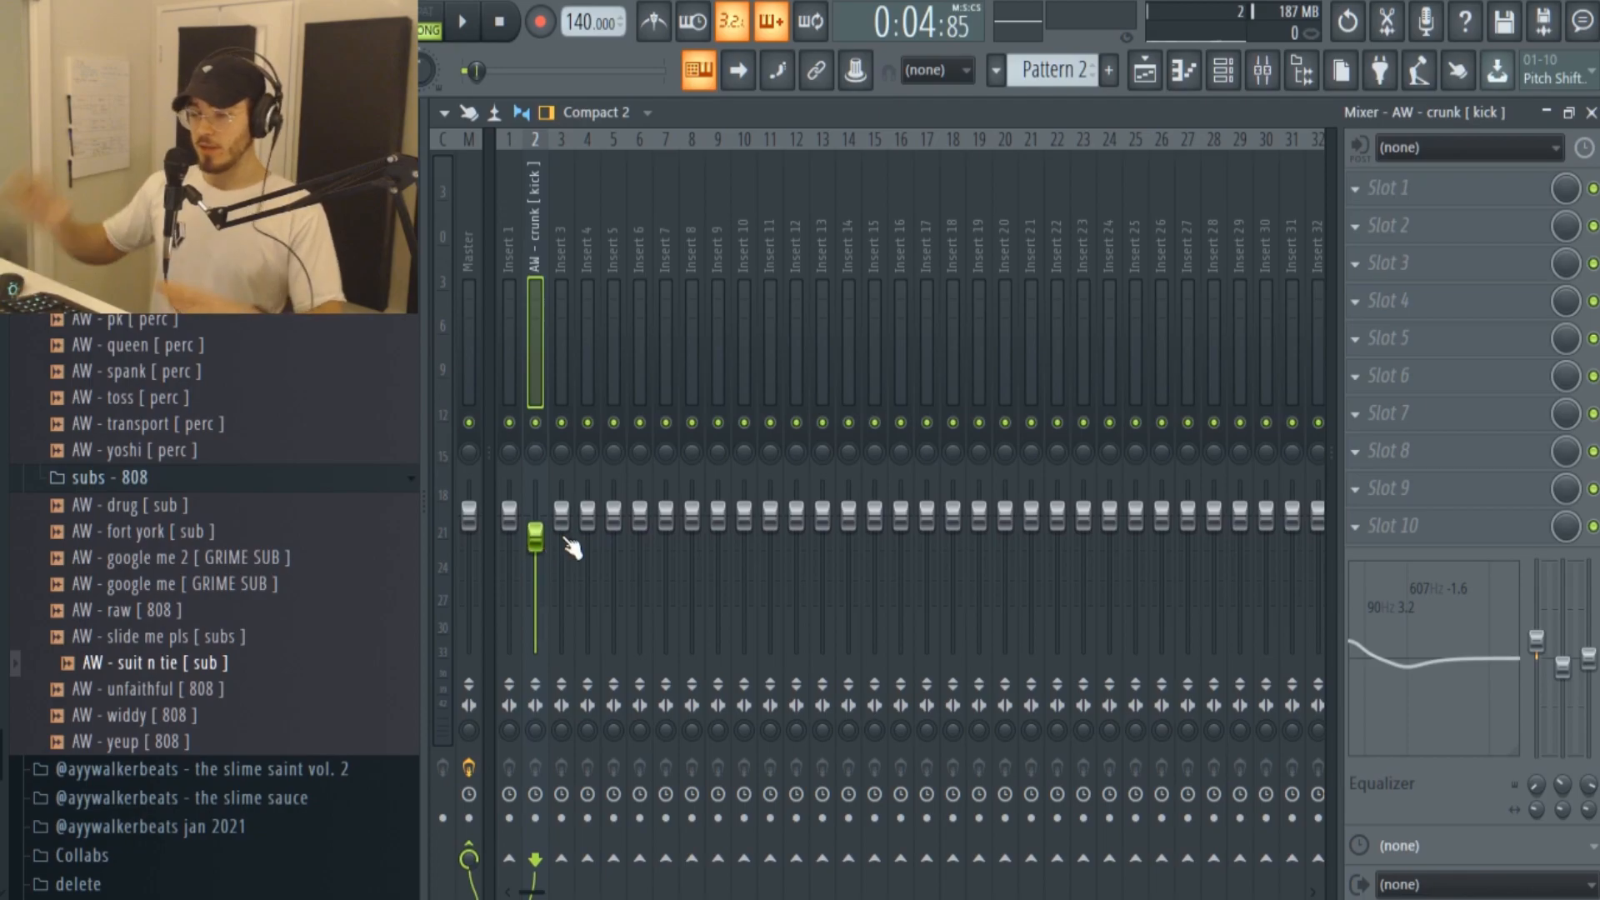
mouse_move(612, 521)
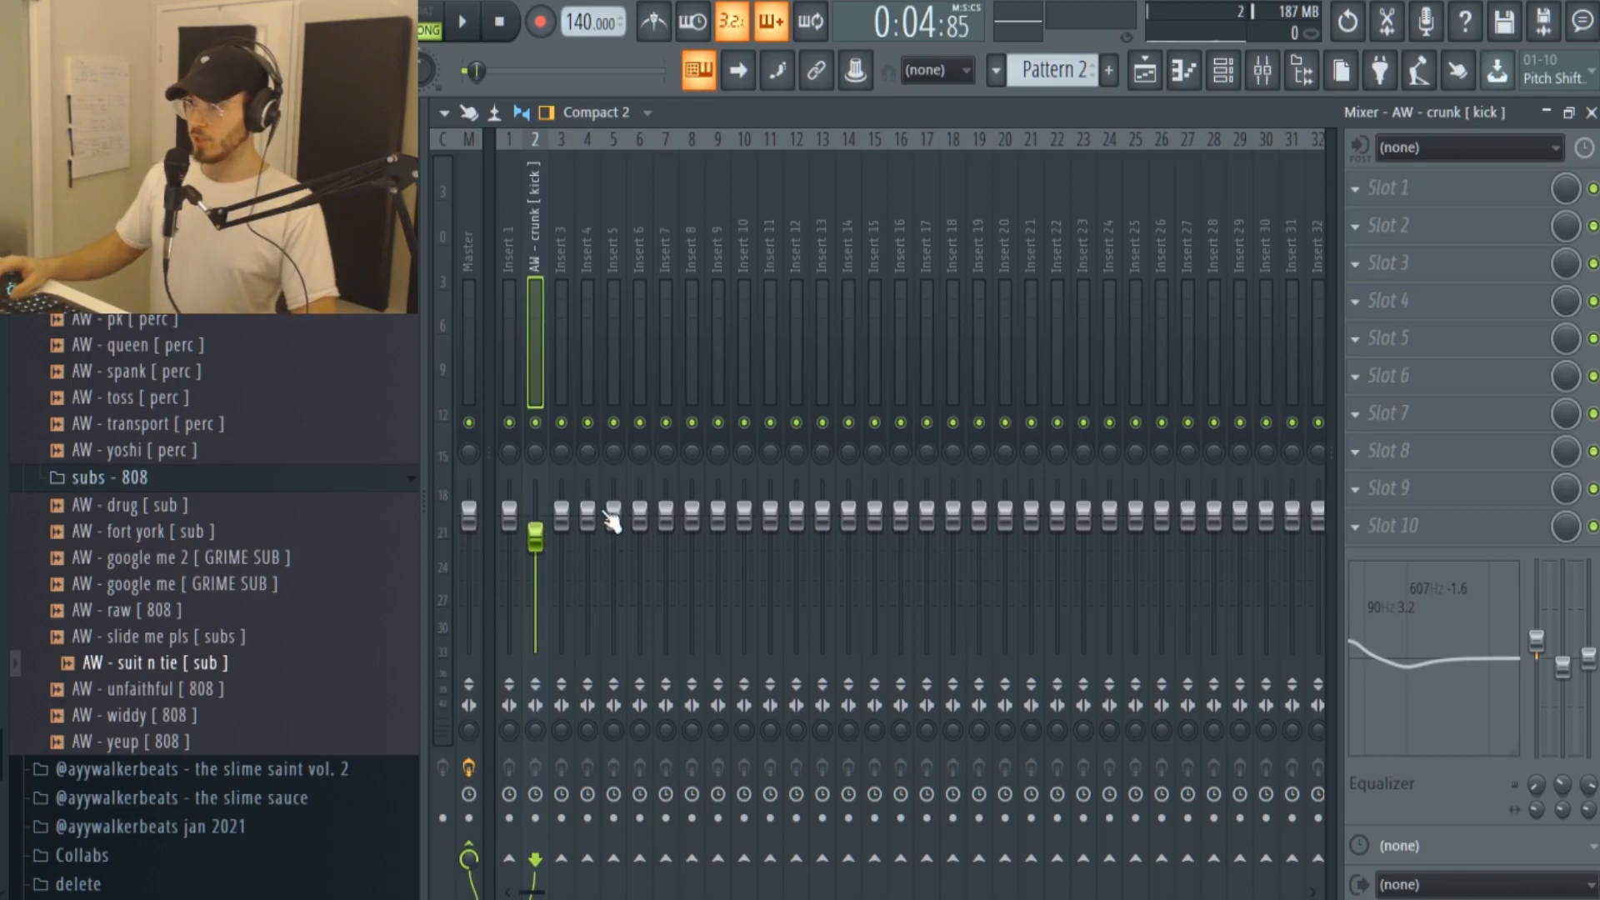
click(462, 22)
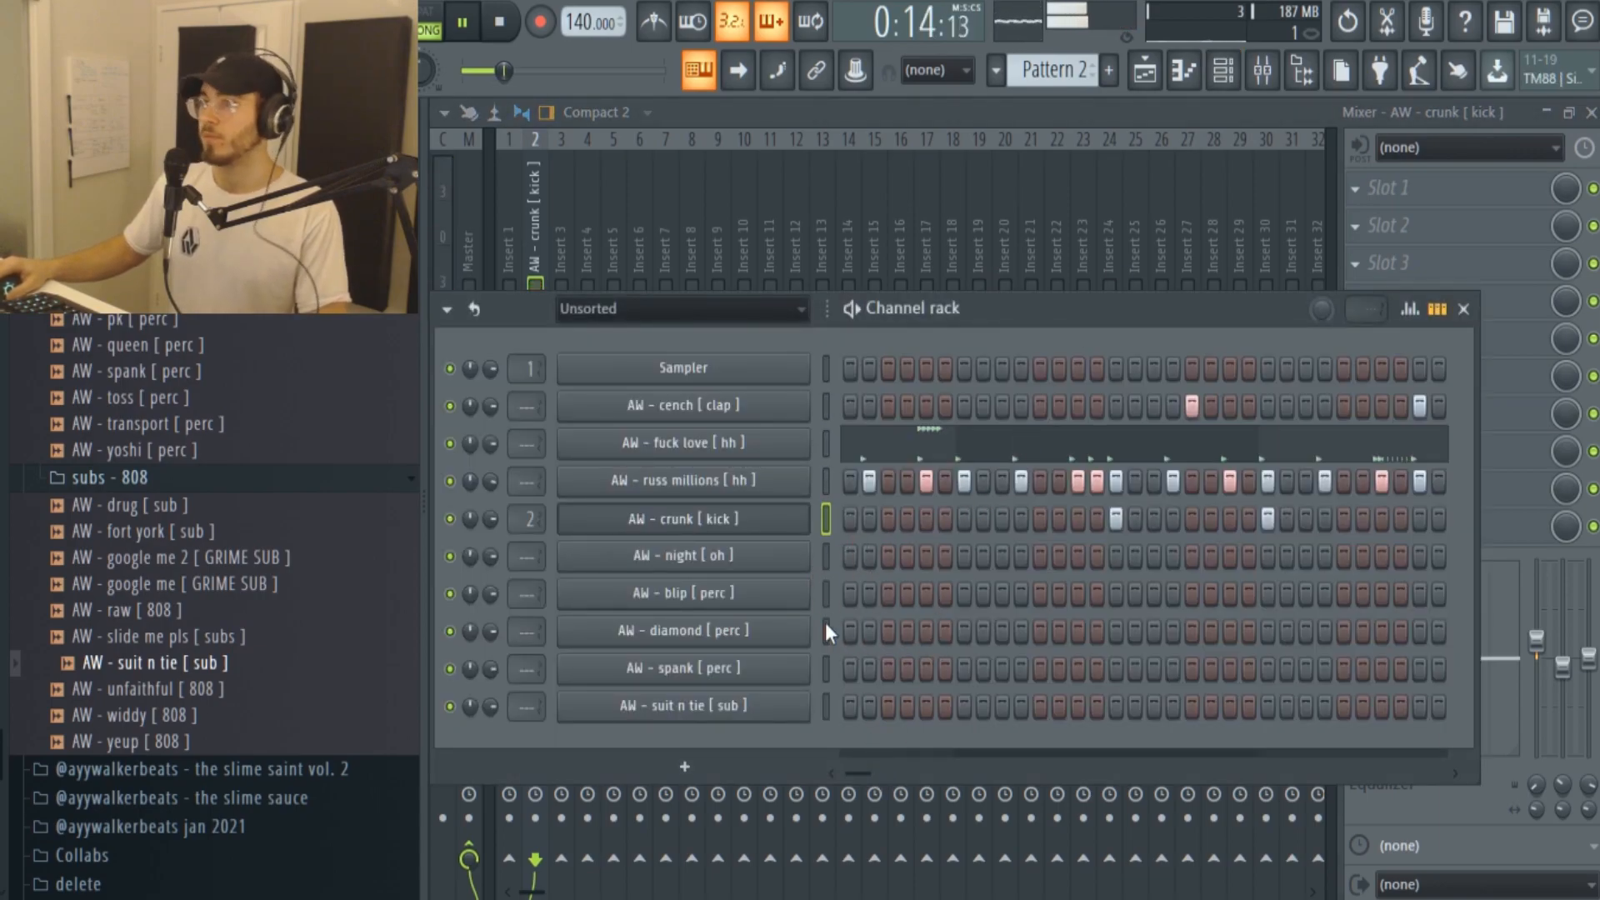
Load 'AW - suit n tie [ sub ]' into the Channel Rack and bring up its Piano roll on Pattern 2.
click(462, 22)
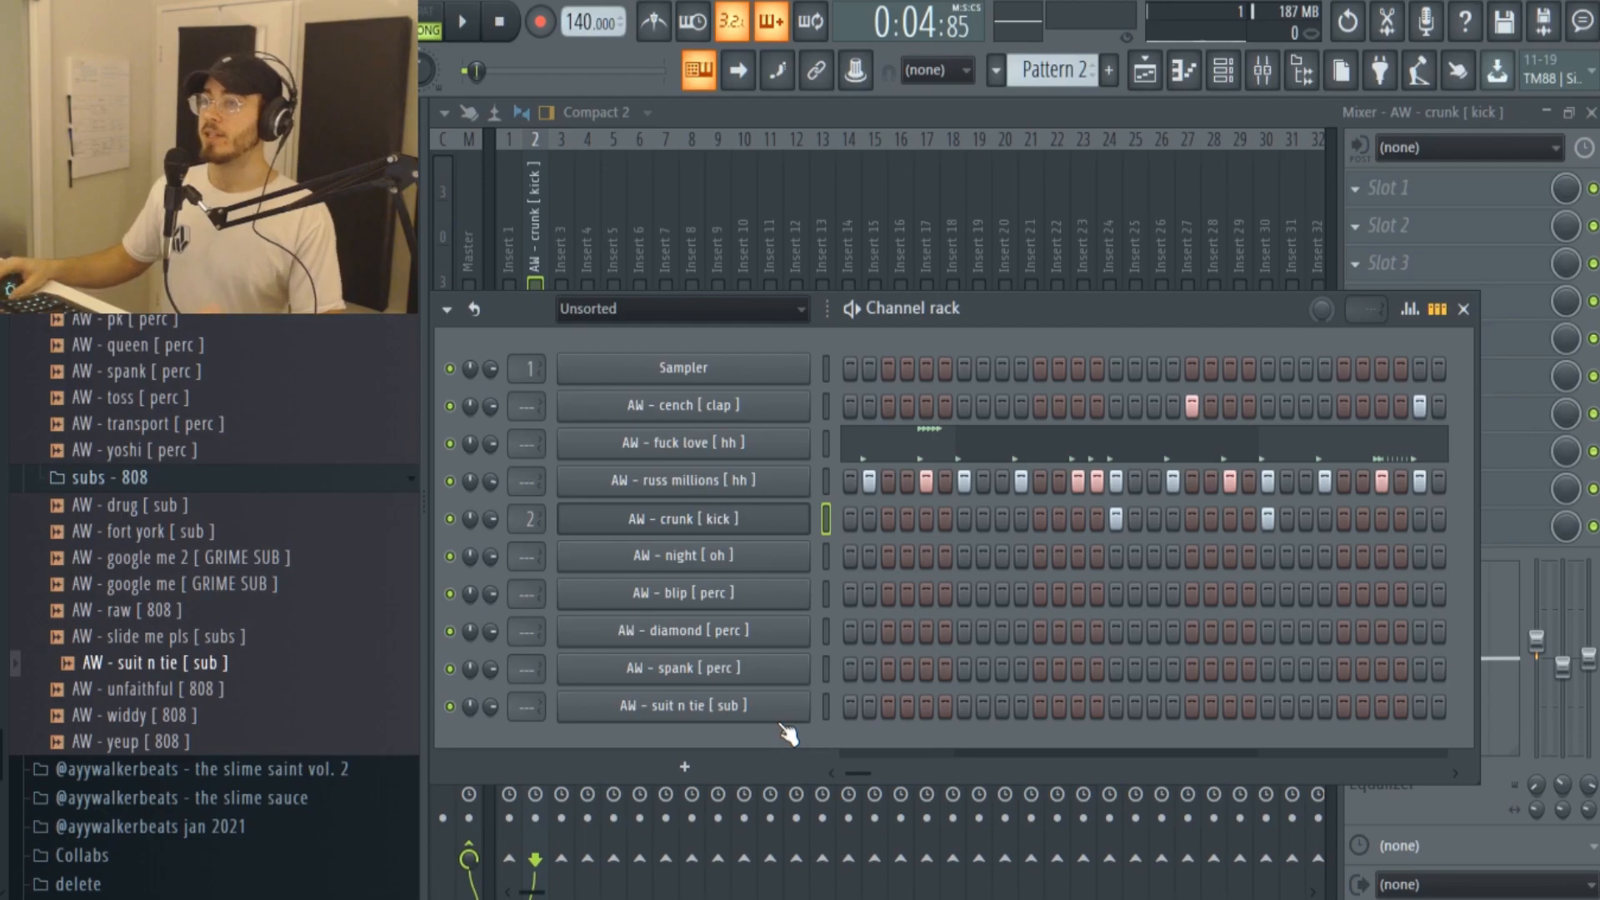
double_click(682, 705)
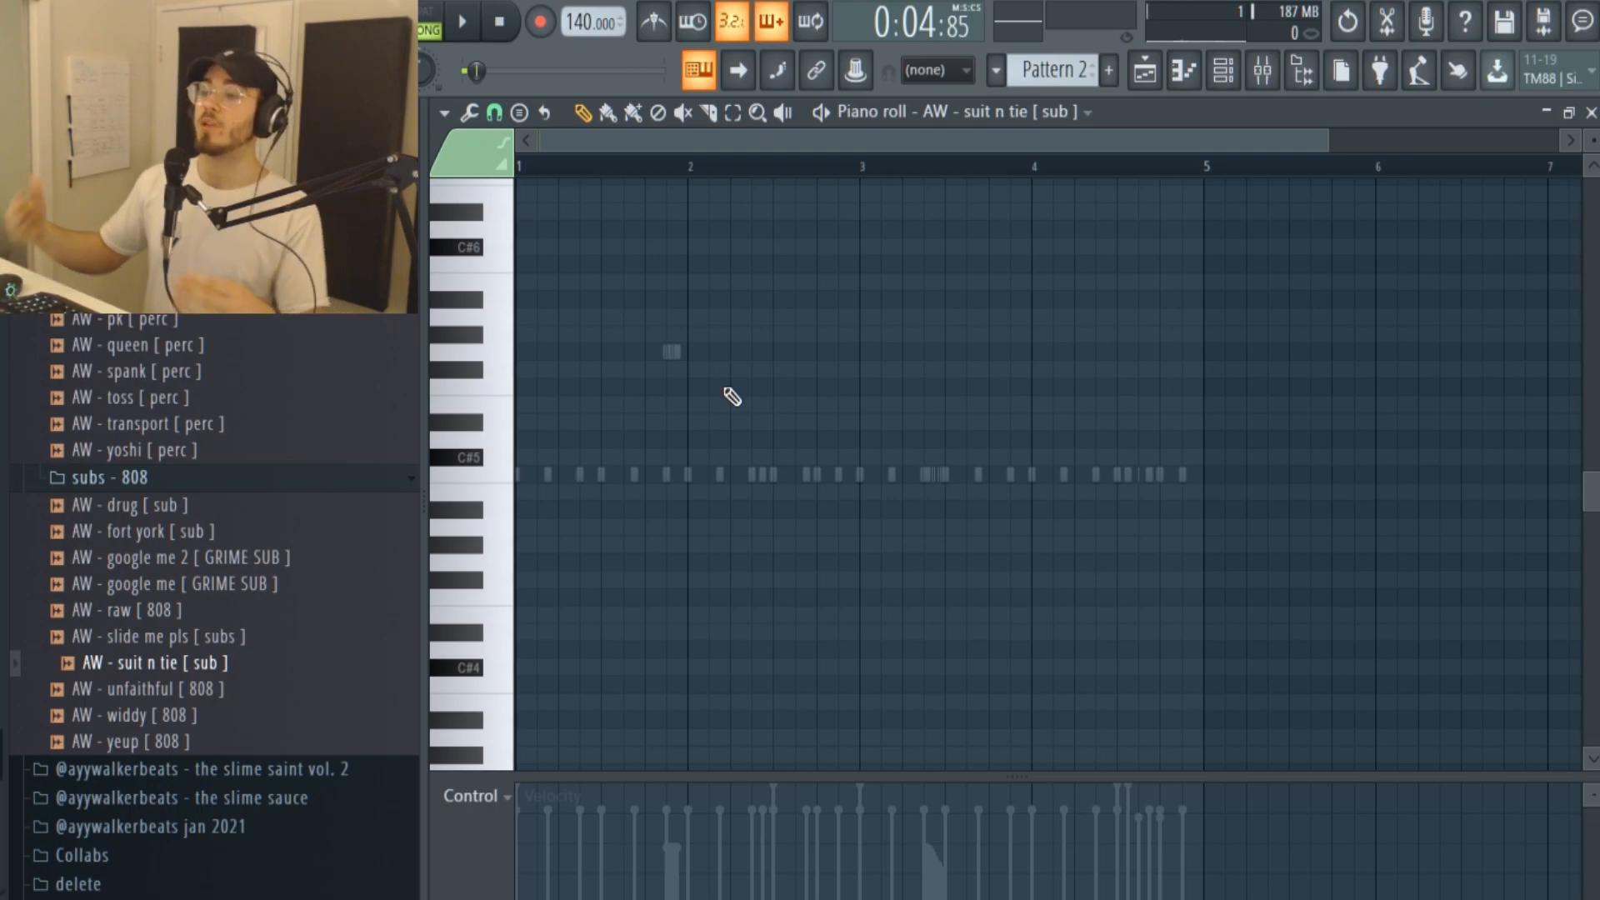
mouse_move(697, 440)
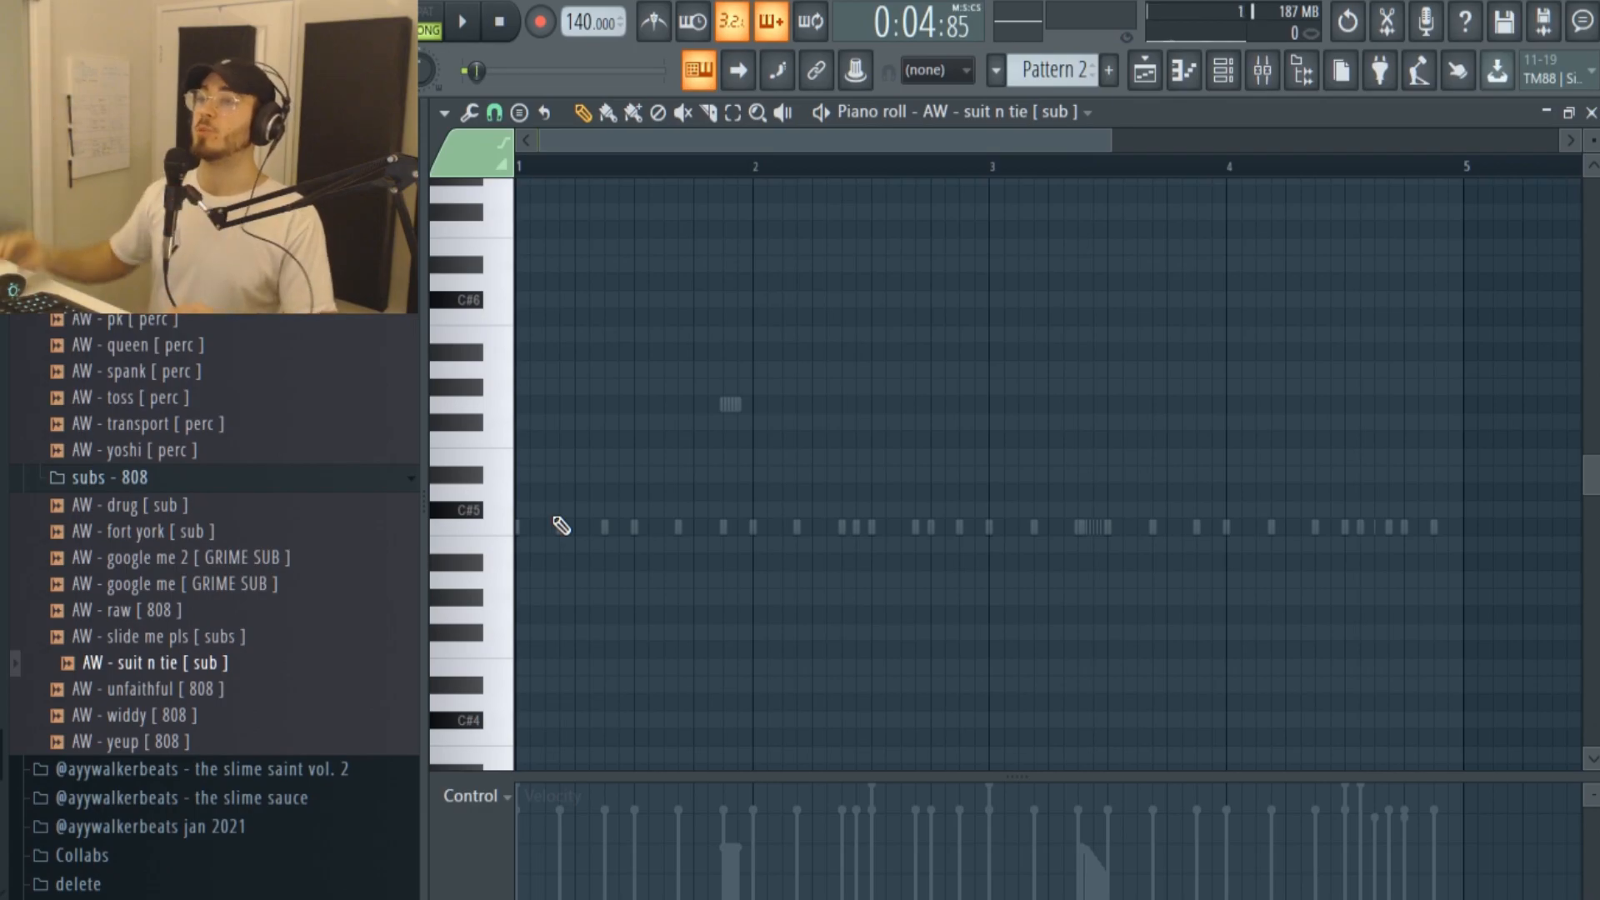
Place a single 808 note at bar 1, raise it to B and play it back to check.
click(605, 527)
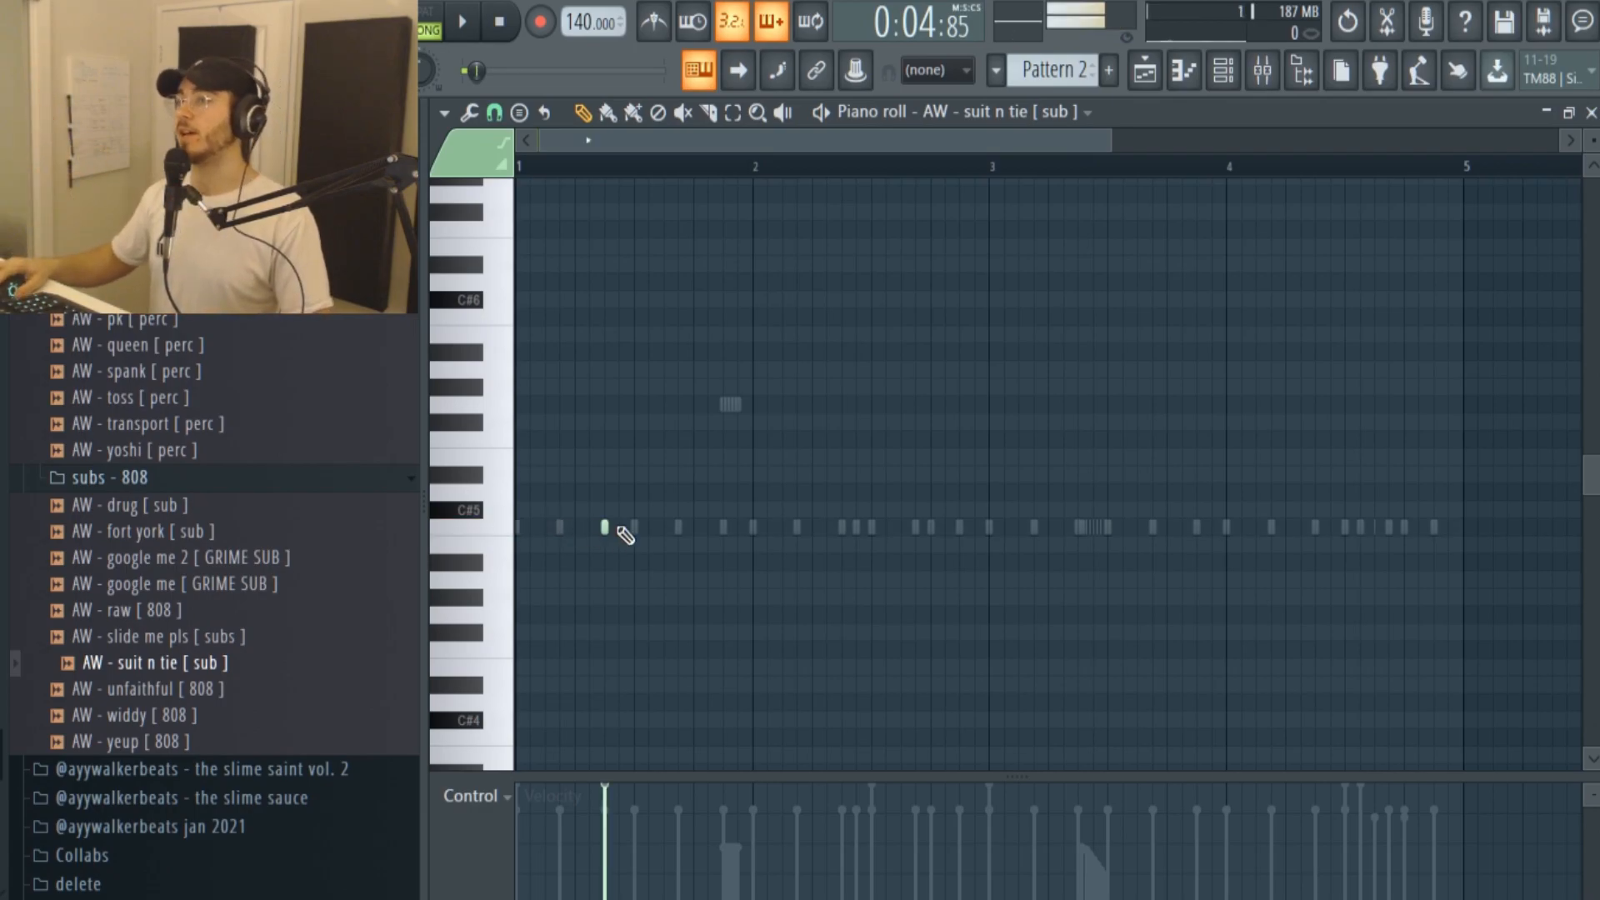
click(605, 528)
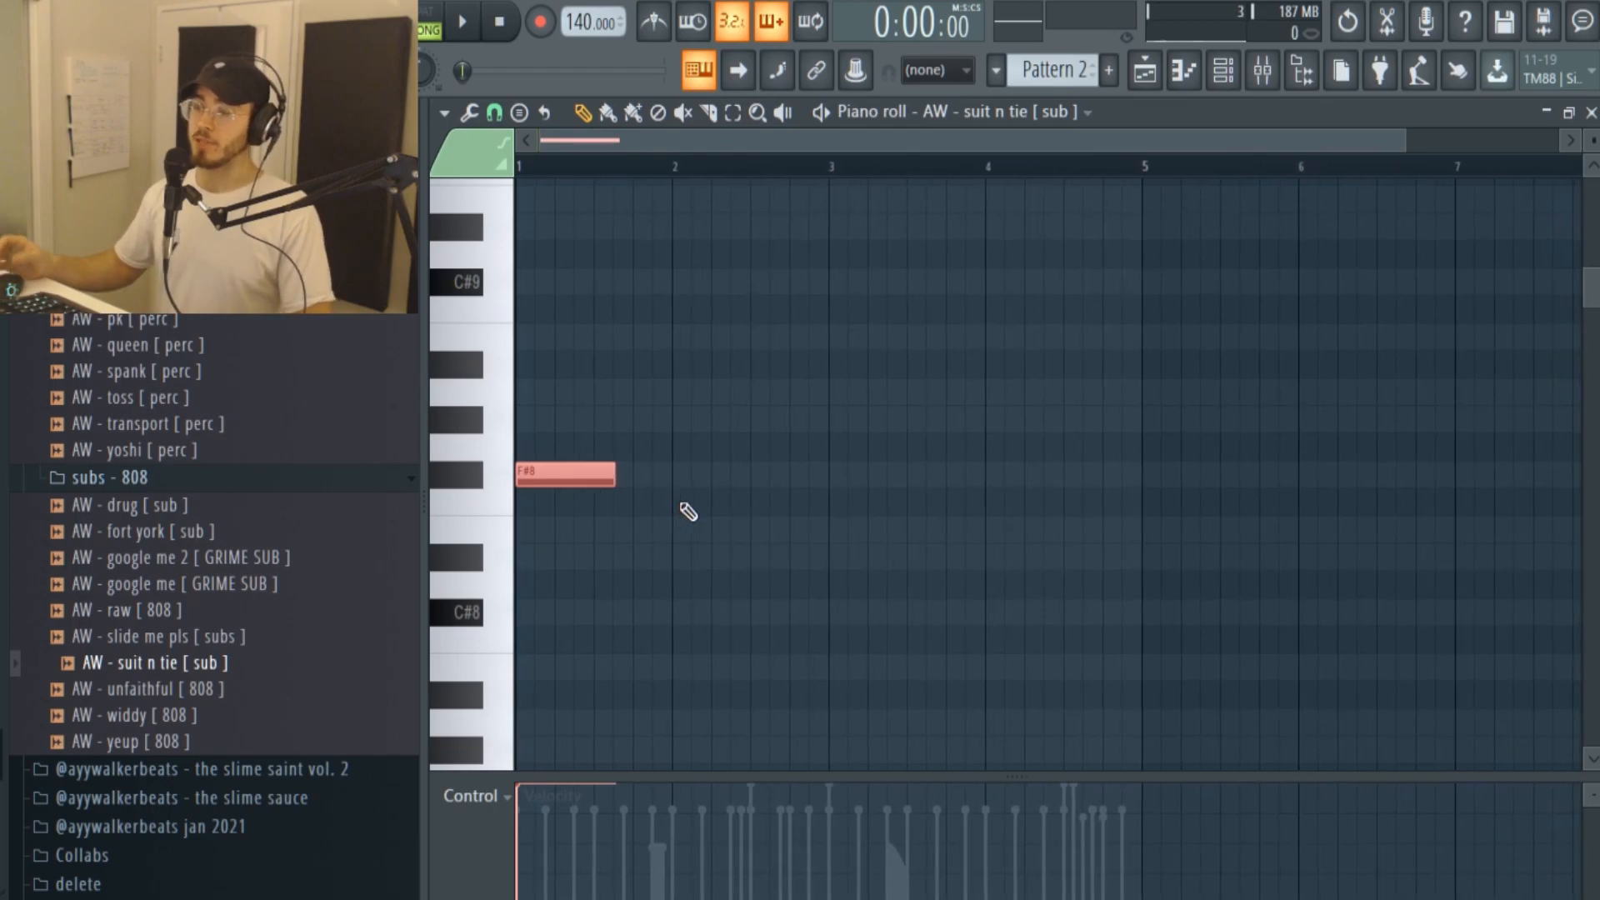
mouse_move(745, 565)
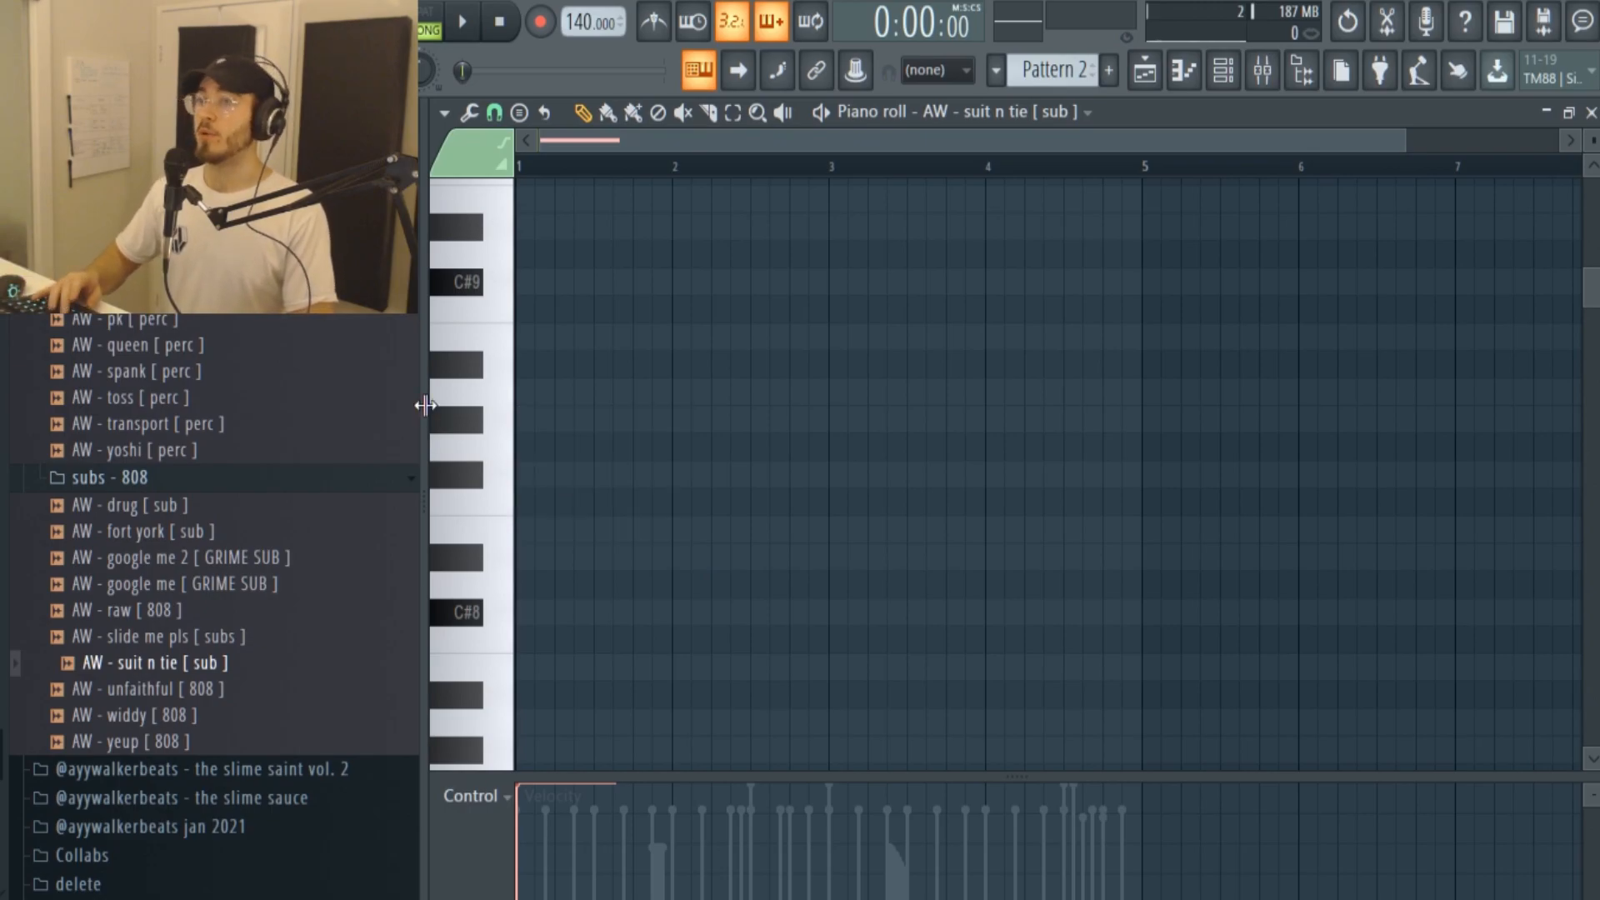
click(582, 476)
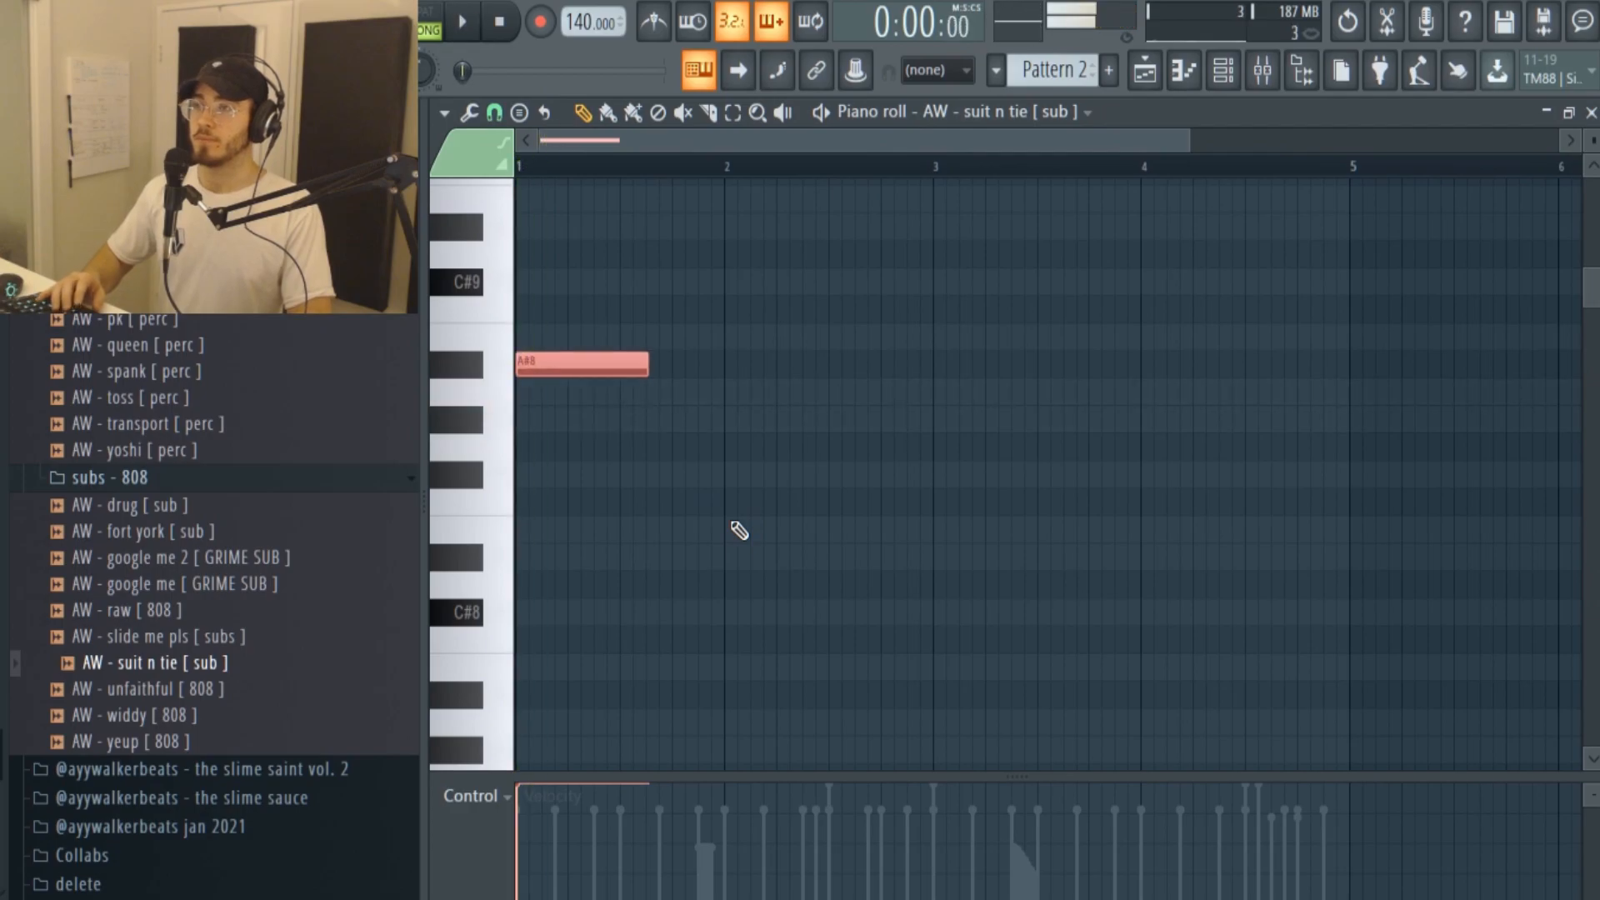
drag(582, 363, 581, 337)
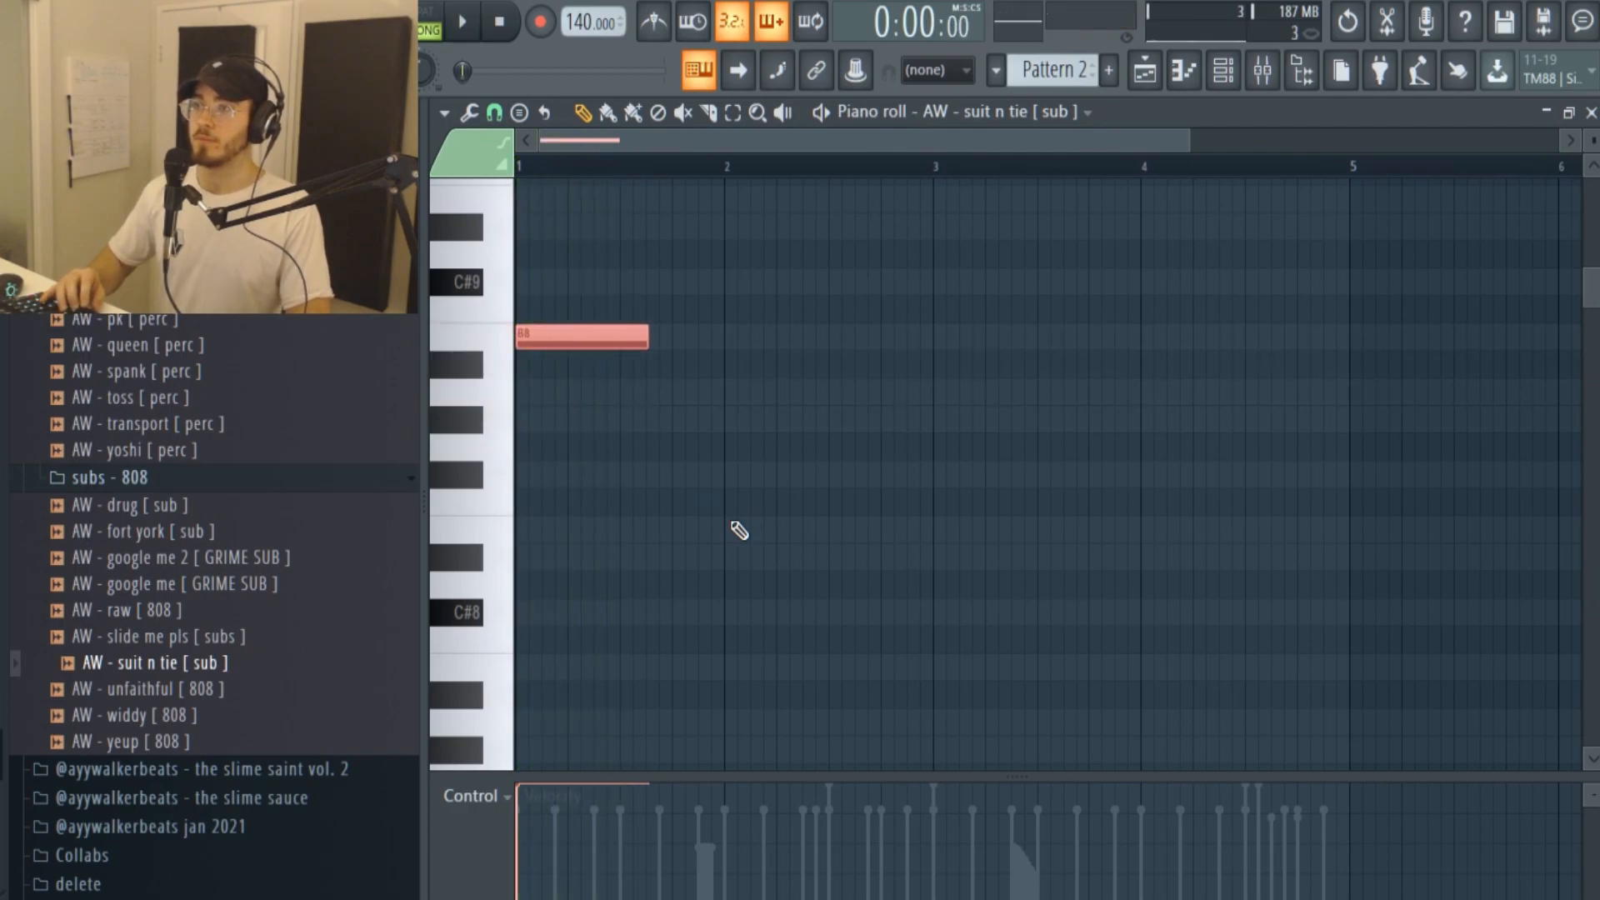
click(462, 20)
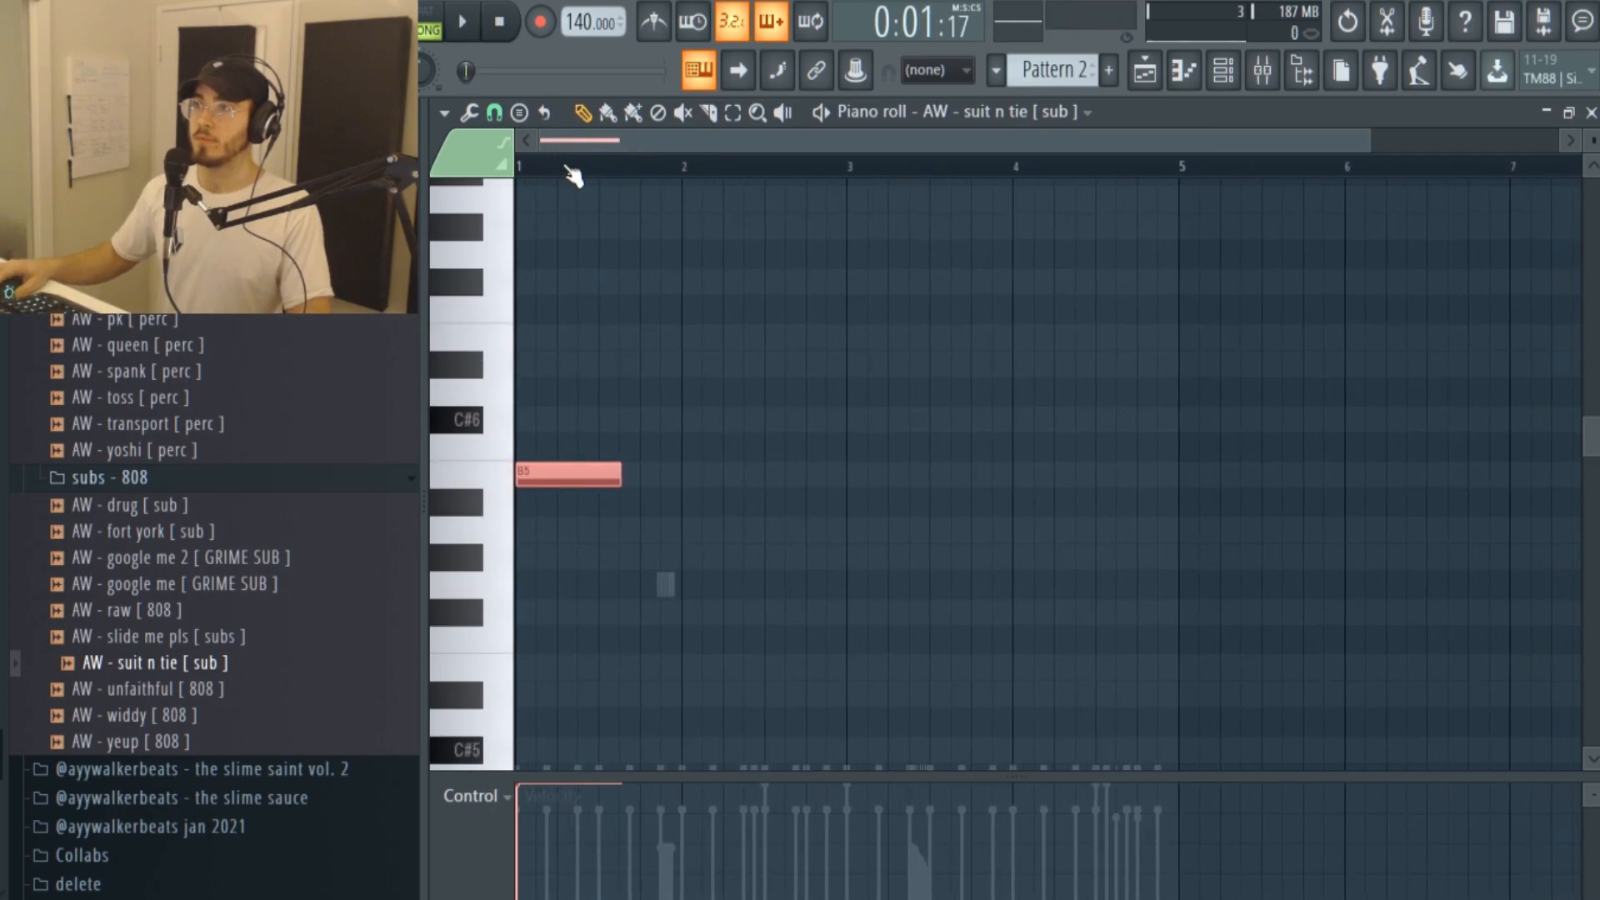
click(462, 22)
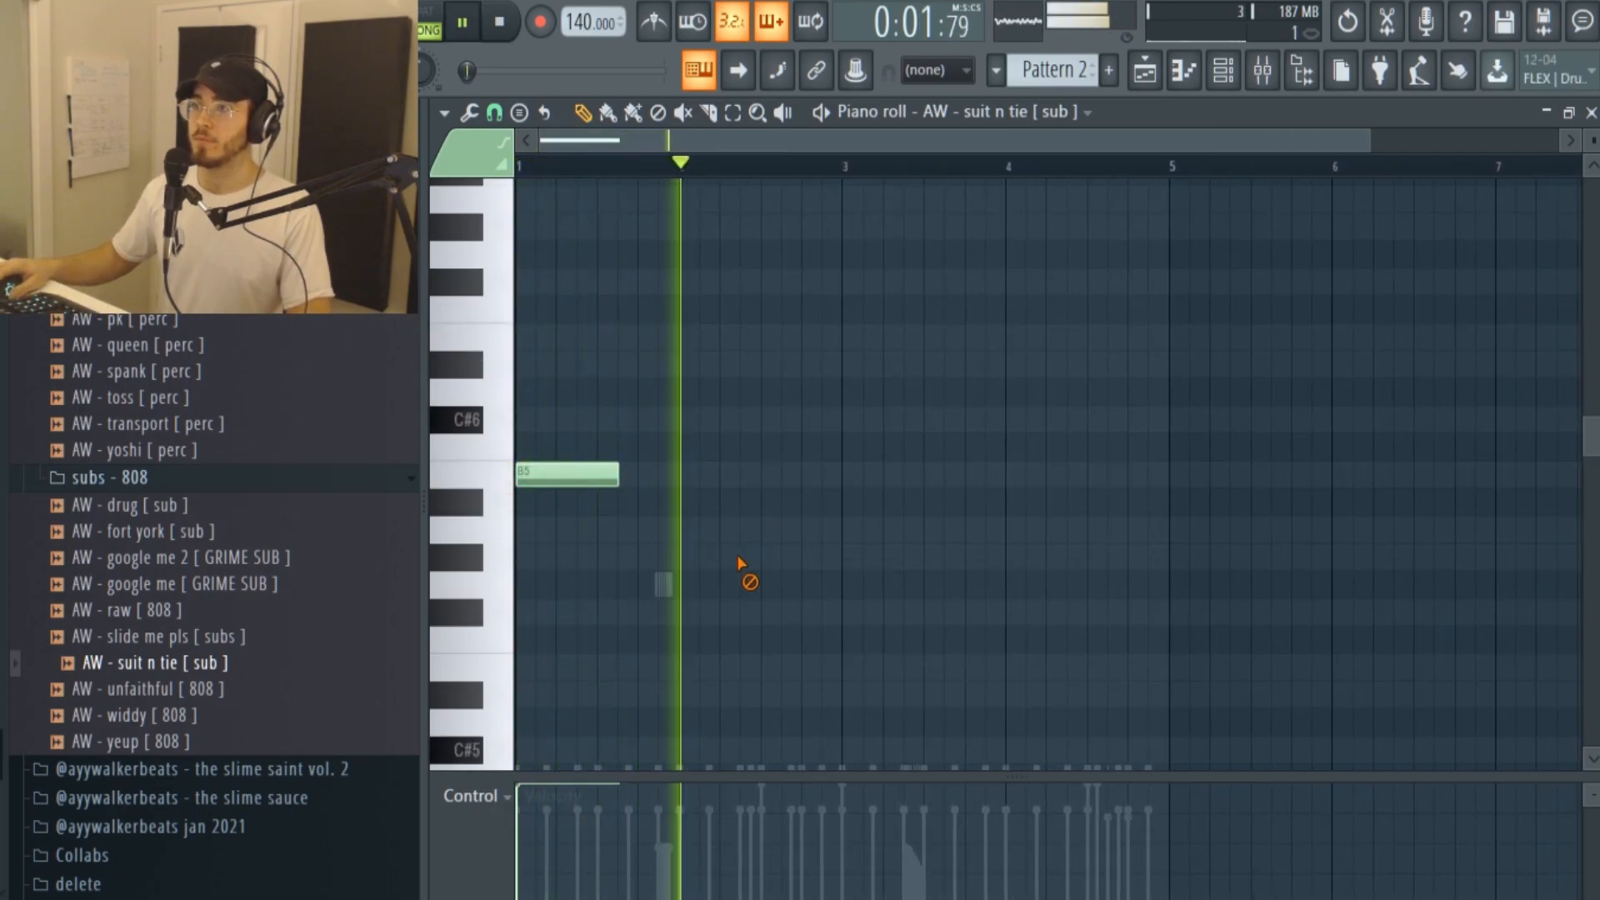
click(462, 20)
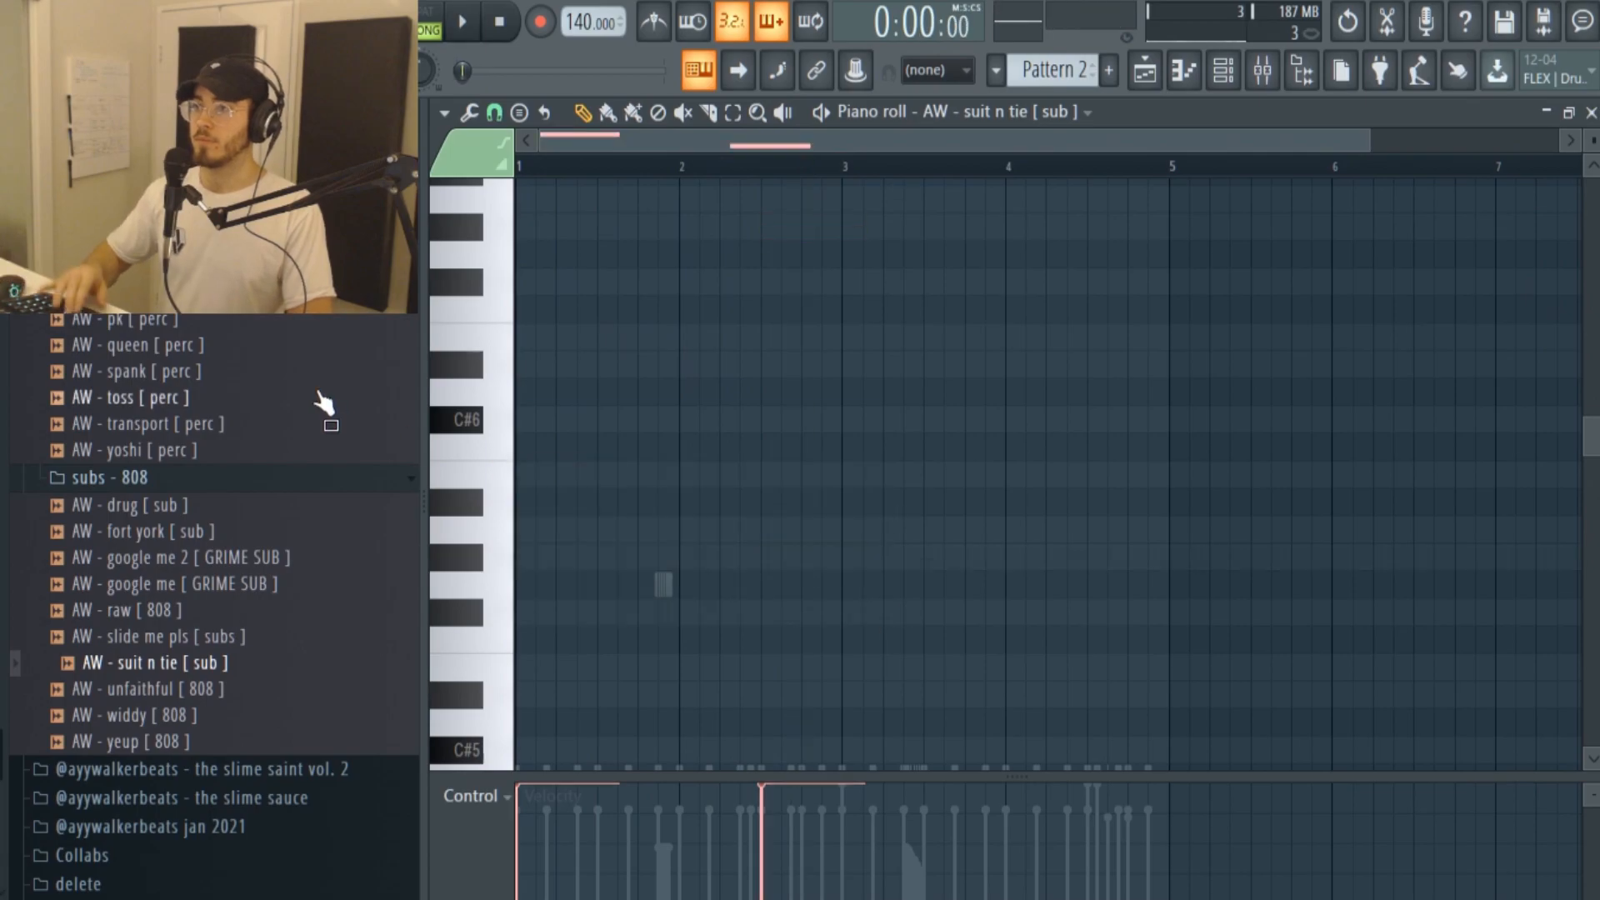
Draw the B, A#, F#, F 808 phrase, copy it to bar 5 and play the eight-bar line.
click(461, 20)
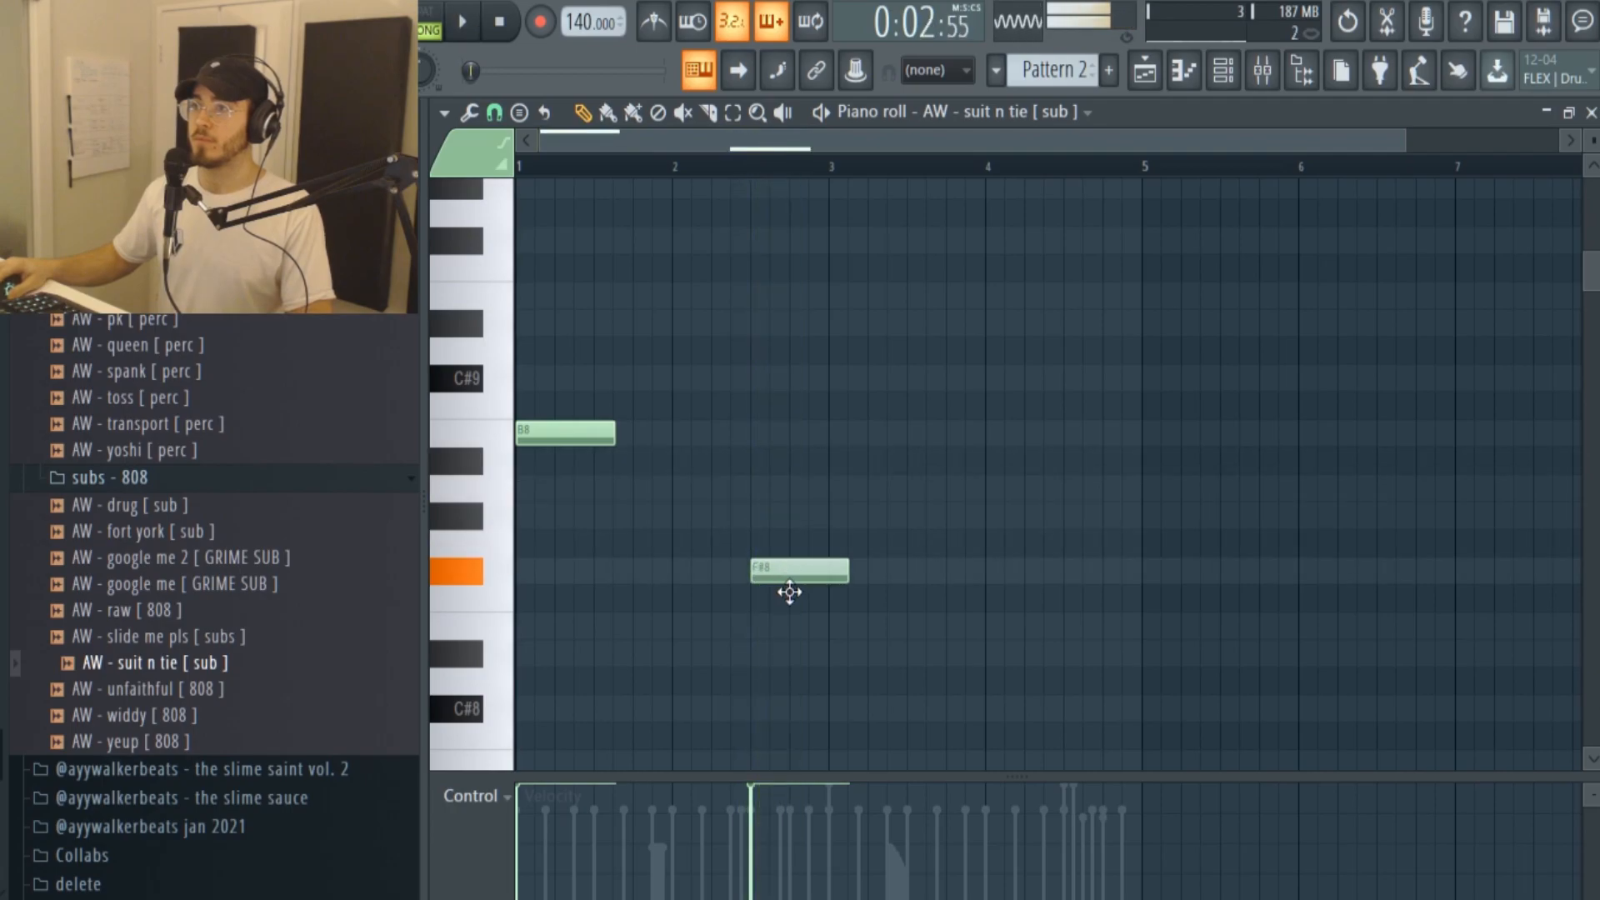
click(462, 20)
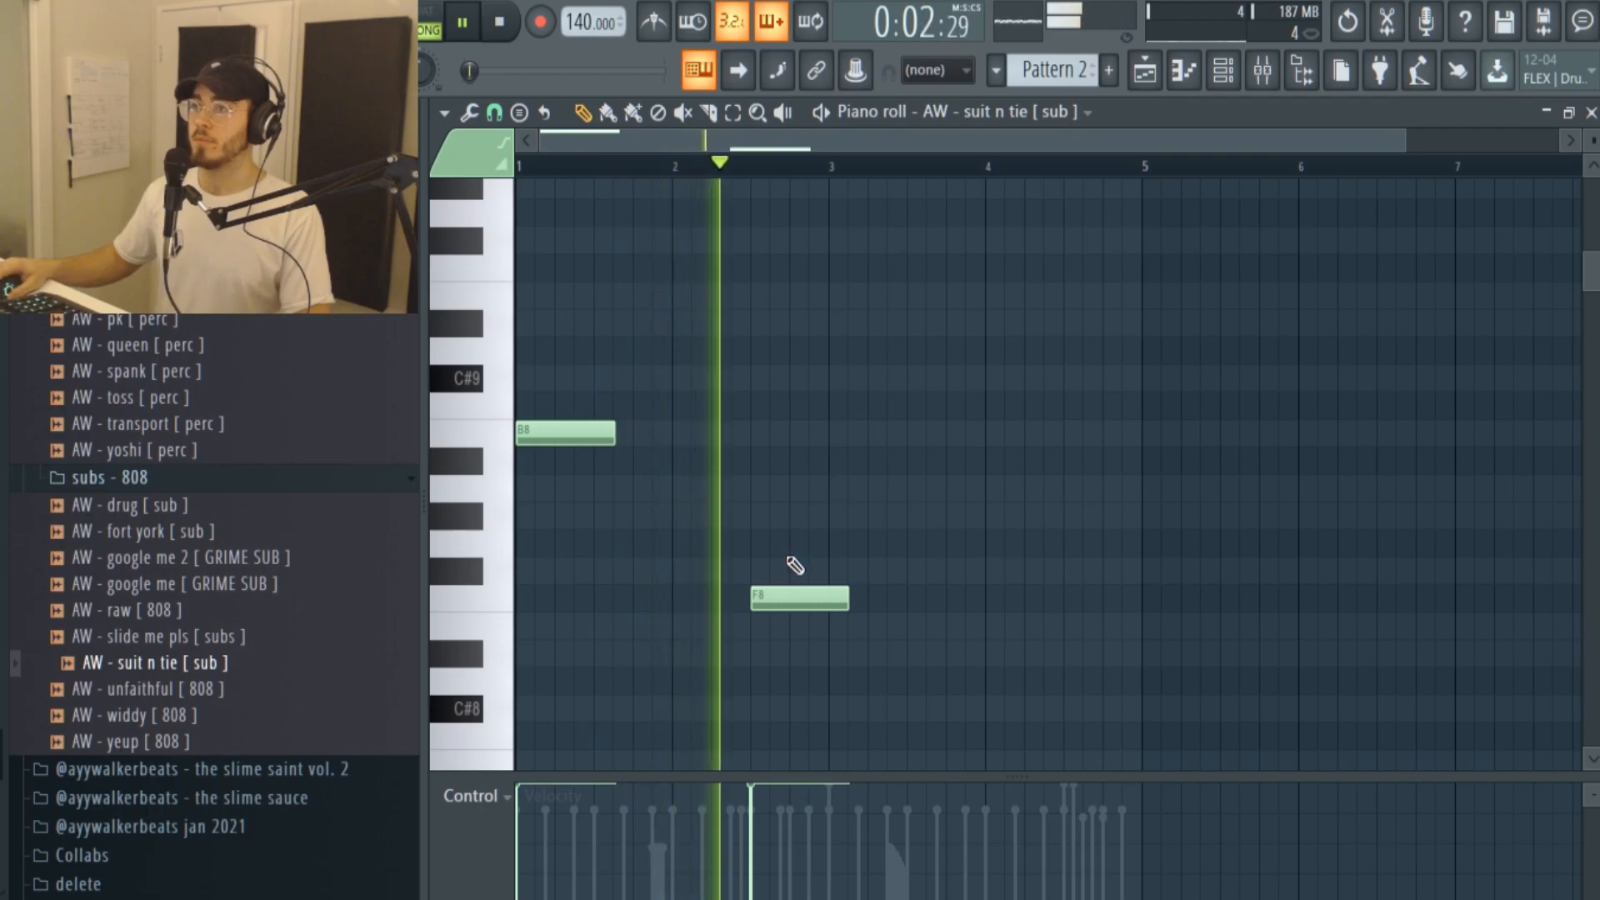
click(502, 22)
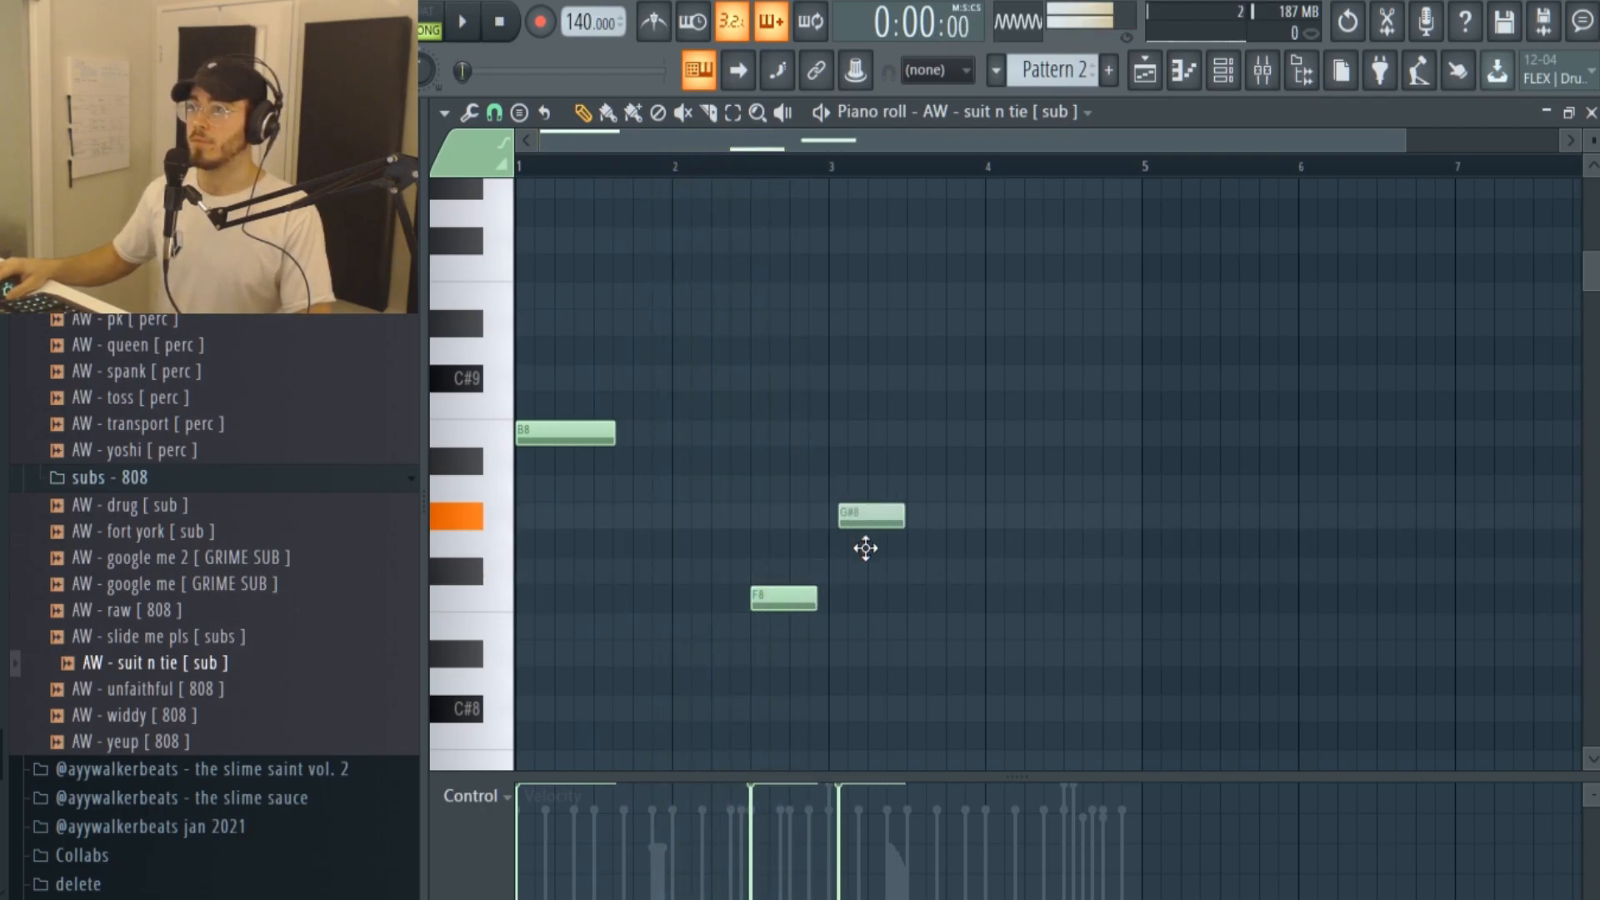
click(462, 20)
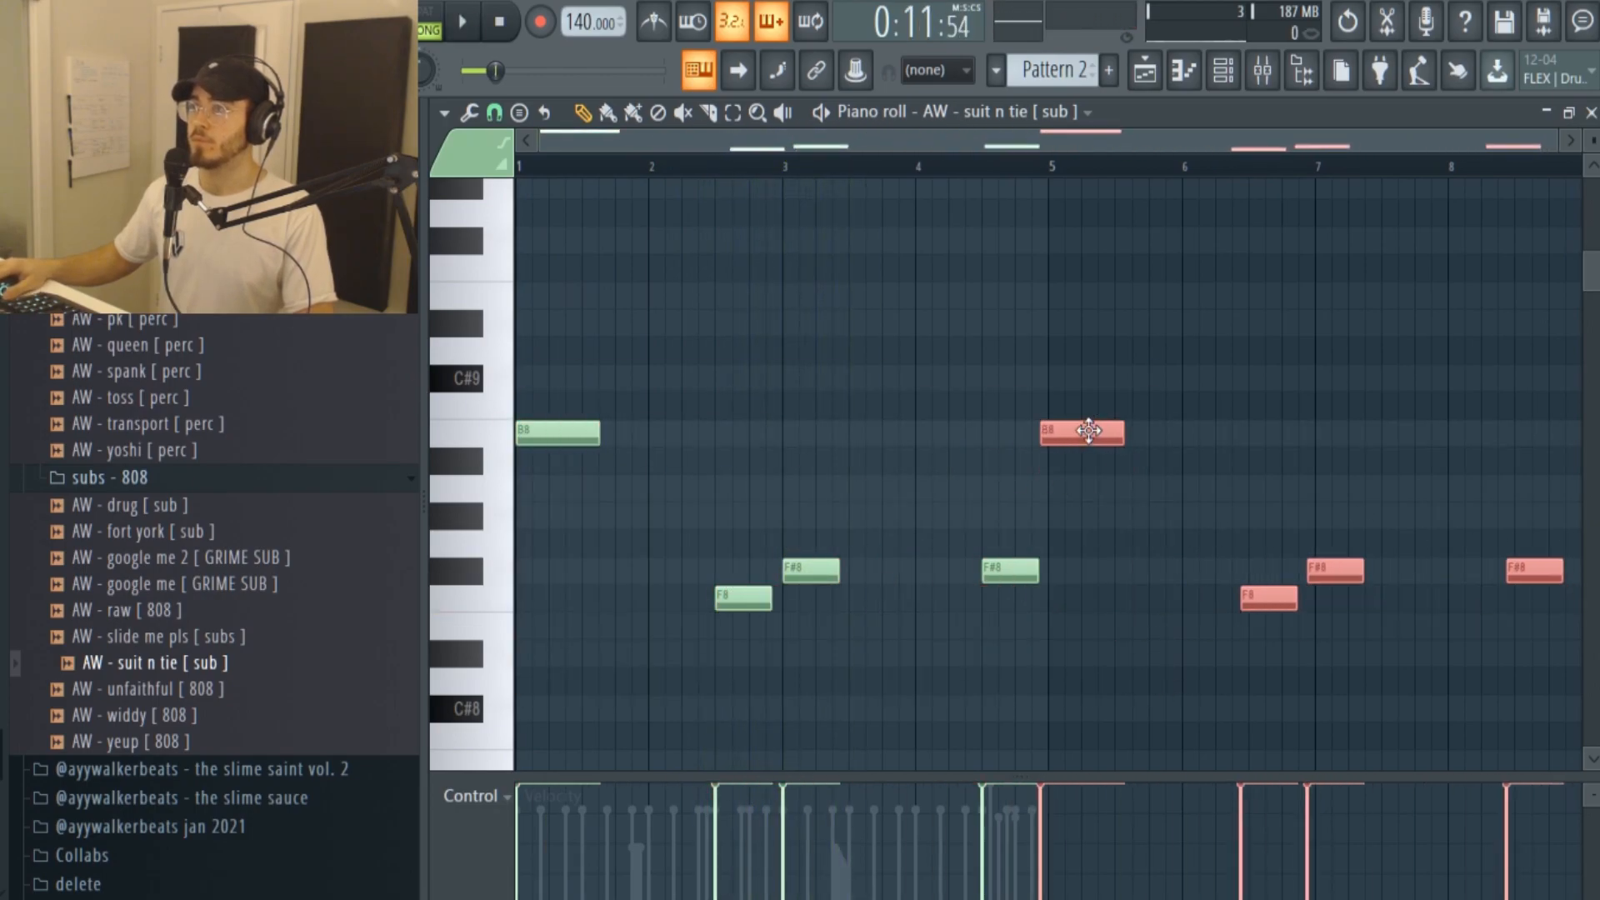
click(462, 21)
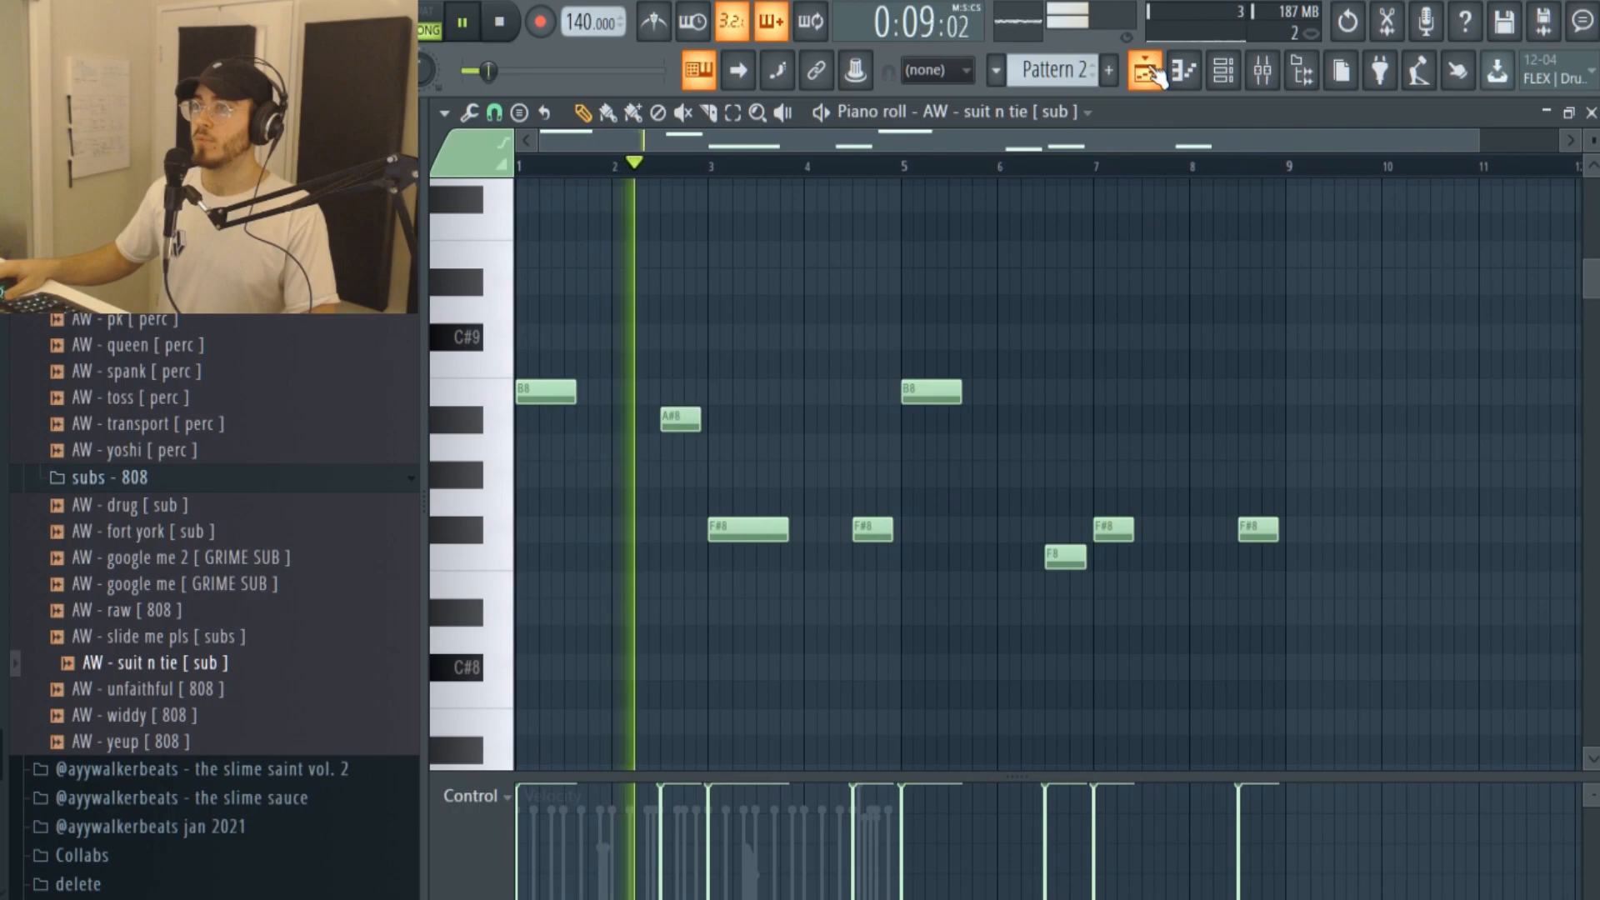
click(1143, 70)
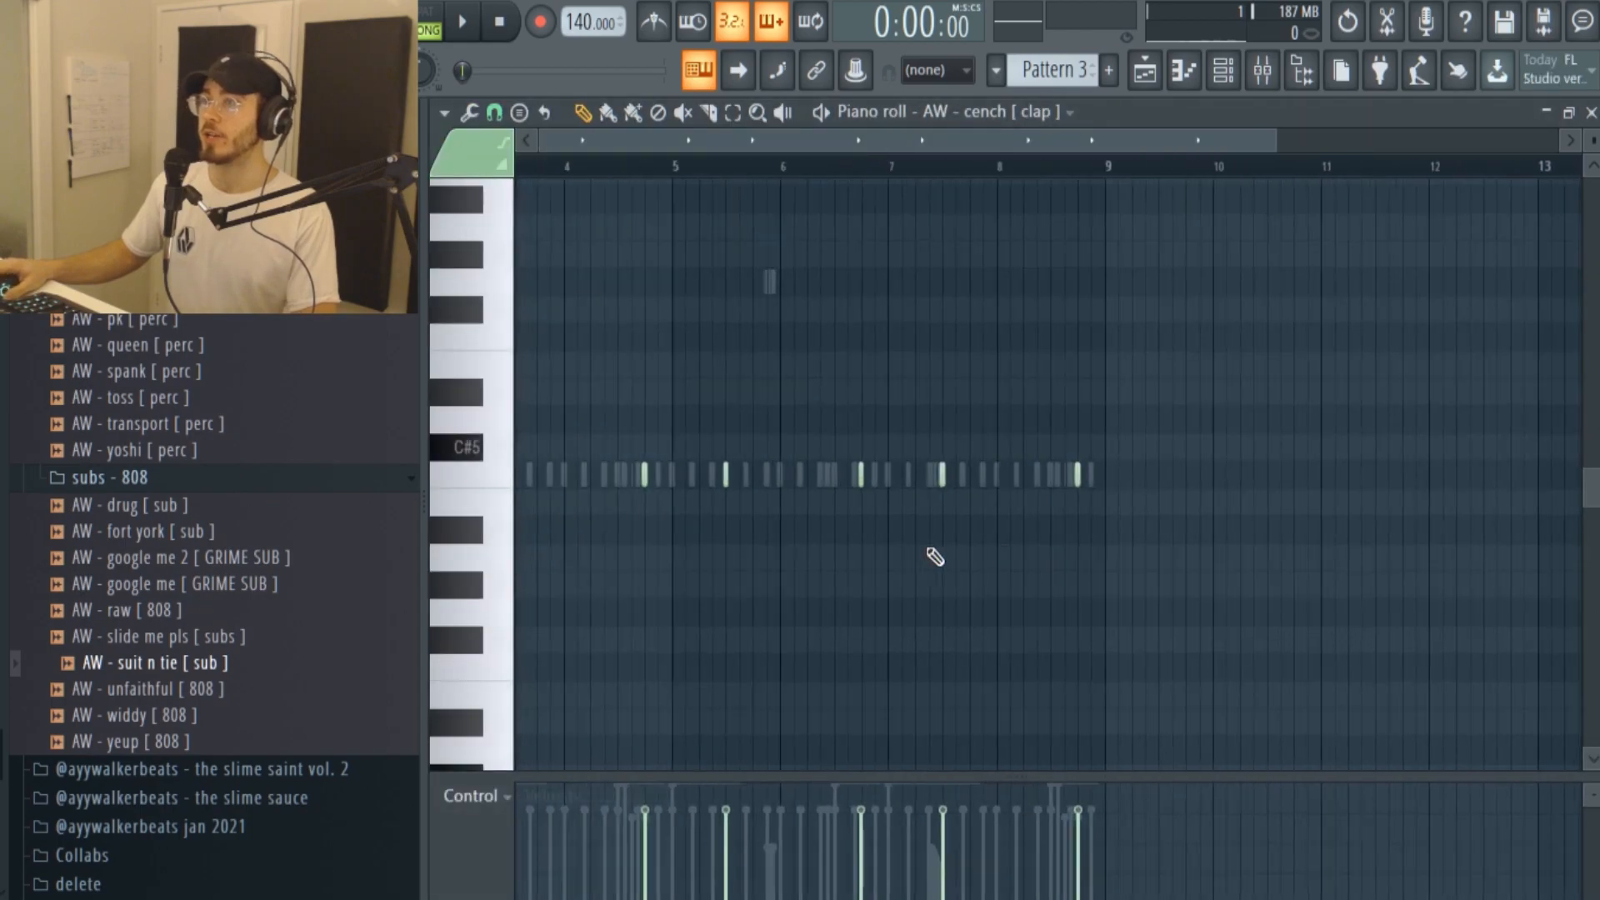
Bring up the sub 808 notes for Pattern 3 with the B, A#, F#, F melody and audition it.
double_click(151, 662)
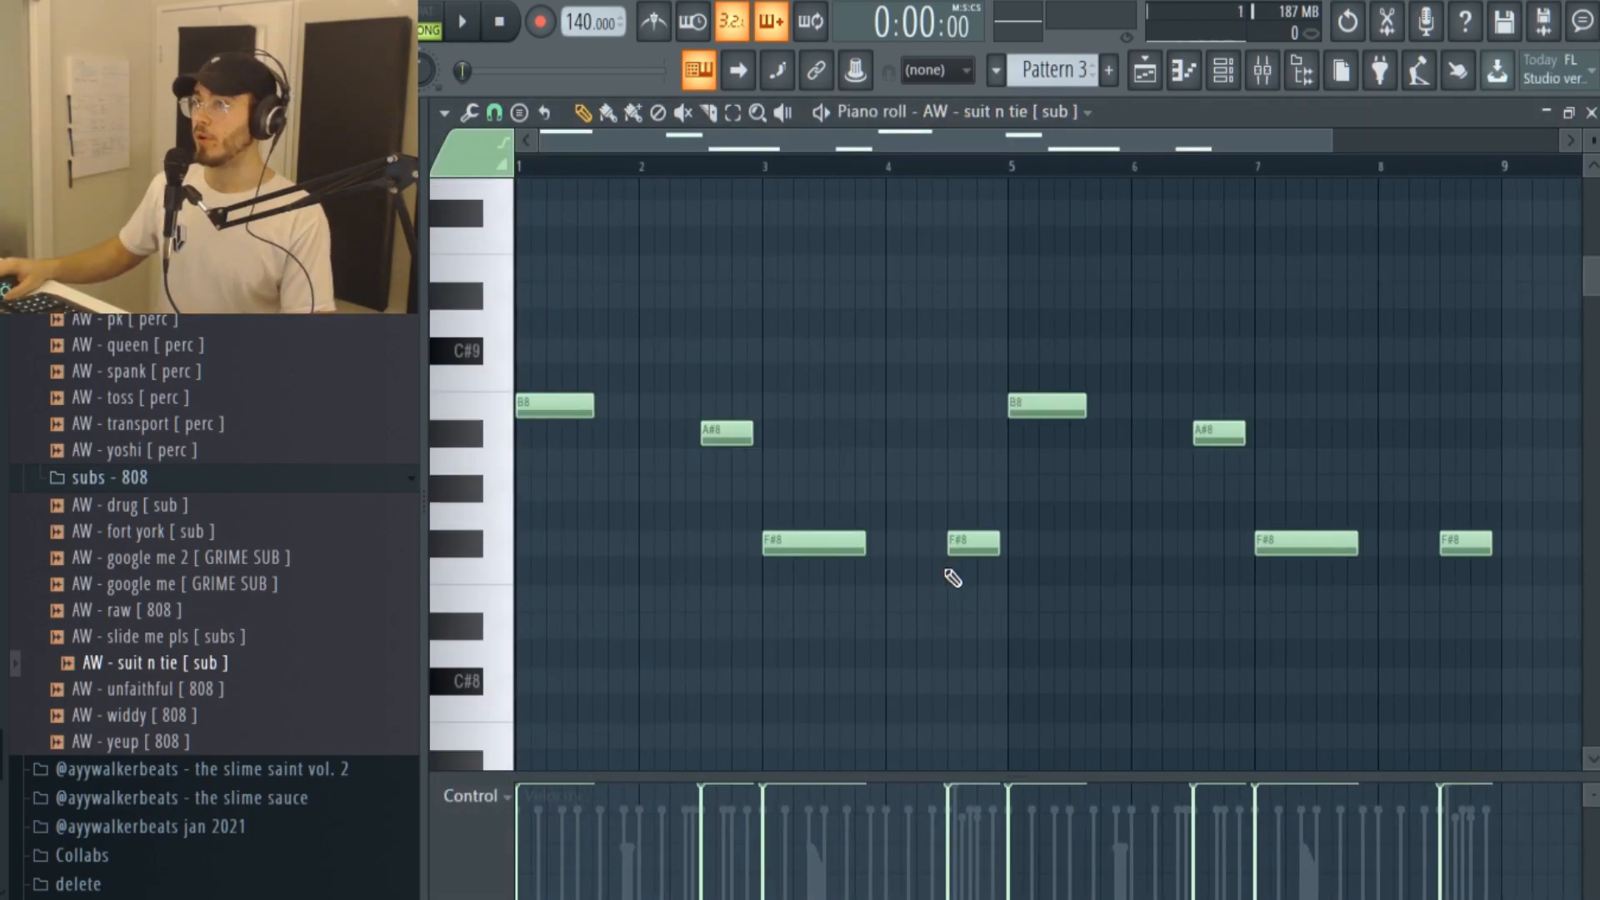
click(463, 21)
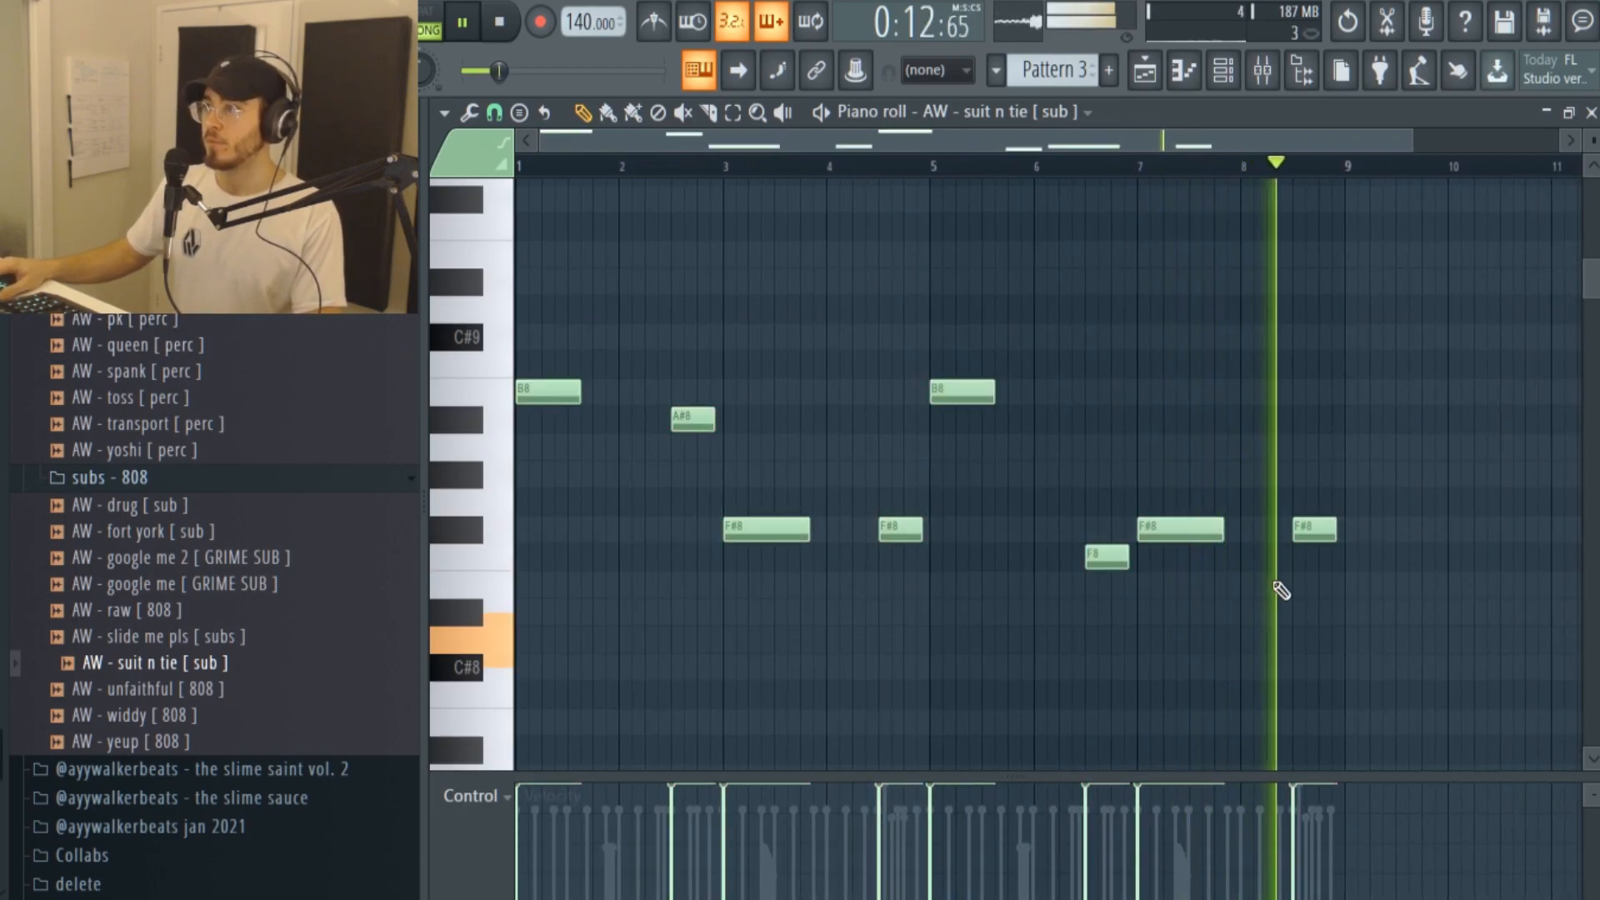
click(461, 21)
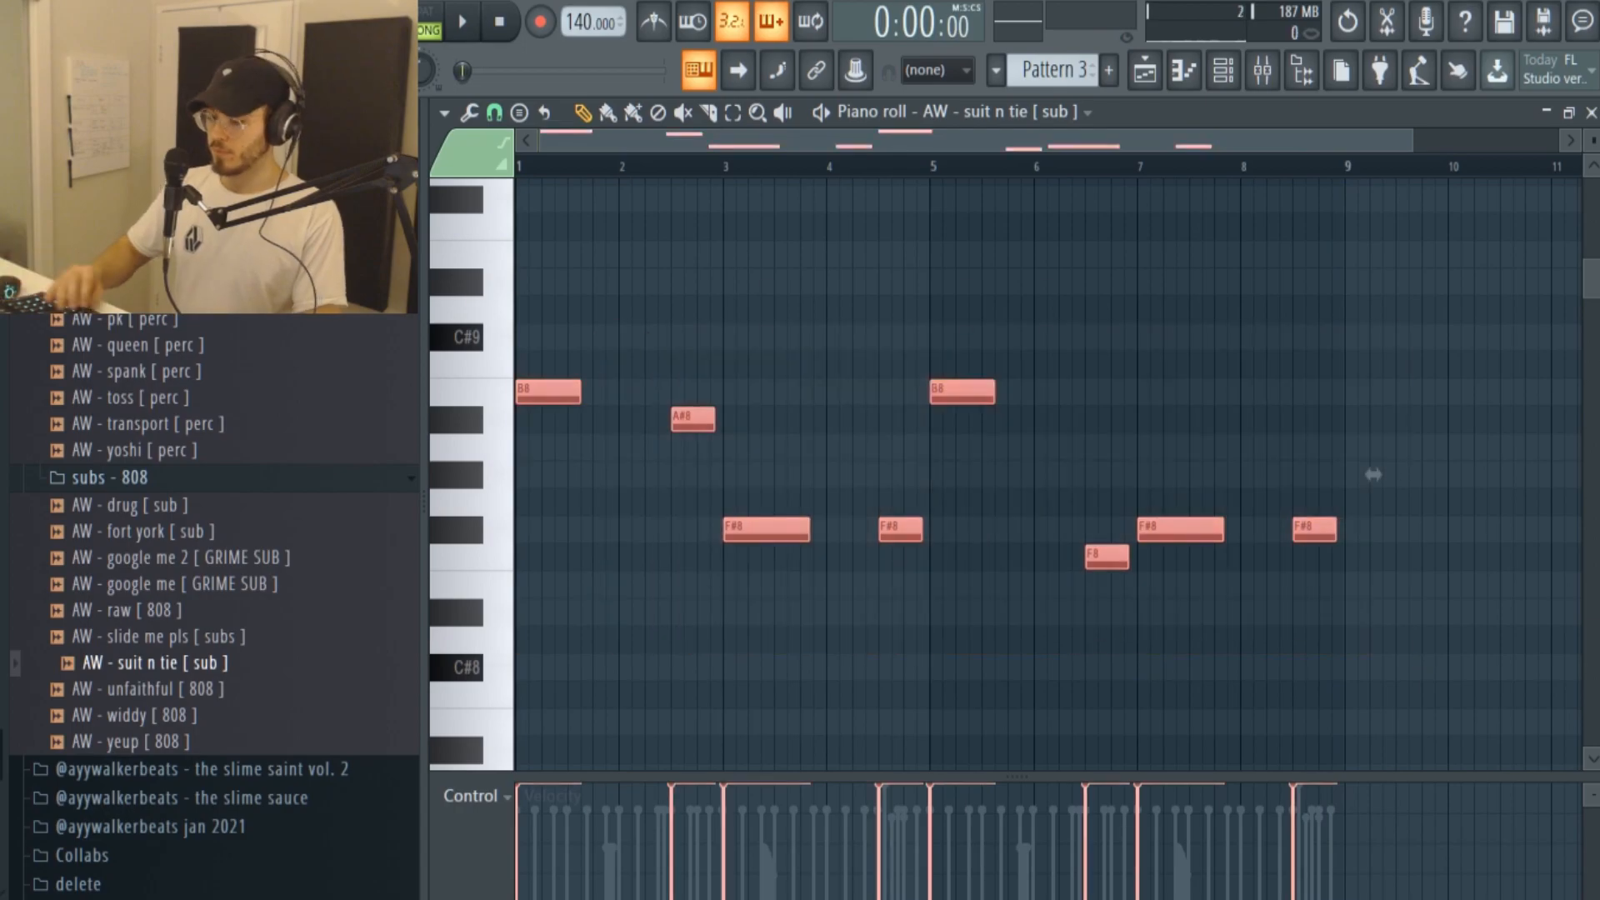
Transpose the Pattern 3 melody down an octave, shorten the B notes into double hits and set a finer snap.
click(462, 21)
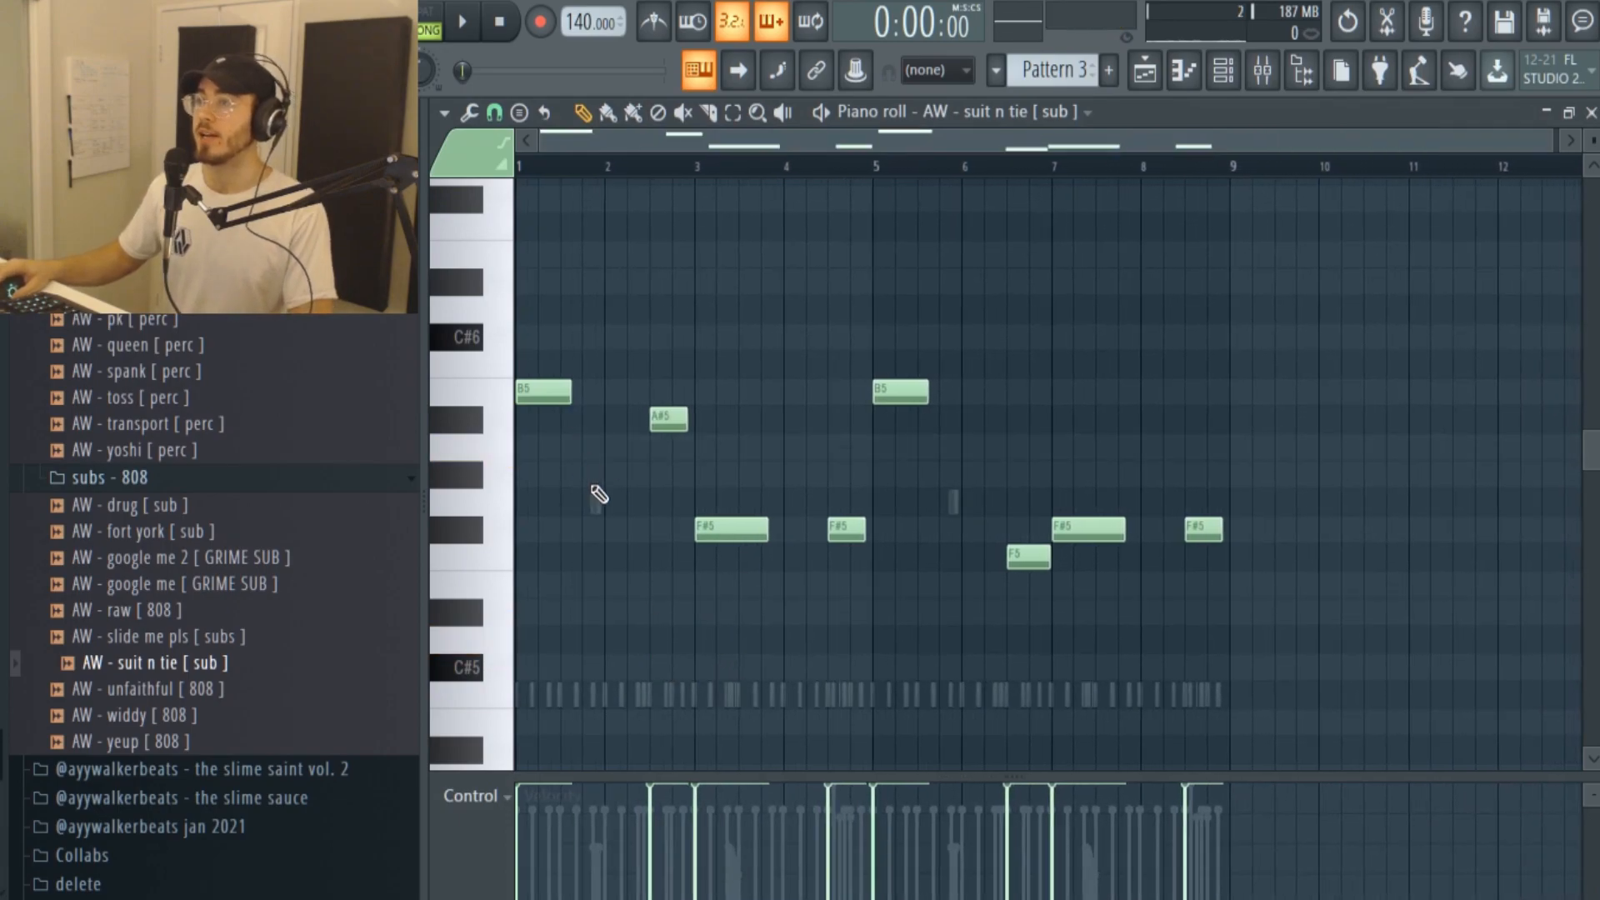
mouse_move(588, 435)
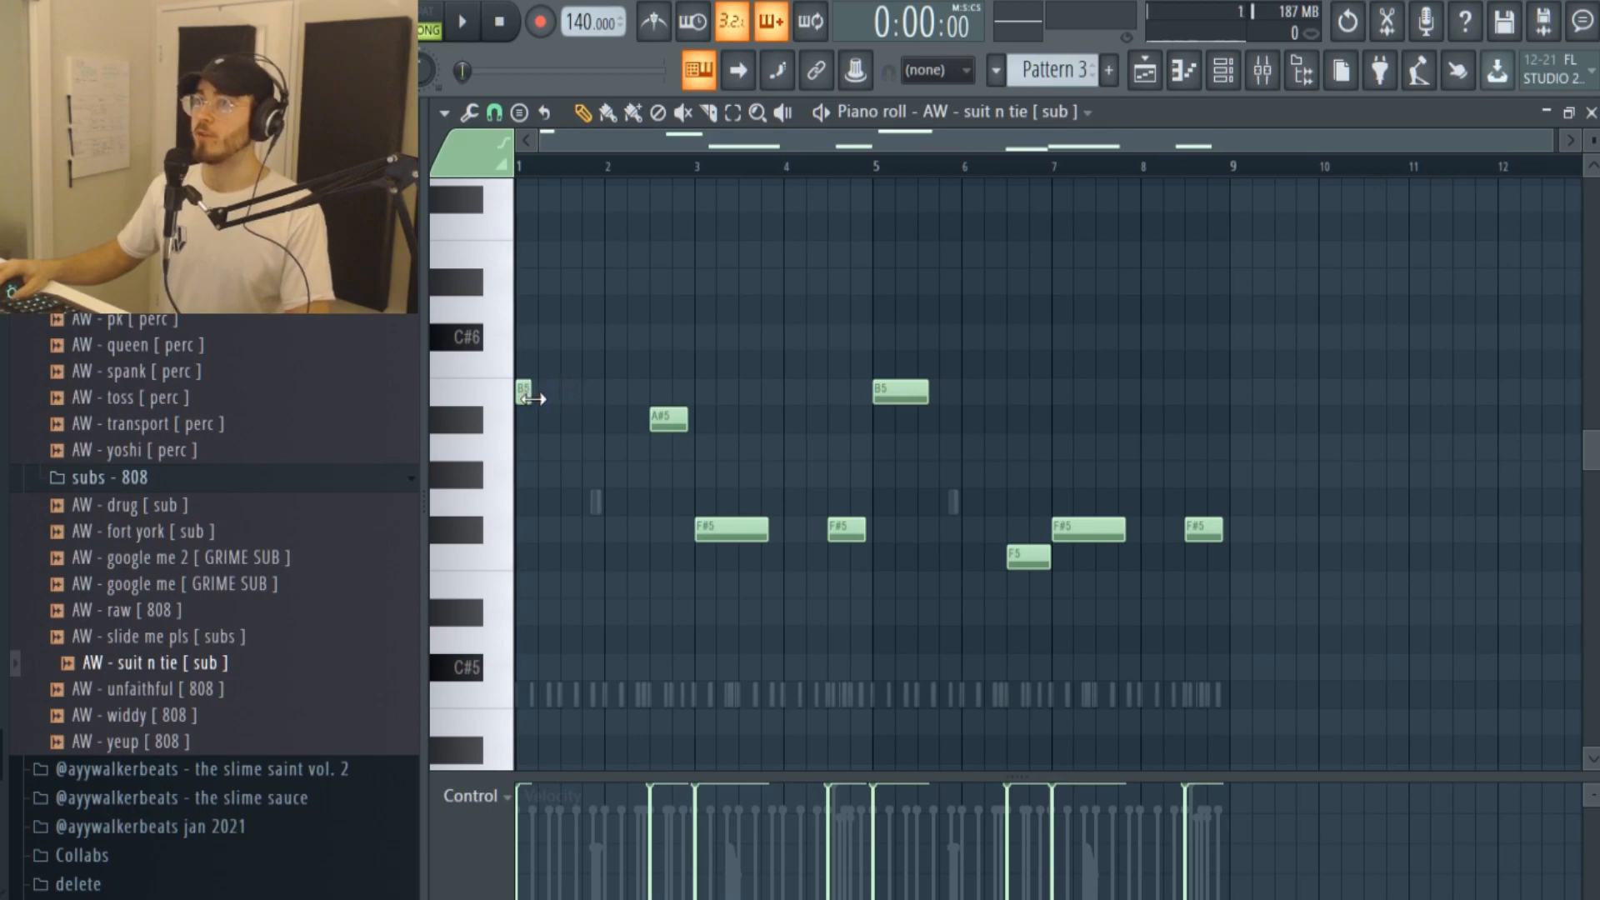
click(462, 21)
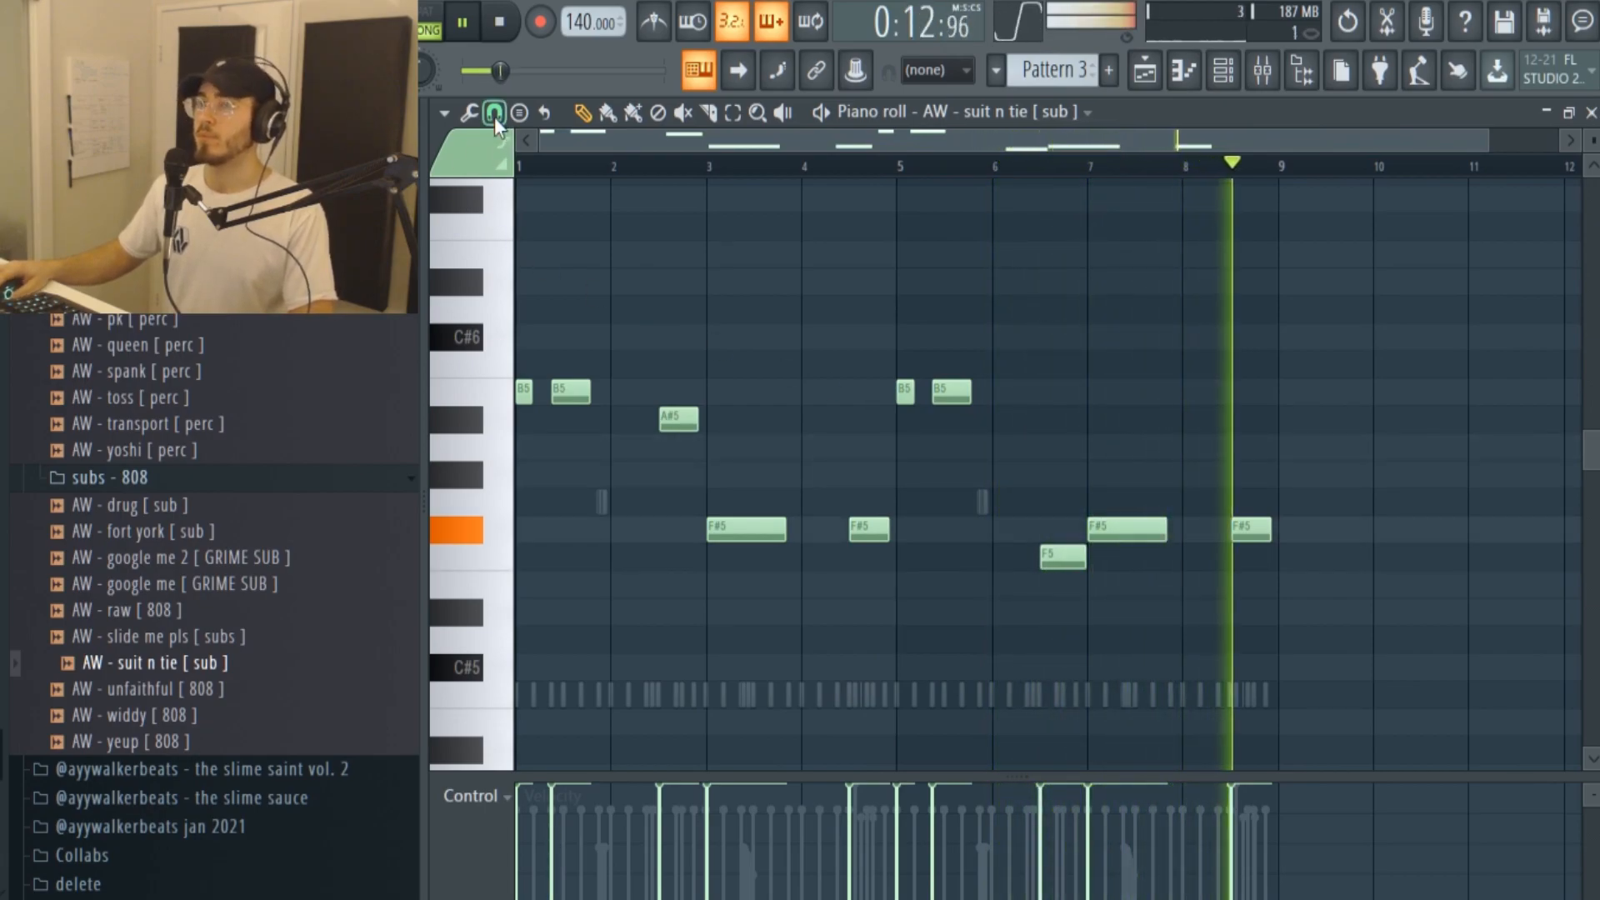
click(500, 21)
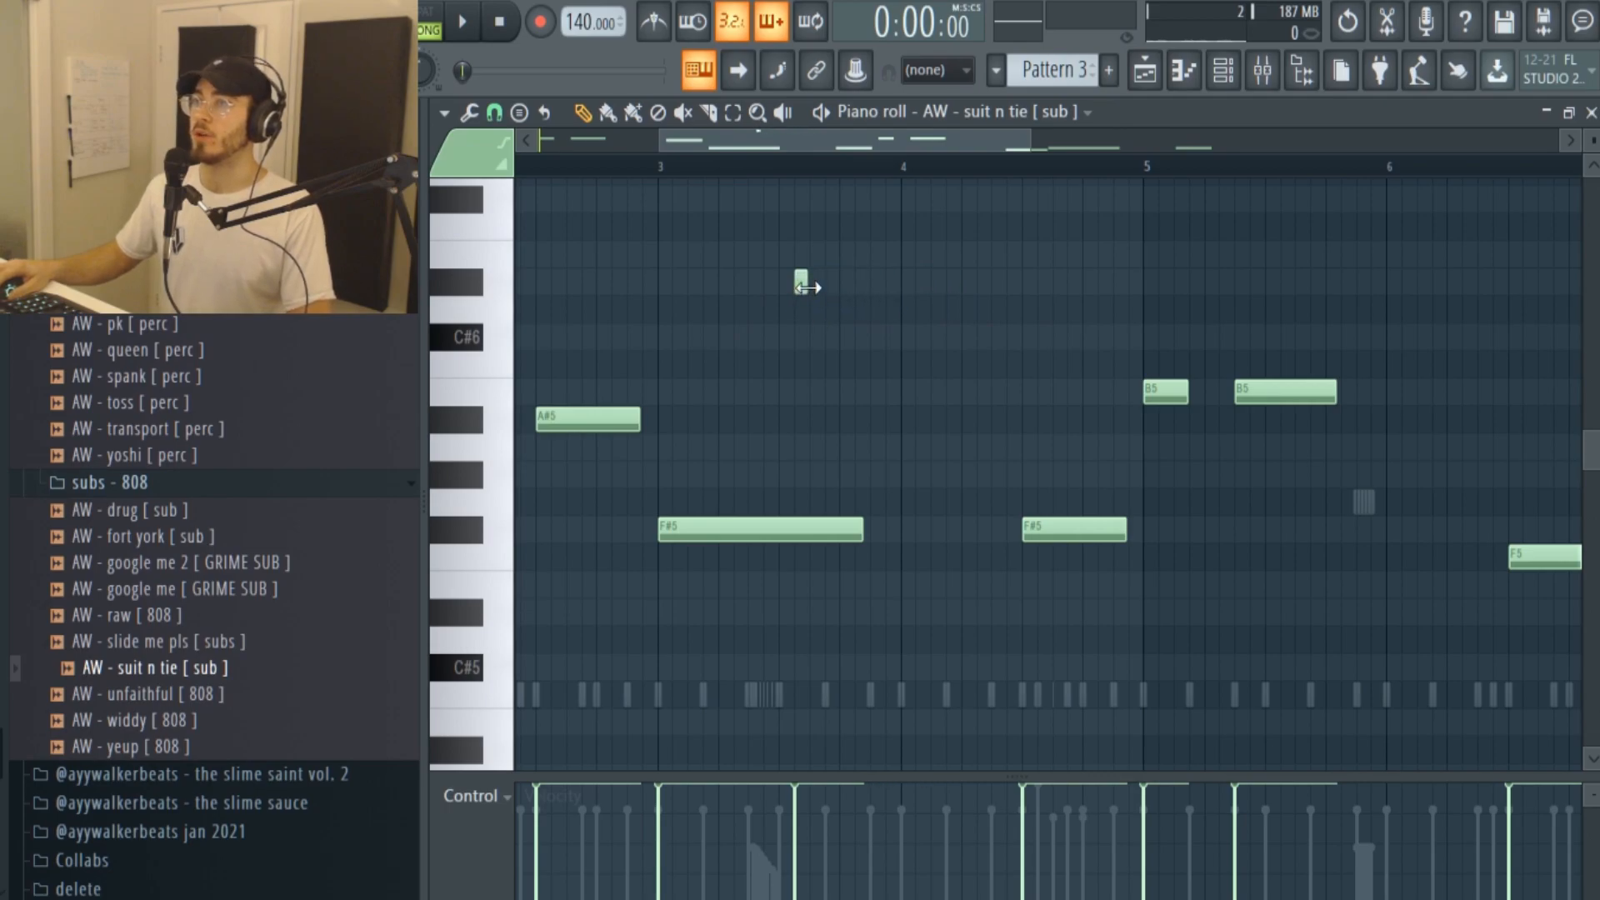
Draw a short slide note above C#6 just before bar 5 and play the 808 pattern to hear it.
click(806, 280)
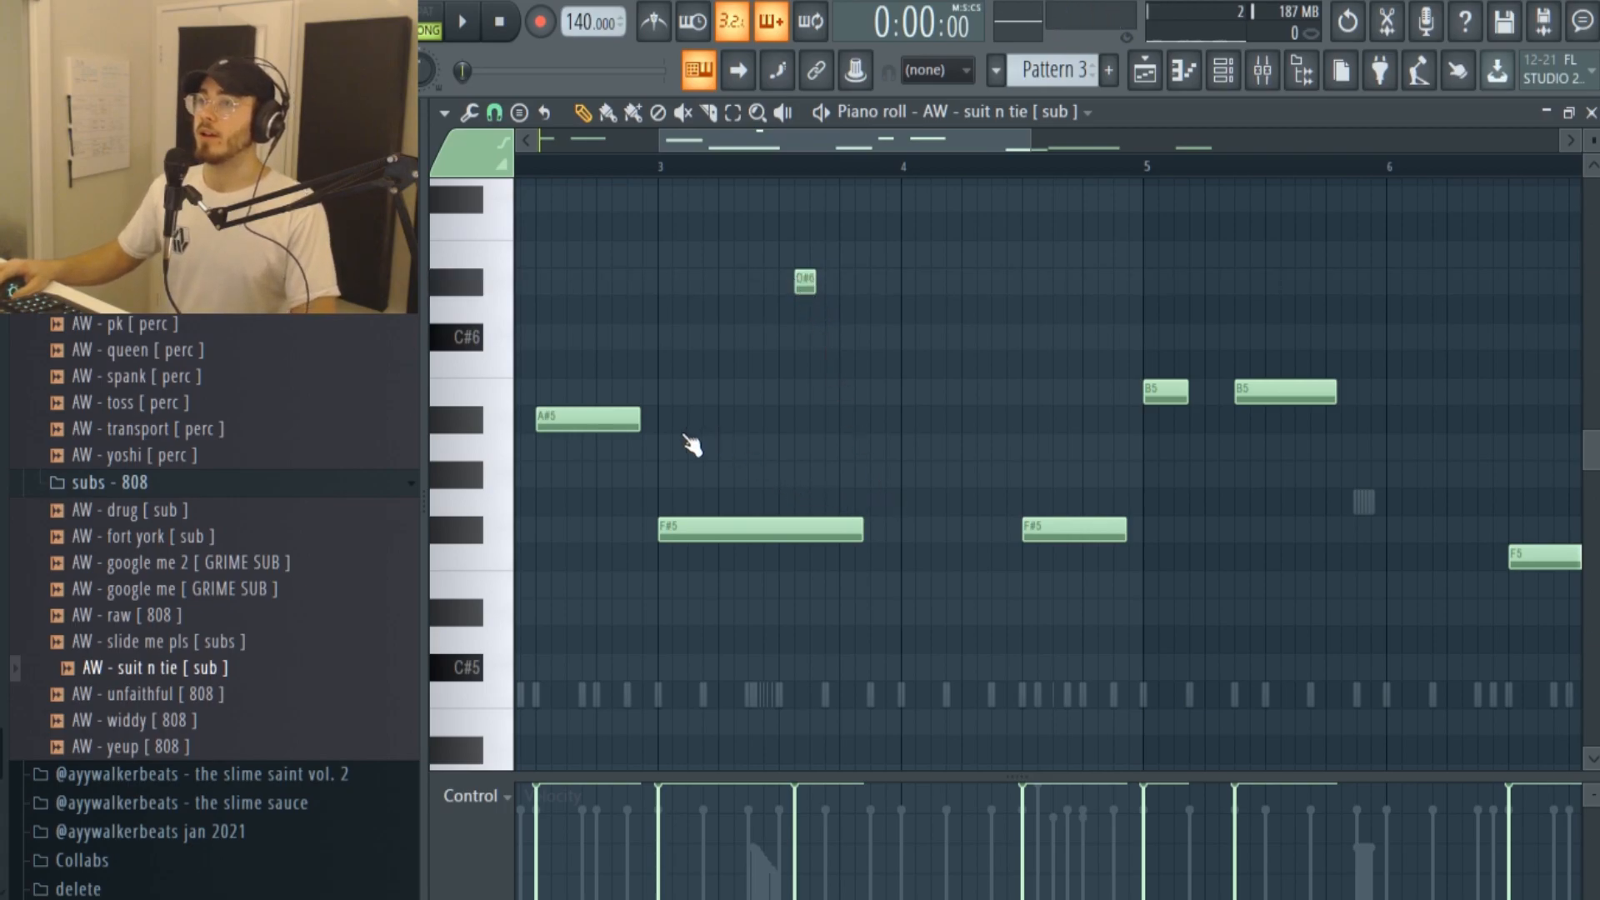
mouse_move(778, 306)
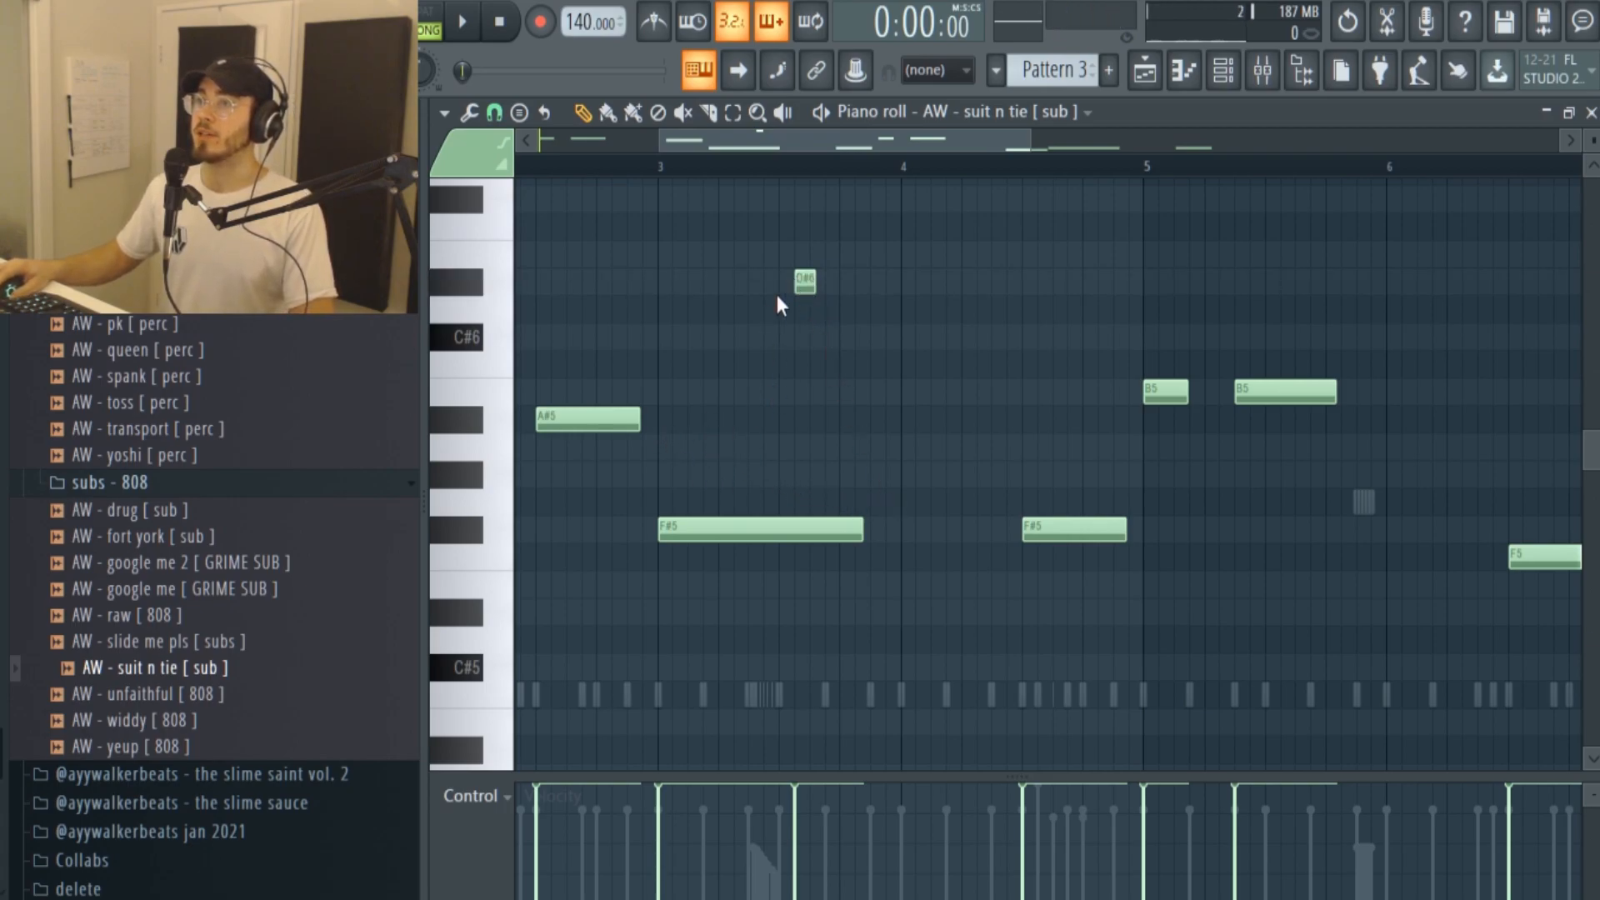
mouse_move(1057, 857)
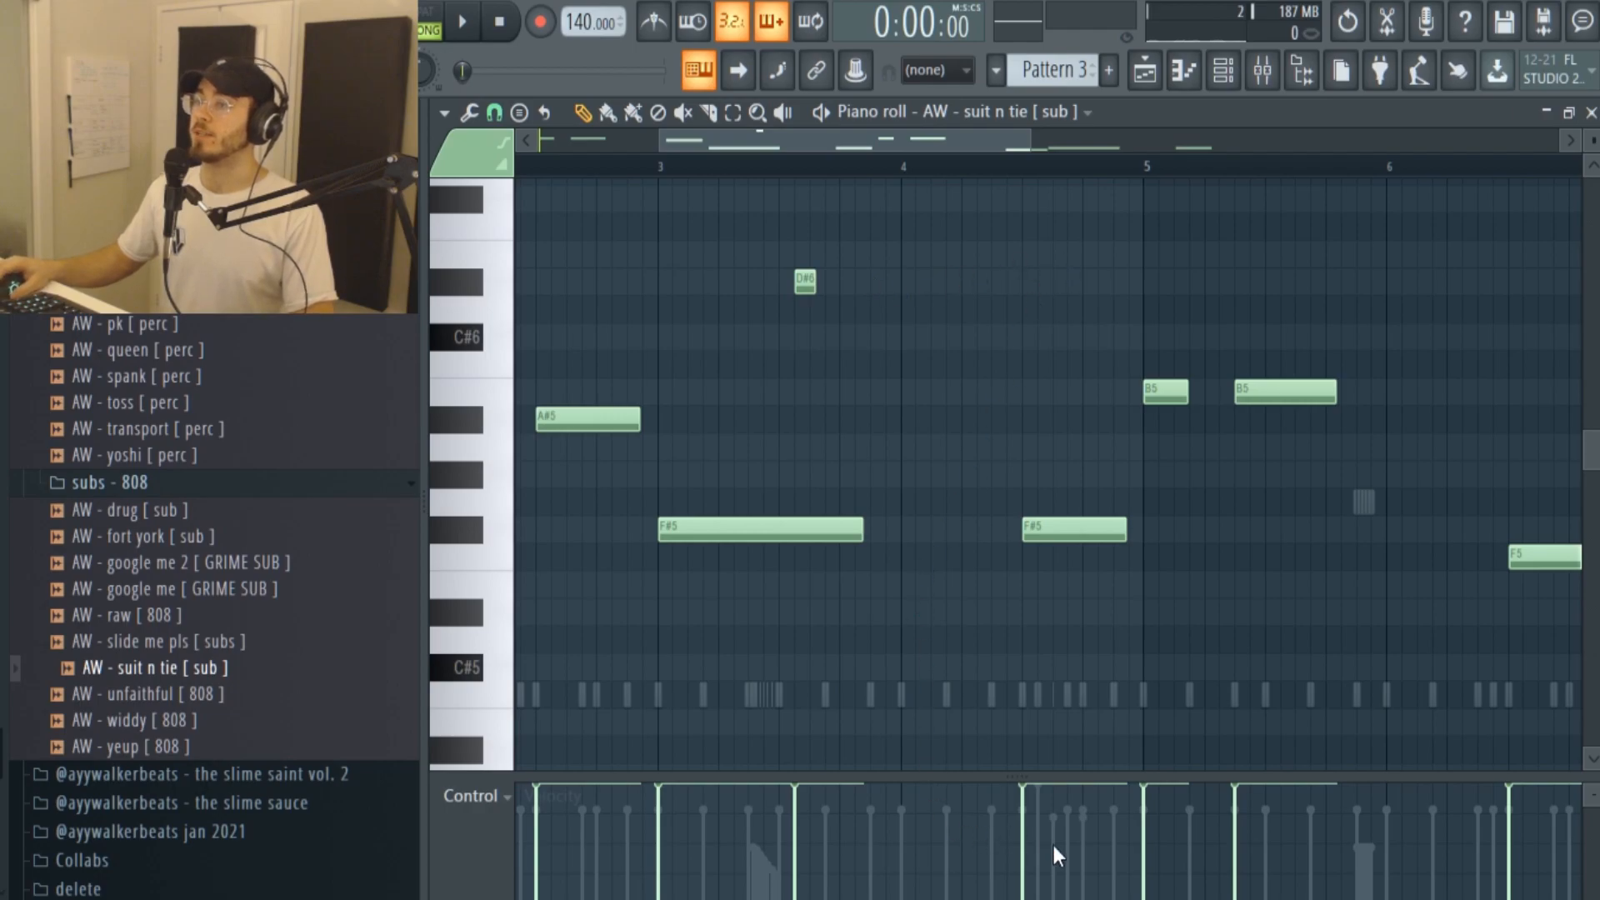
mouse_move(1087, 235)
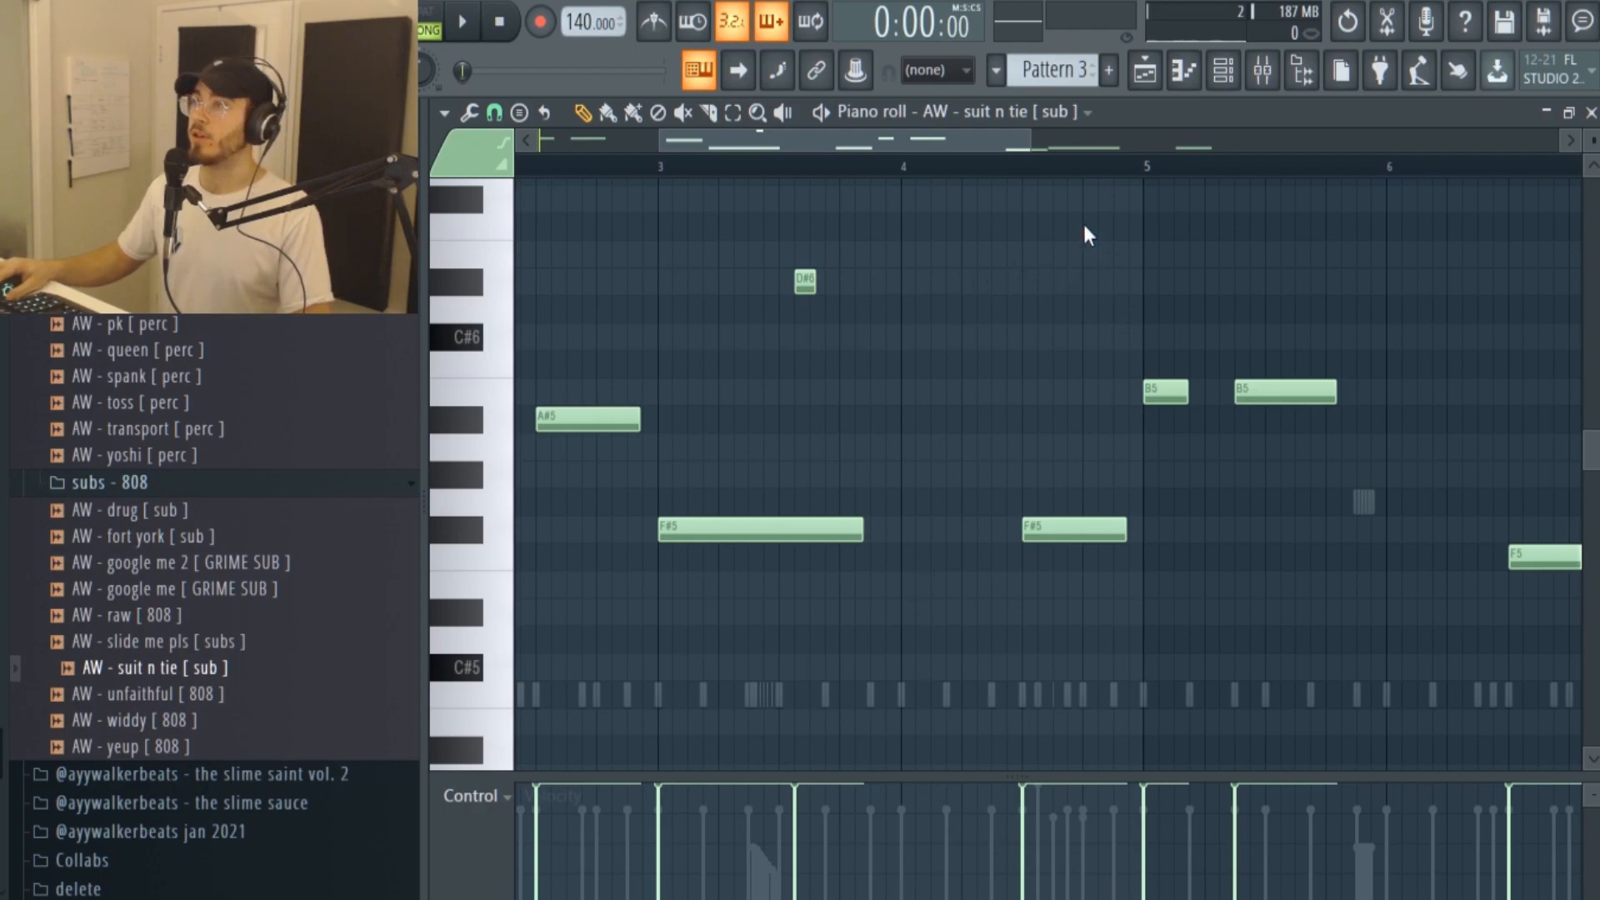
mouse_move(1095, 269)
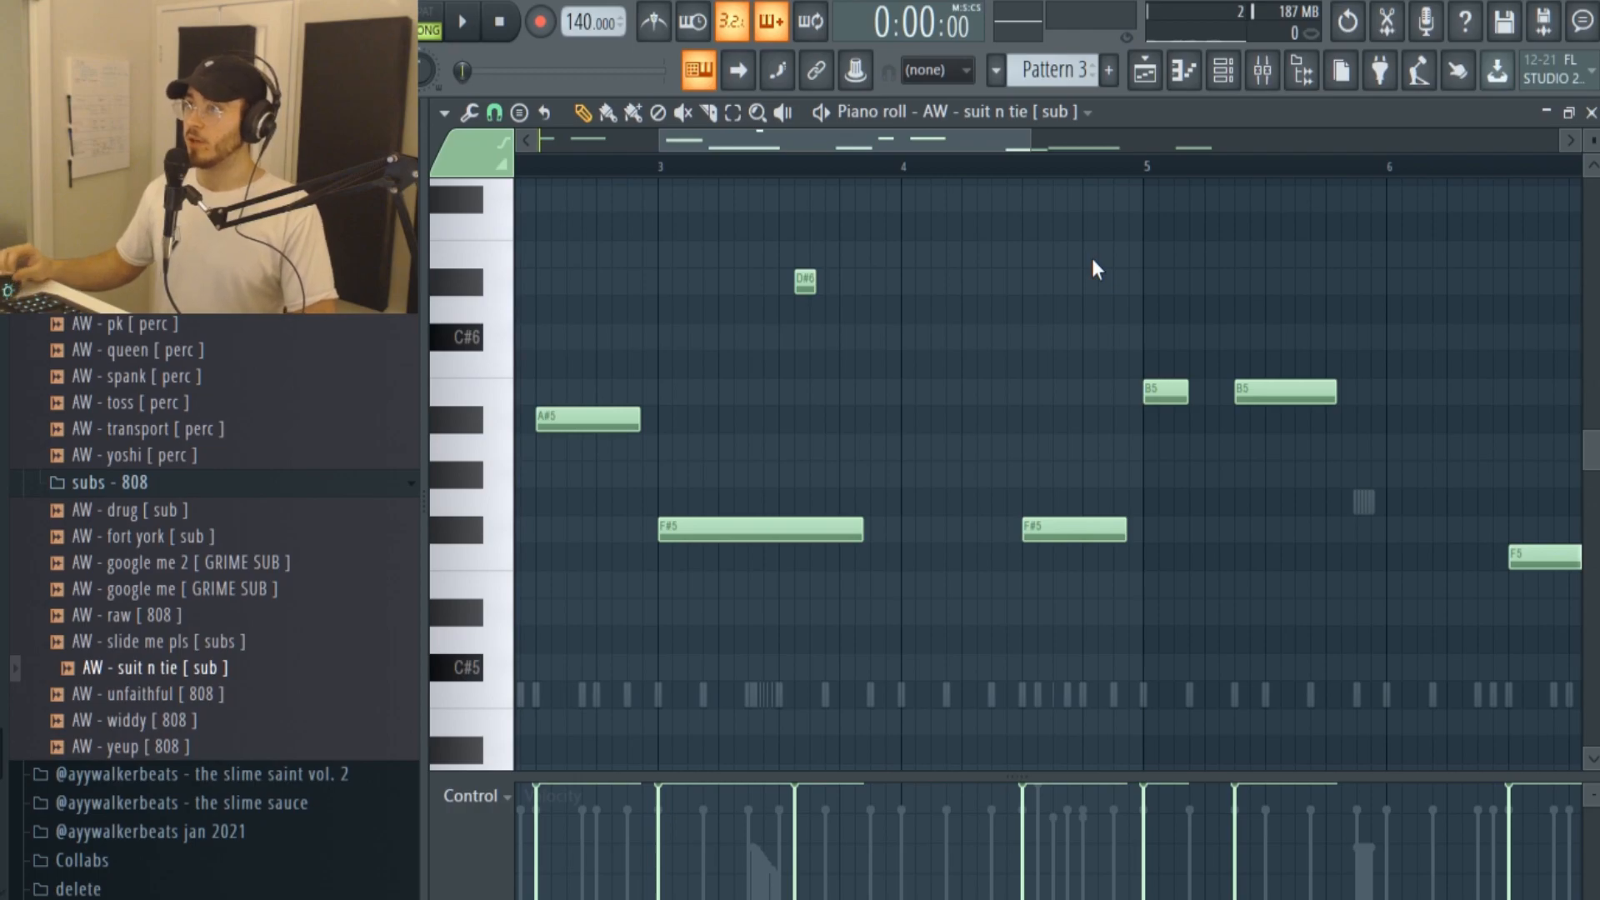
mouse_move(961, 406)
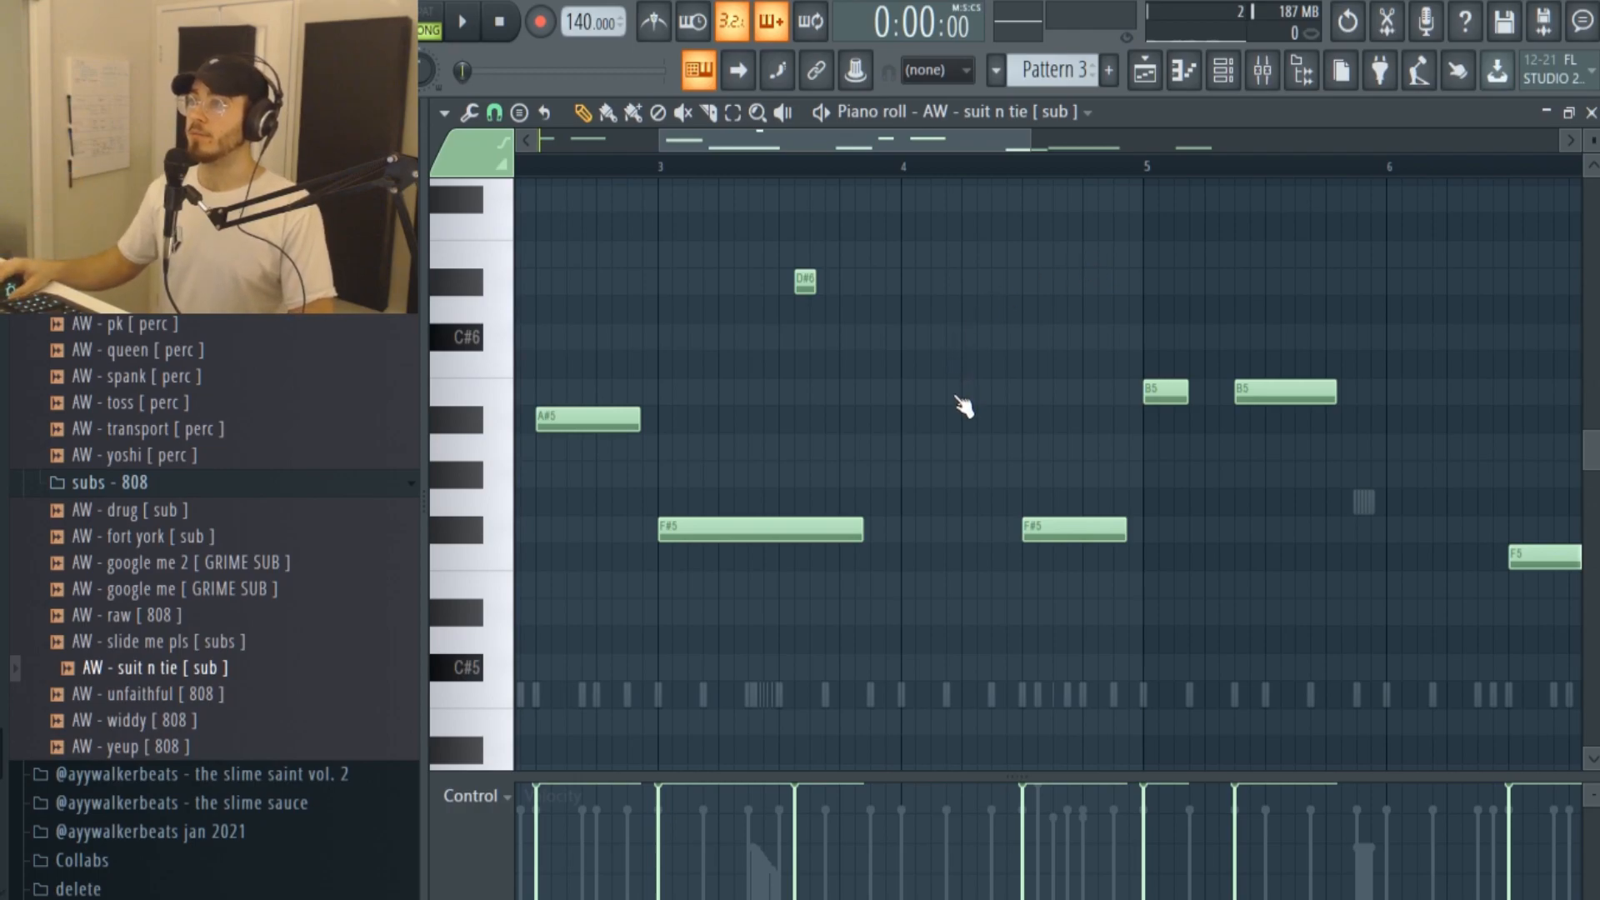
mouse_move(1028, 410)
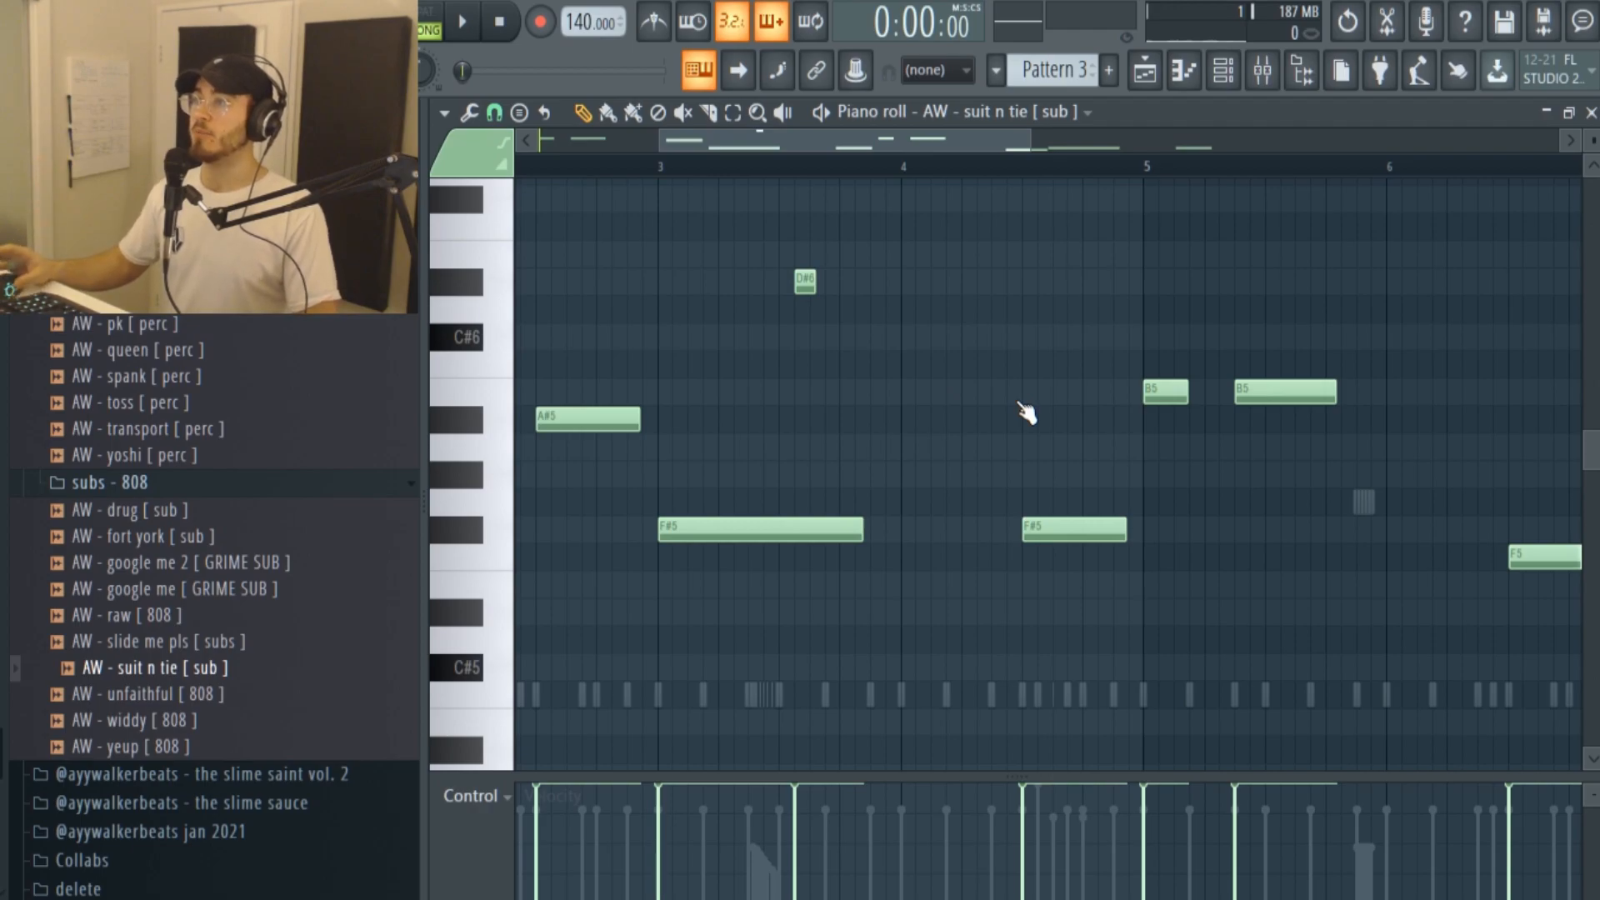
mouse_move(1210, 587)
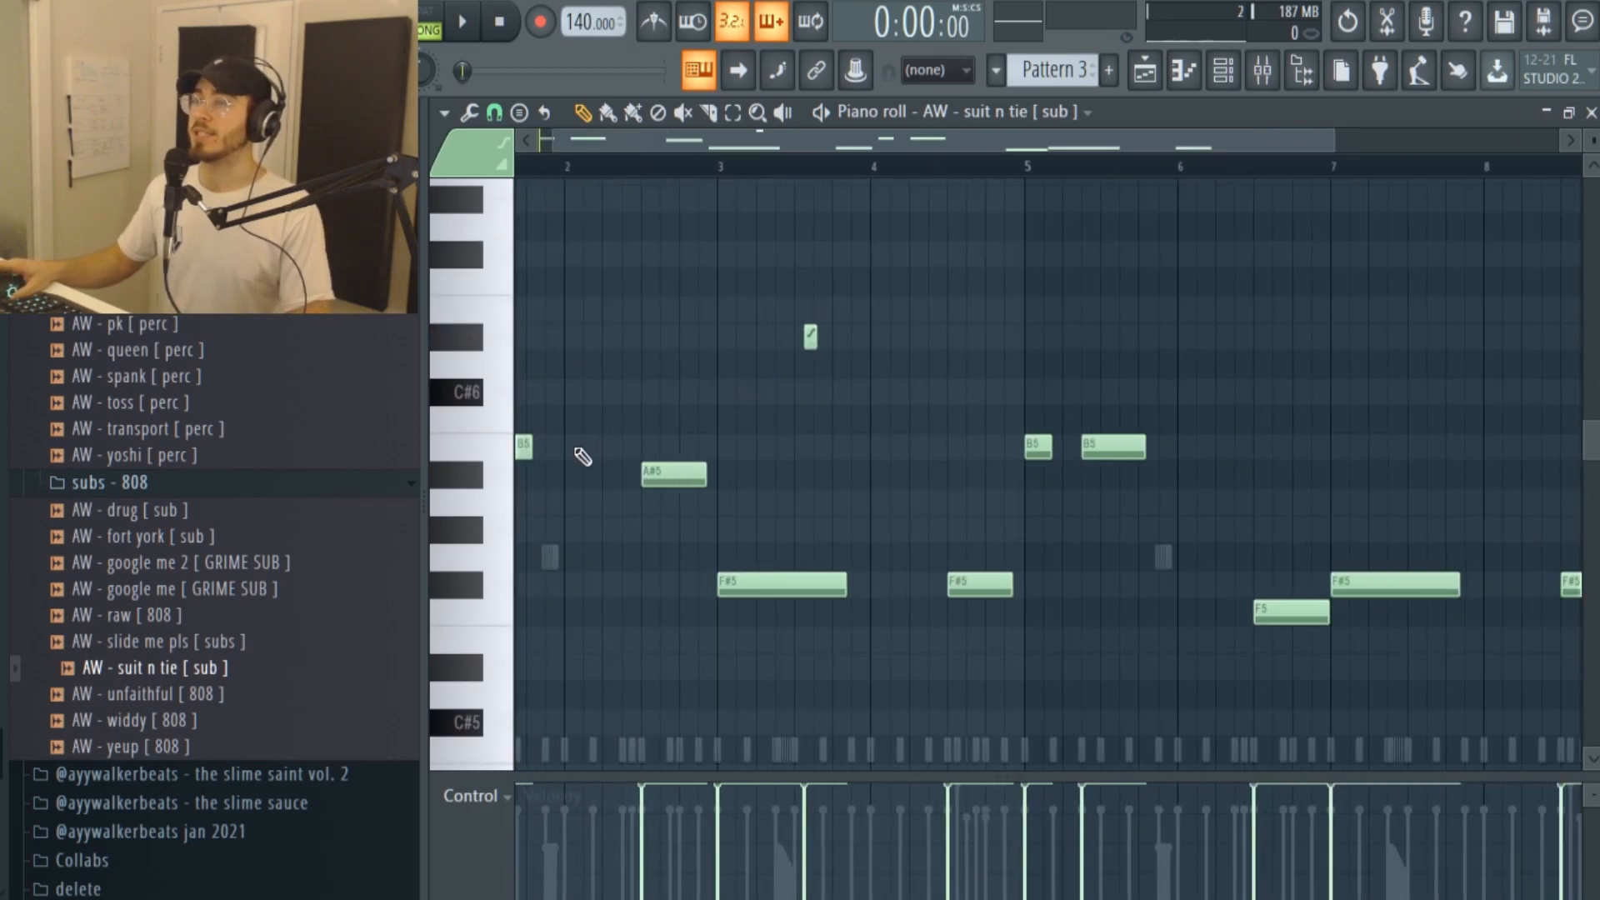
scroll(right, 3)
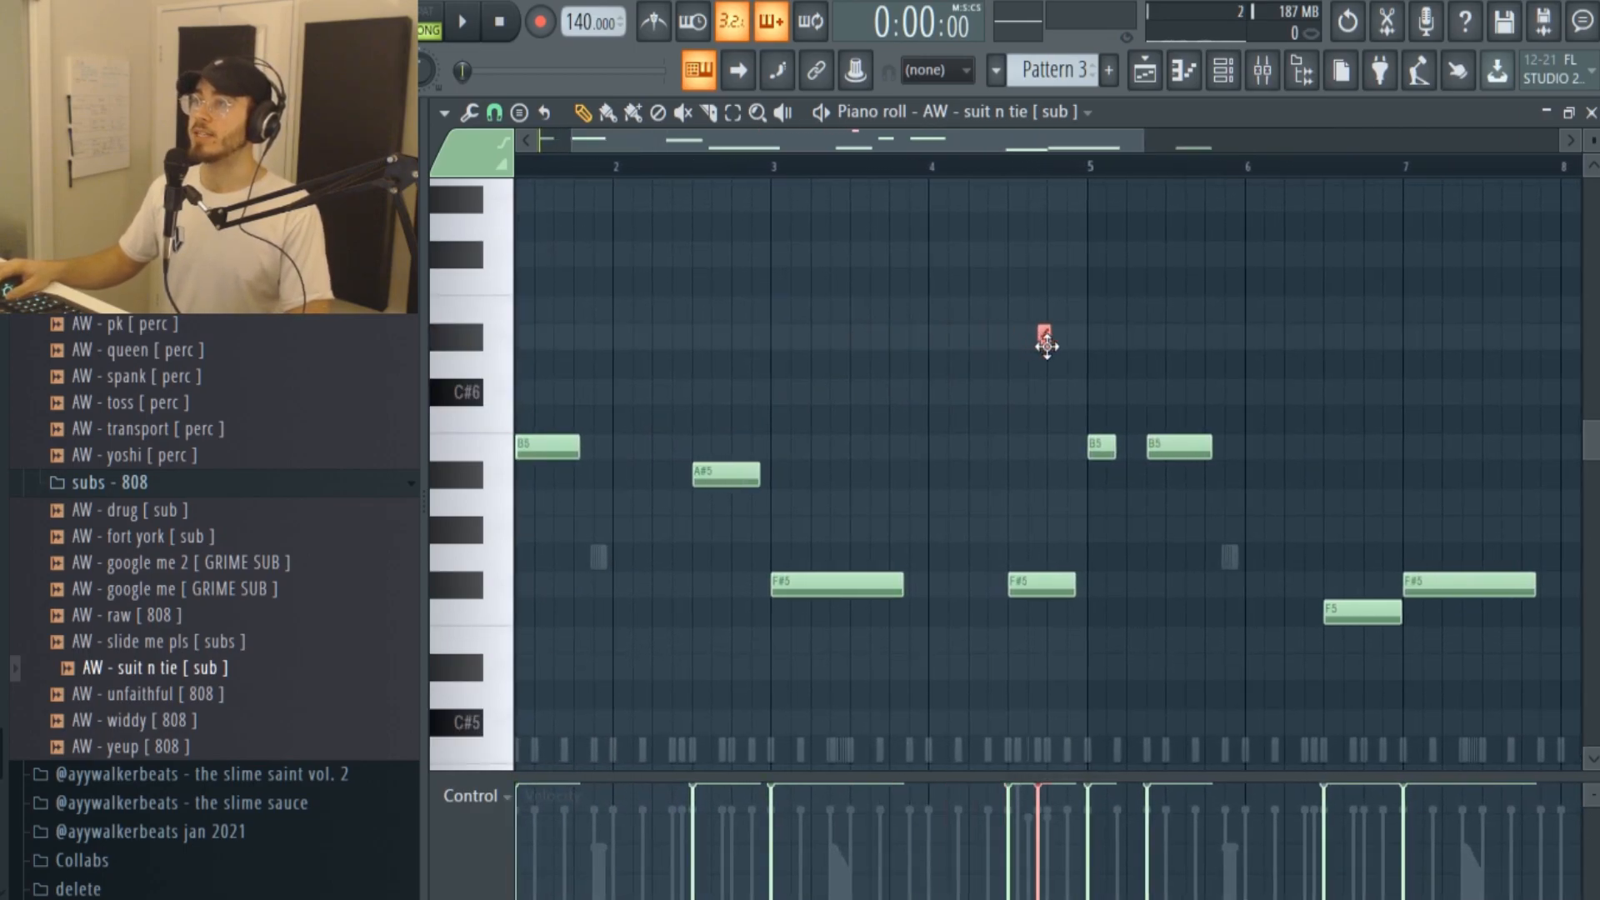
scroll(right, 3)
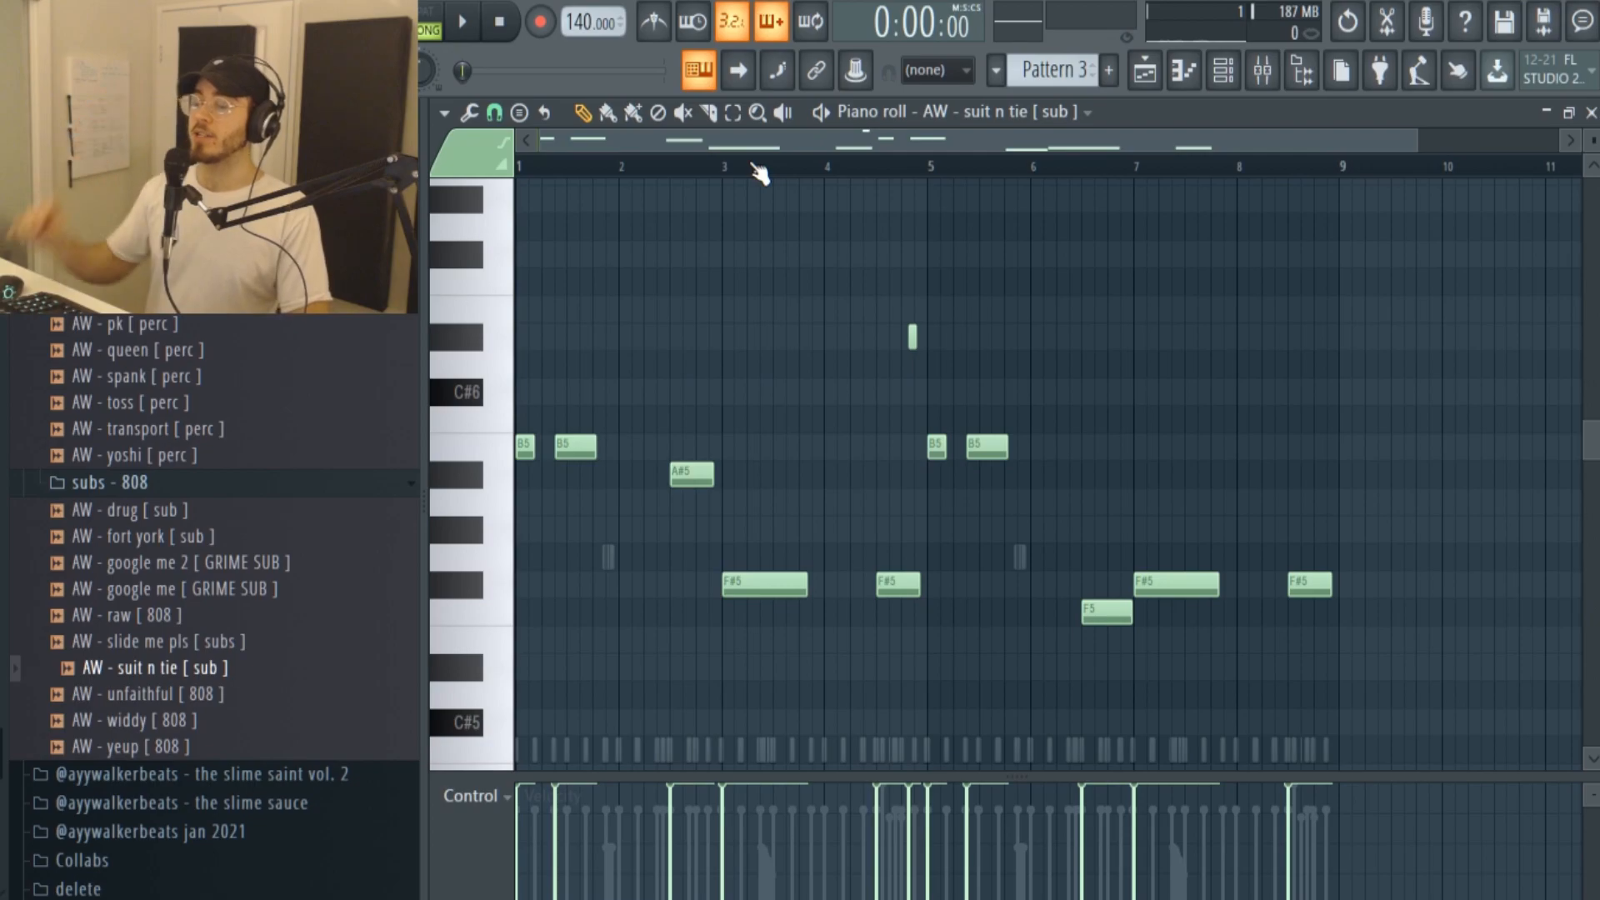
click(462, 20)
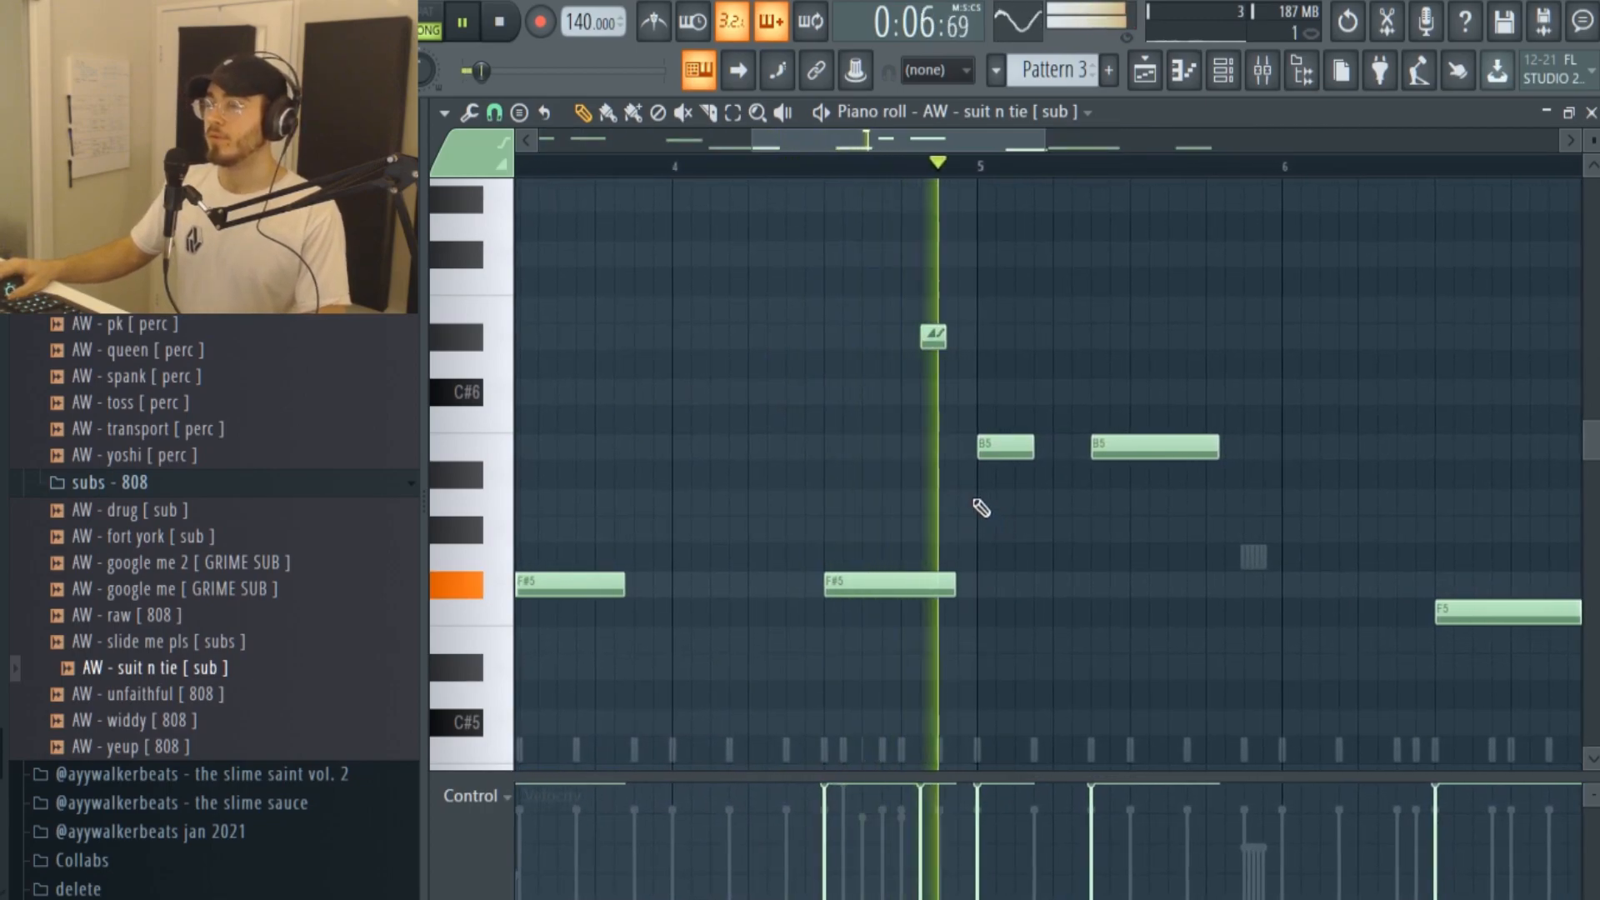
click(500, 22)
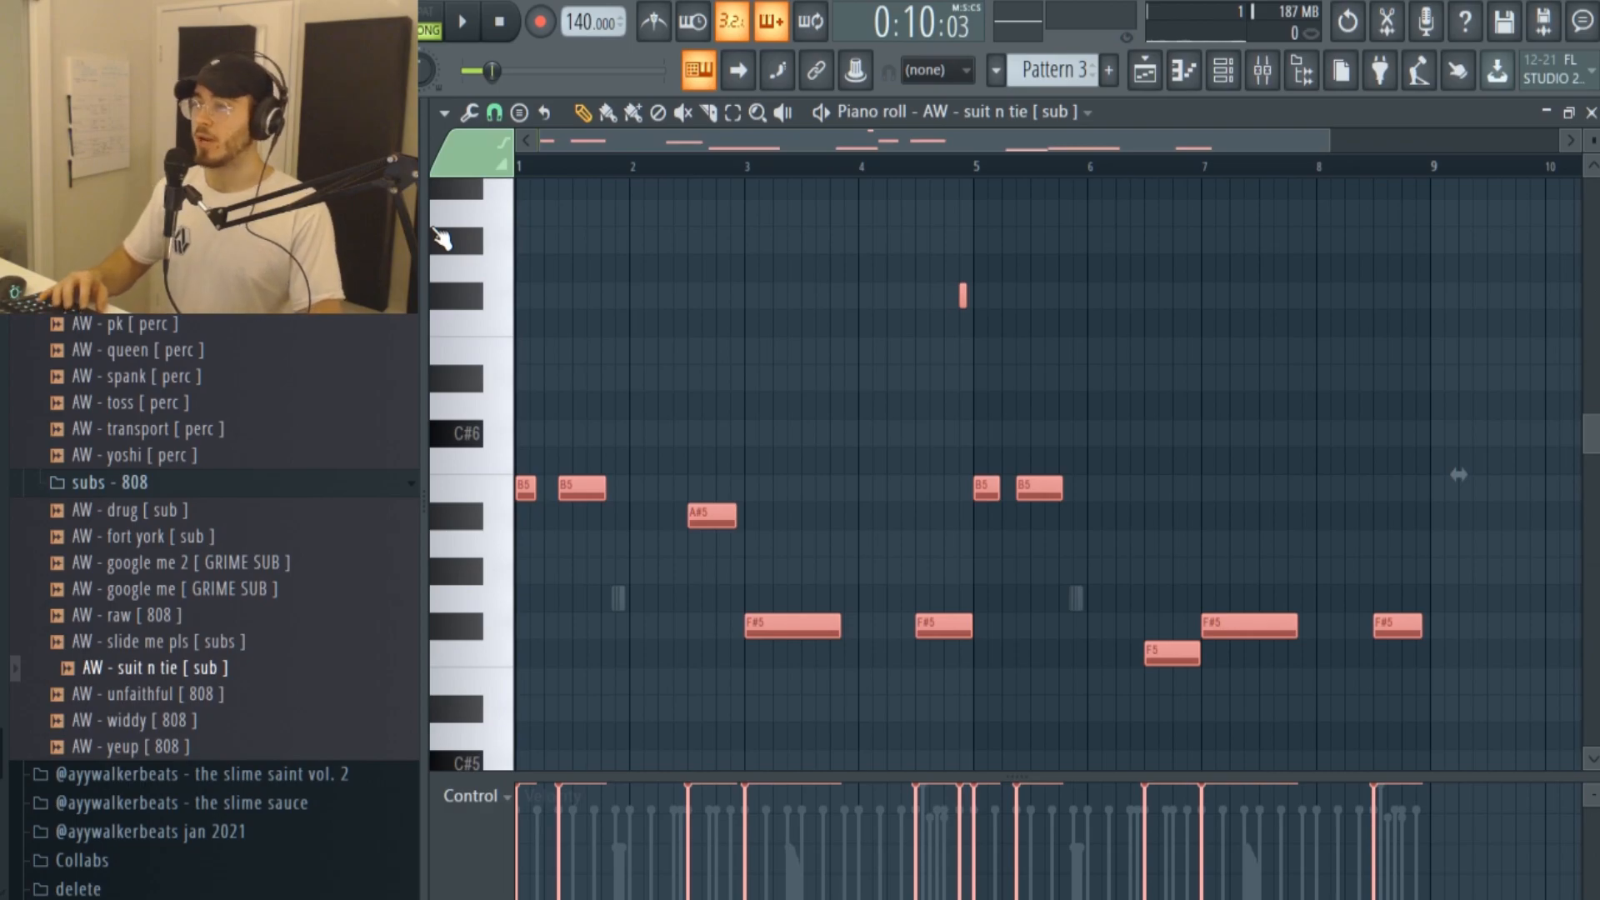
Add short slide notes near bars 3 and 9, drop one a semitone and slice the long F#5 note in two.
click(462, 20)
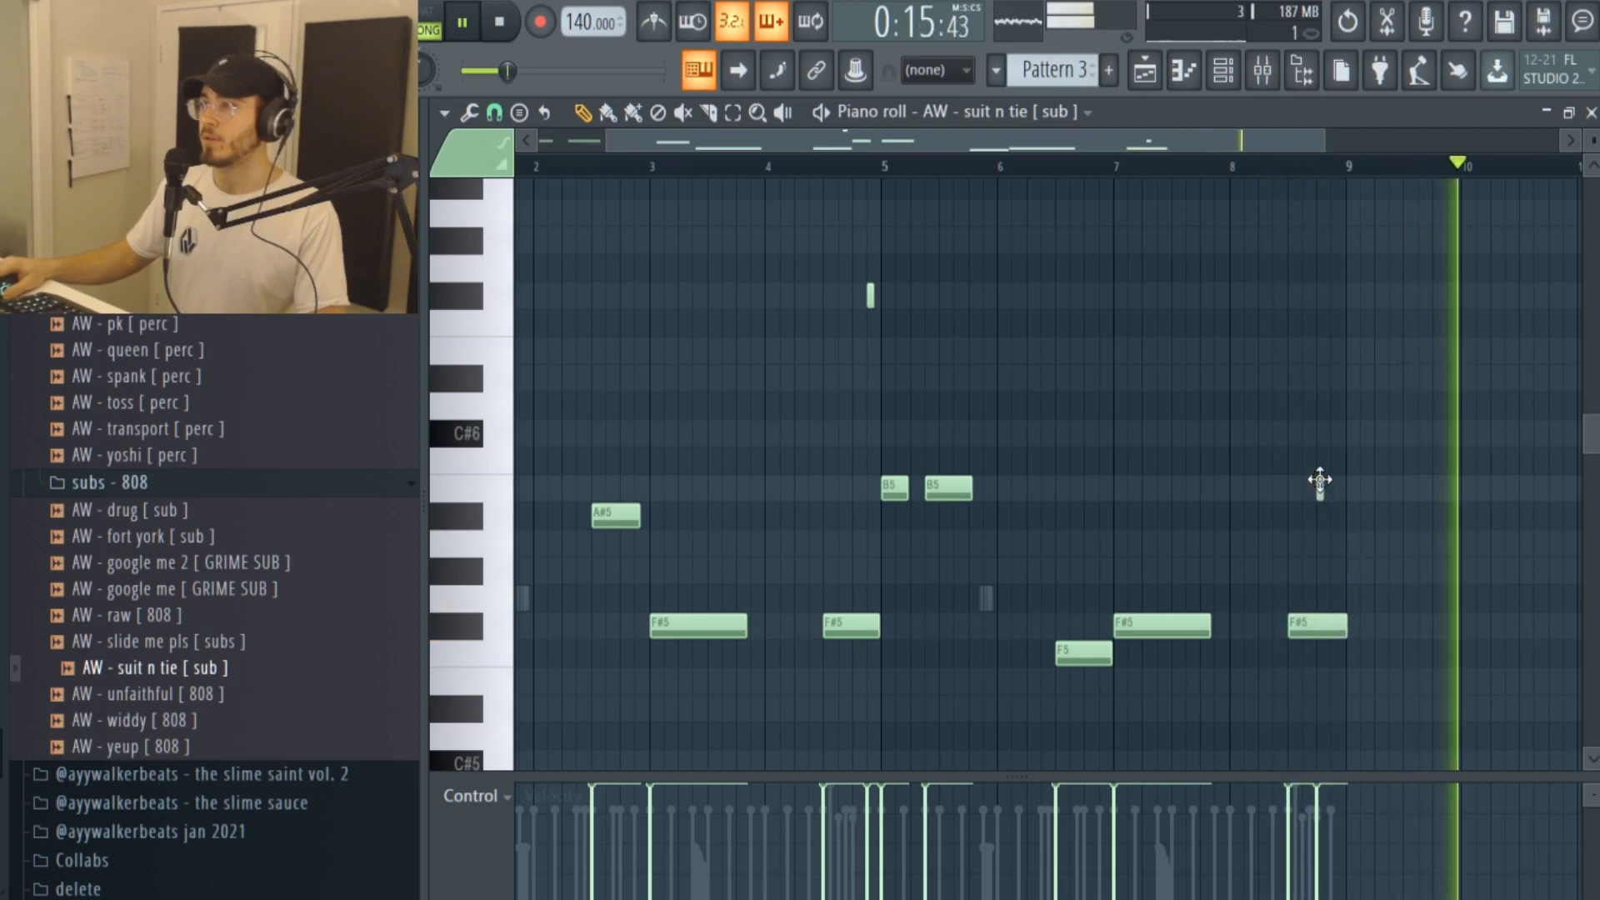
click(499, 20)
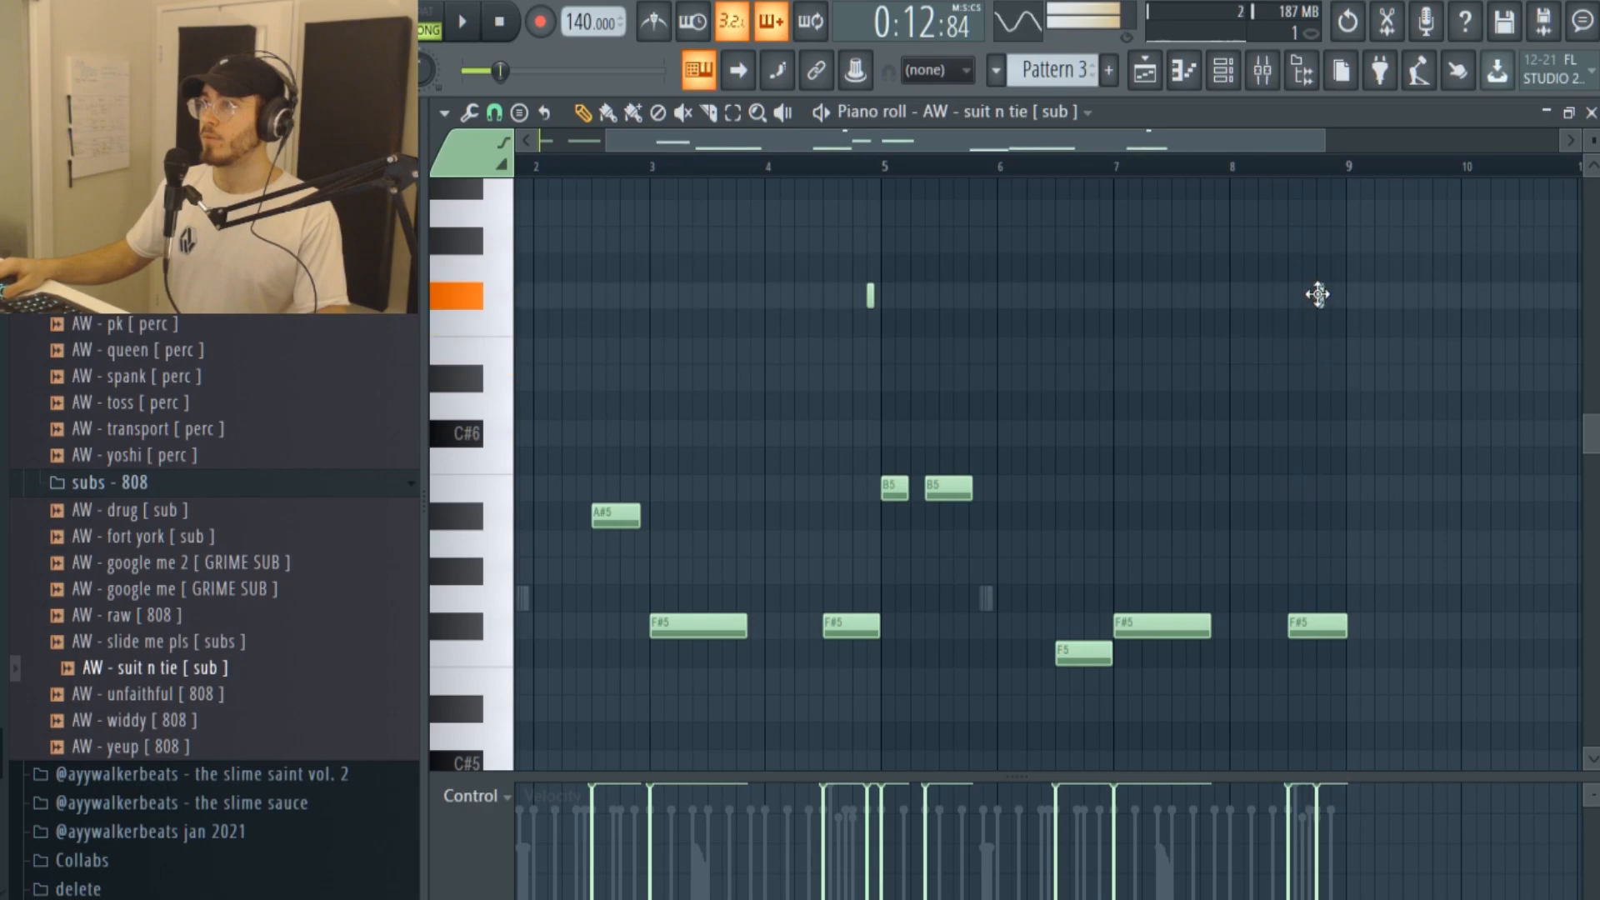
click(462, 20)
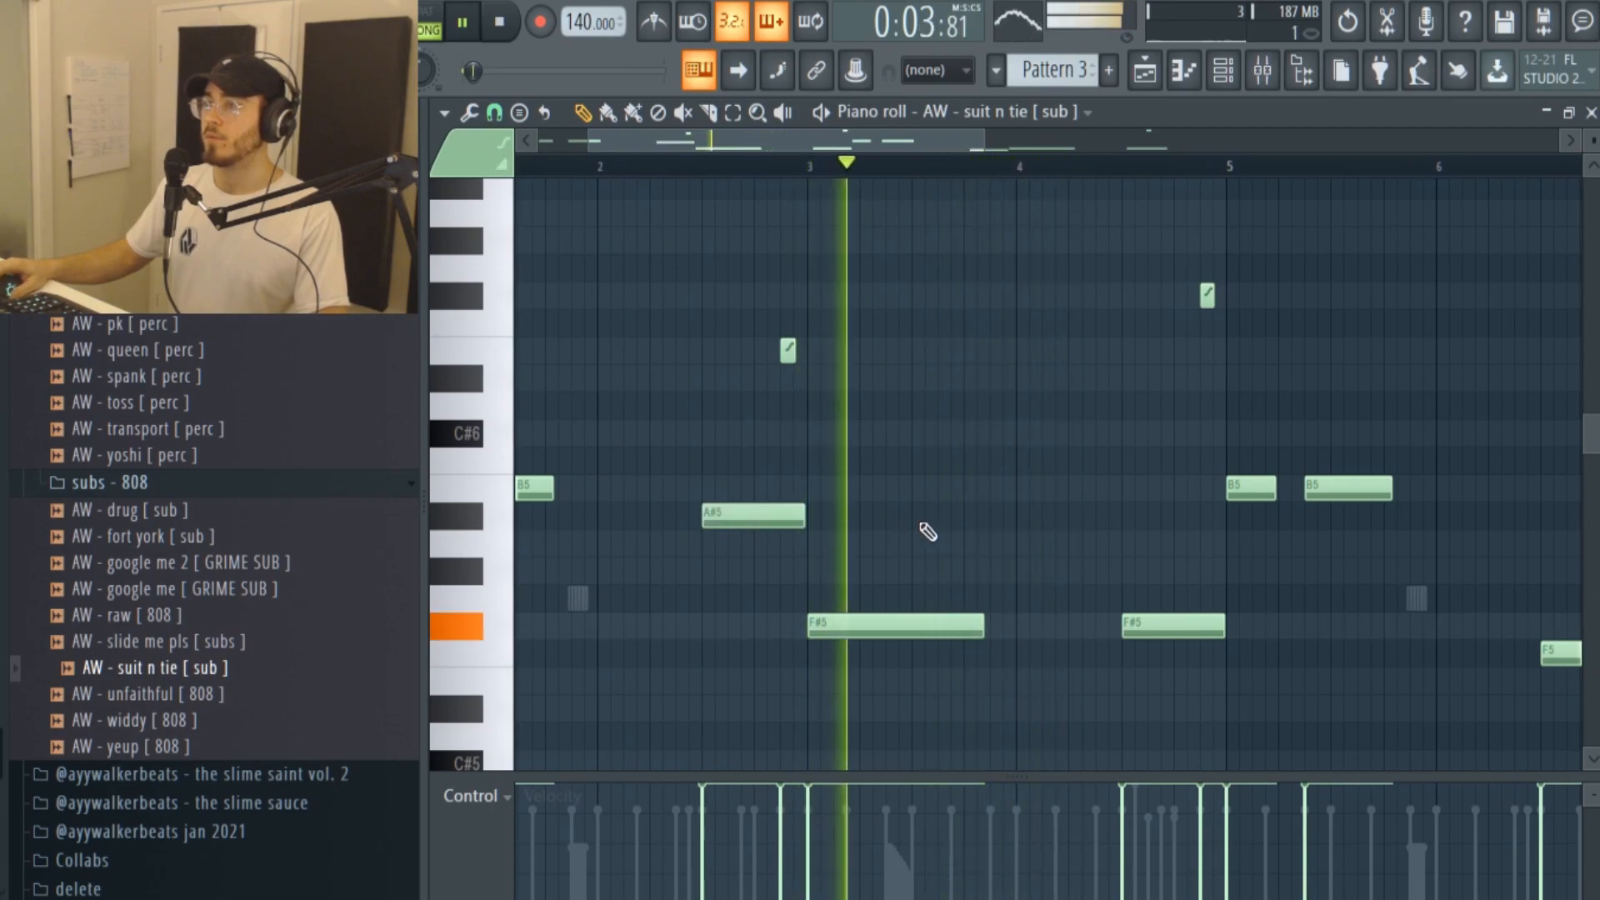
click(865, 490)
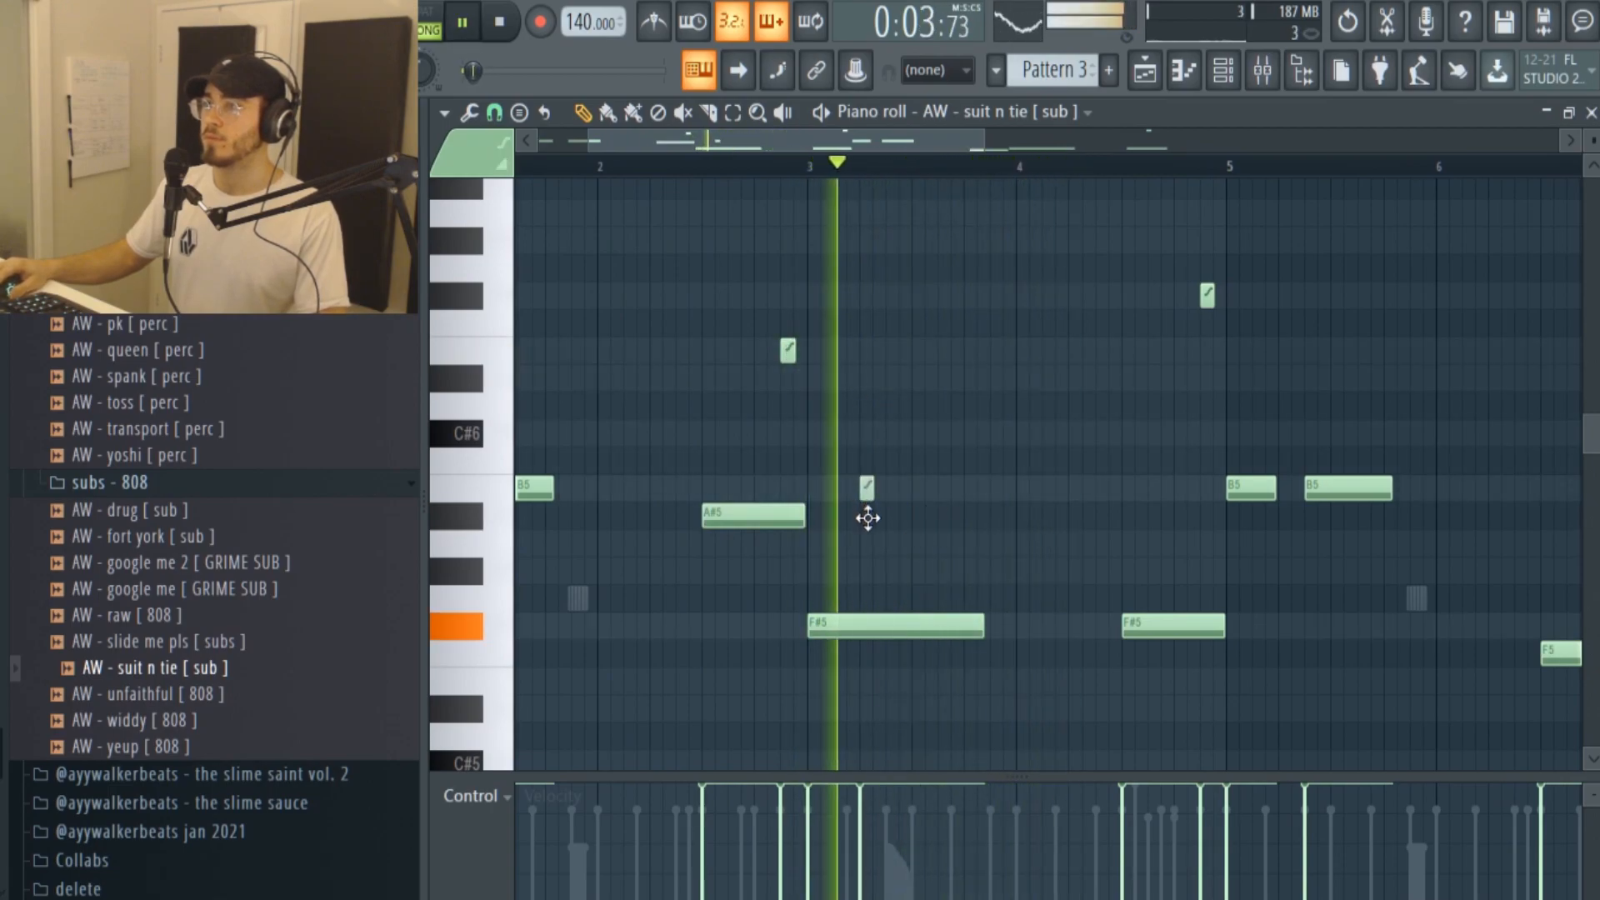
click(499, 20)
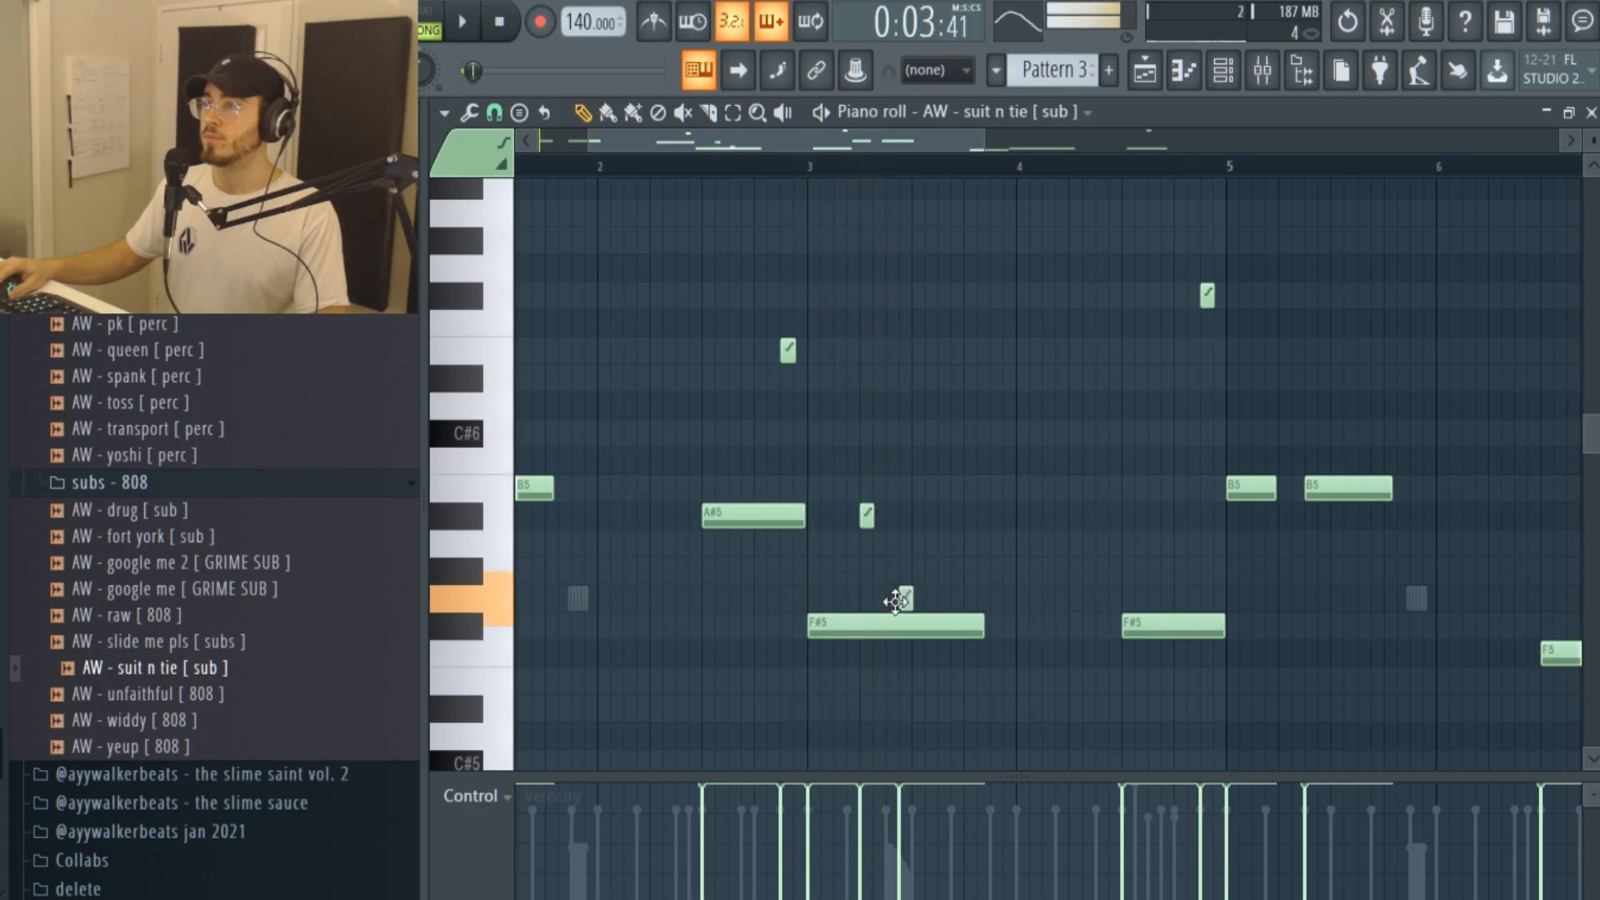
click(462, 20)
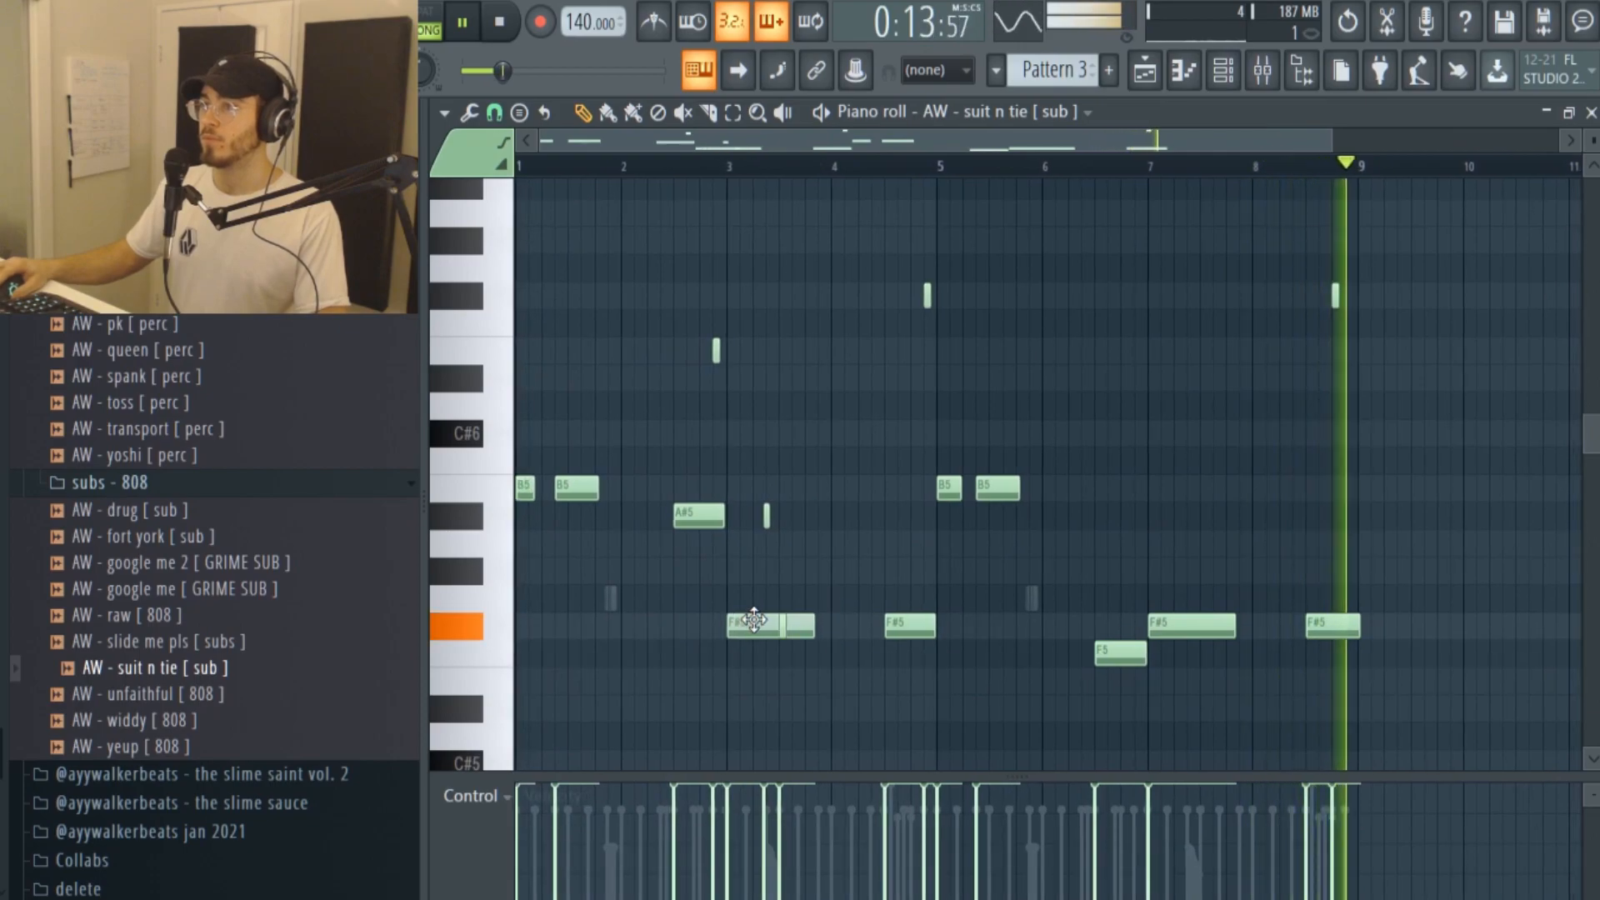
Stop playback and show the Mixer on insert 3, the suit n tie 808's track.
click(498, 22)
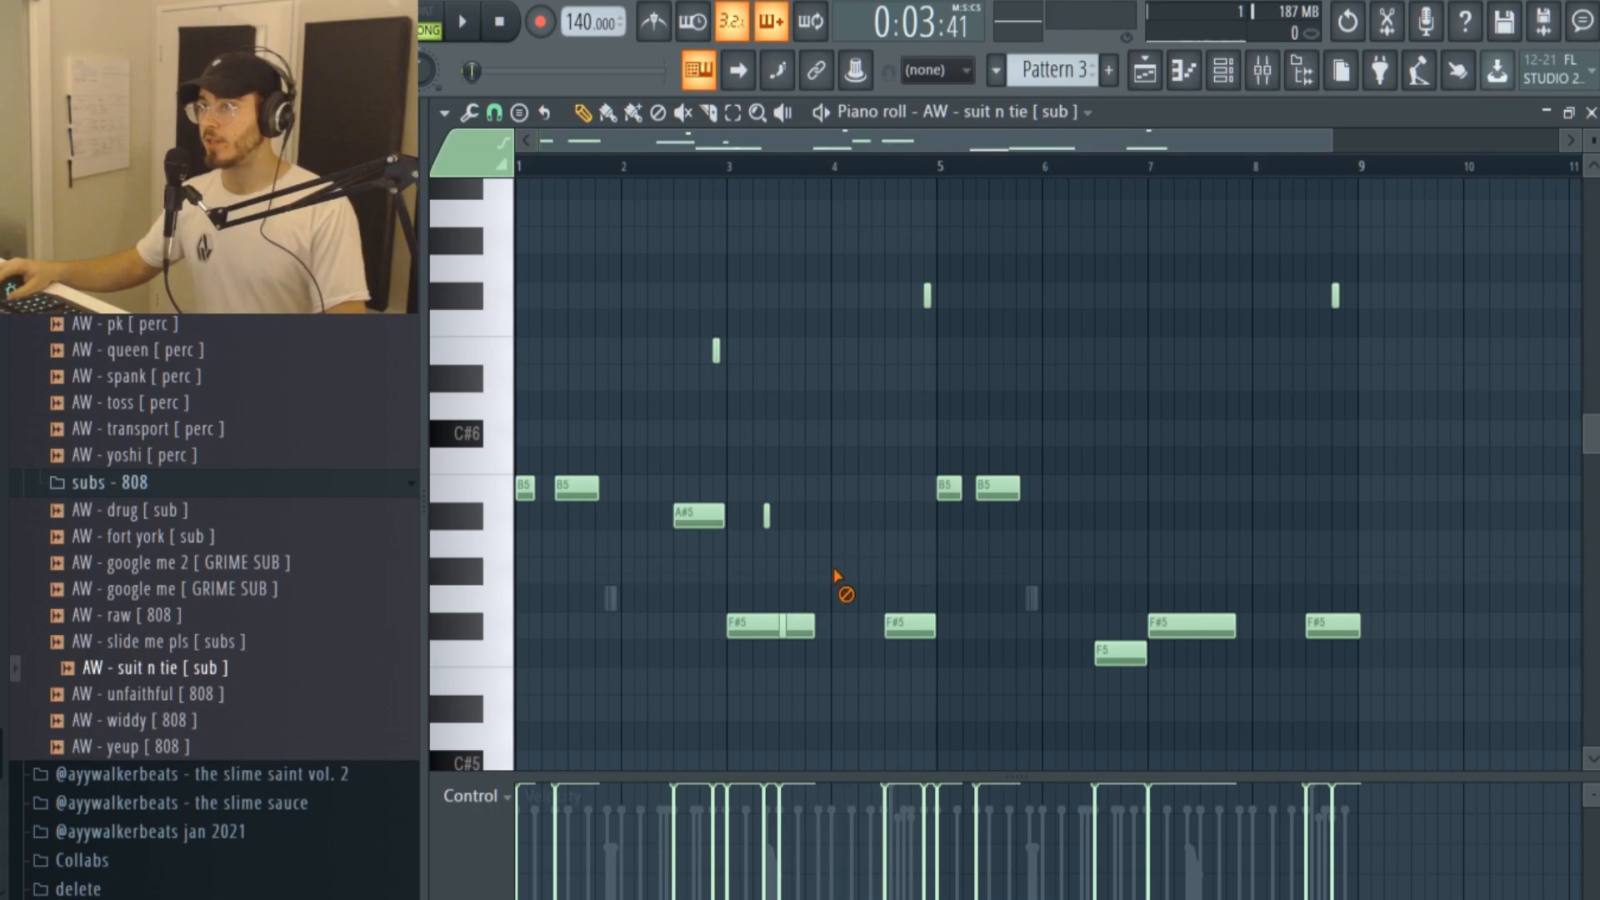
mouse_move(838, 577)
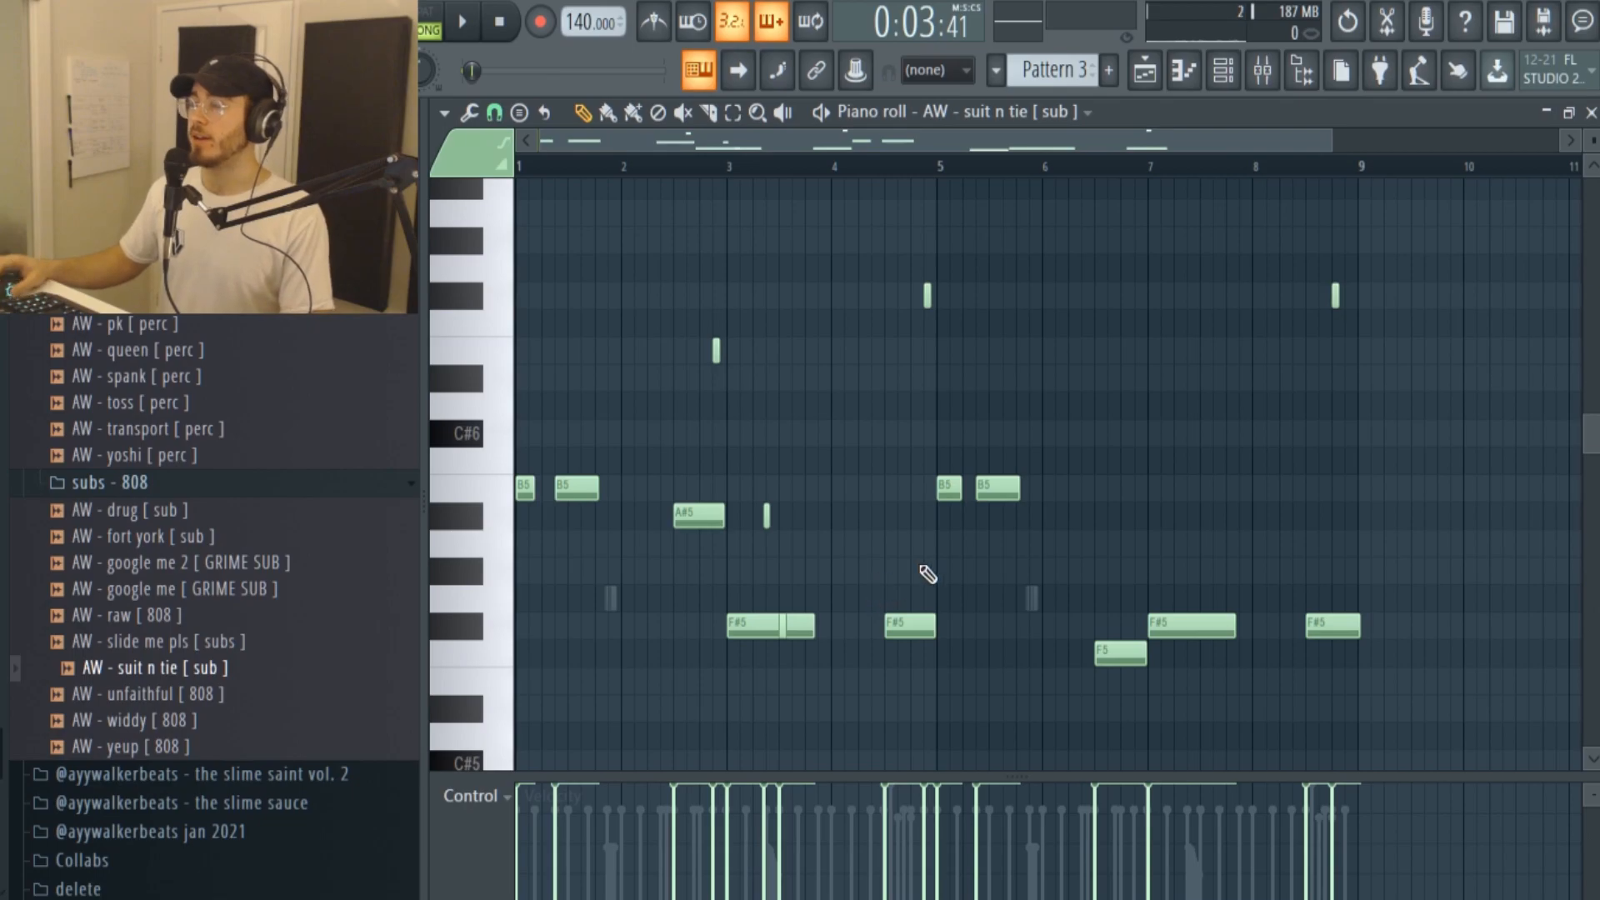
click(1221, 70)
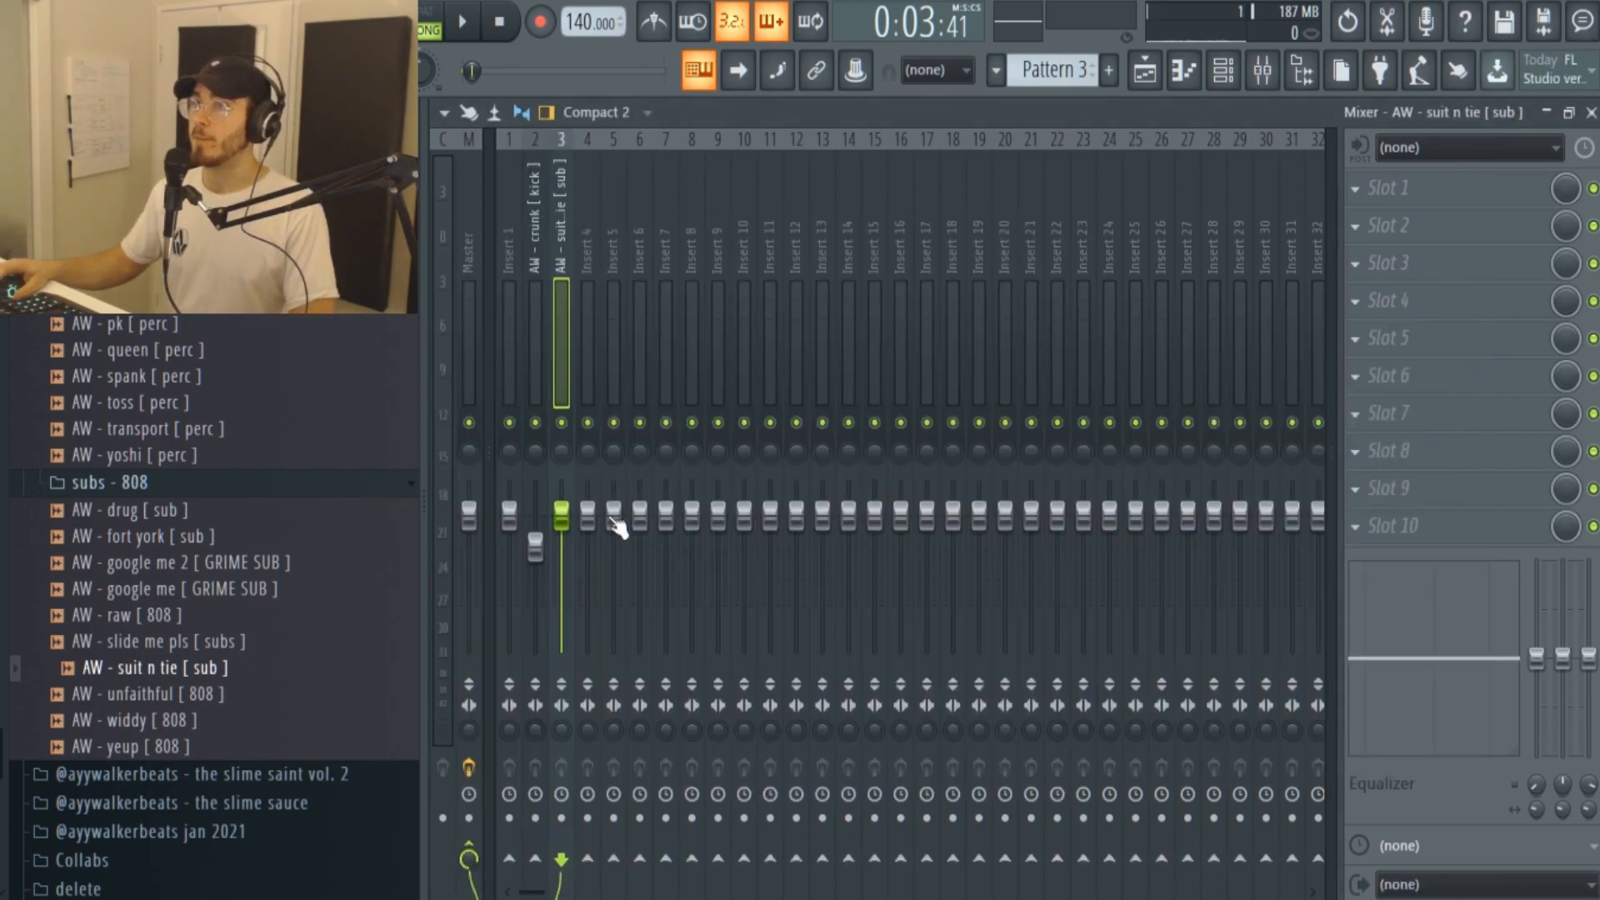
Nudge insert 3's volume fader up a little and play to check the 808 level.
click(462, 20)
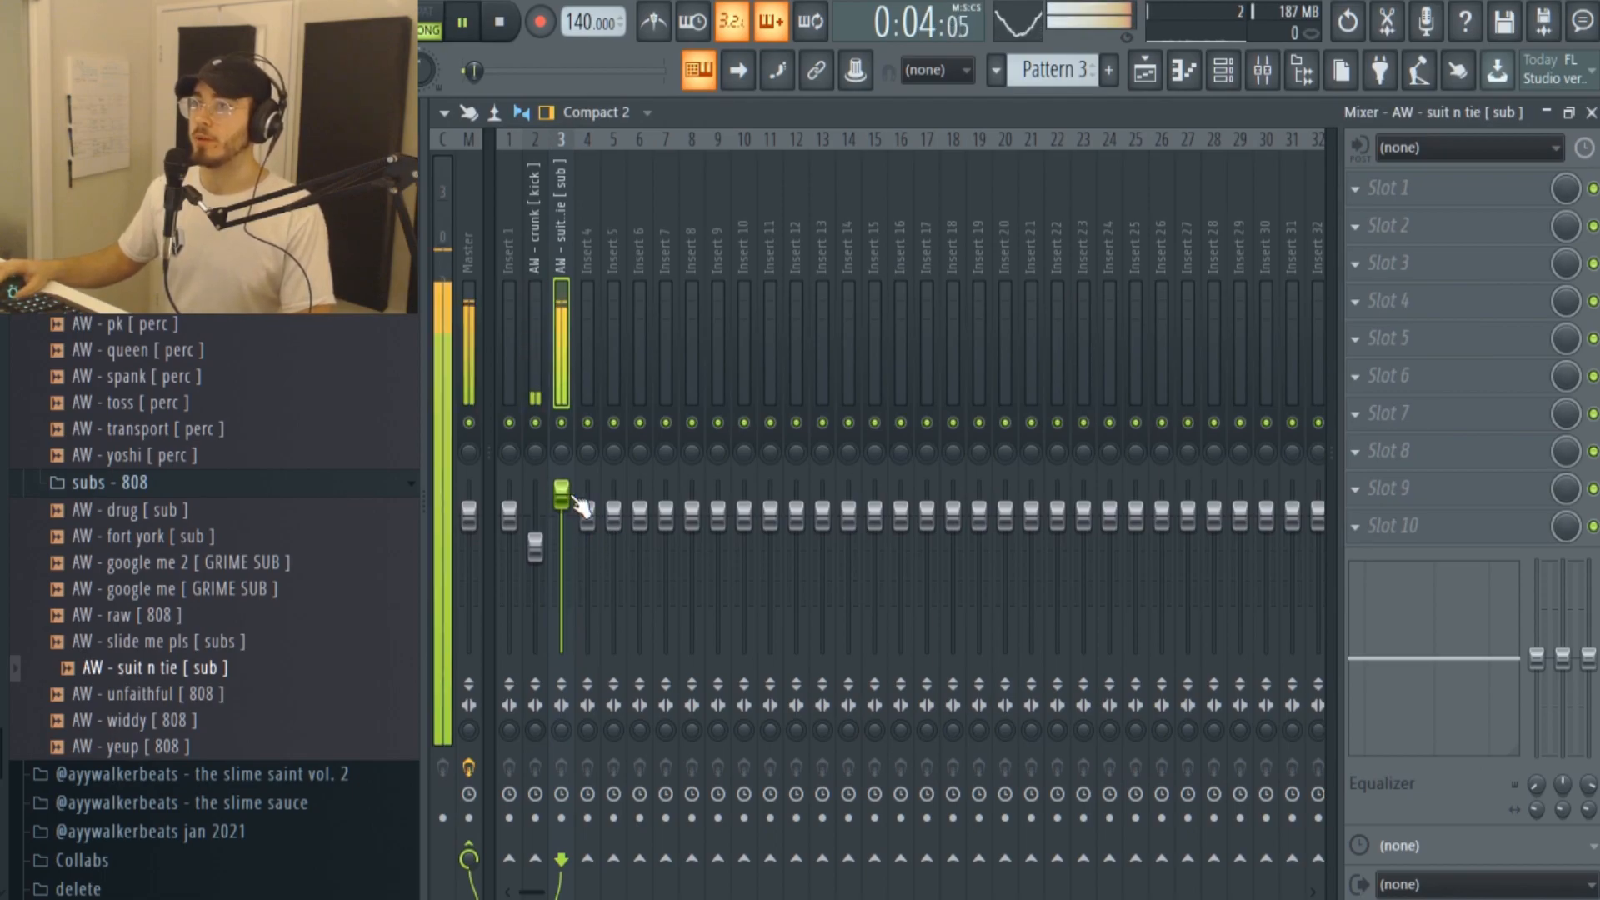
click(1220, 70)
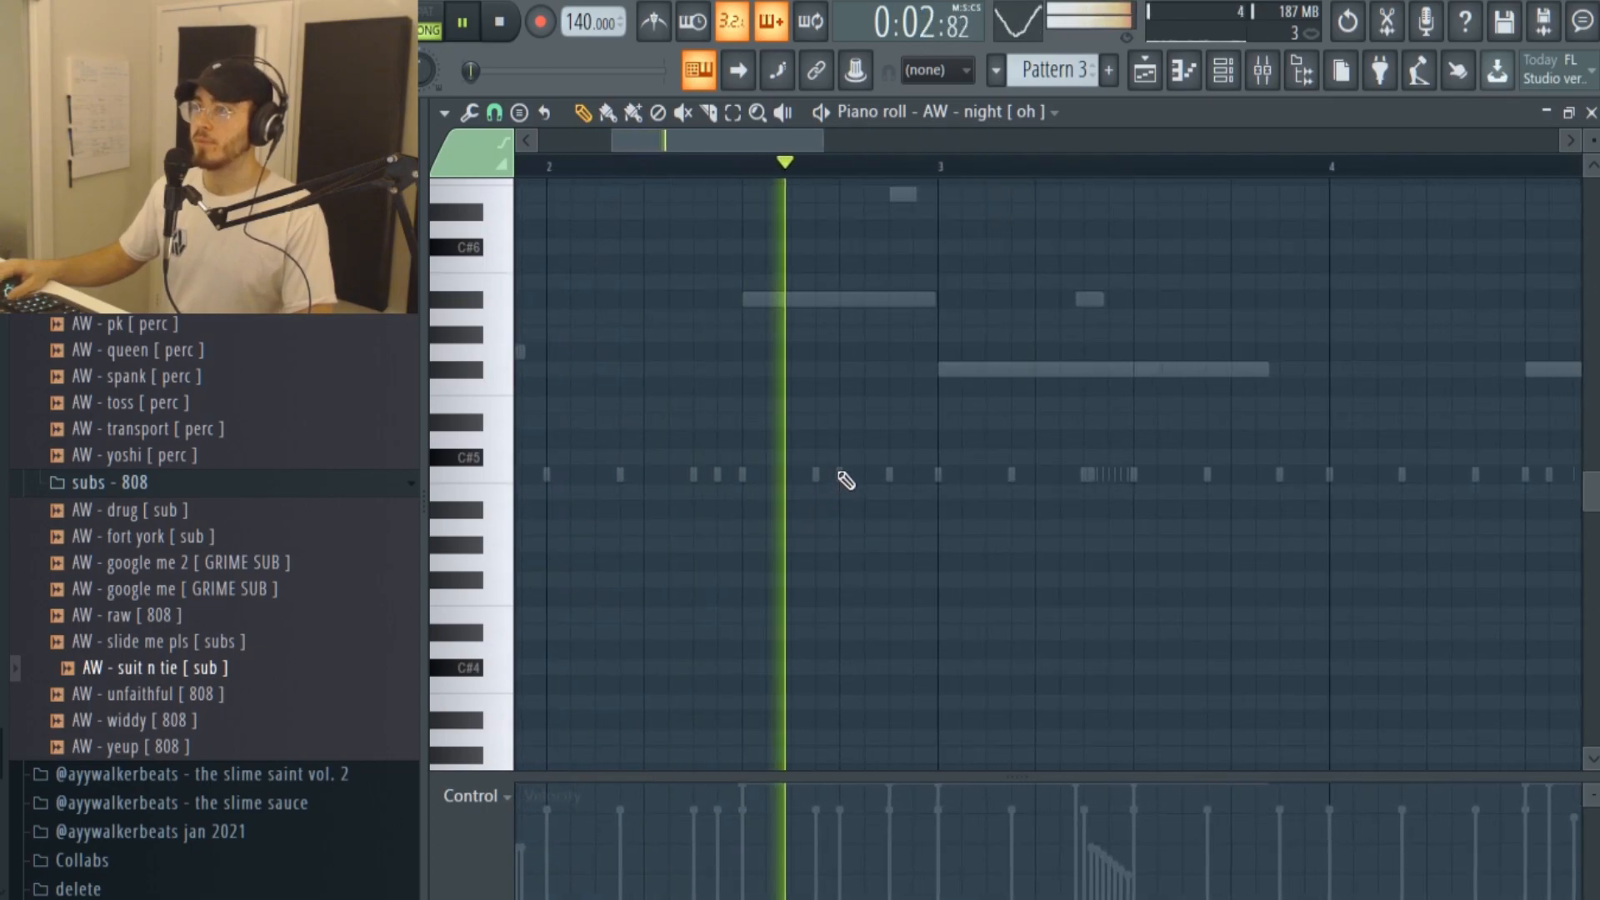
Draw two open hat hits on the C#5 row near bars 3 and 7.
click(867, 475)
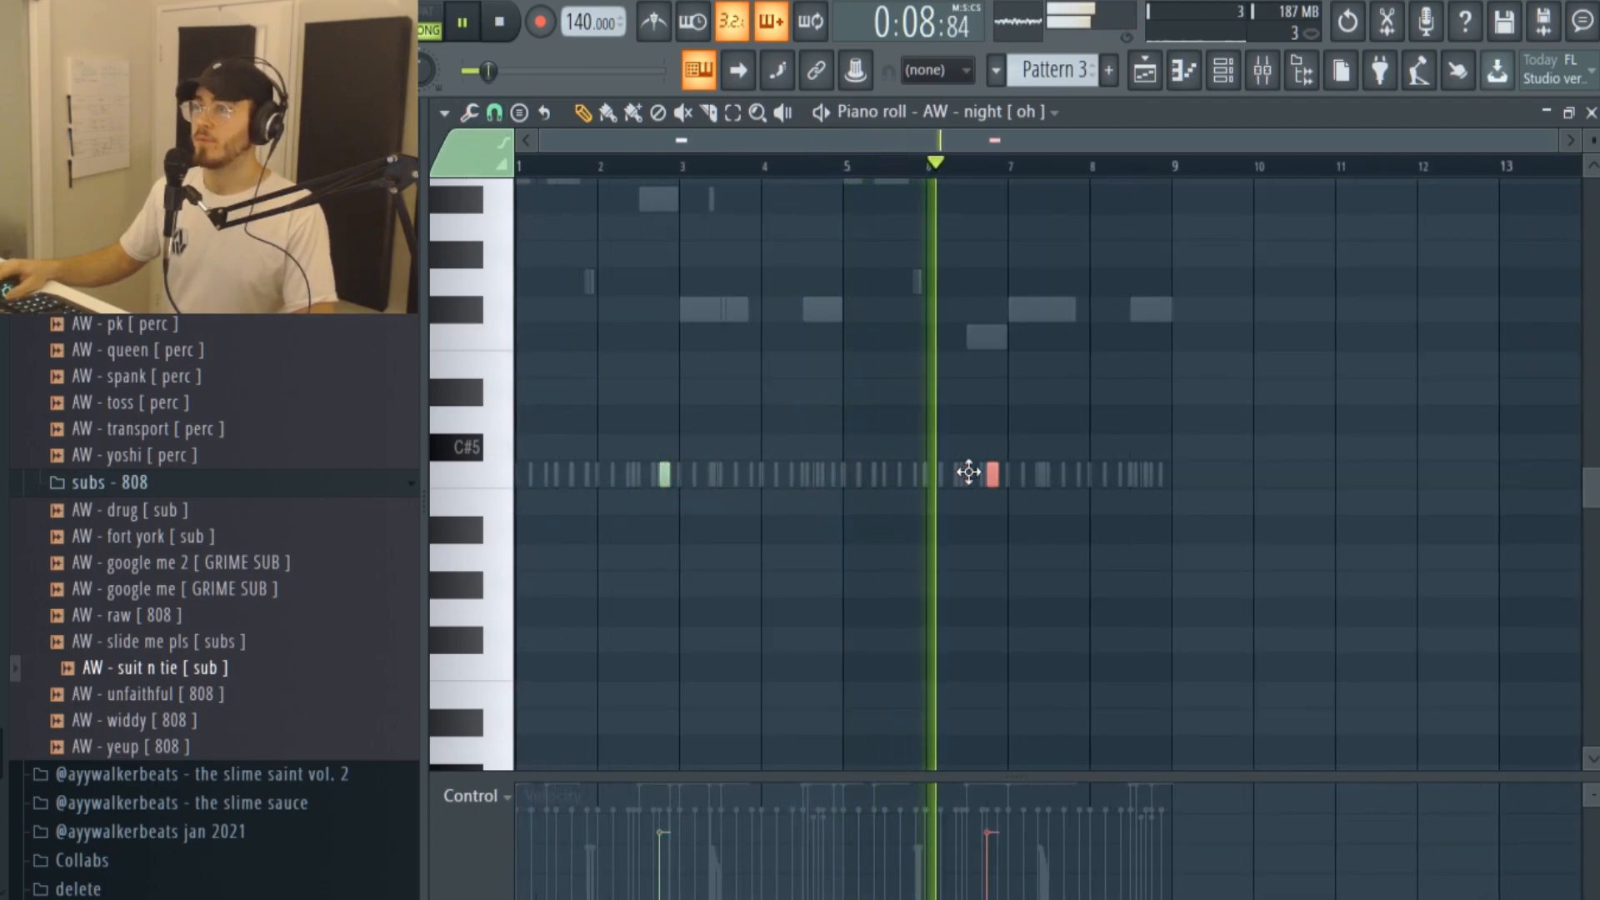
click(499, 21)
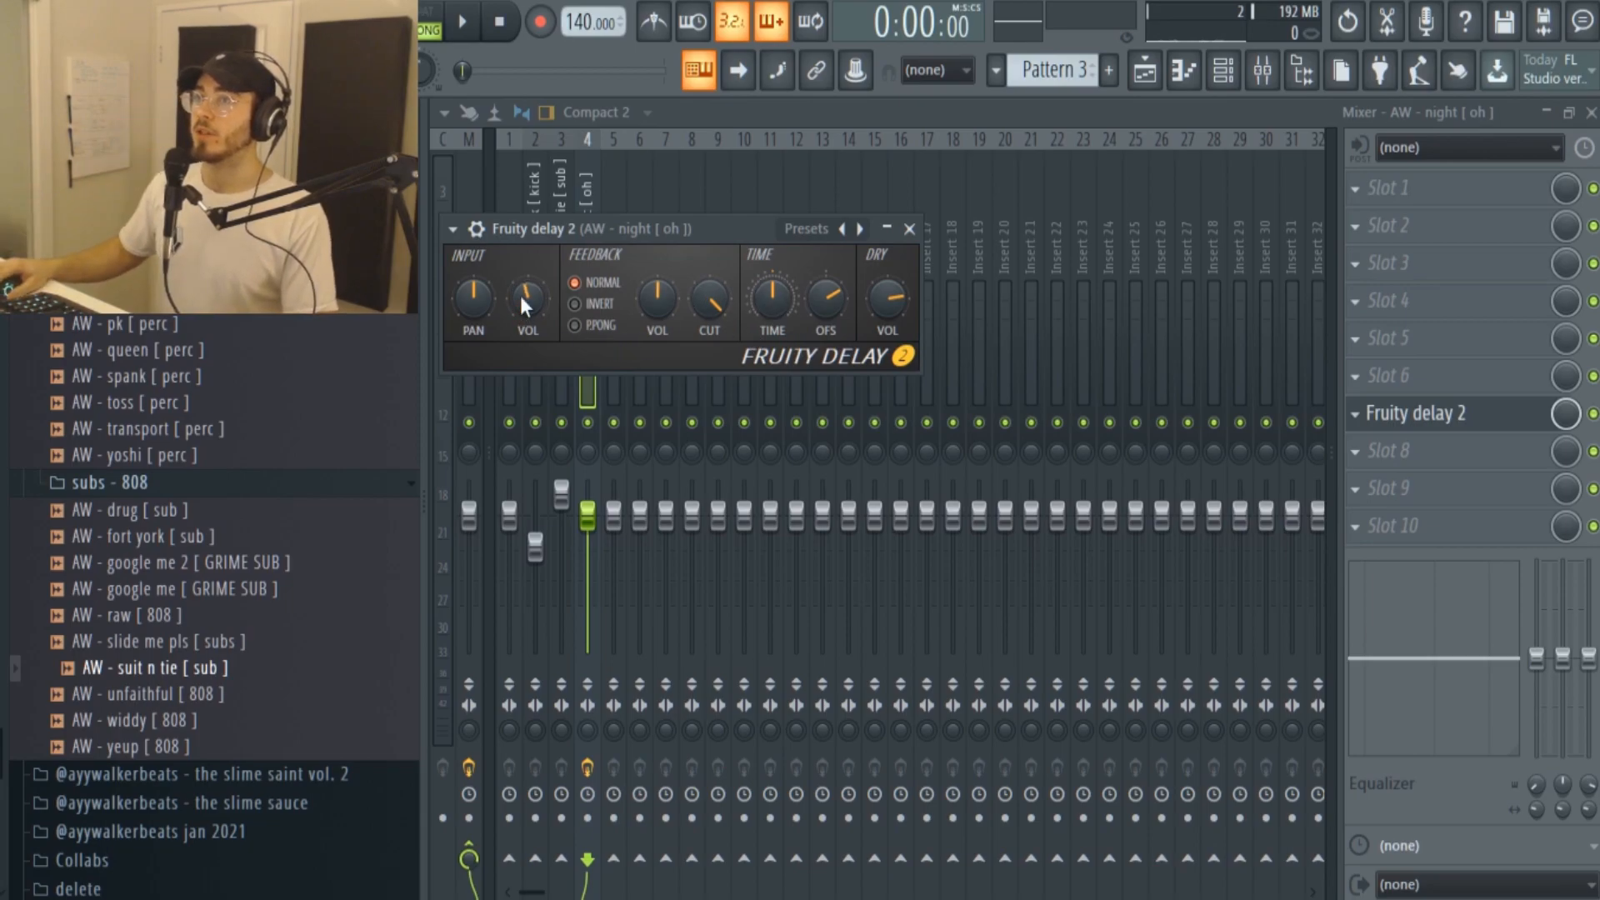
Set the input volume of the Fruity Delay 2 on the night open hat insert.
click(462, 22)
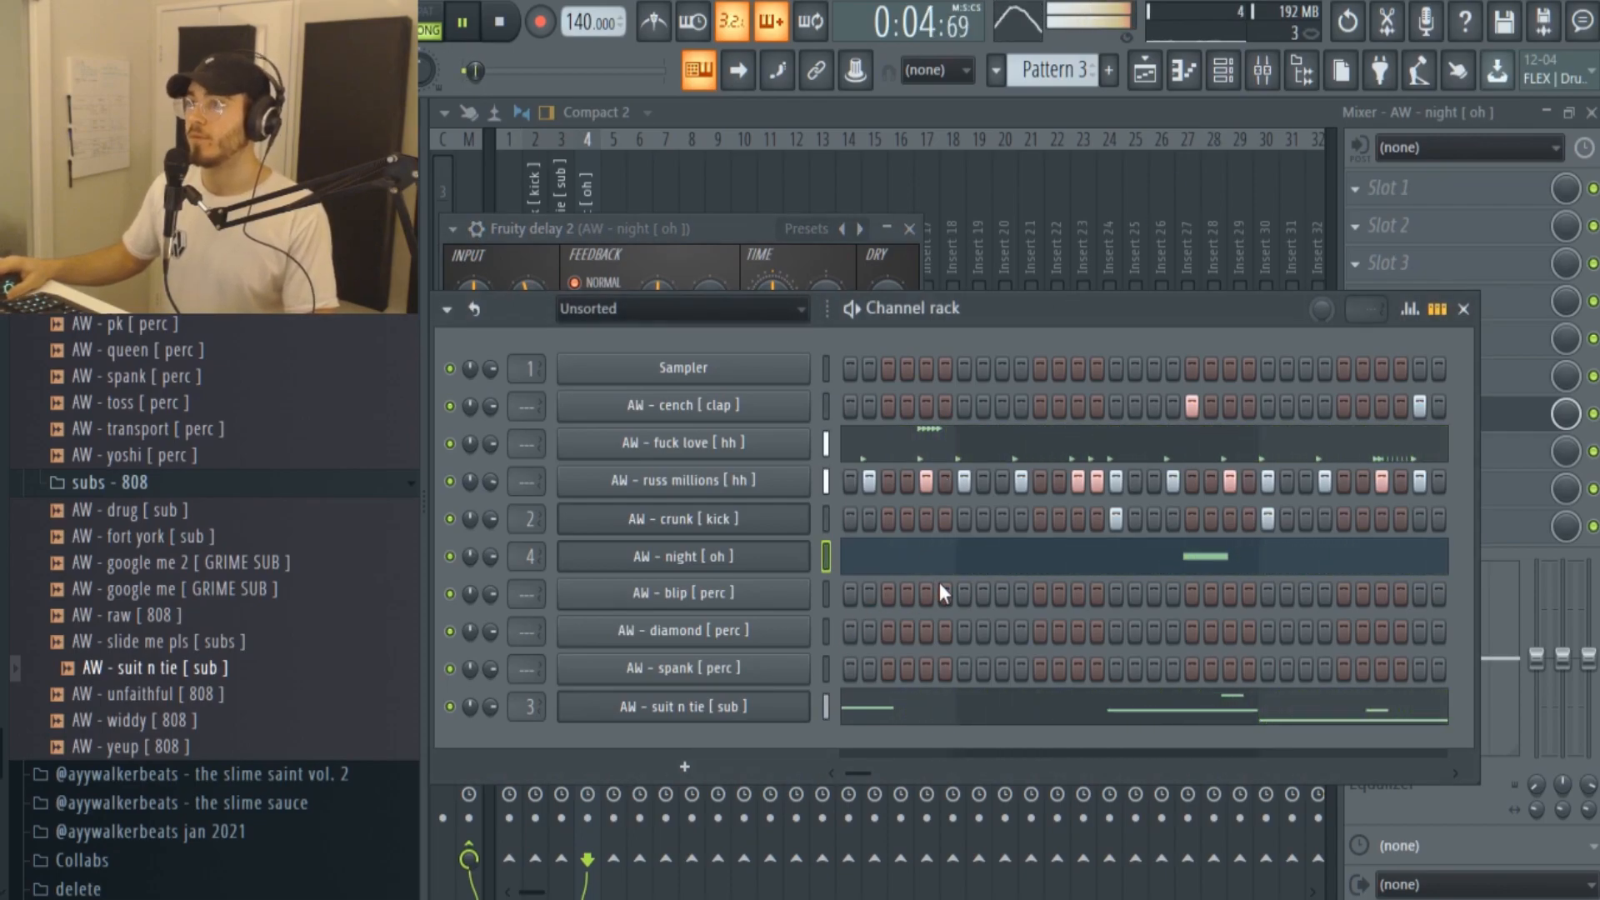
mouse_move(893, 570)
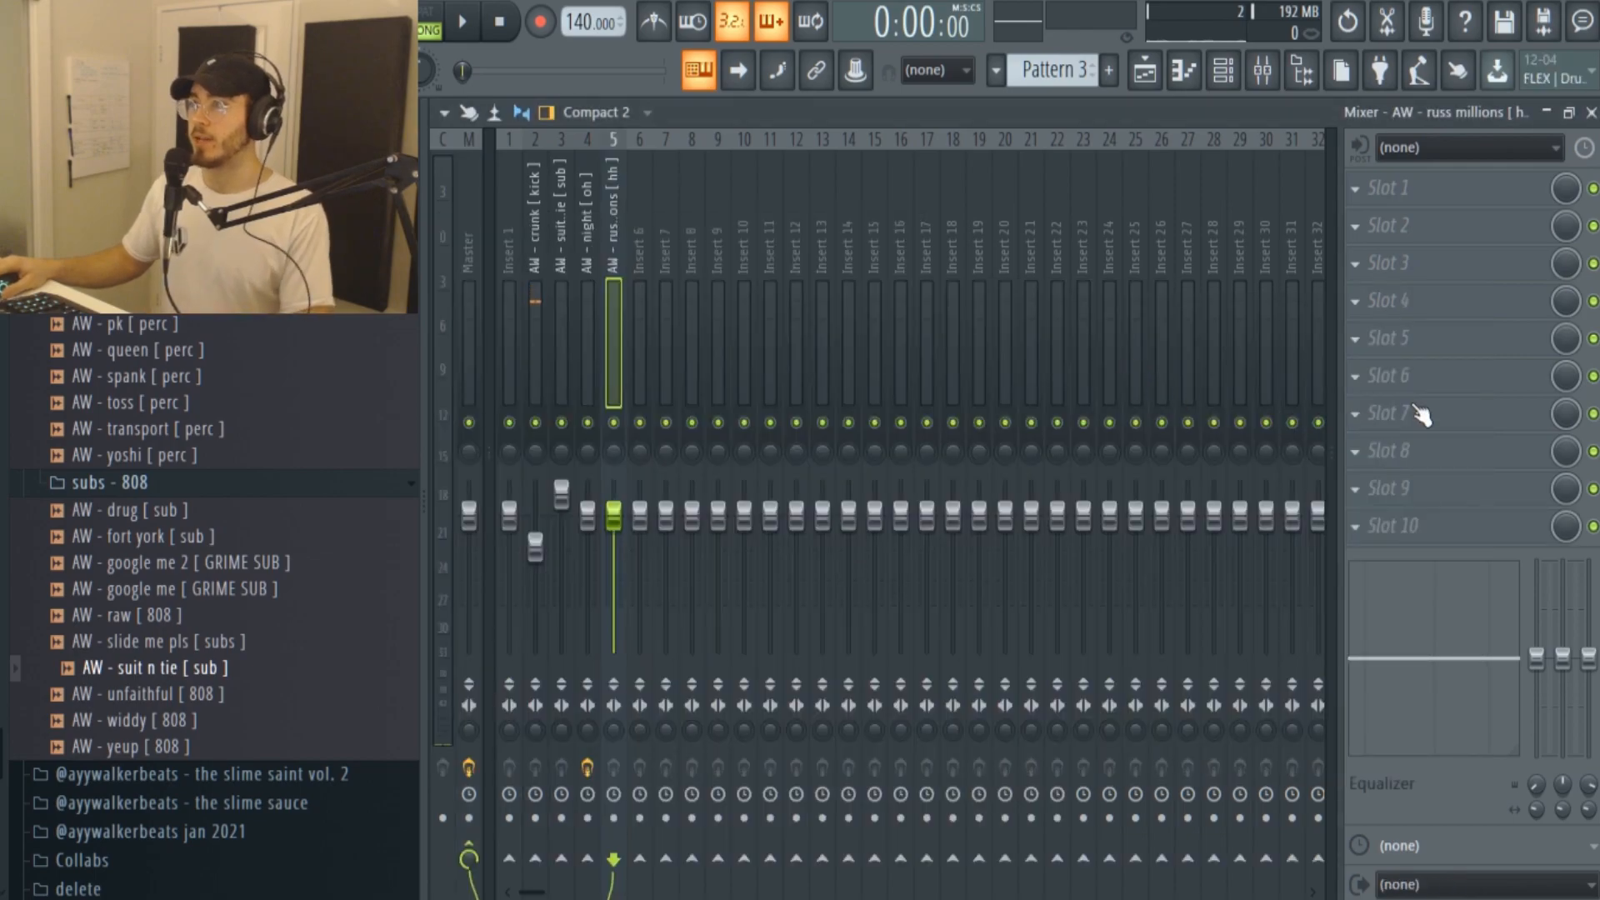
mouse_move(1046, 530)
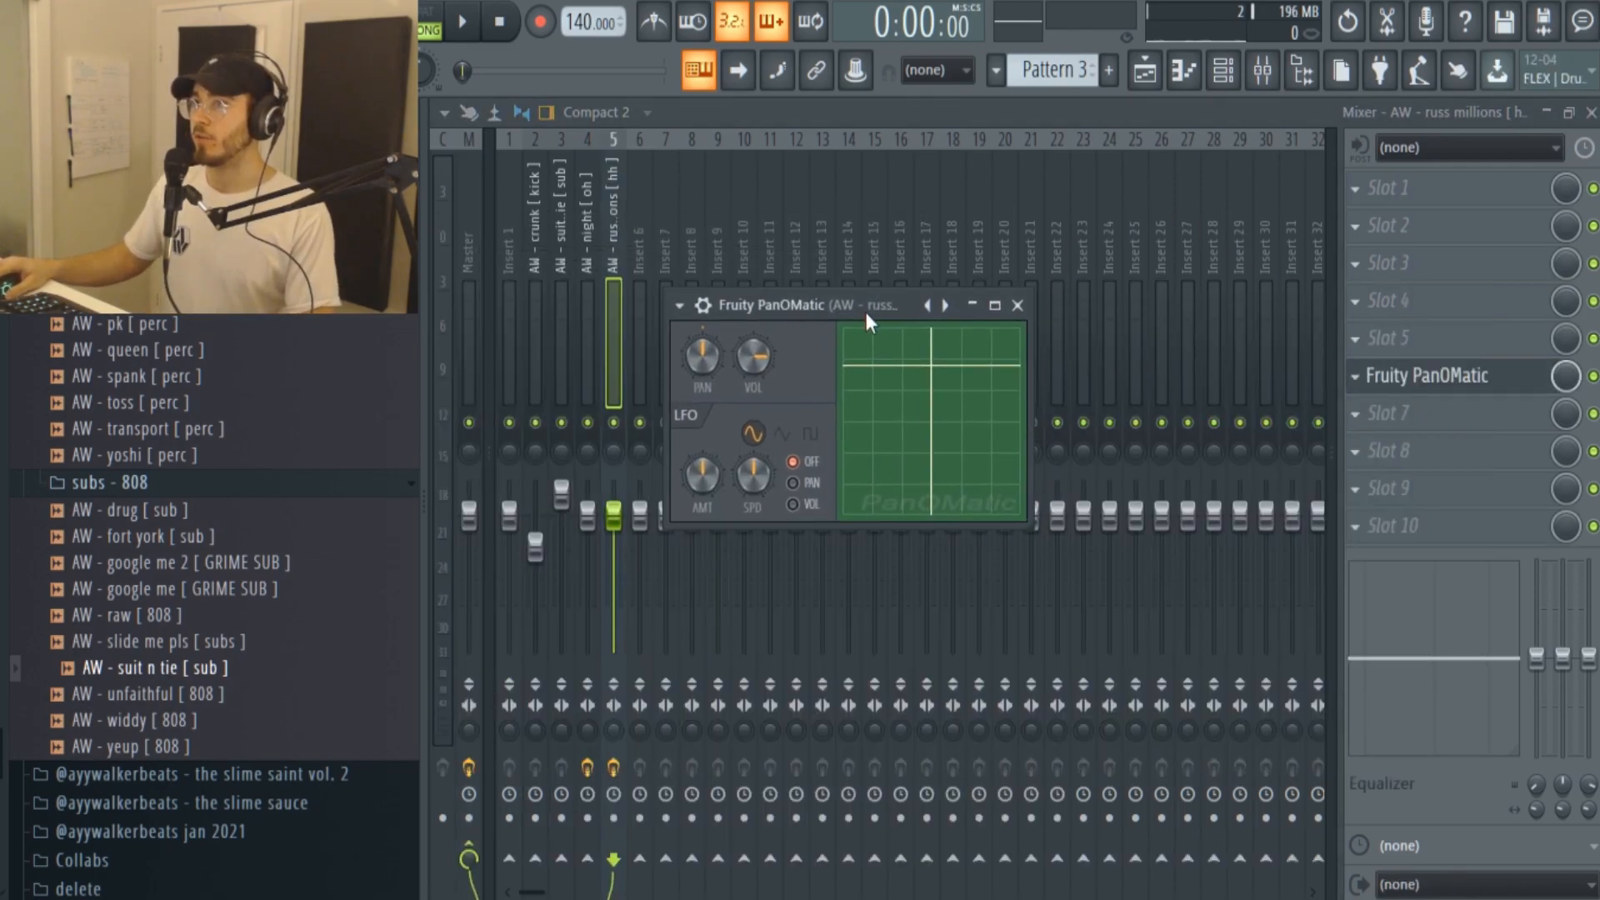
Load Fruity PanOMatic on insert 5 with the LFO on PAN and a faster SPD.
click(794, 482)
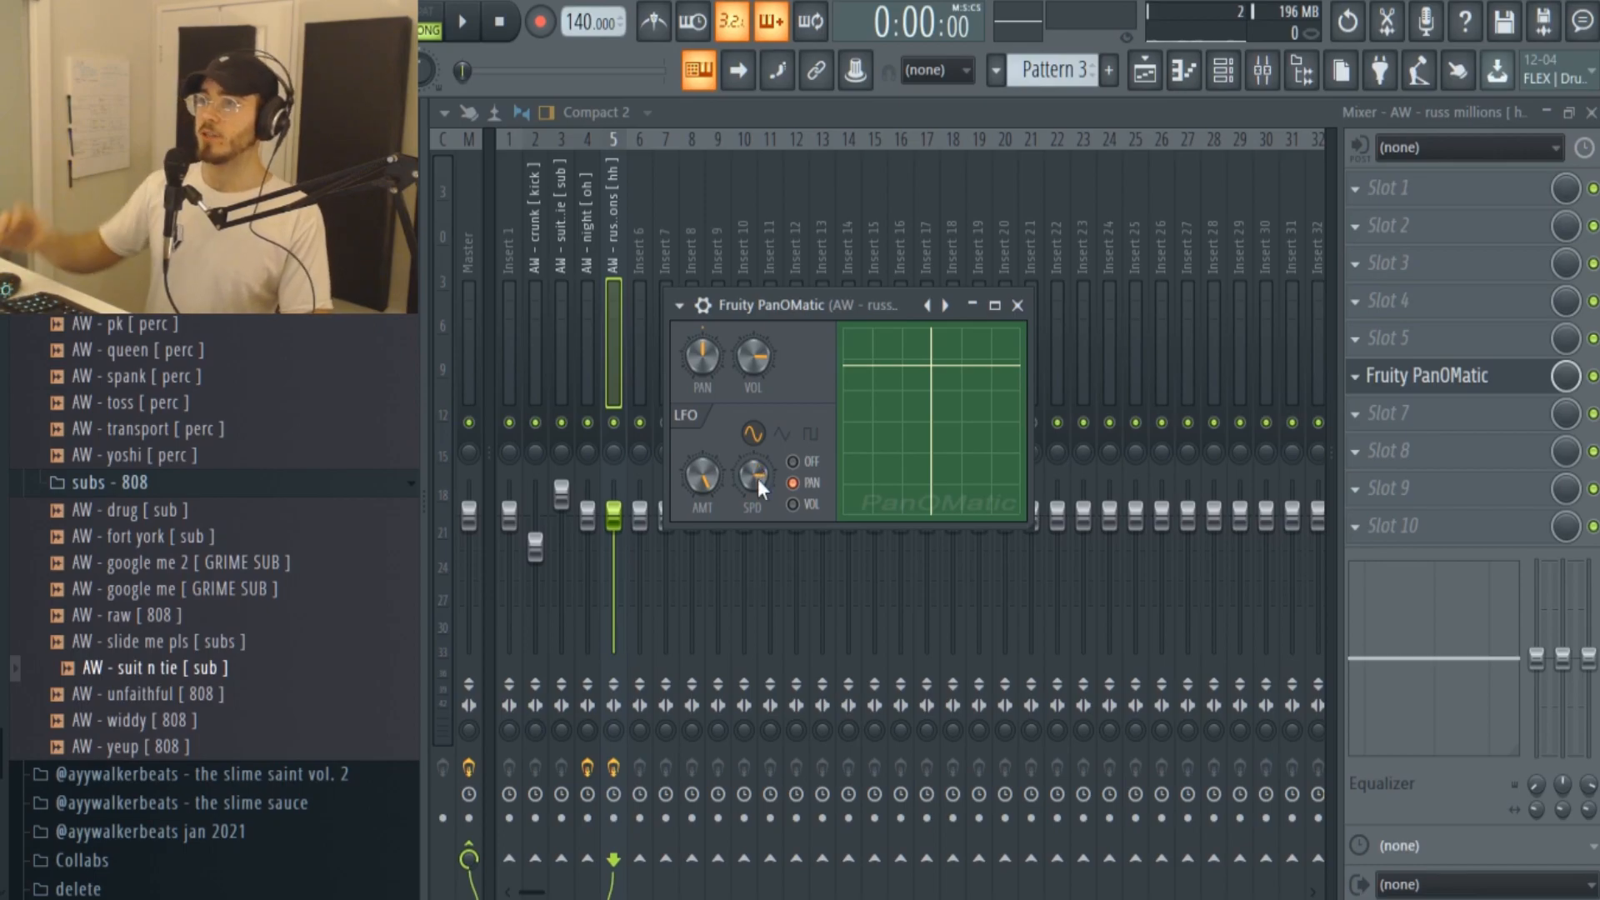
drag(785, 303, 889, 315)
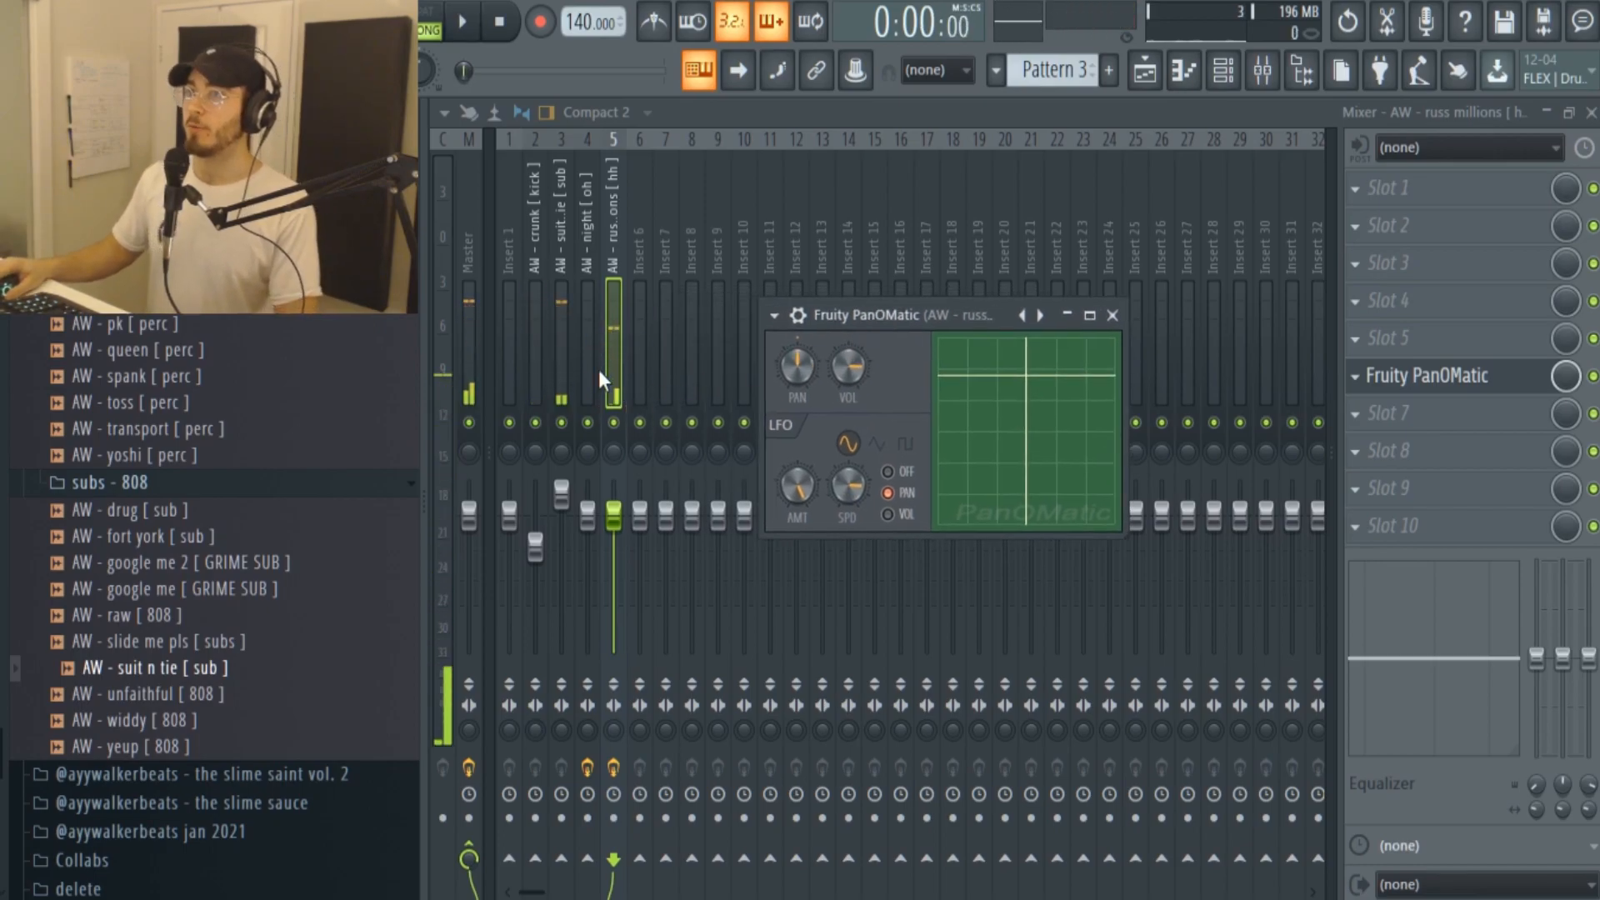
click(1112, 315)
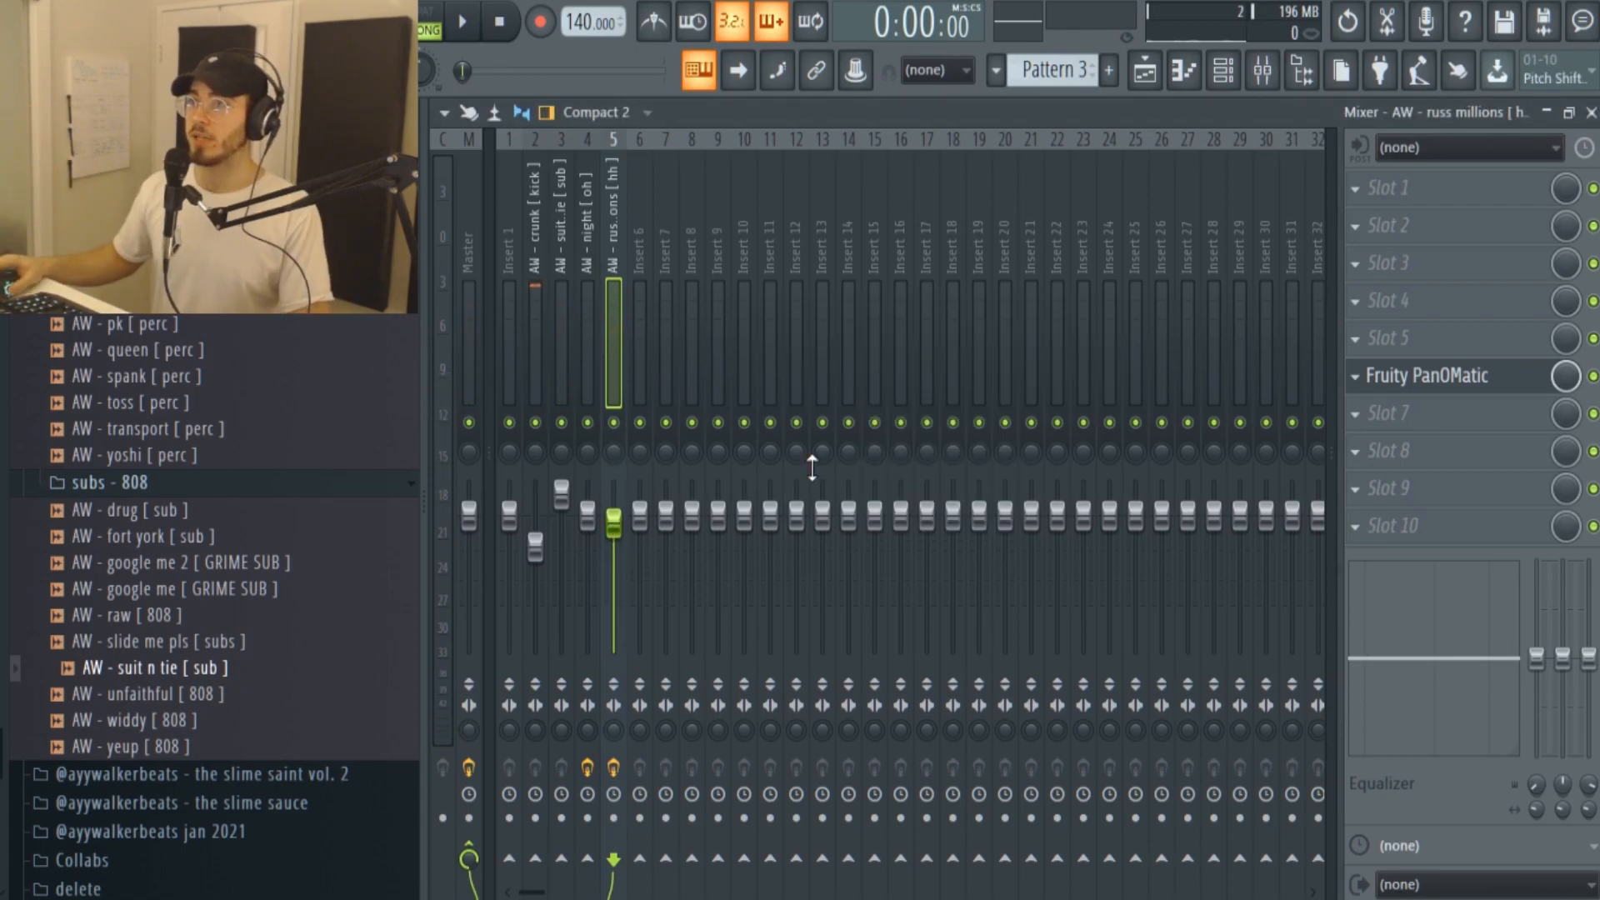
click(1222, 70)
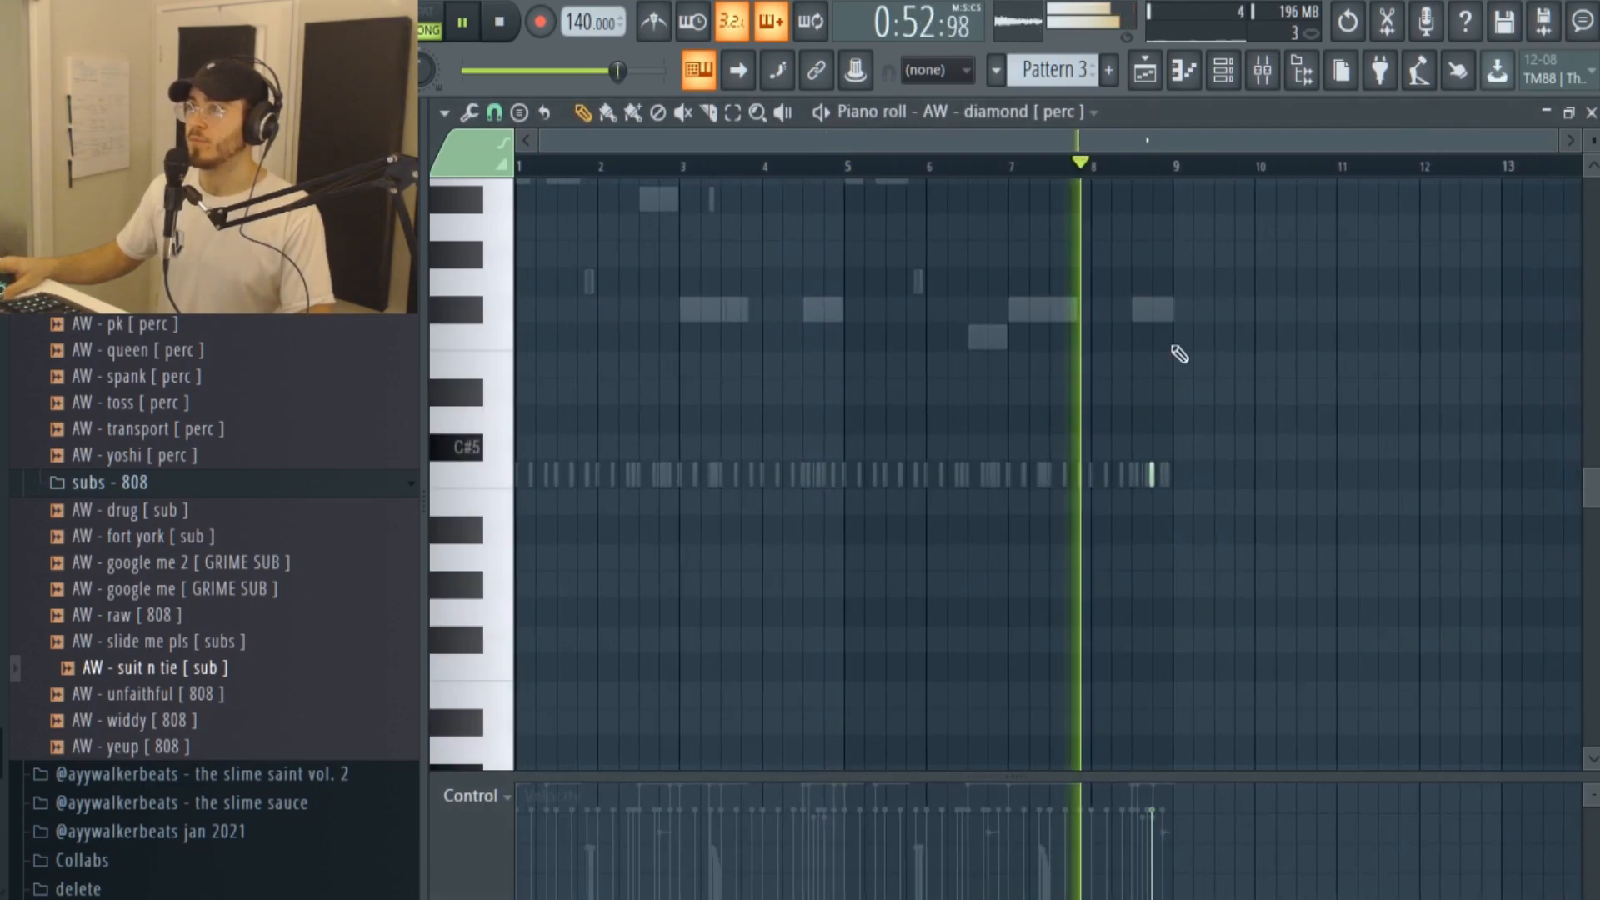
Draw a perc hit on the C#5 row just before bar 9.
click(1224, 72)
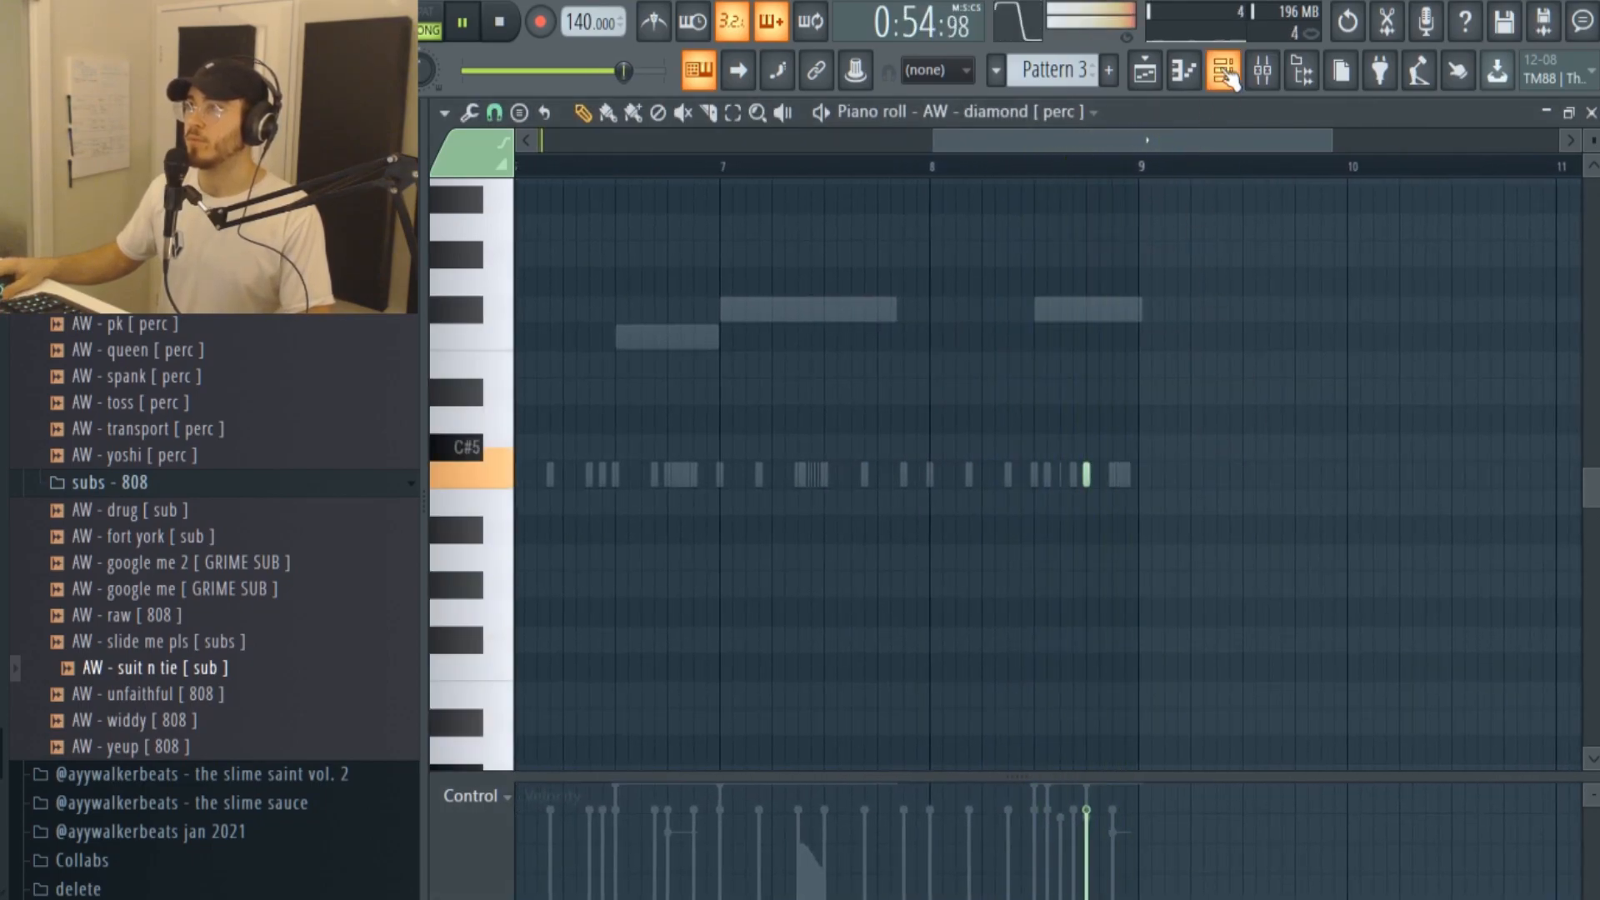
Show the diamond perc sampler's Miscellaneous tab with polyphony and root-note controls.
click(1224, 70)
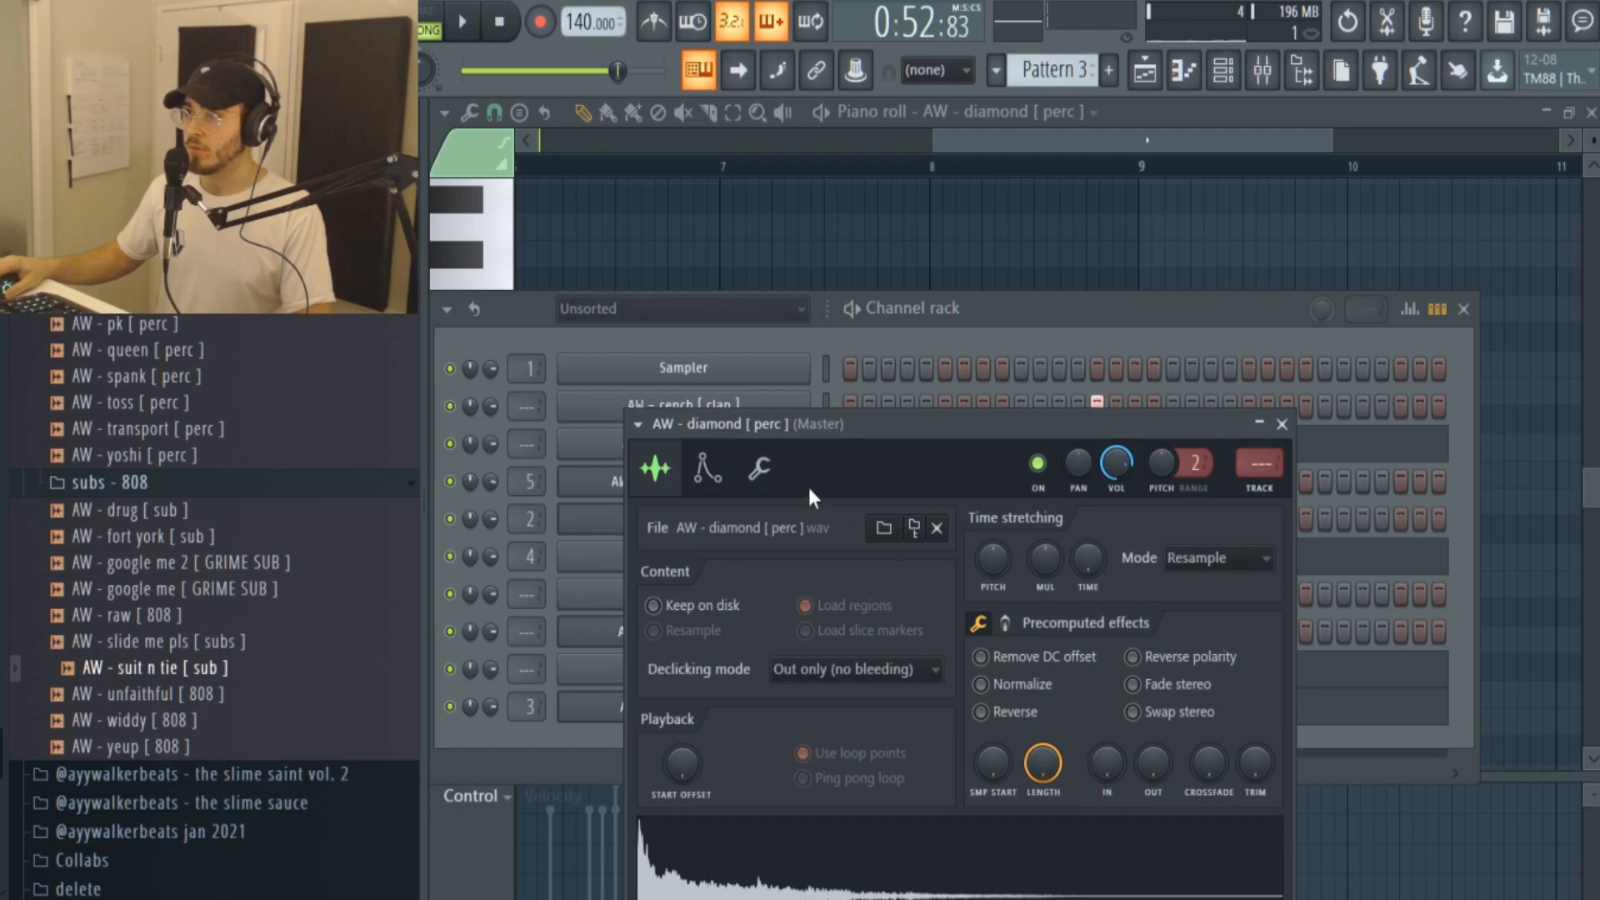
click(757, 468)
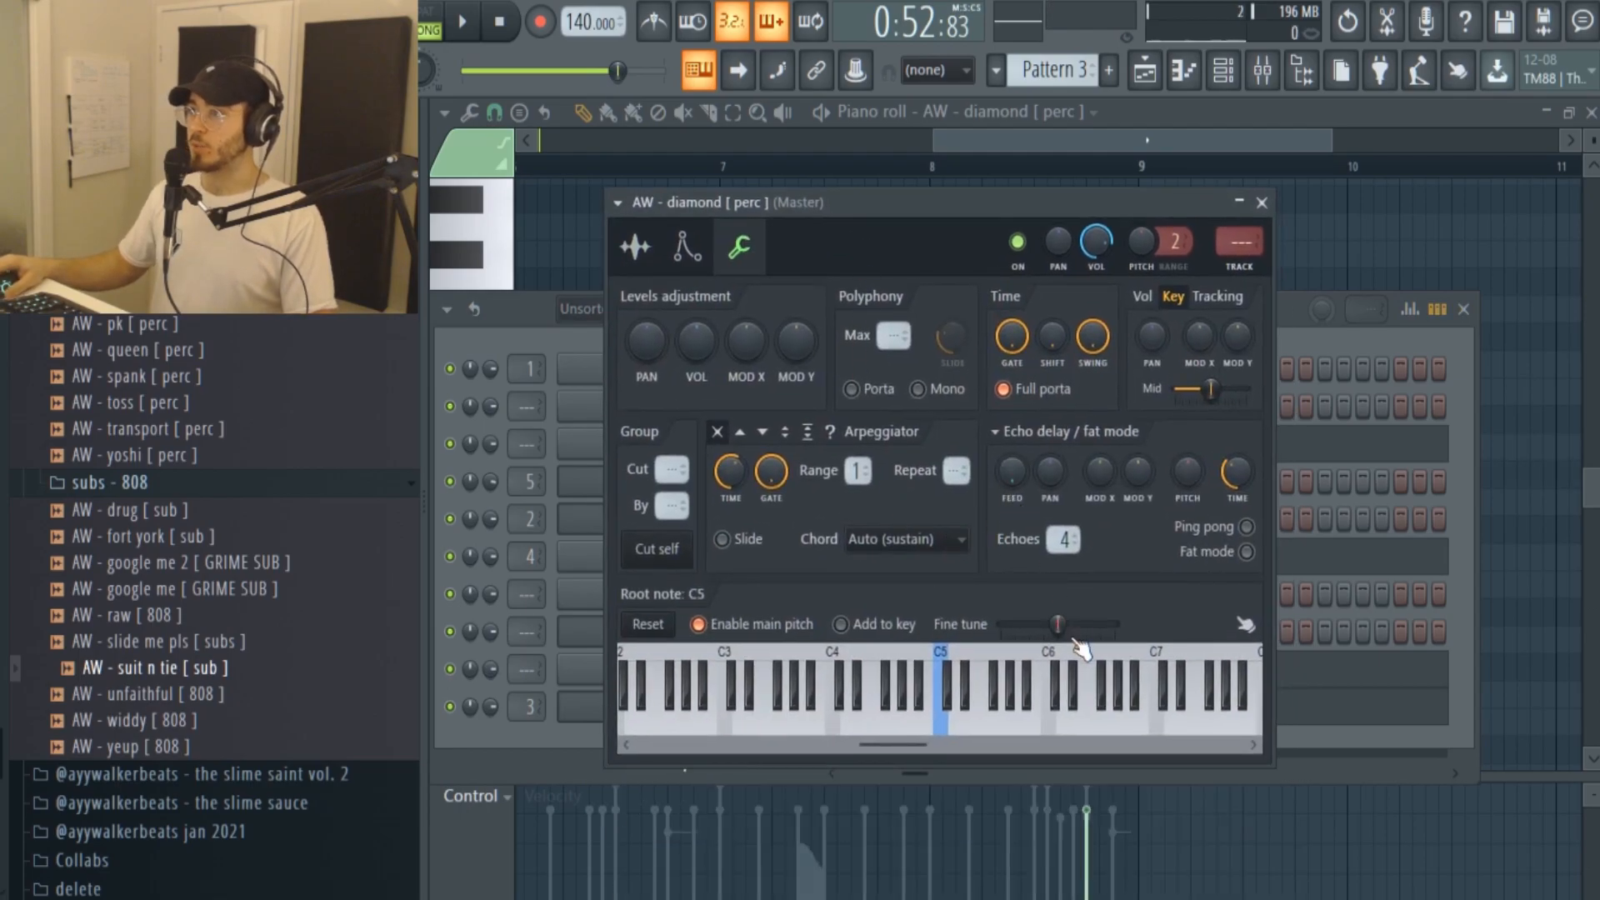
mouse_move(1079, 634)
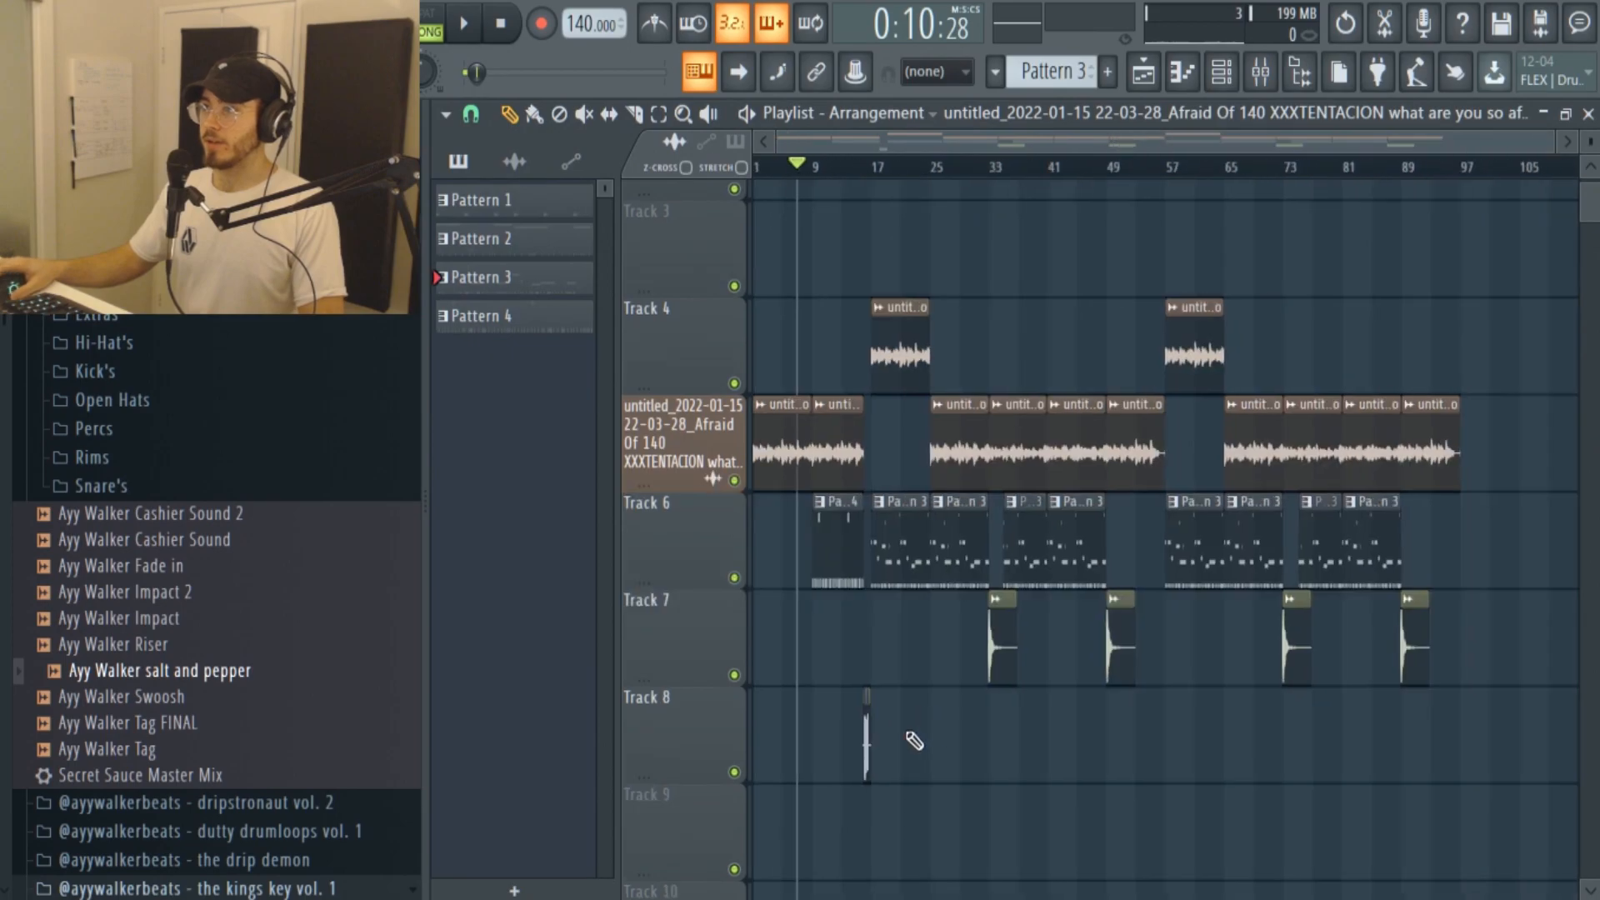
mouse_move(961, 839)
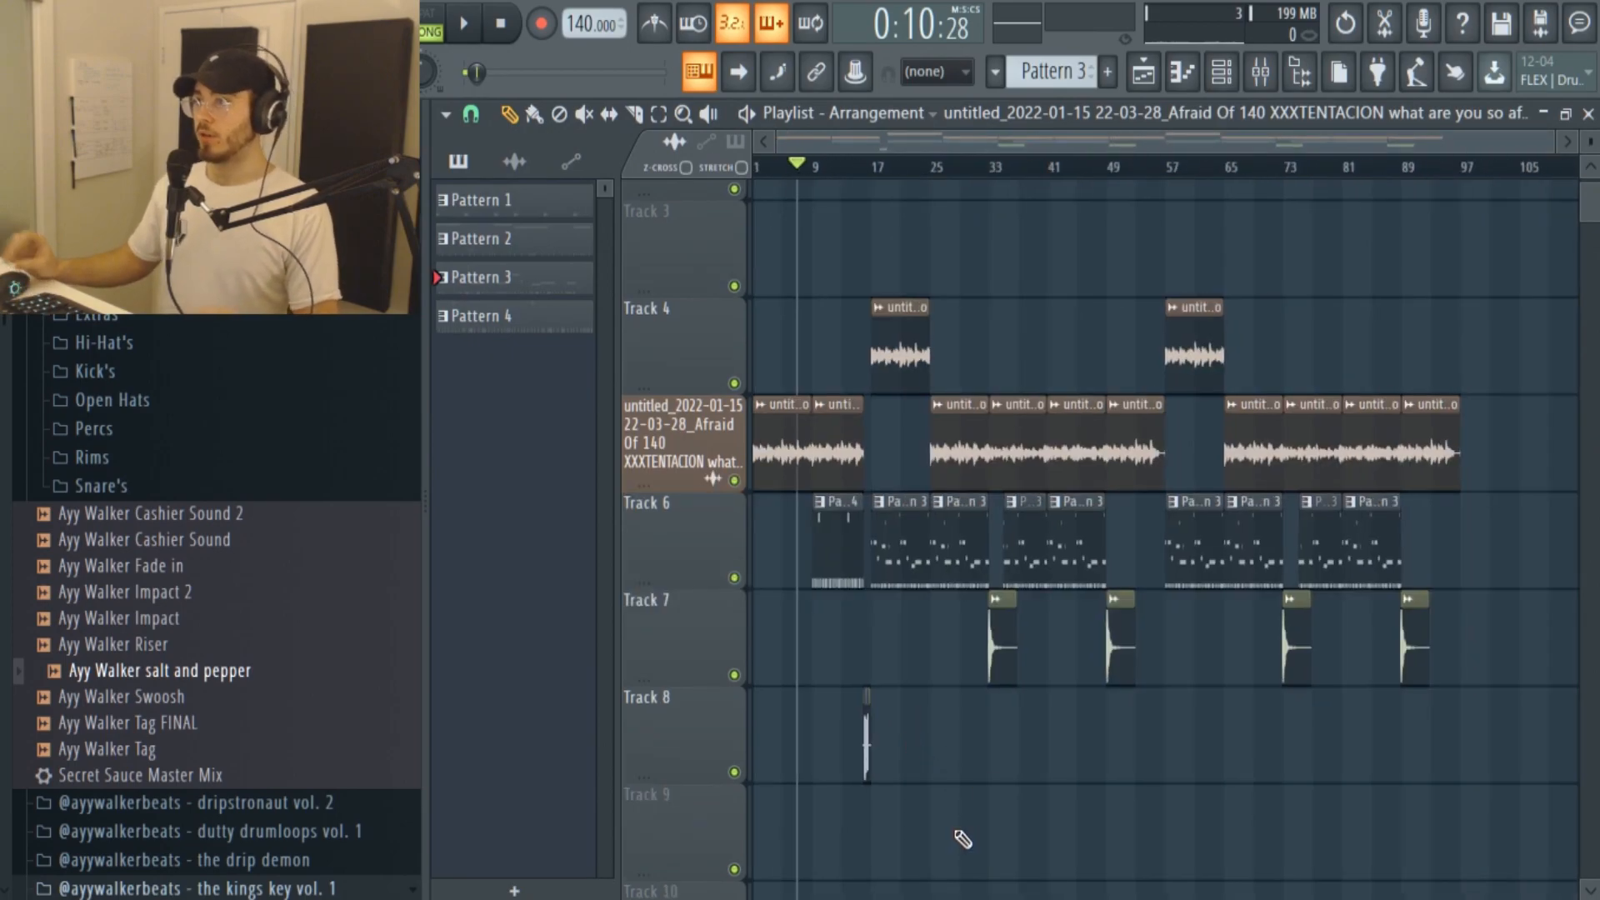